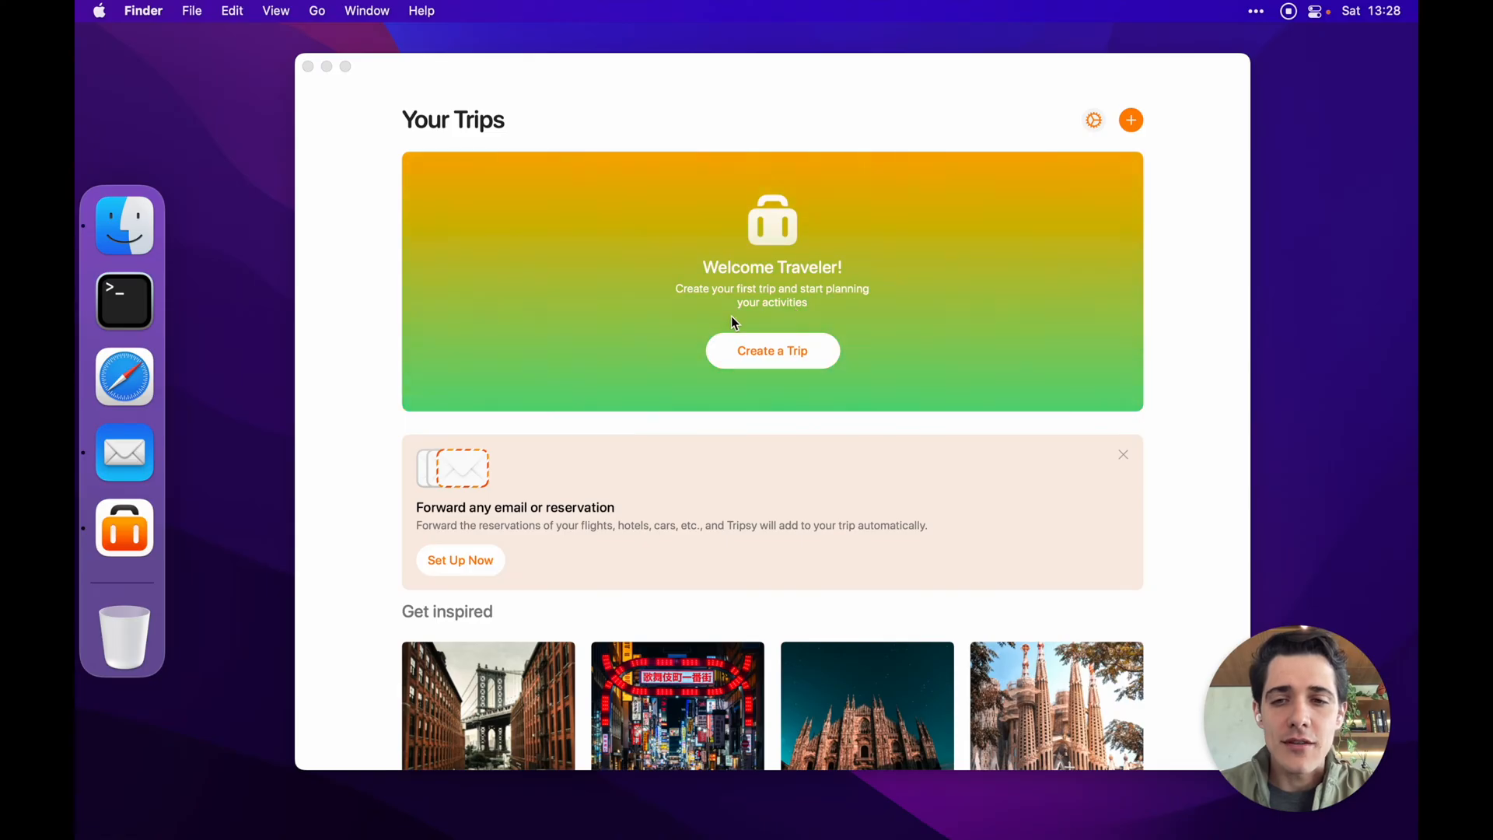
Step: Create a new trip named London running 8–15 Nov 2022
scroll("down", 3)
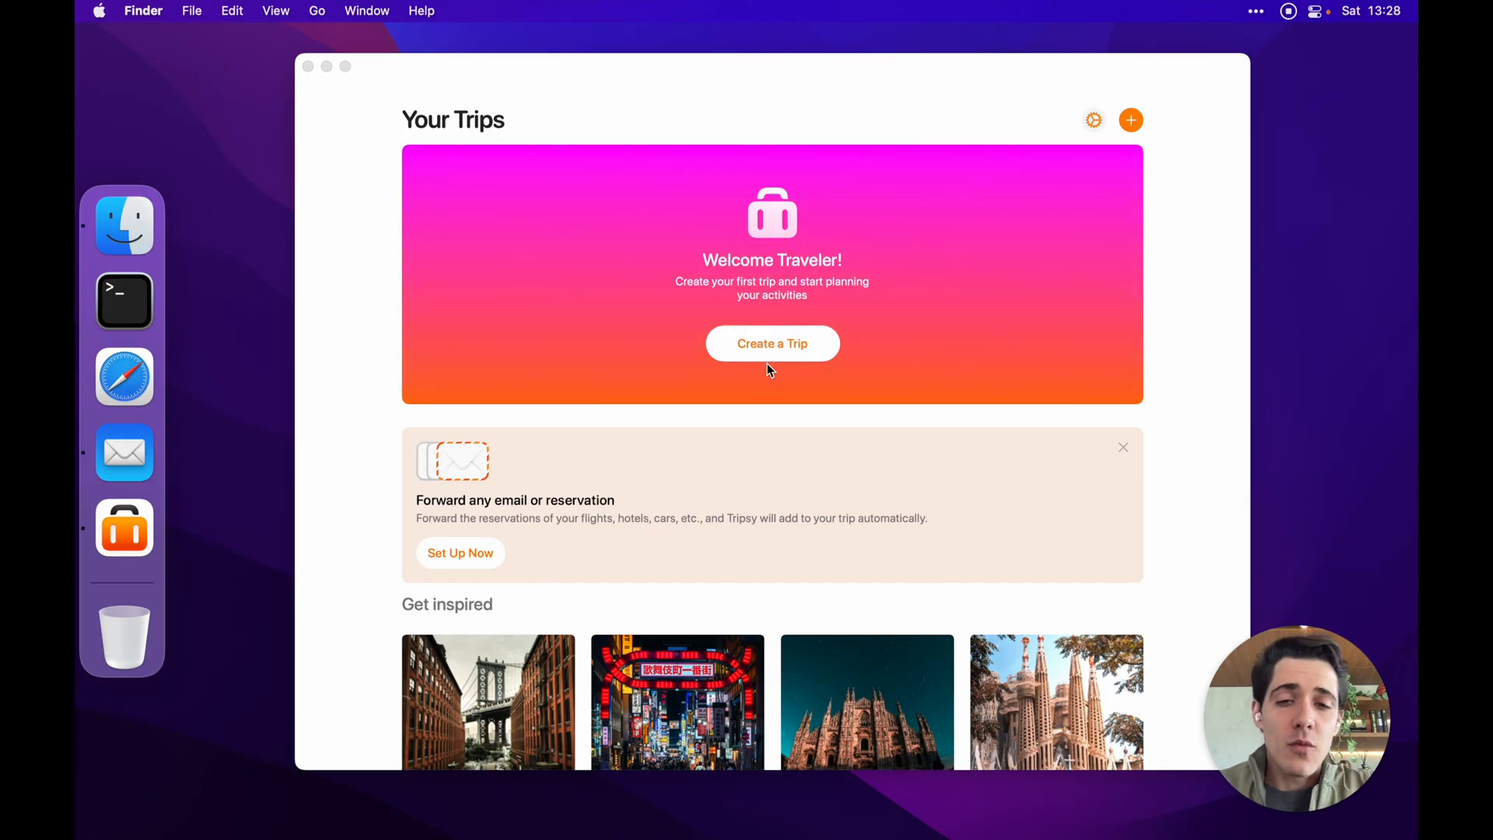
mouse_move(788, 364)
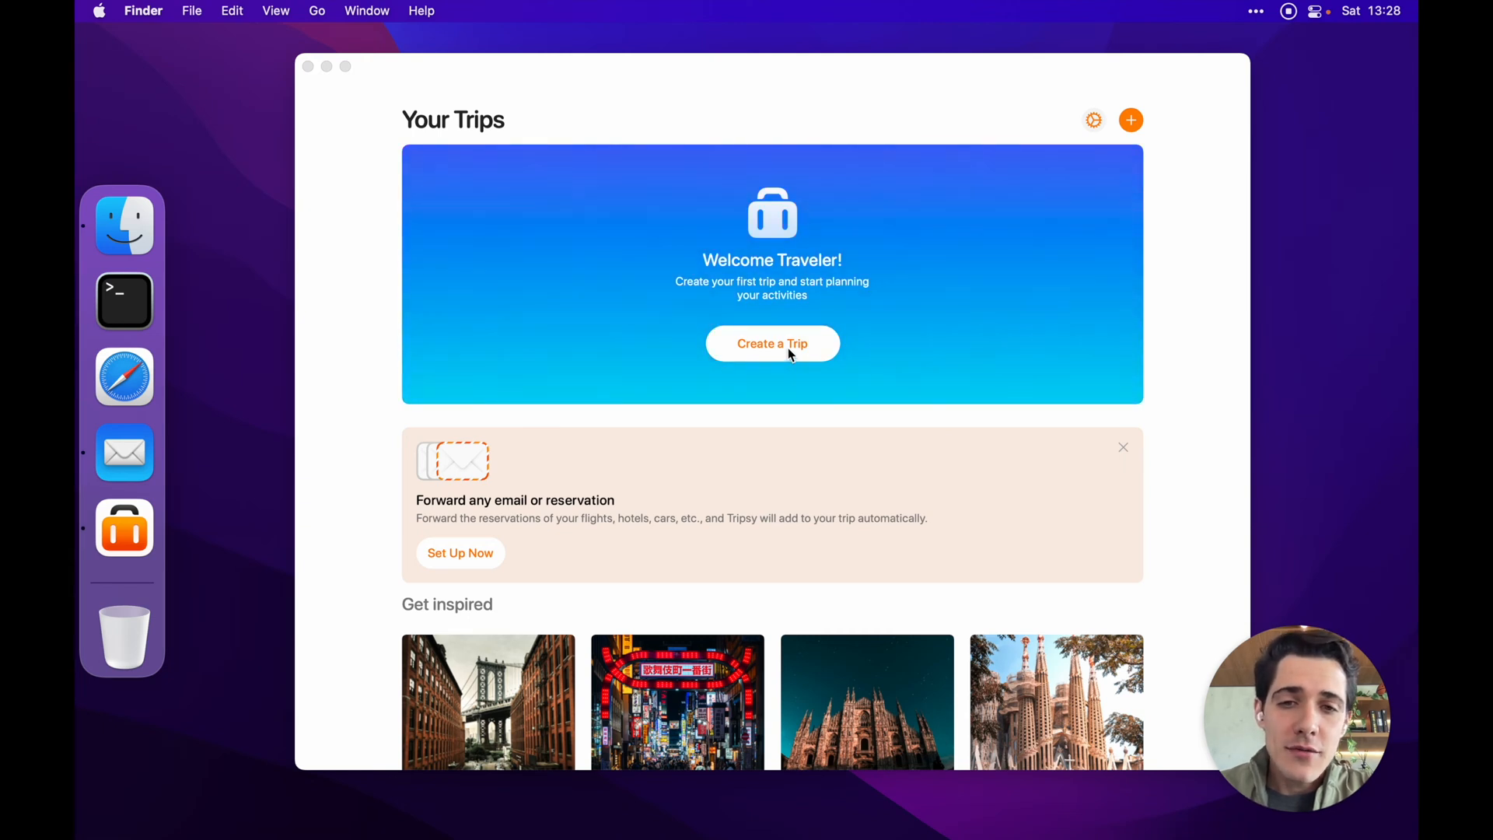
left_click(772, 343)
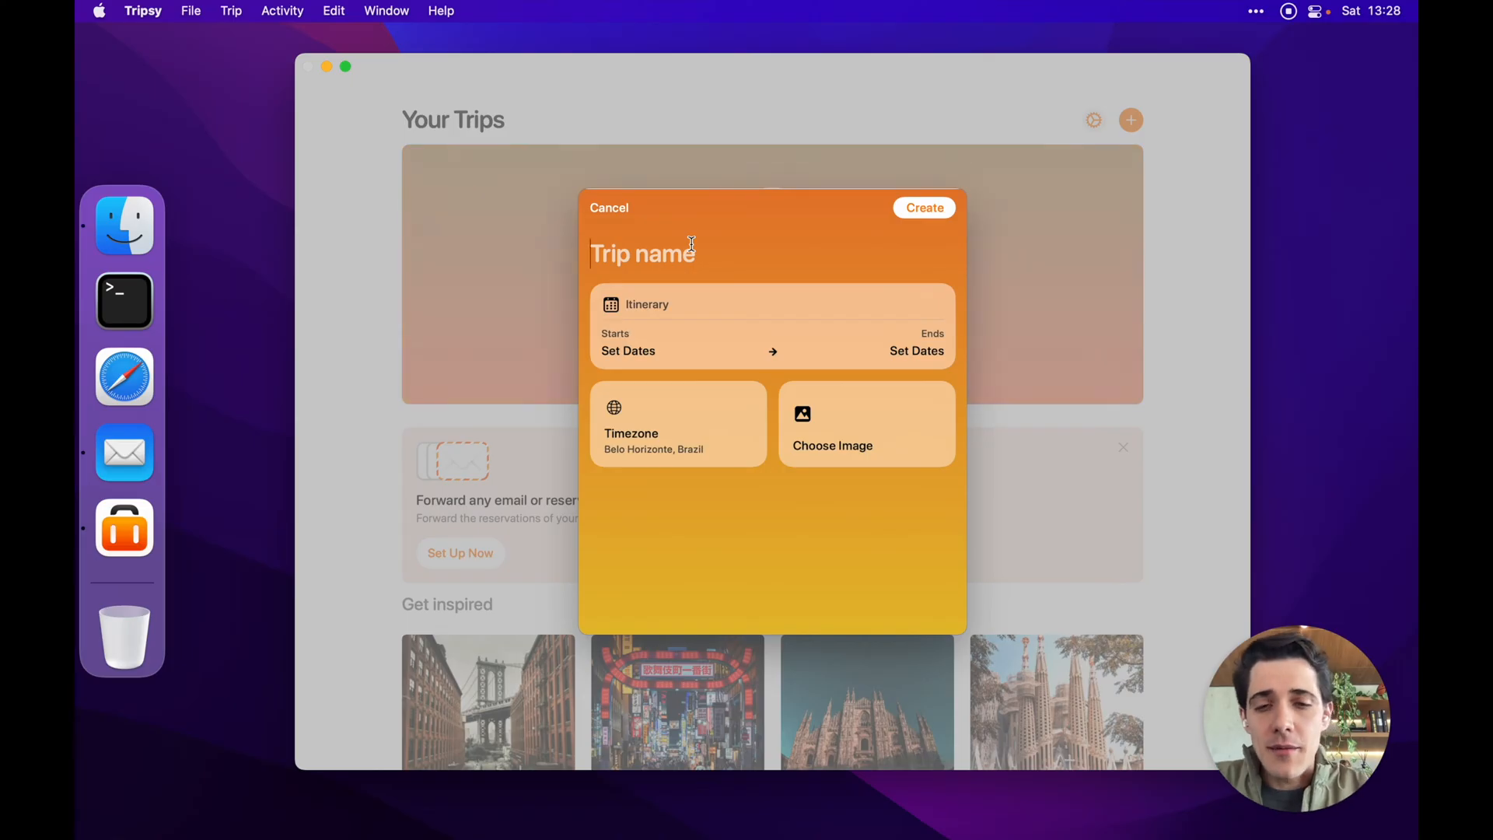
type("London")
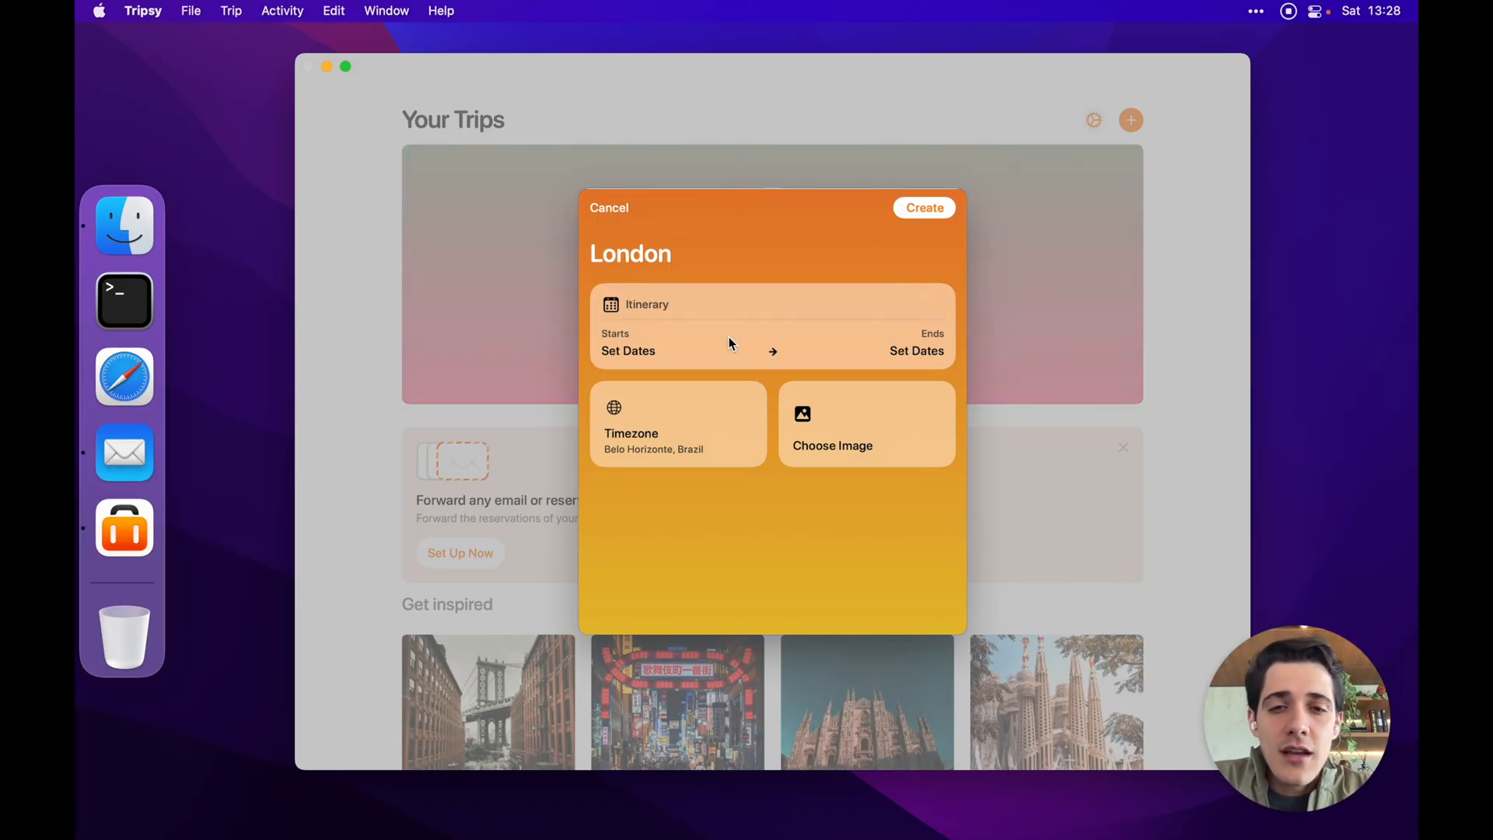
left_click(631, 254)
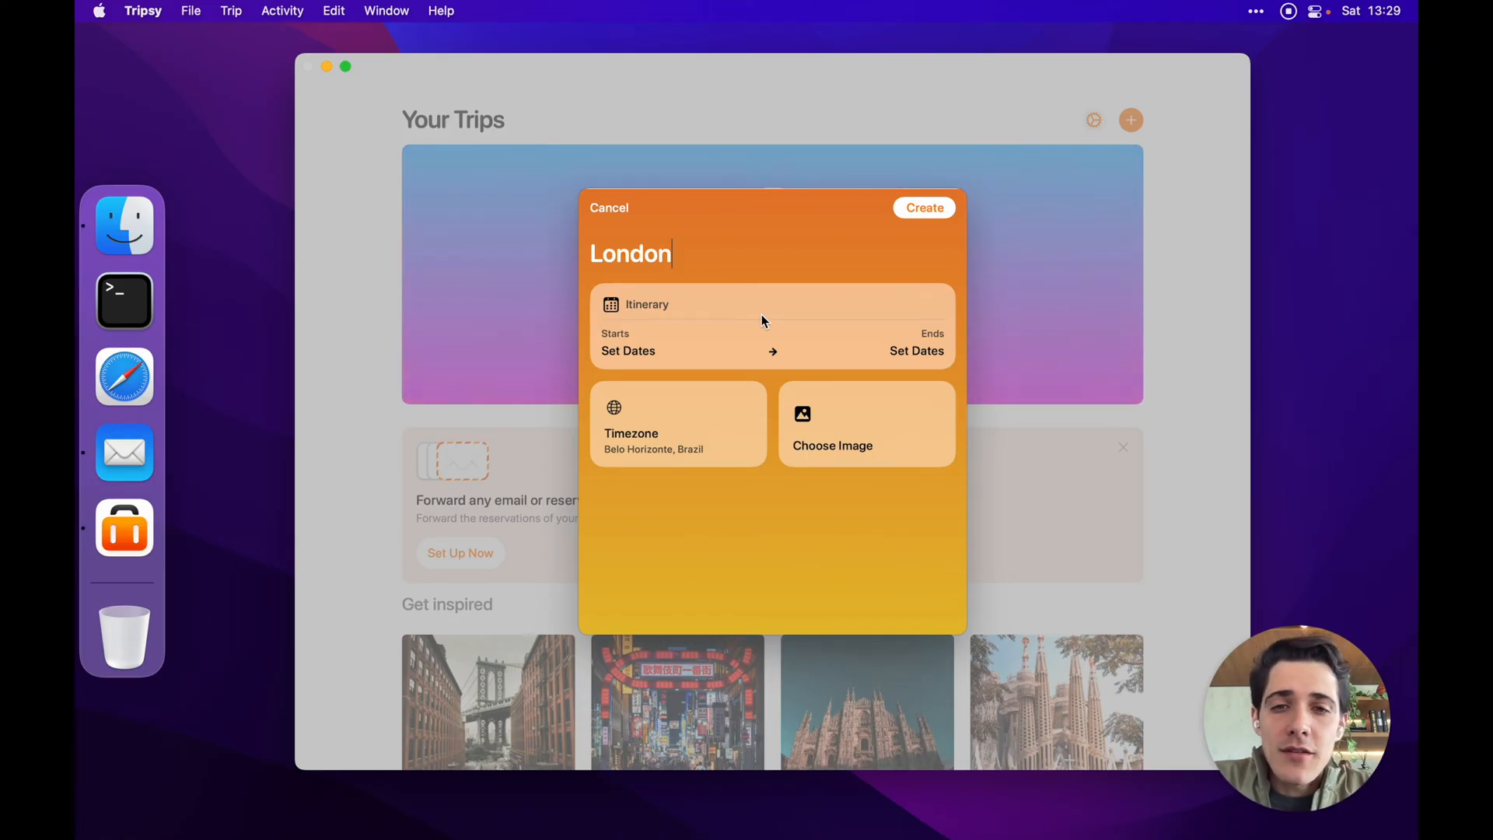
left_click(626, 350)
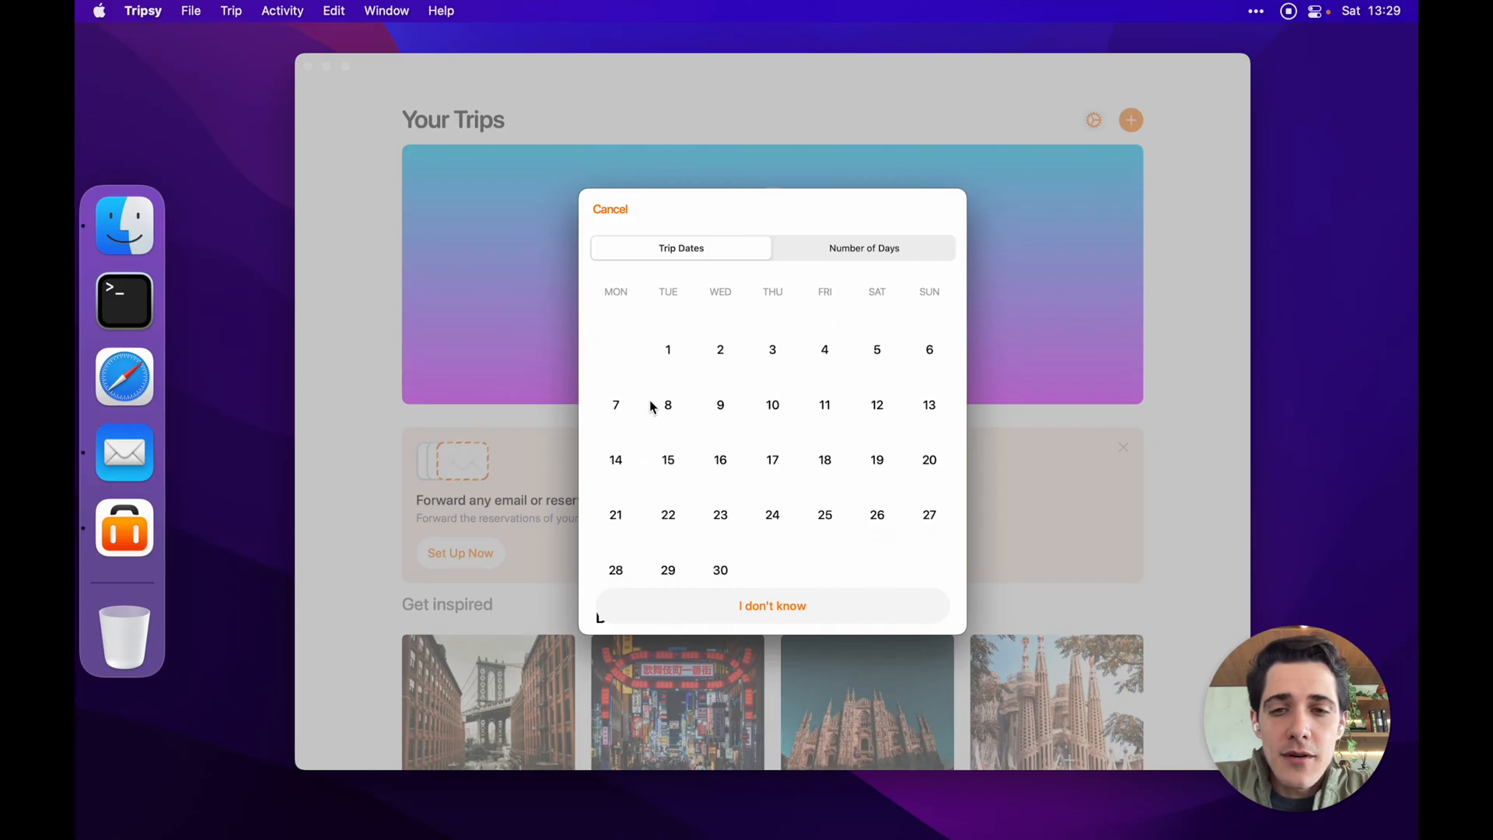
left_click(667, 460)
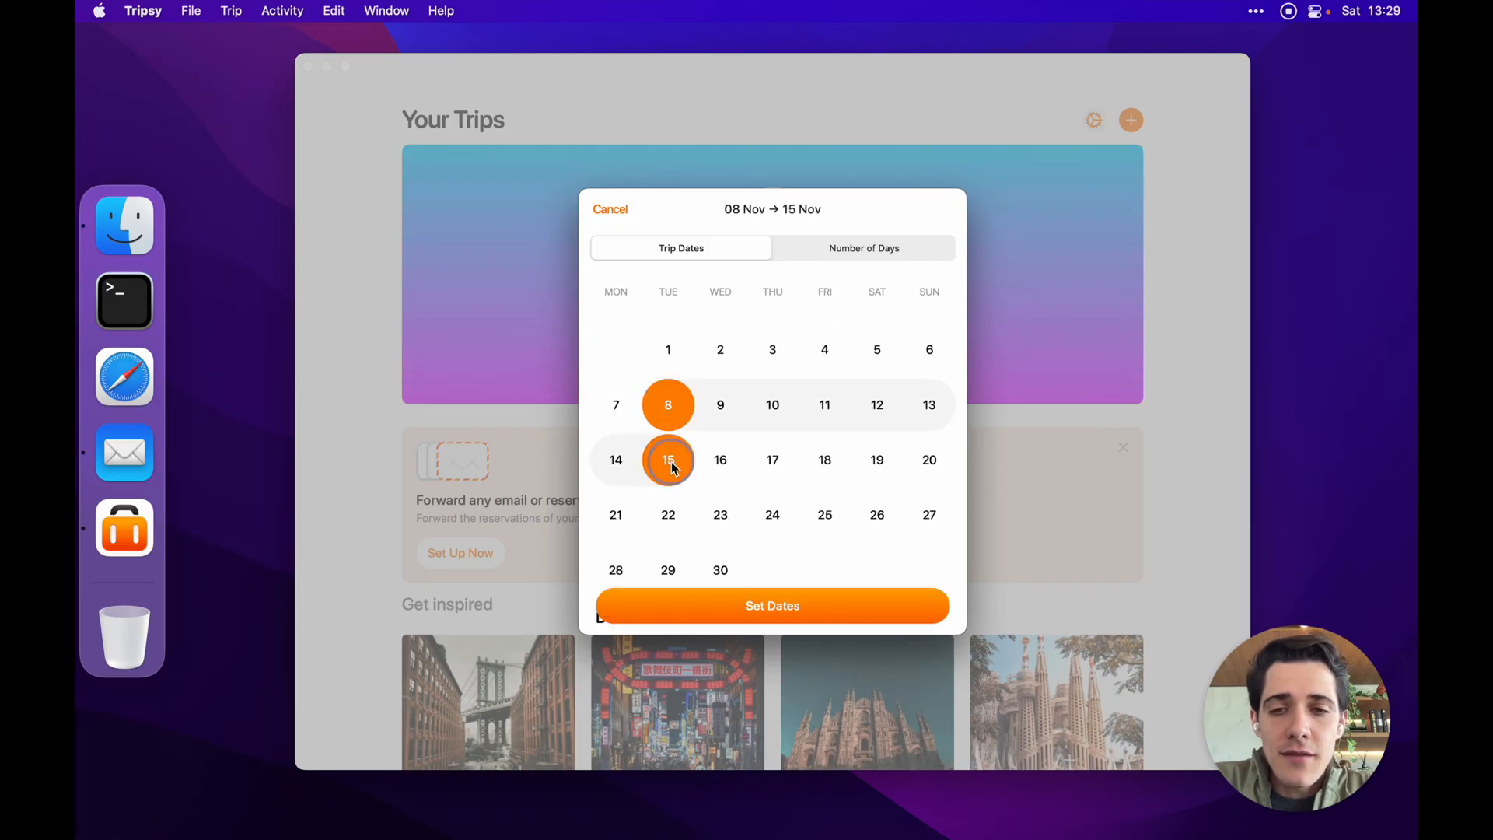
left_click(773, 605)
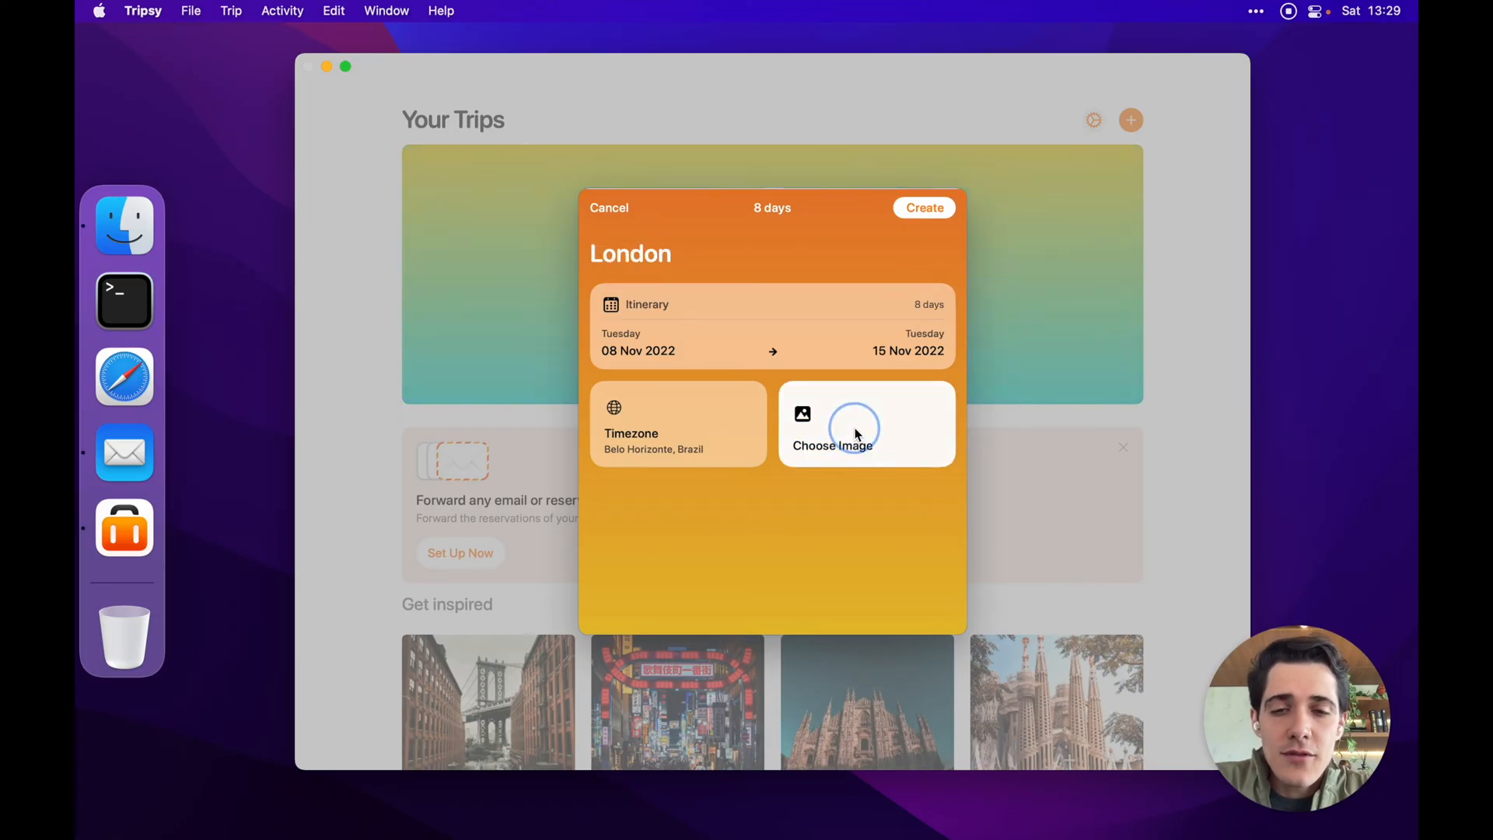
Step: Set the trip cover to the aerial Tower Bridge photo found by searching 'london'
left_click(854, 423)
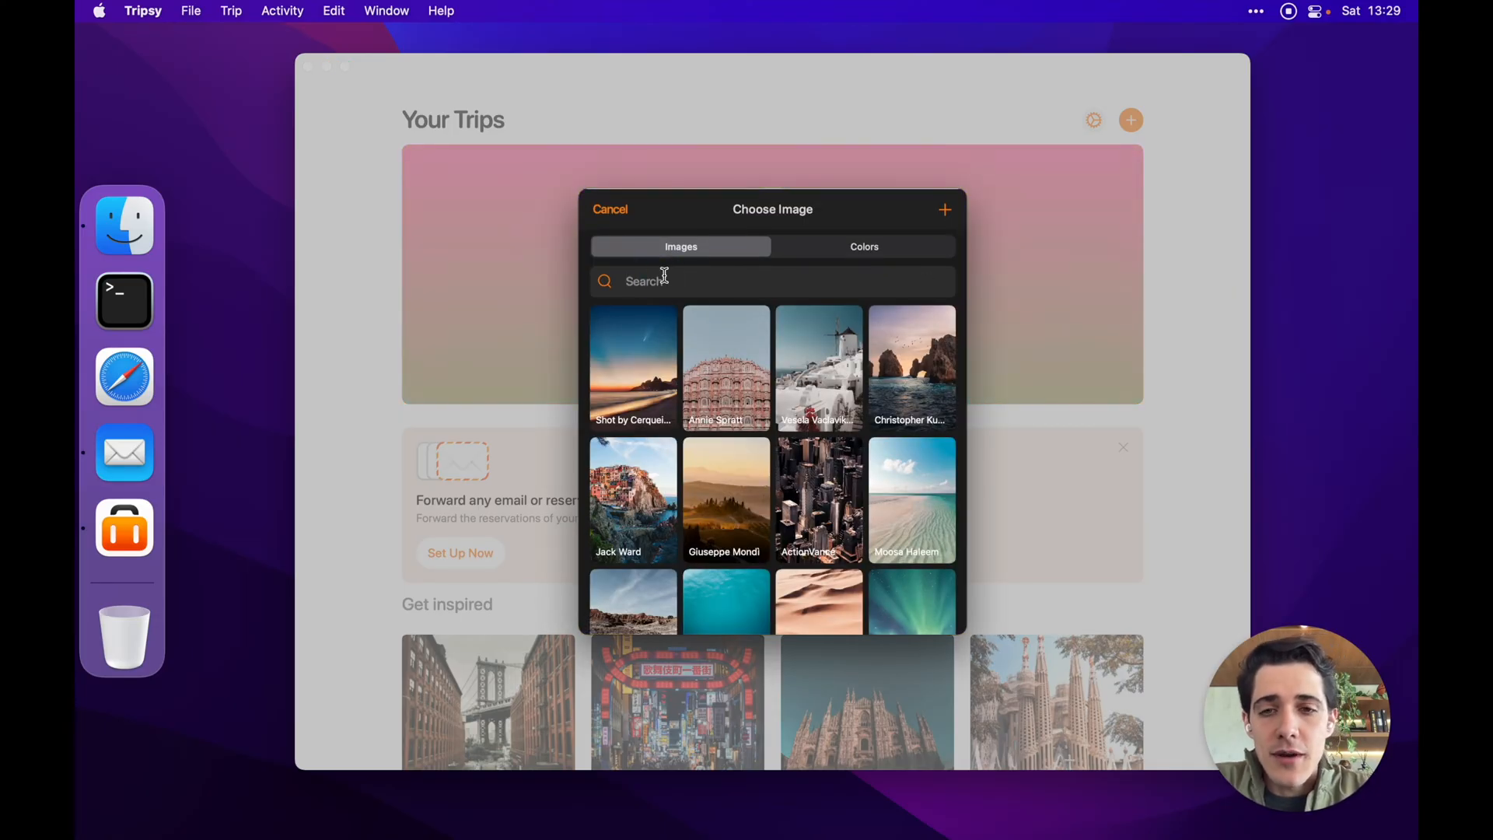
type("london")
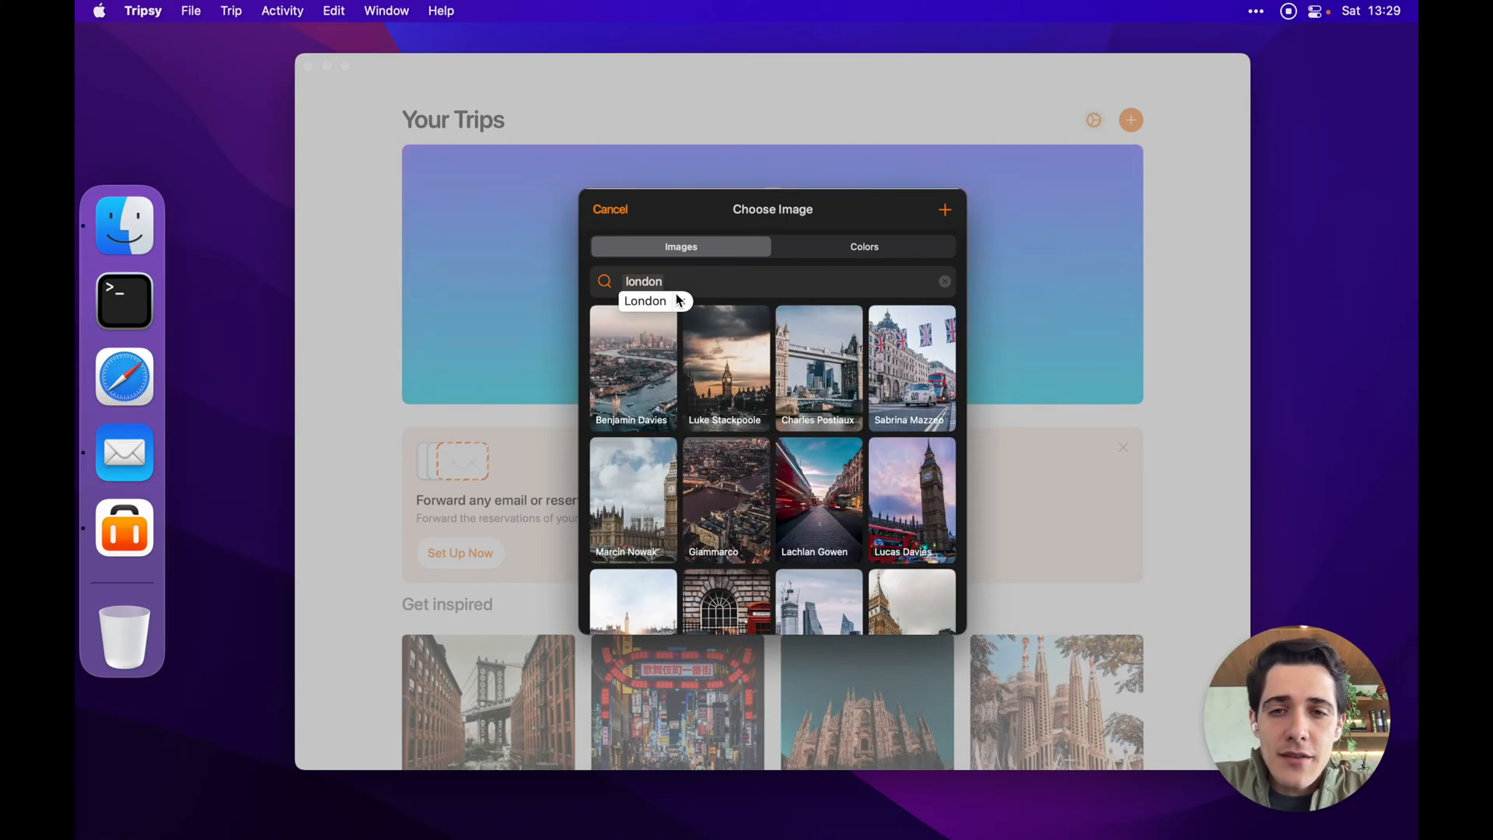
scroll("down", 3)
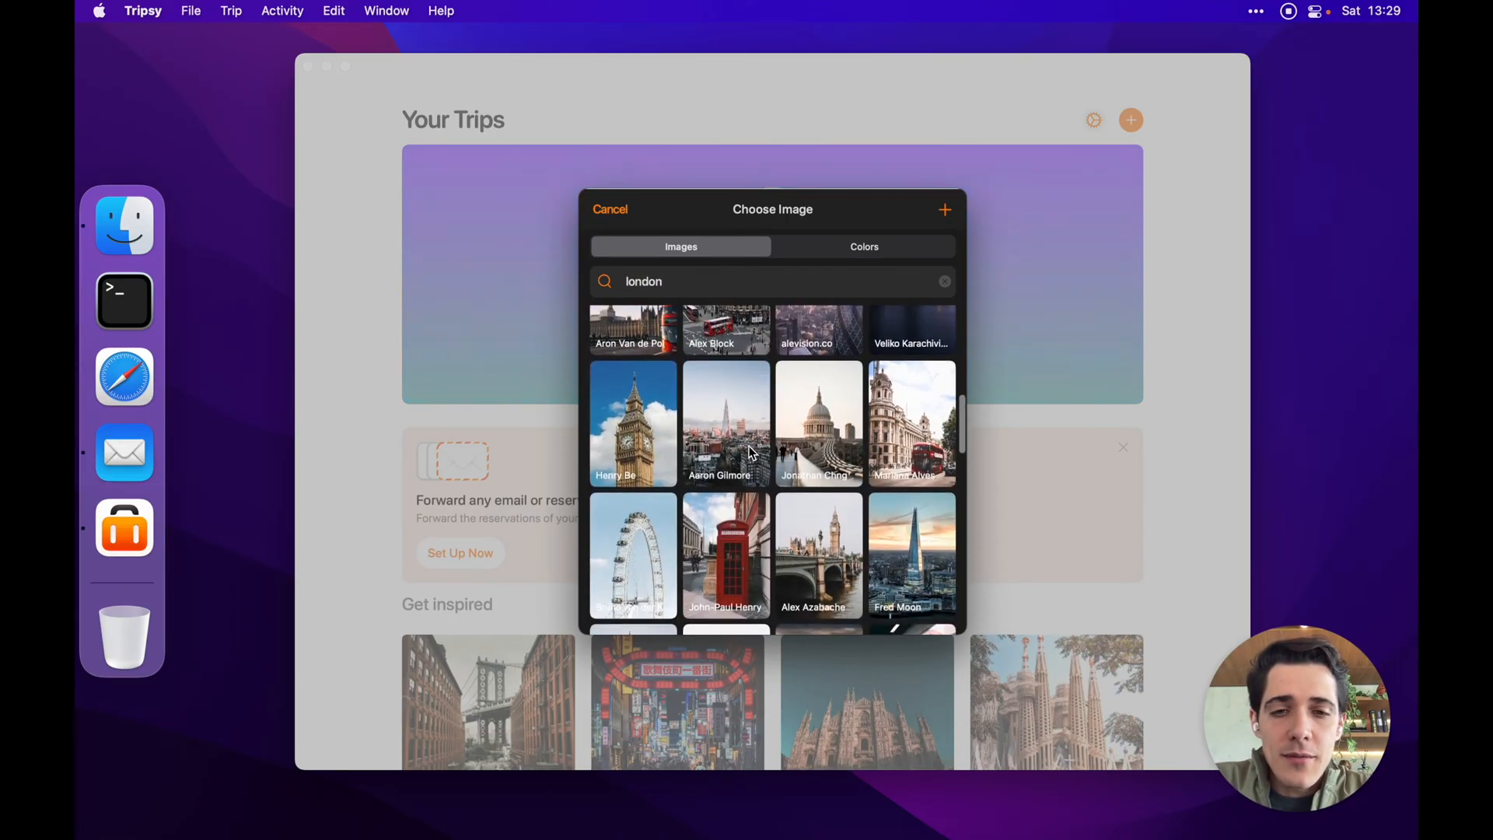
scroll("down", 3)
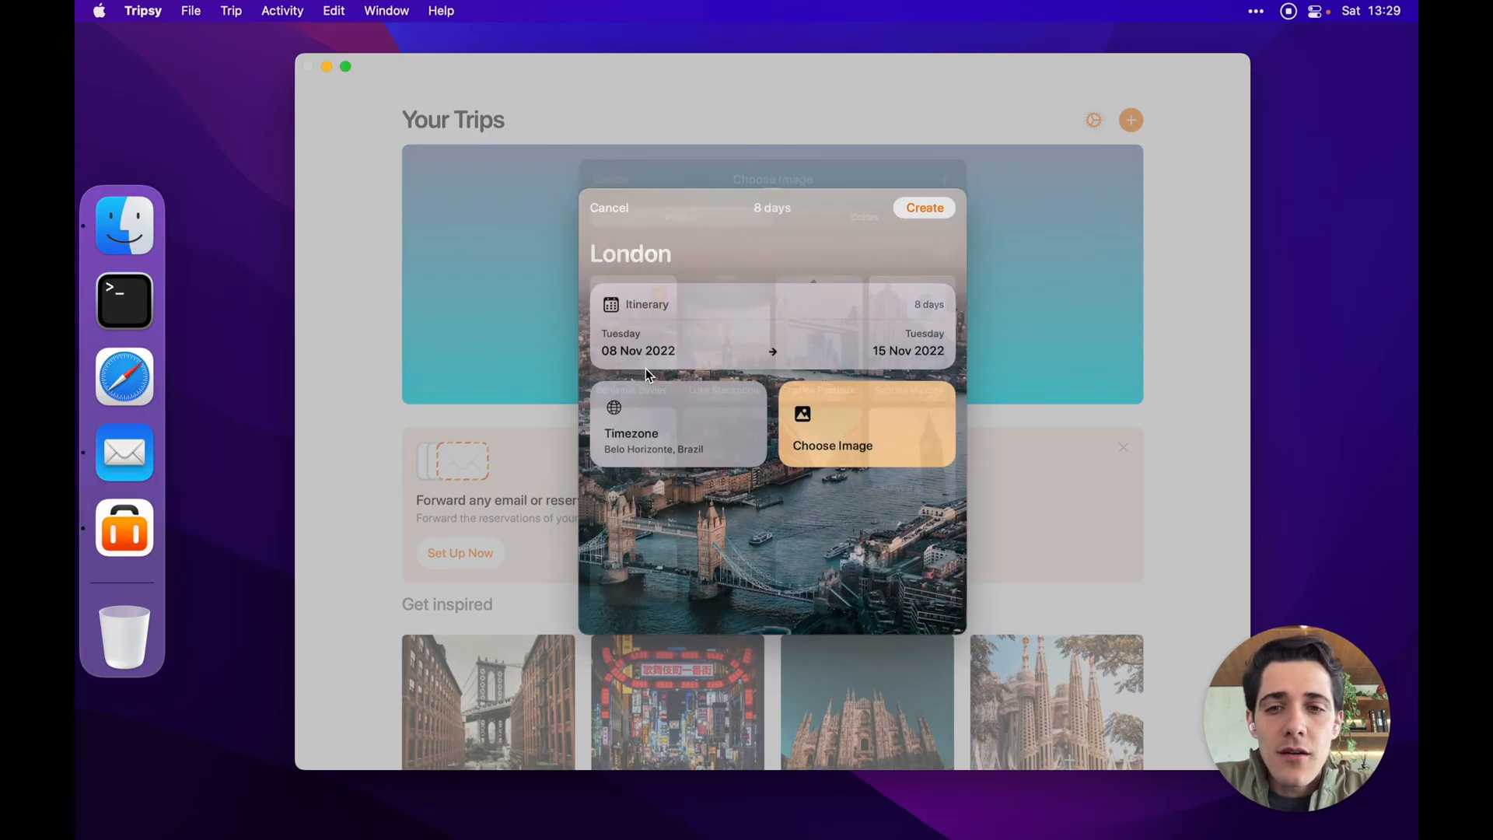
left_click(922, 207)
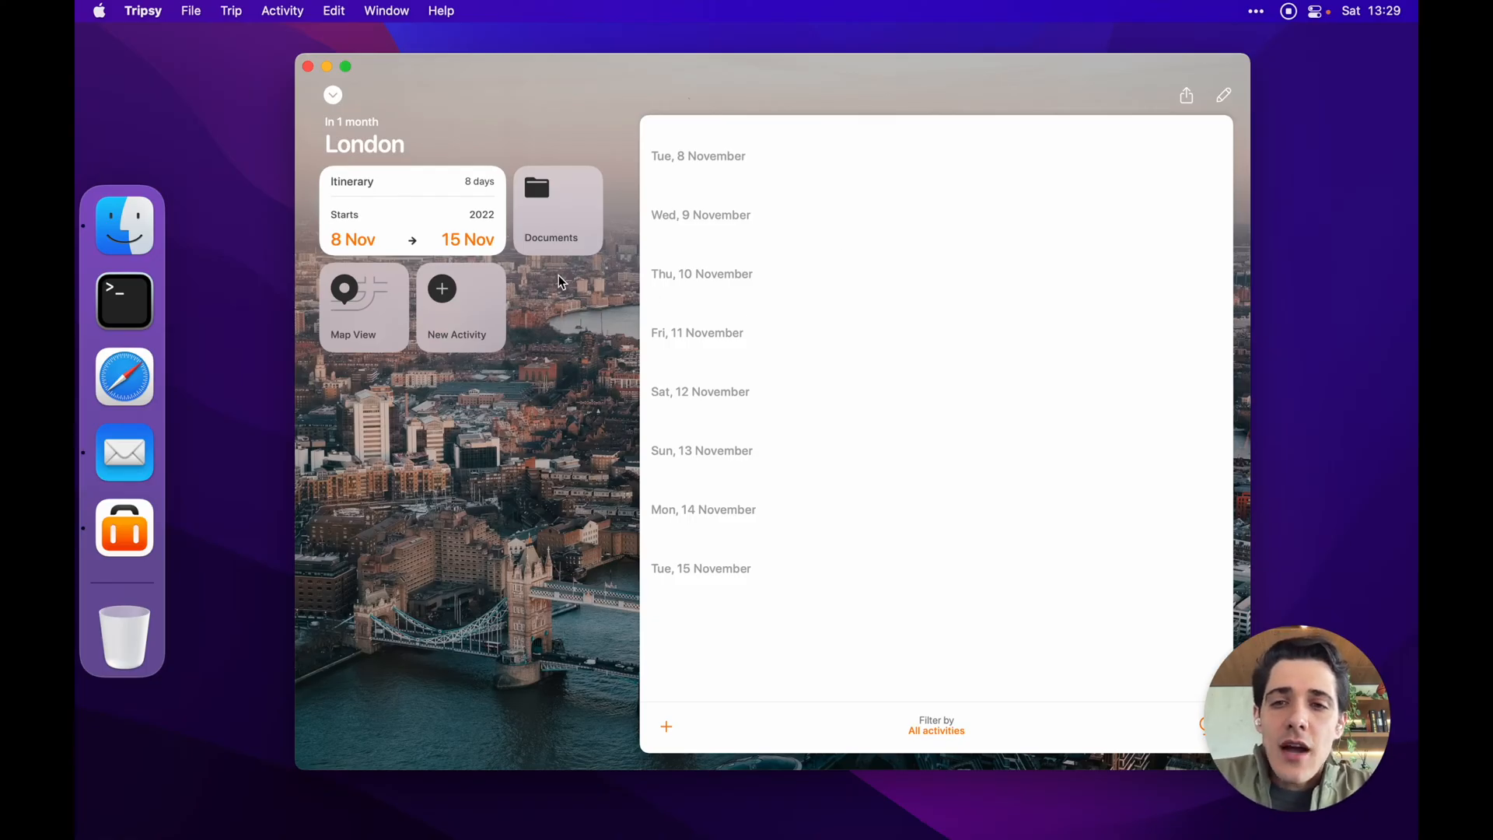
mouse_move(467, 305)
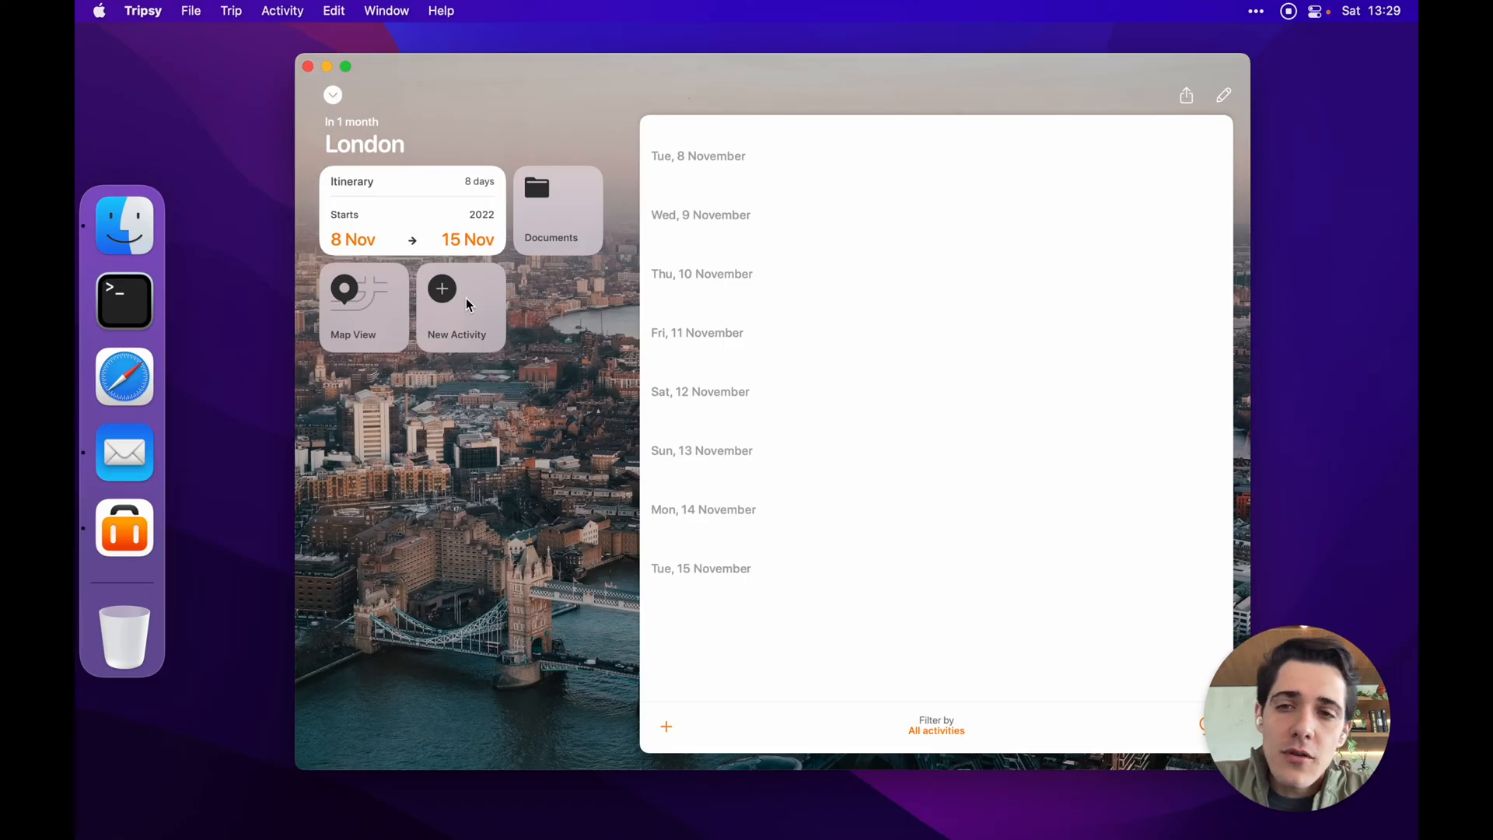
mouse_move(462, 311)
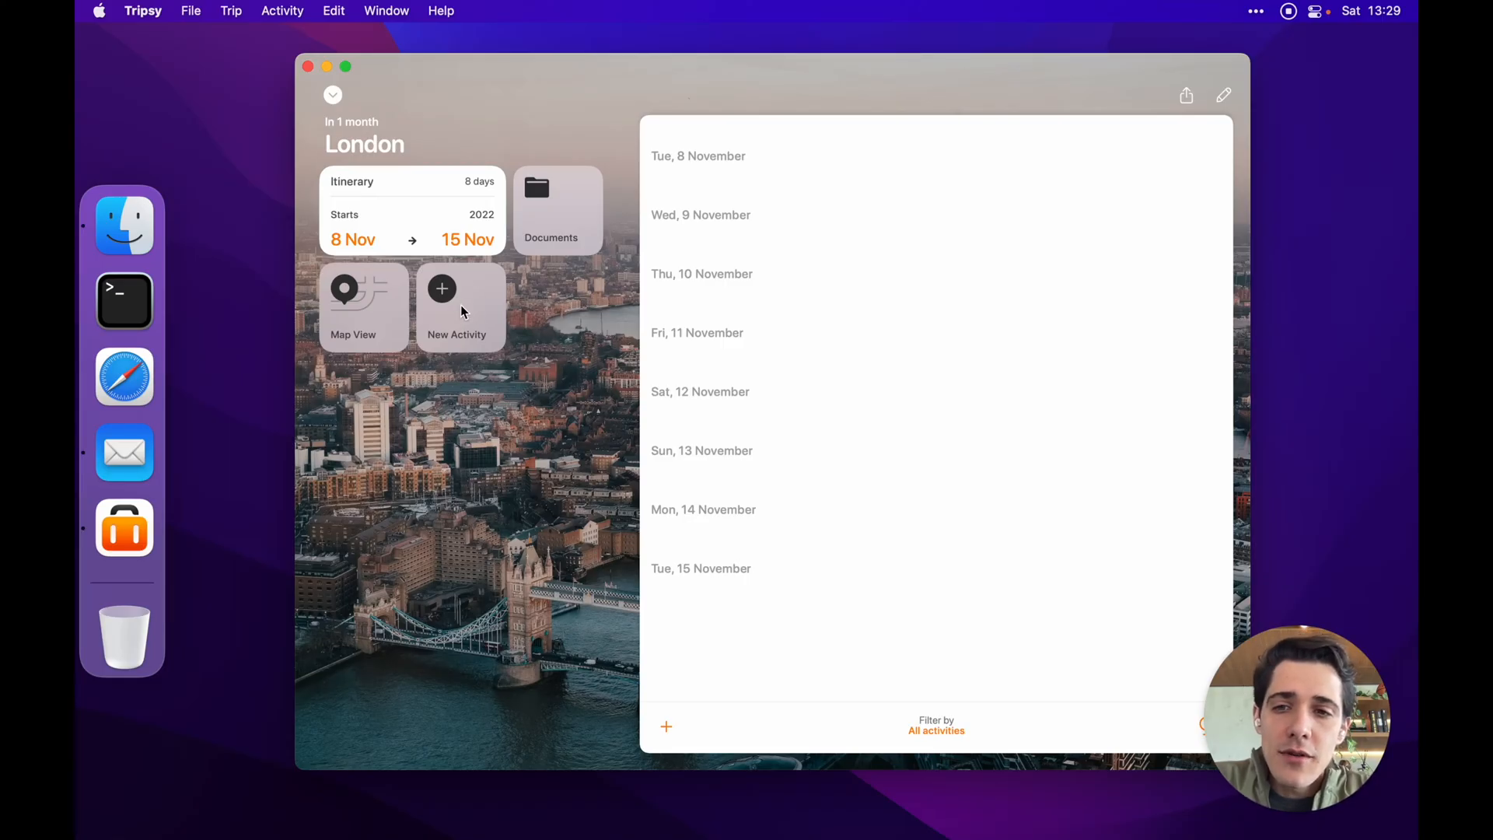
Step: Add a Flight activity and search New York JFK to London Gatwick flights on 8 Nov
left_click(442, 304)
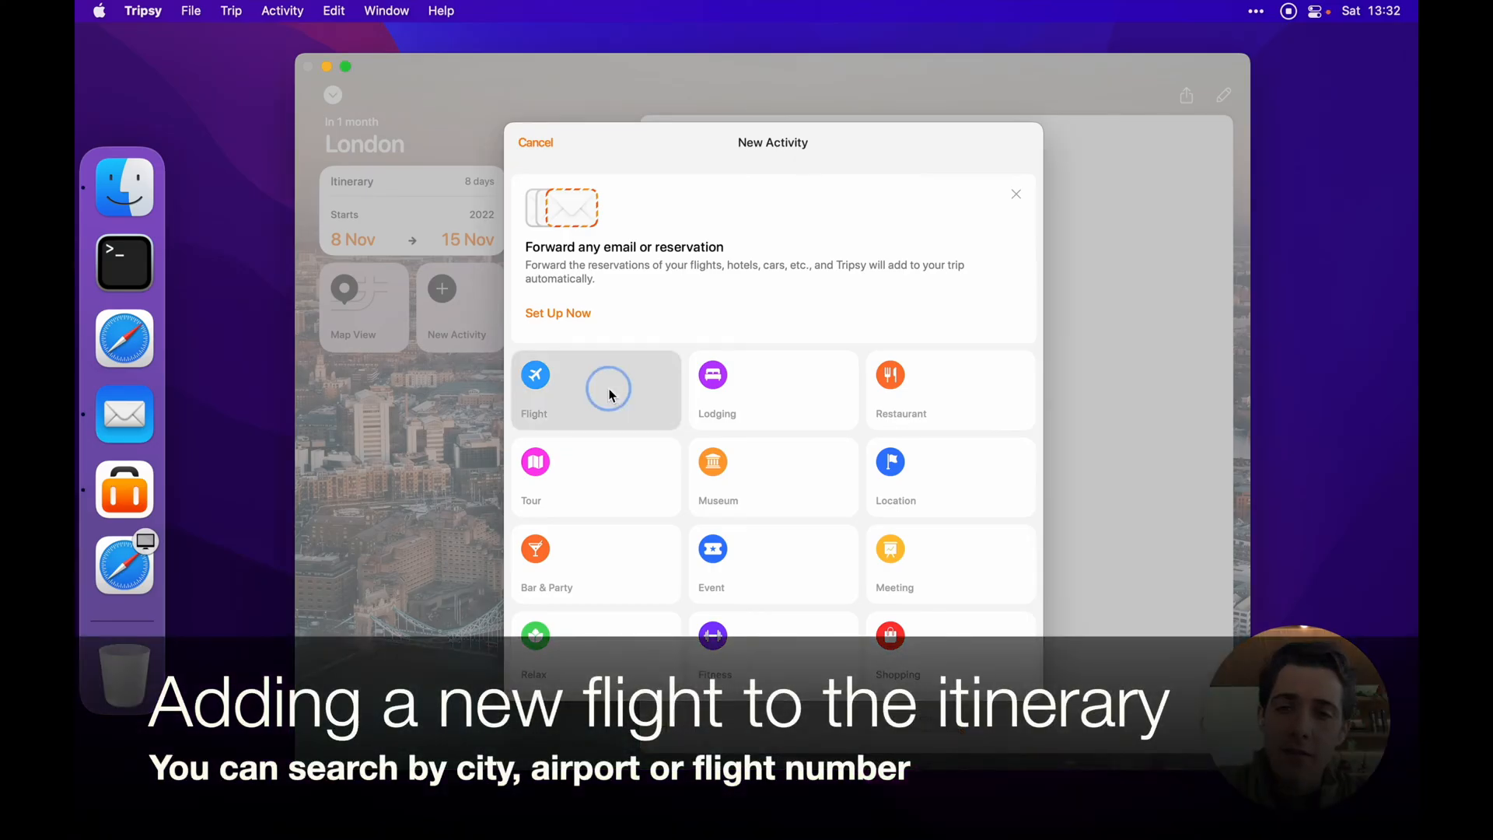
left_click(533, 391)
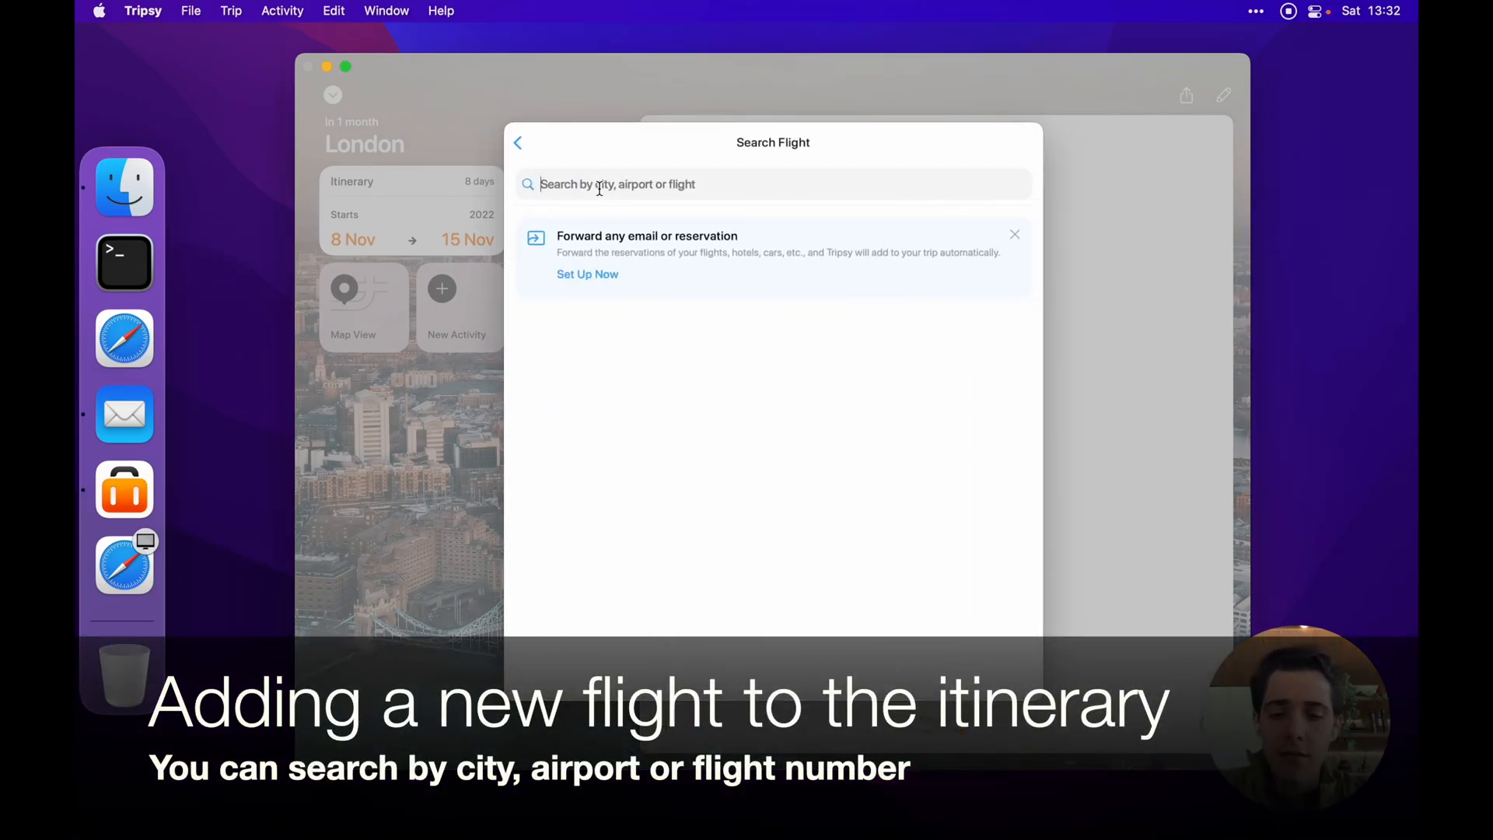
type("n")
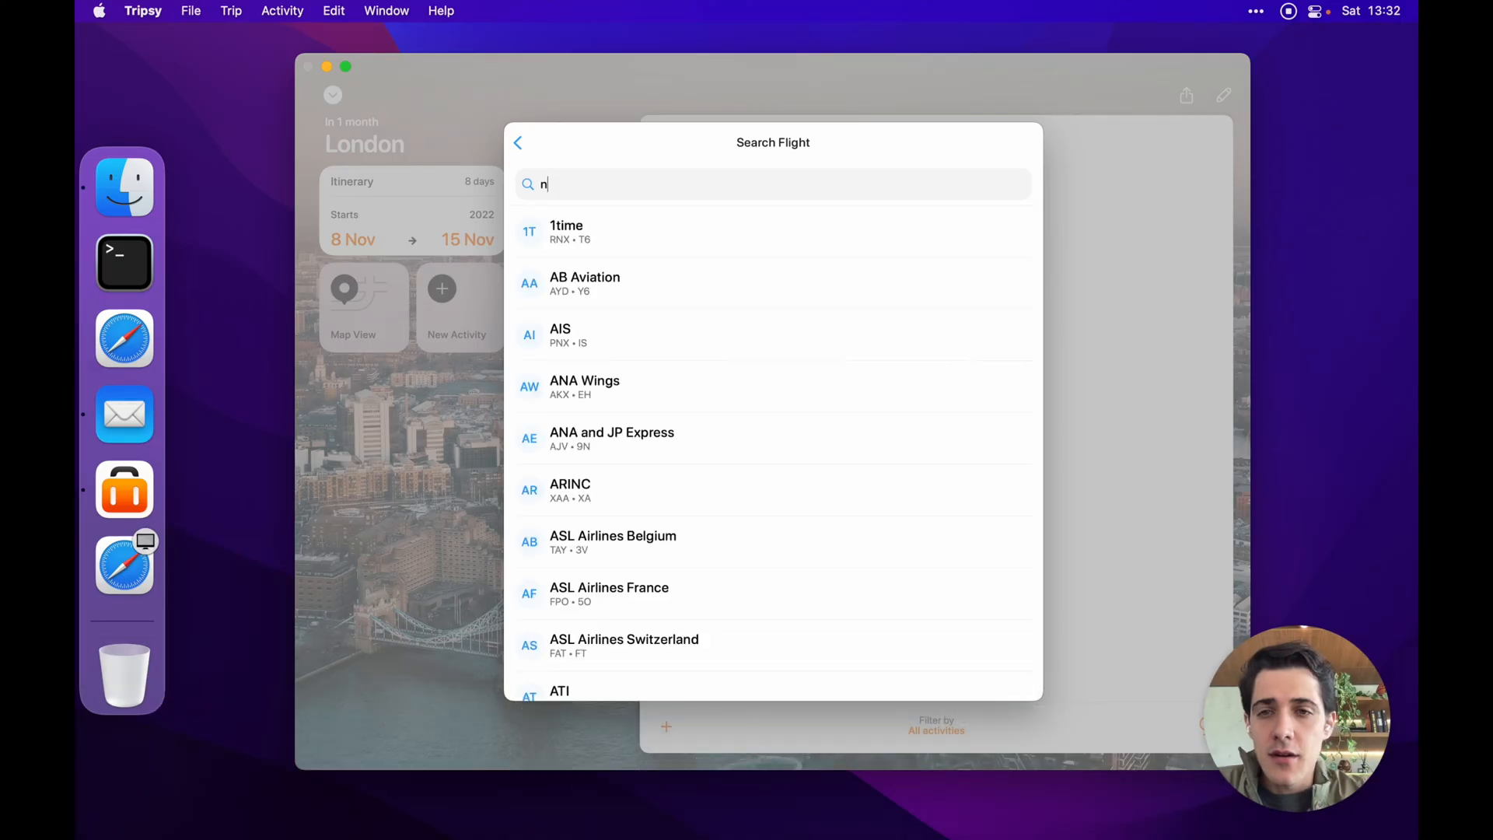
type("ew york")
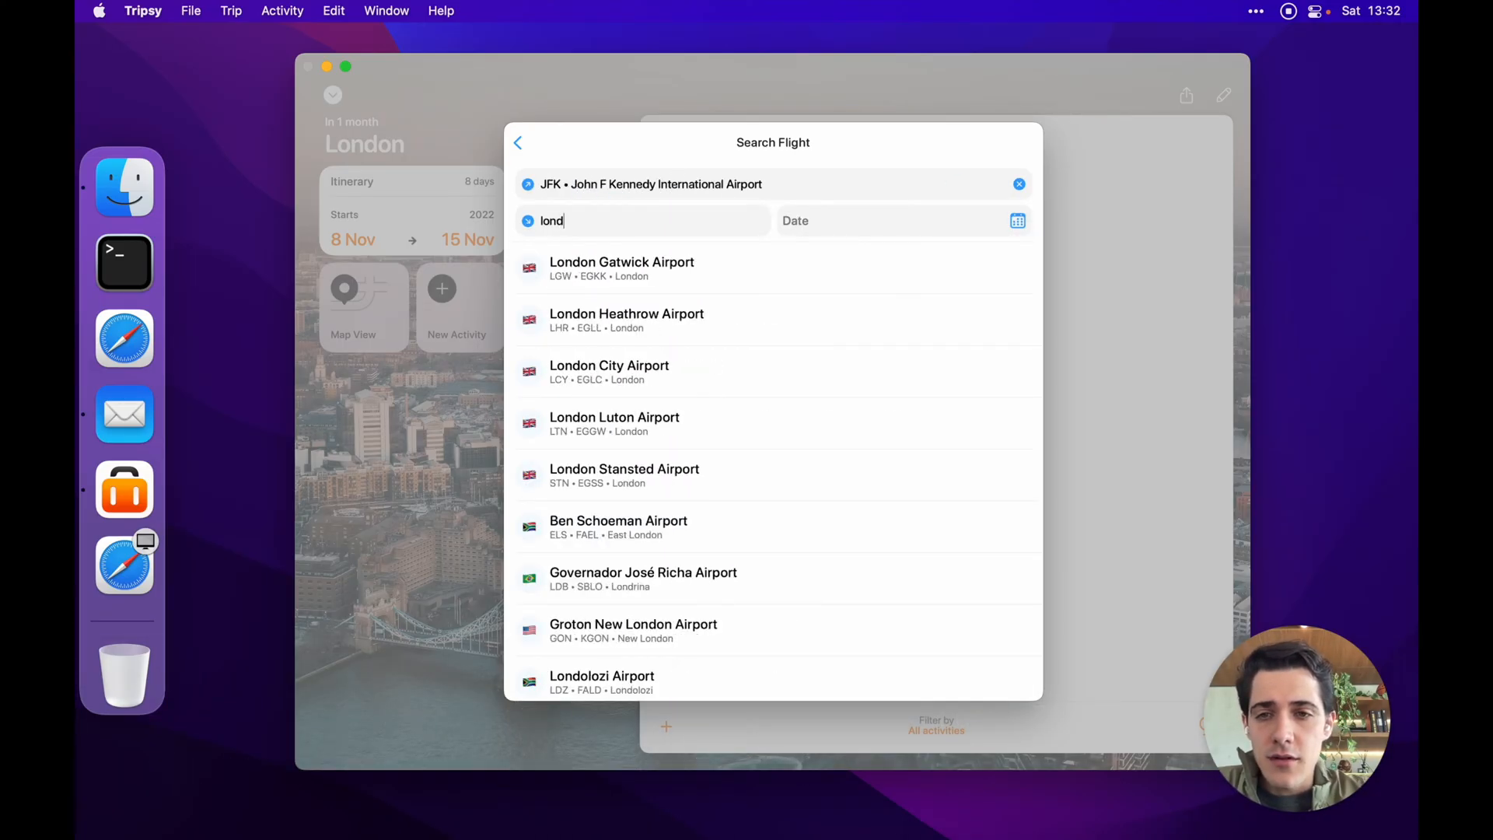
left_click(622, 269)
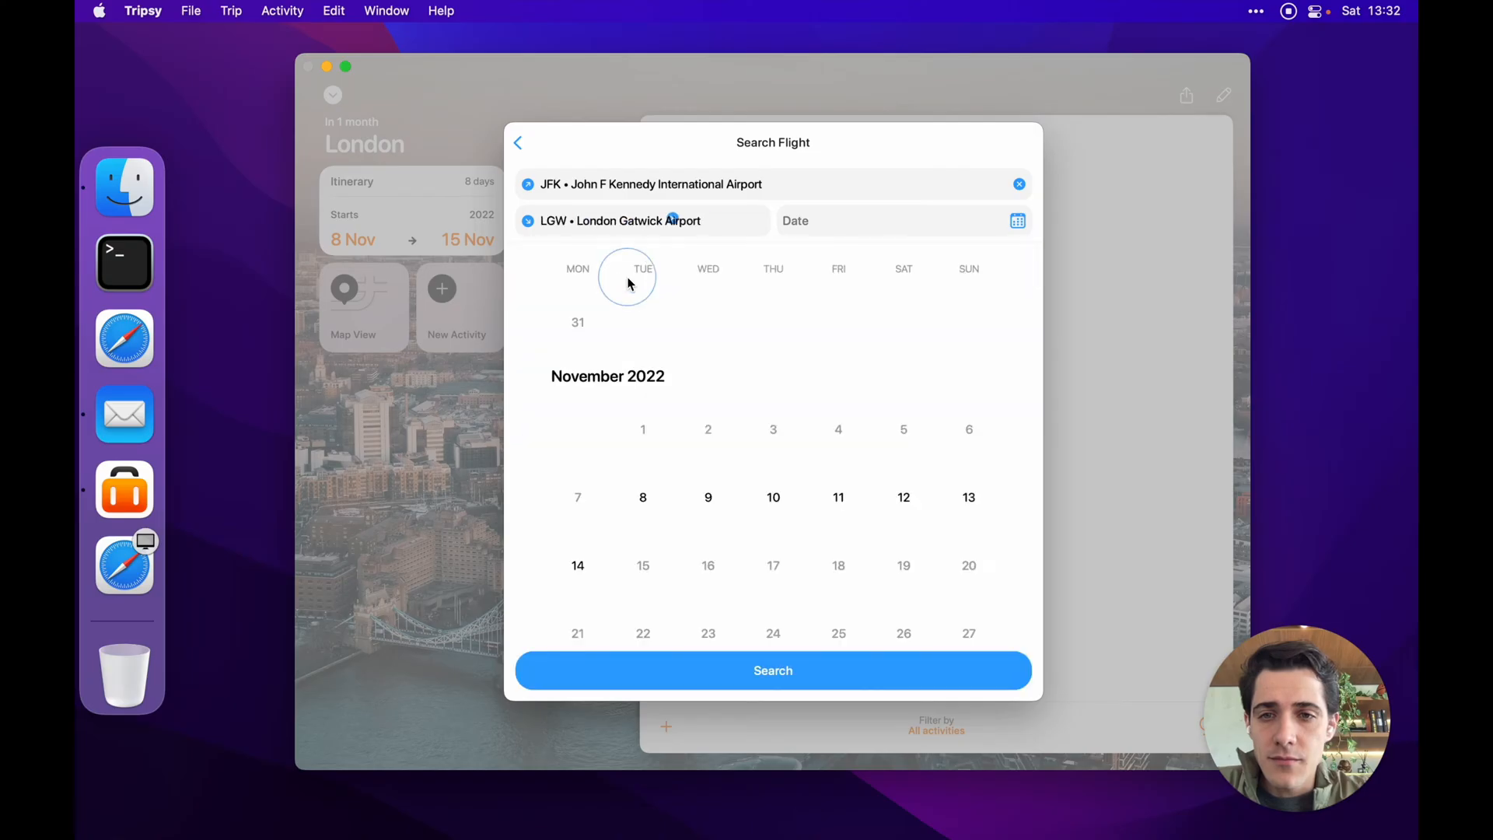
left_click(642, 496)
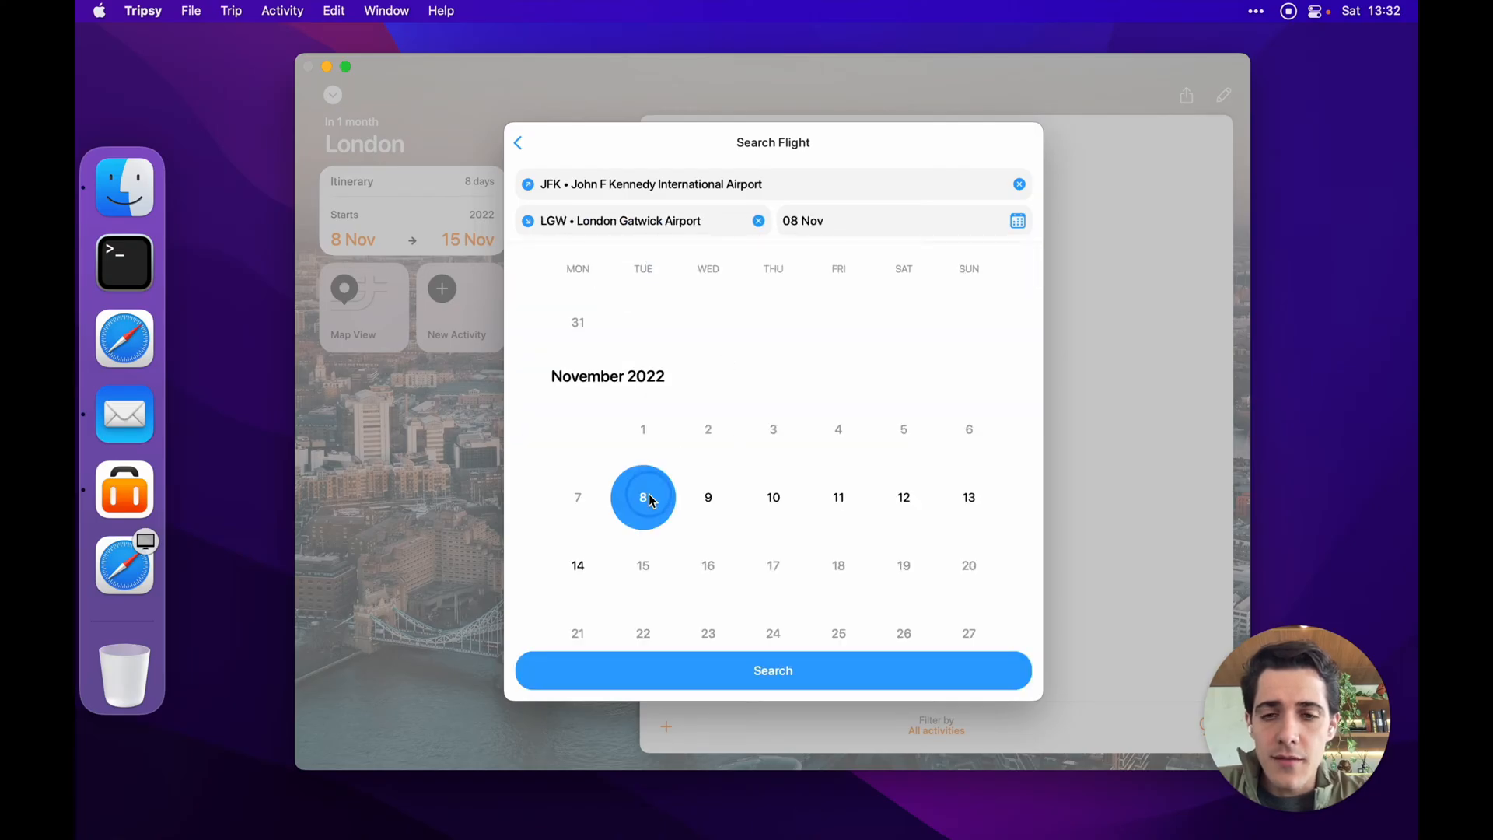
left_click(773, 668)
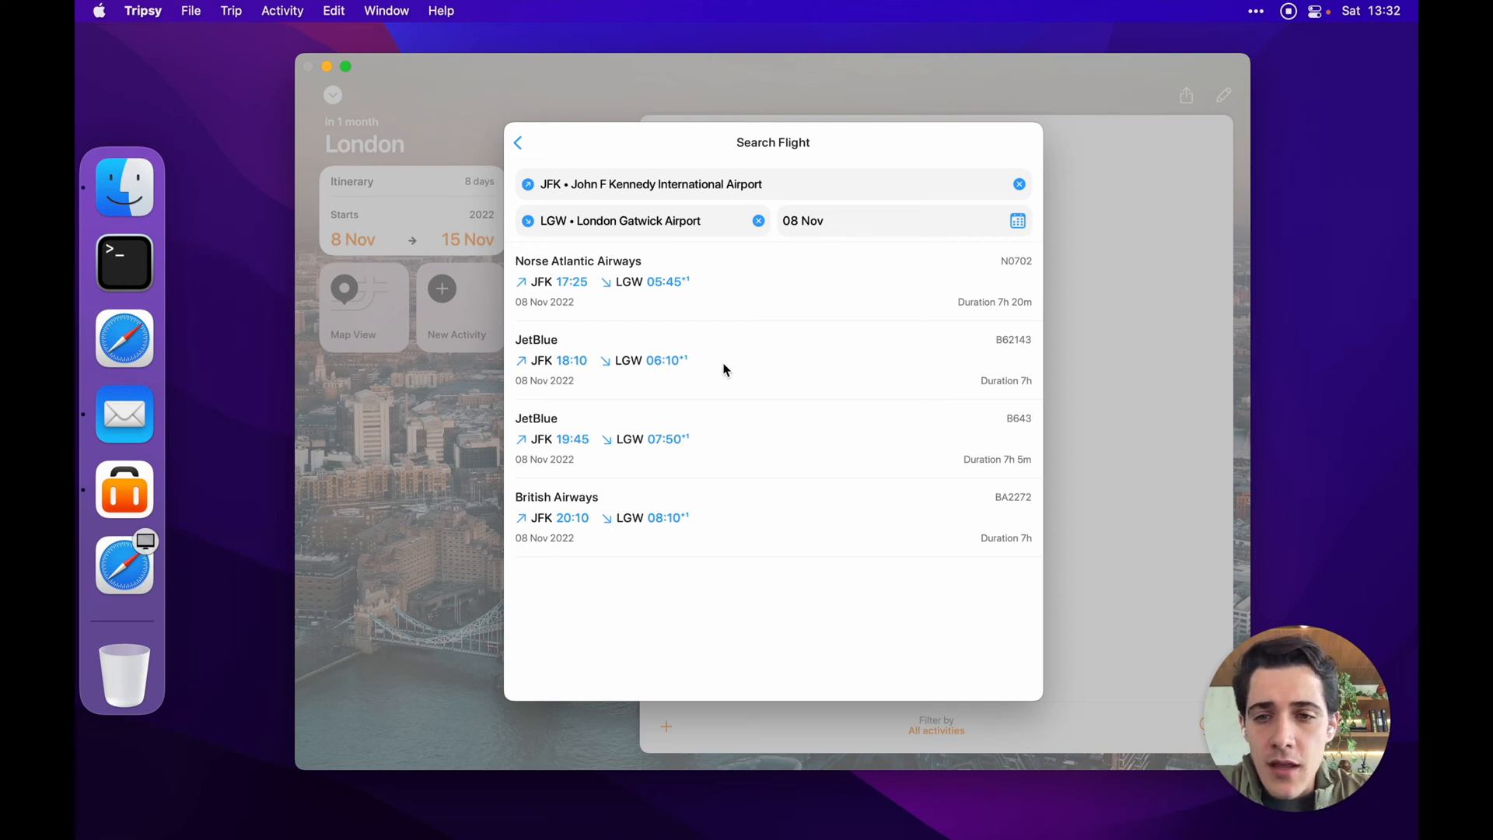
mouse_move(718, 516)
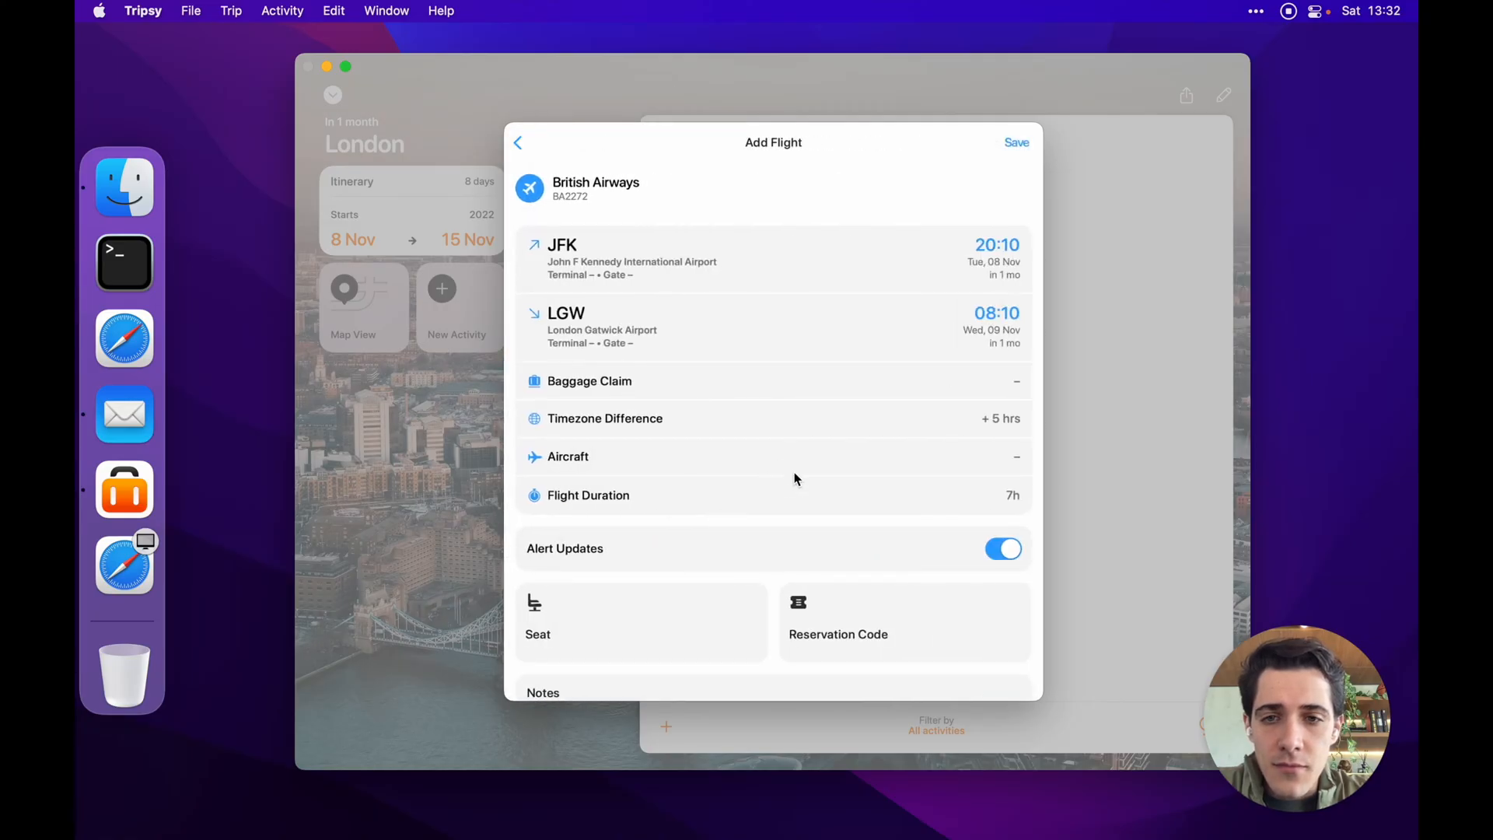
mouse_move(757, 259)
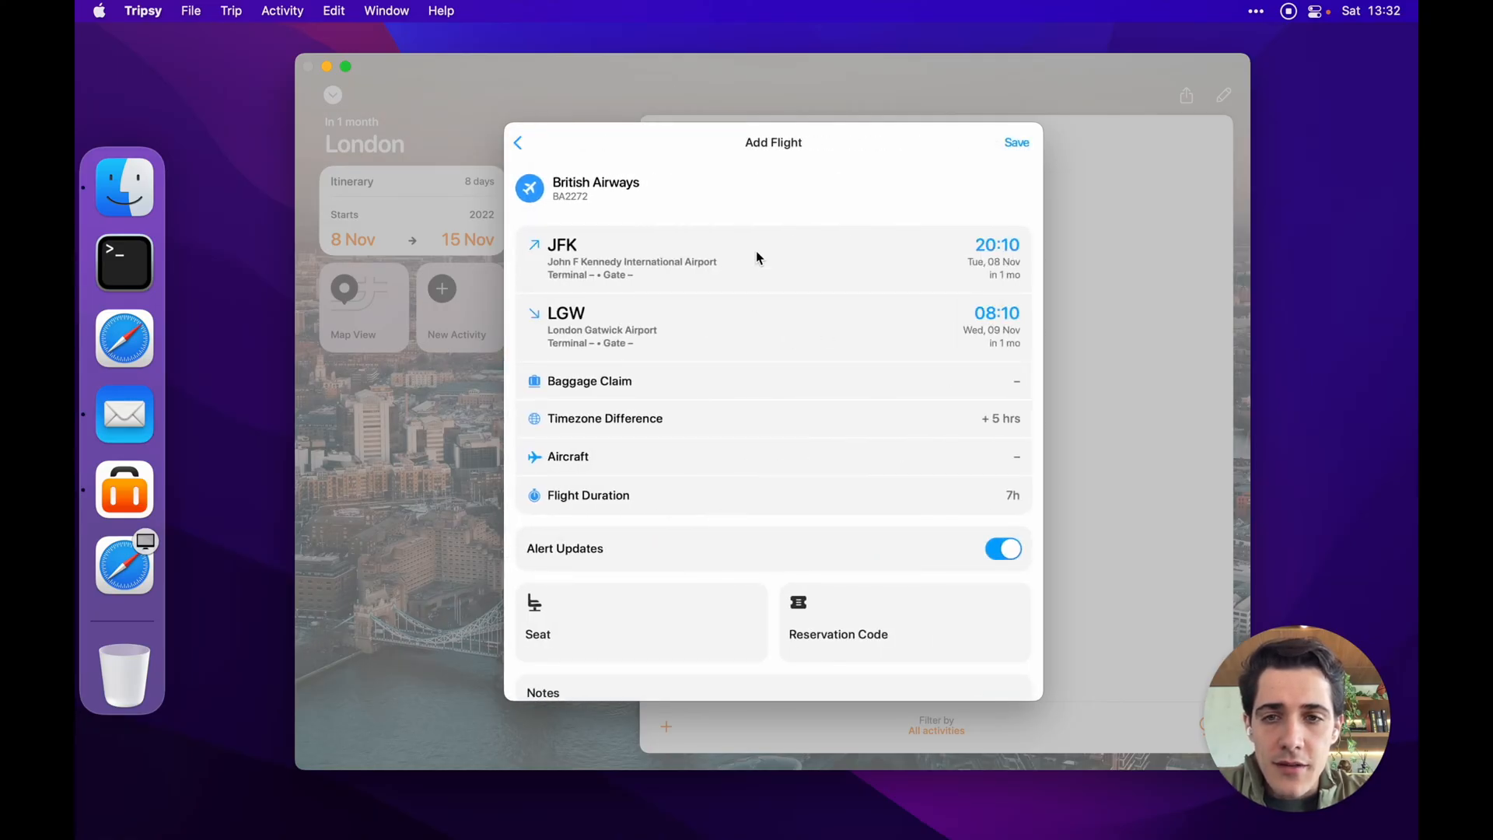
Step: Give flight BA2272 Business class seat 3C and save it to the London trip
scroll("down", 3)
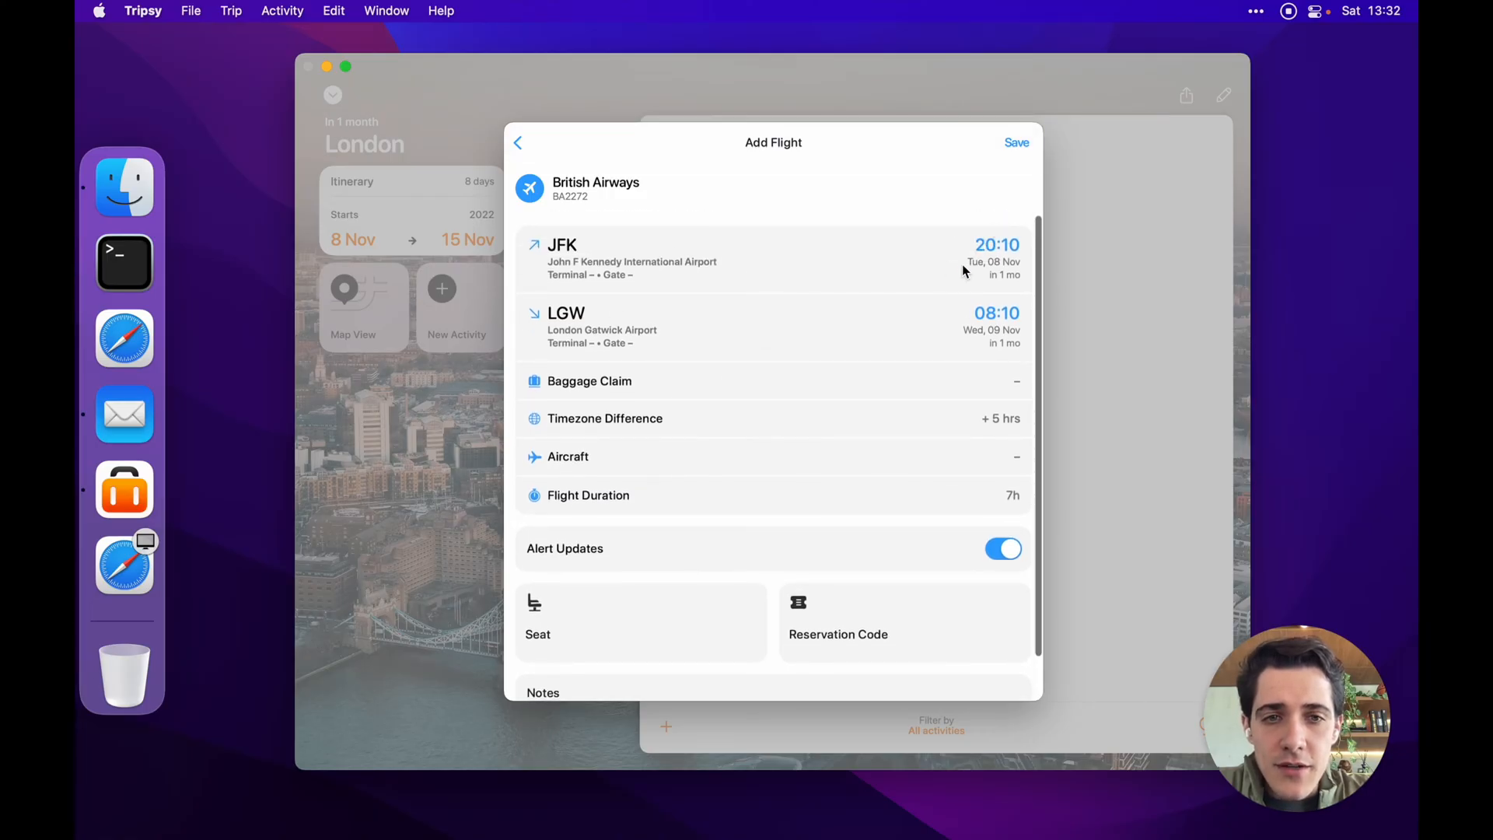
mouse_move(895, 387)
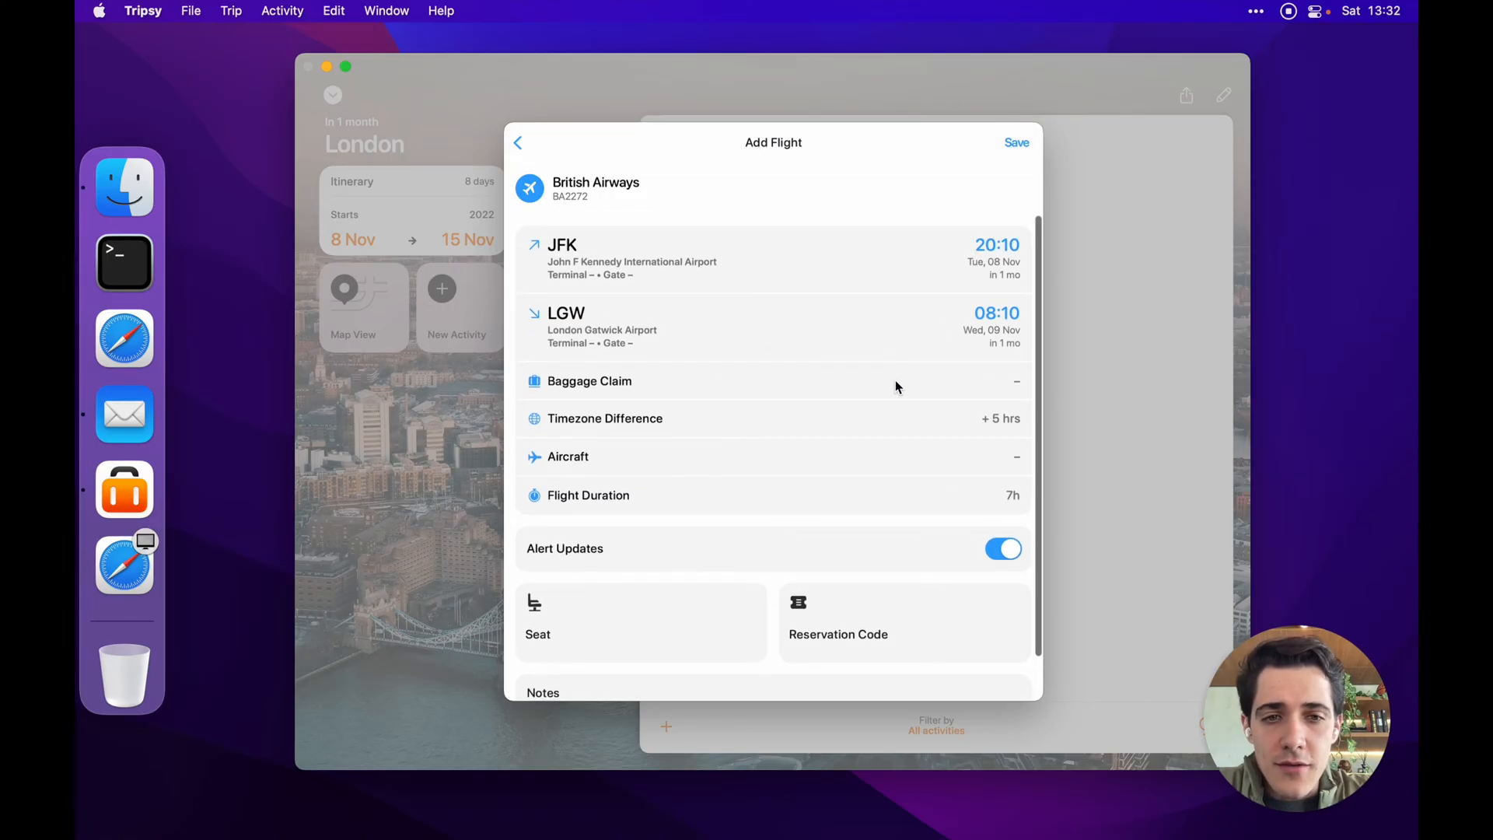
mouse_move(905, 502)
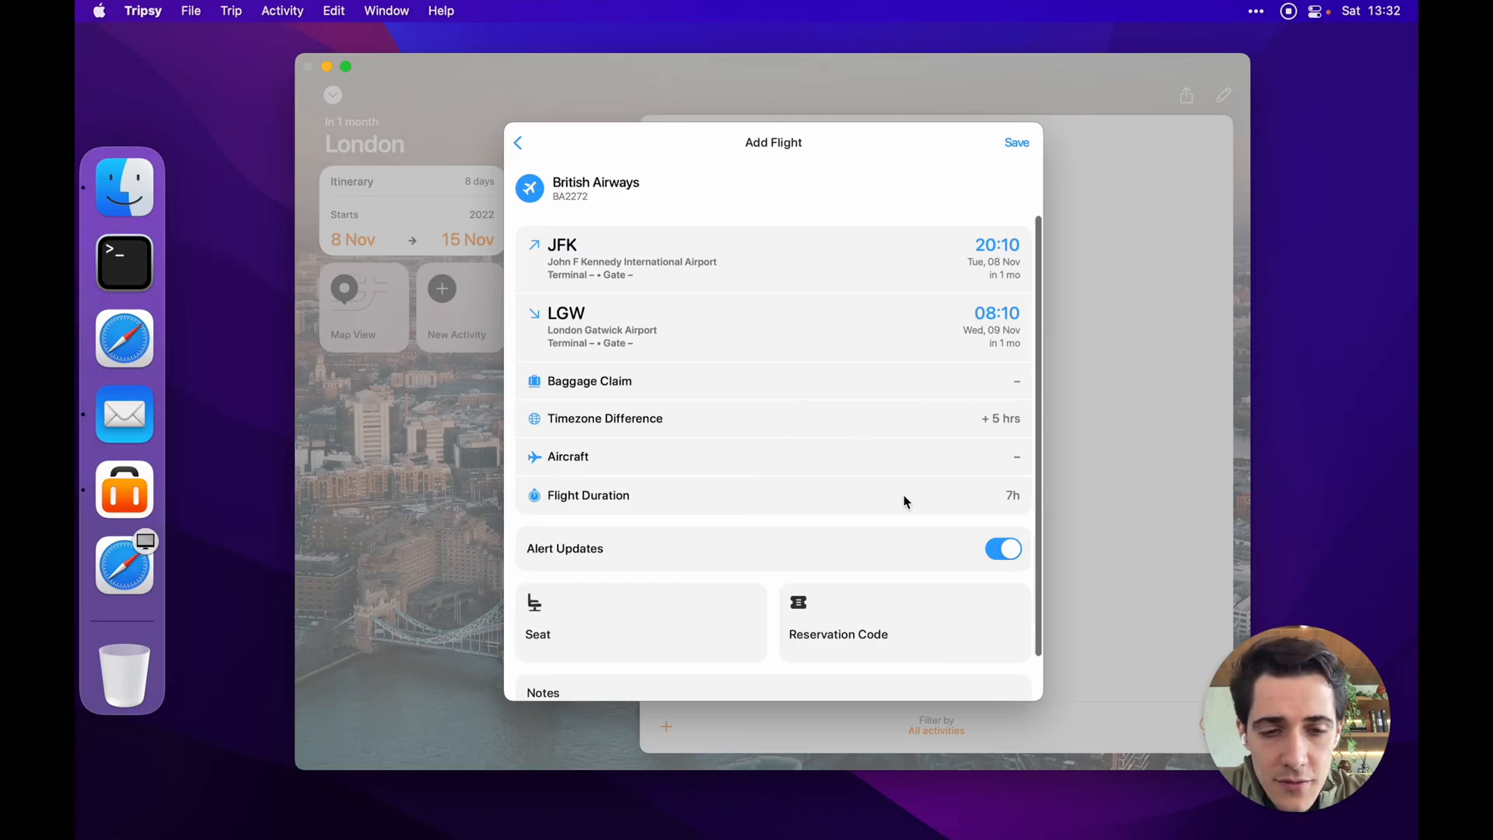
scroll("down", 3)
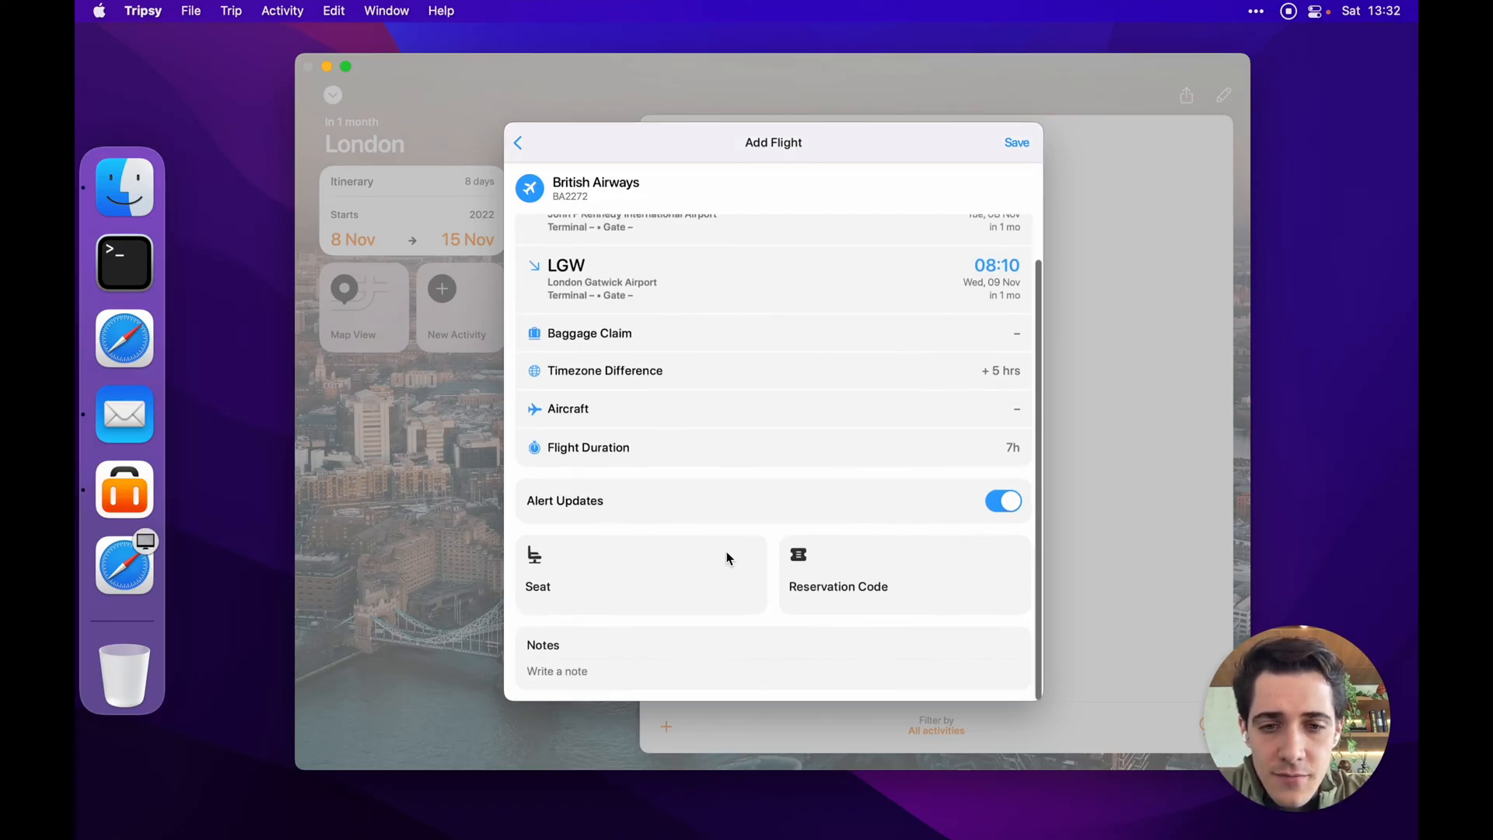
left_click(537, 571)
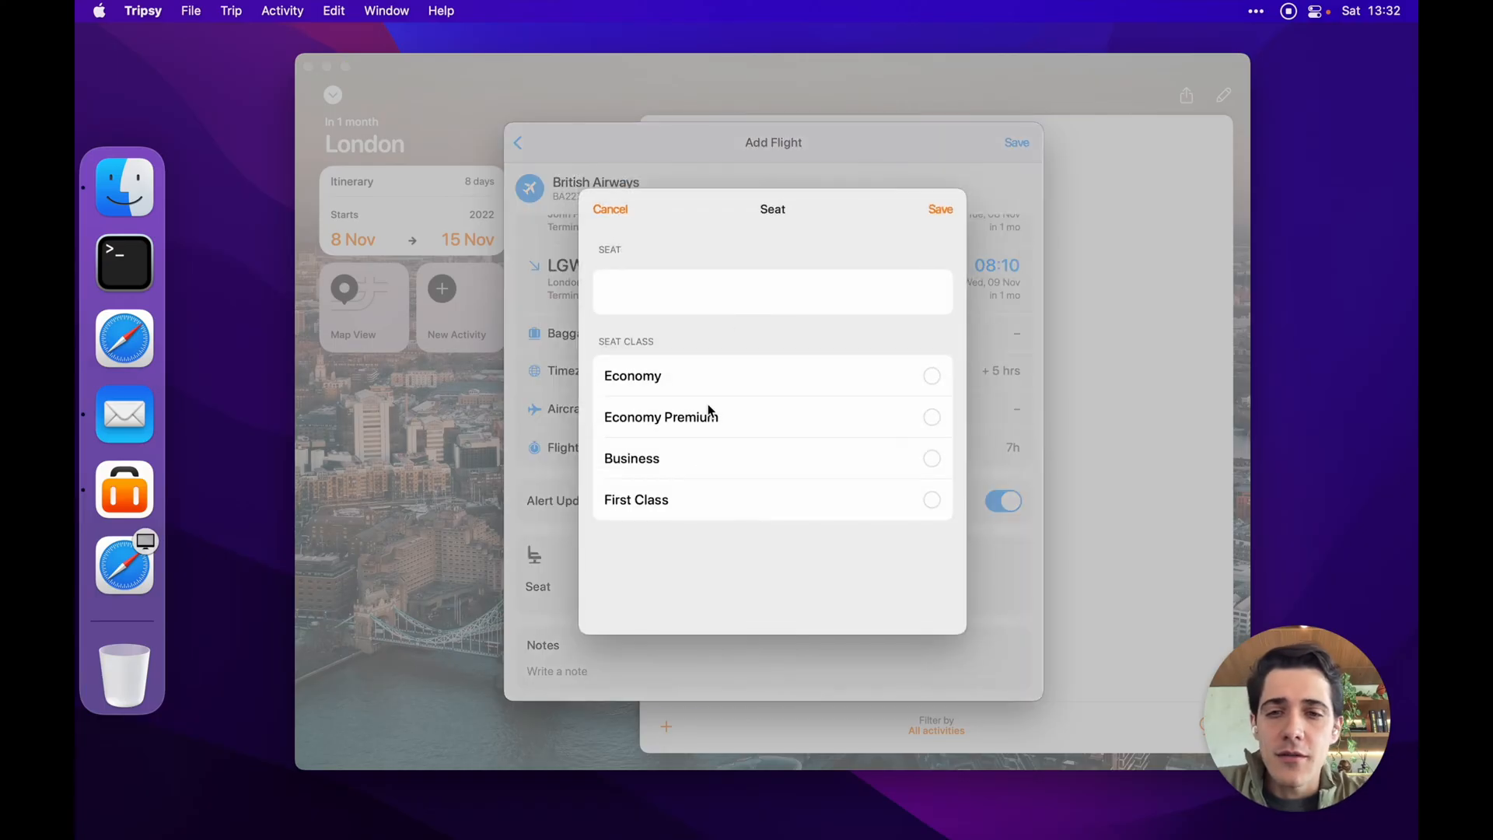
left_click(773, 291)
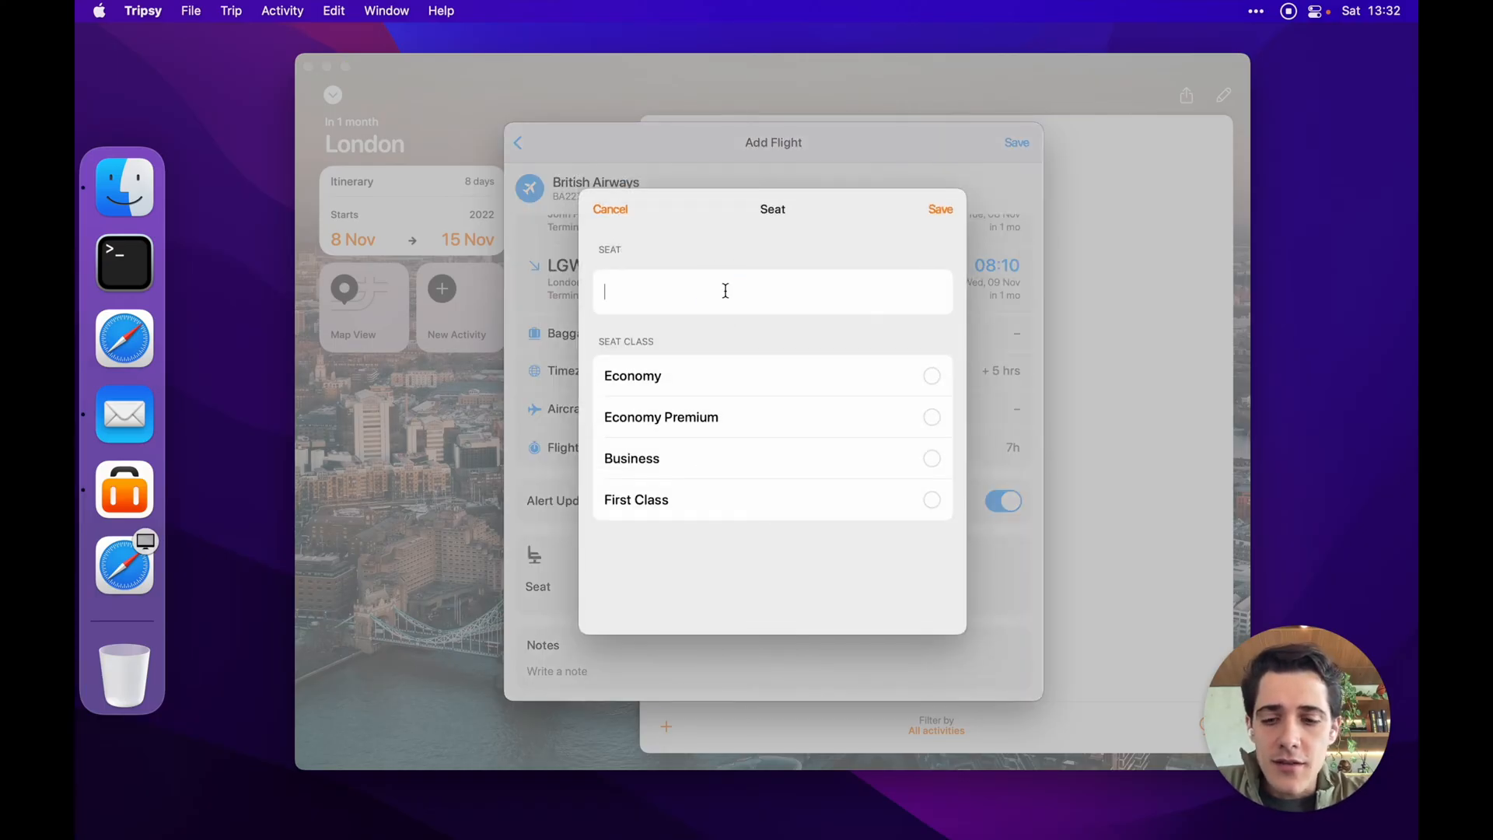
type("3C")
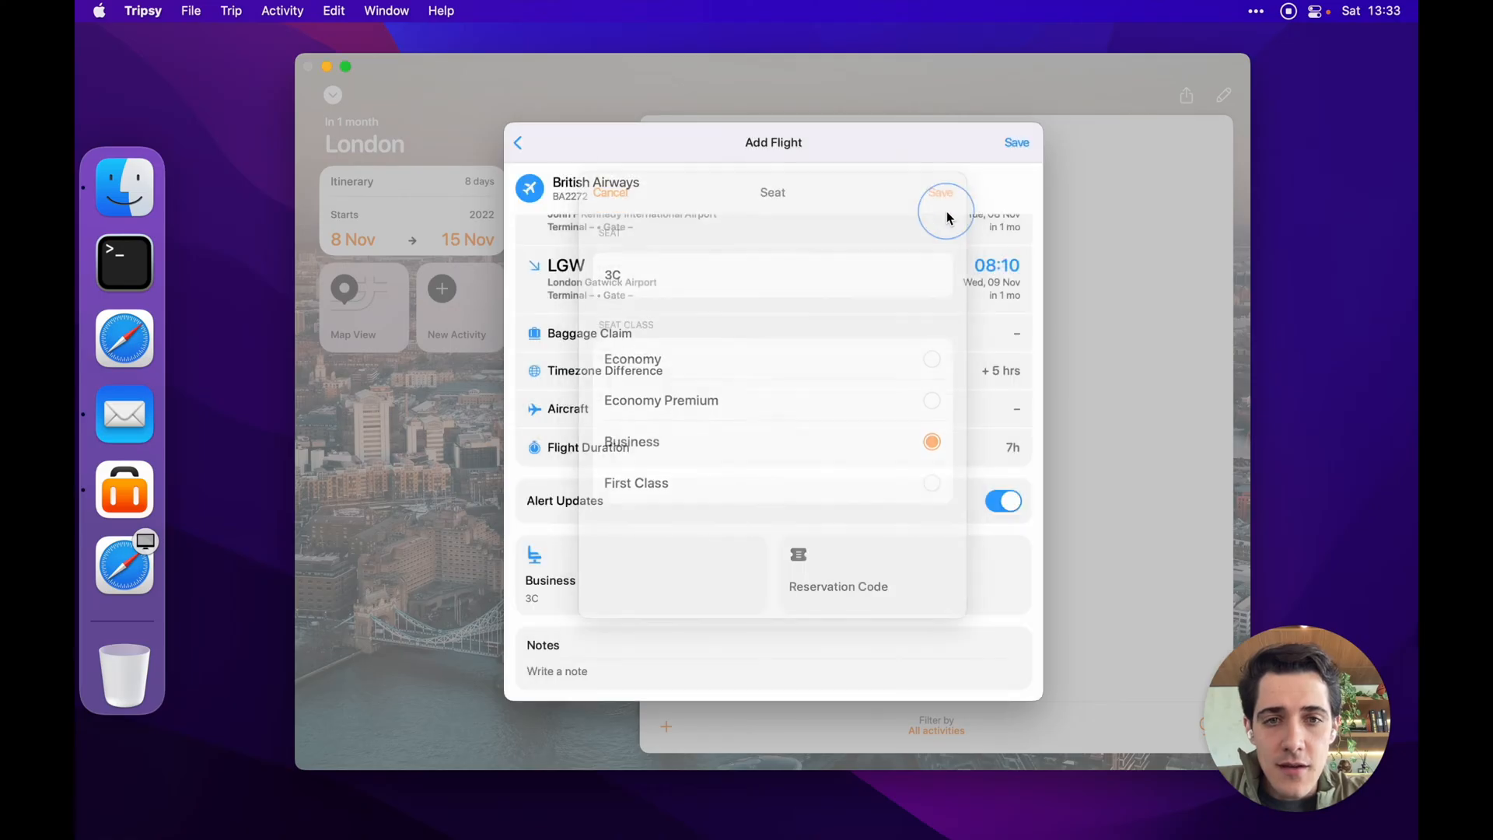
left_click(943, 191)
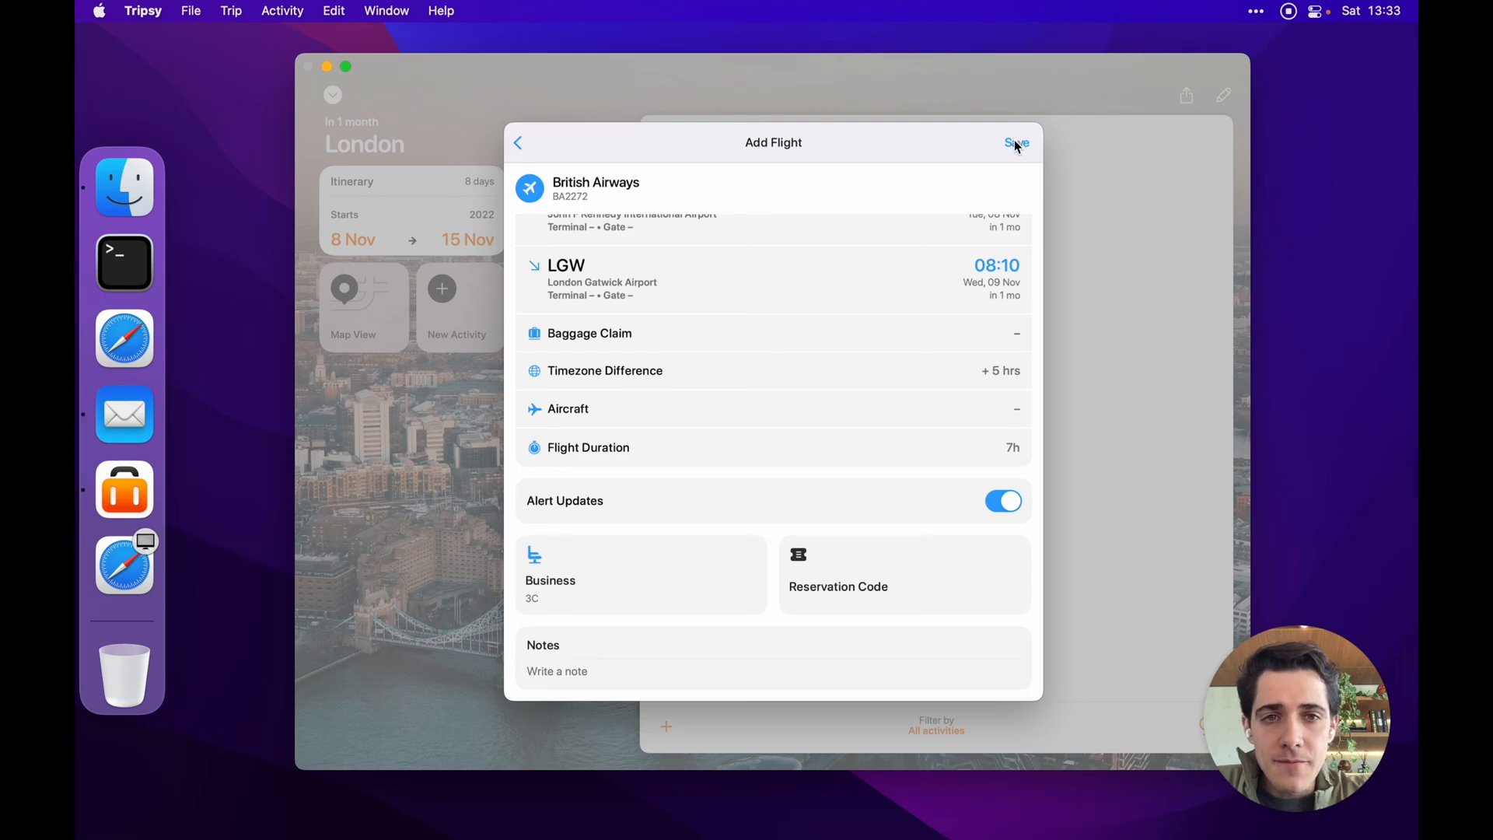
left_click(1015, 142)
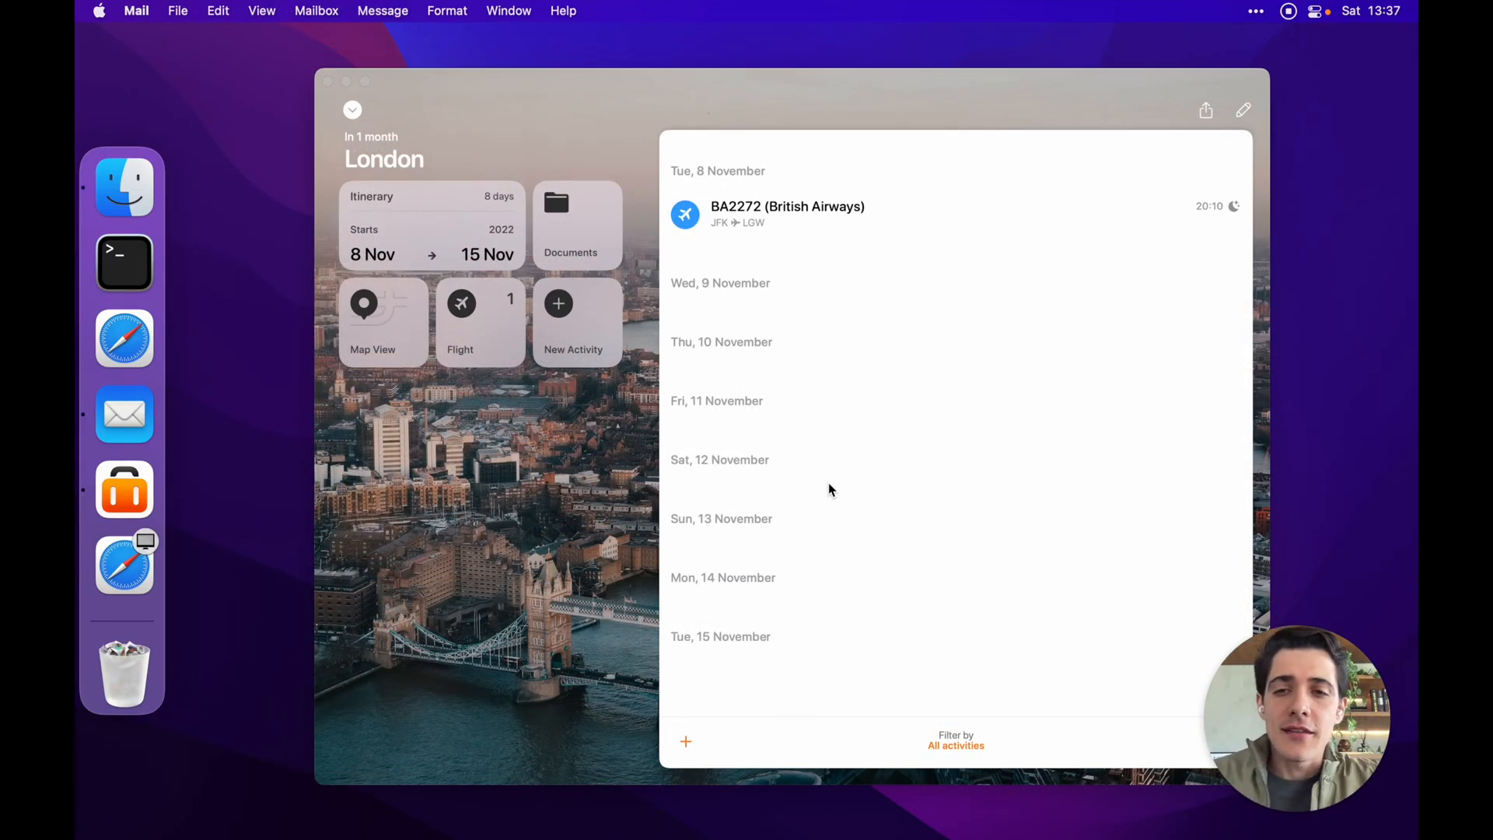
mouse_move(574, 482)
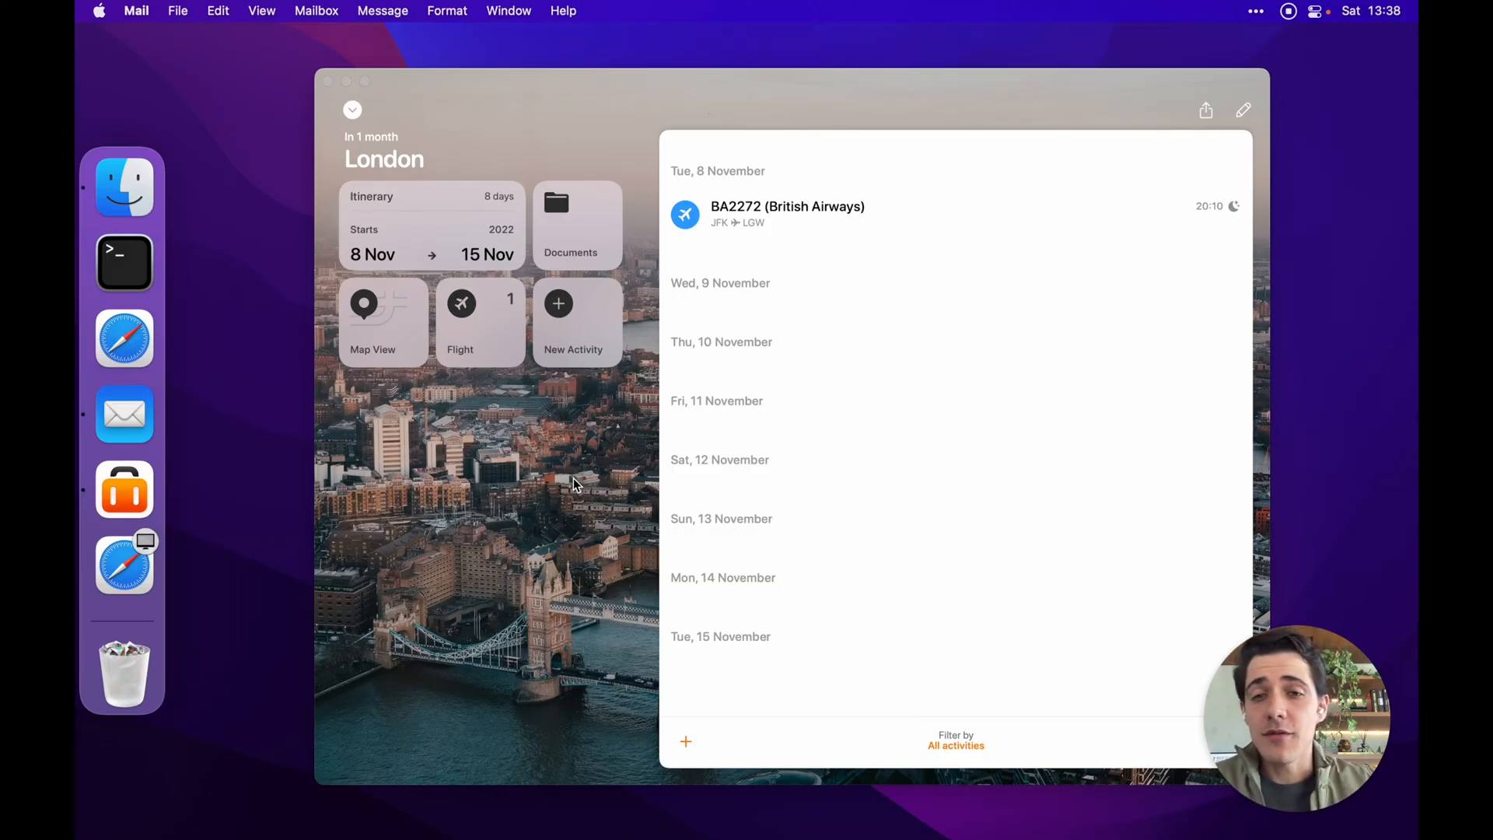
mouse_move(673, 431)
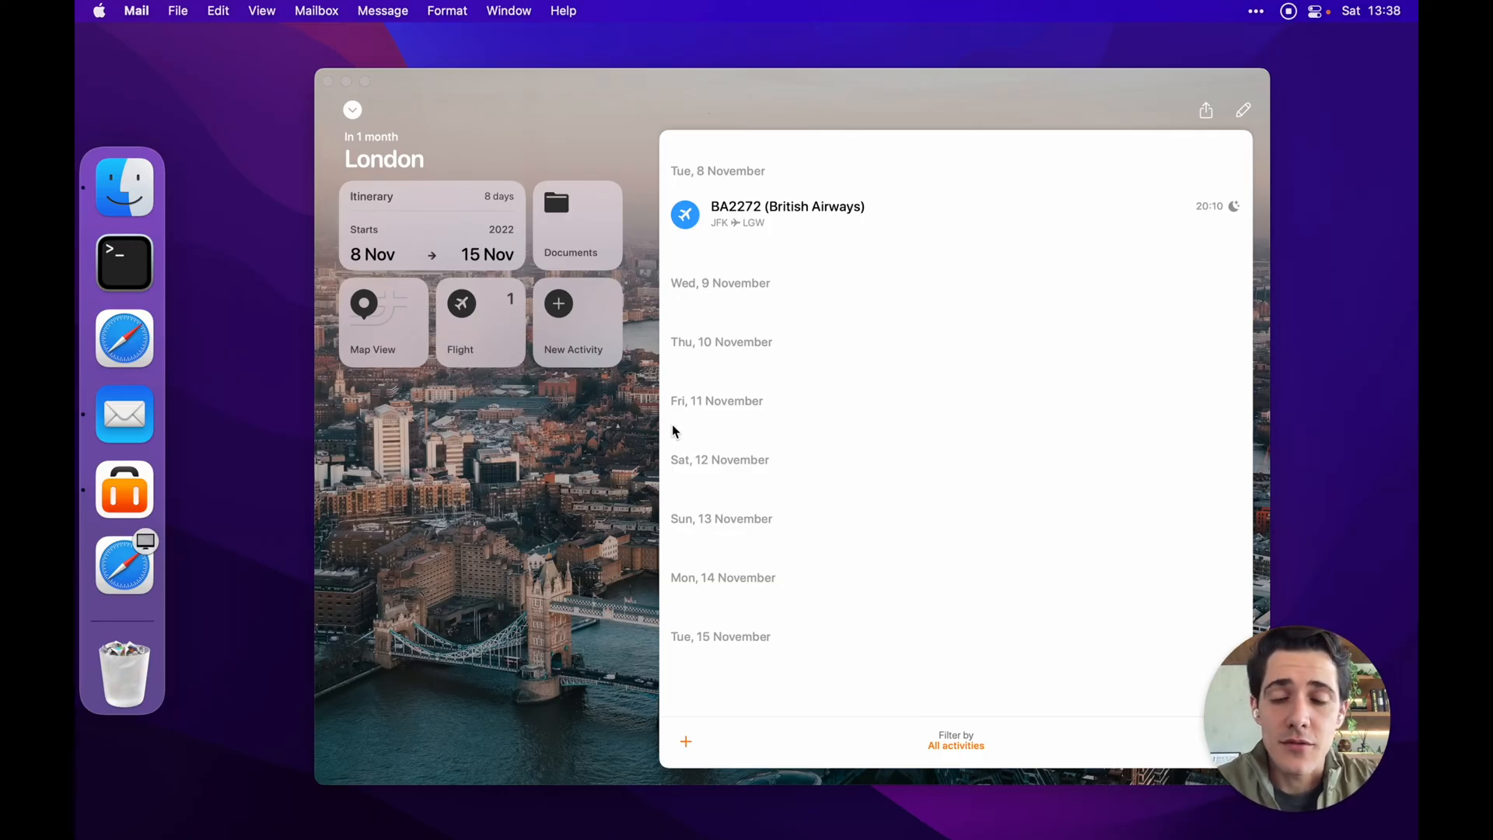
mouse_move(125, 414)
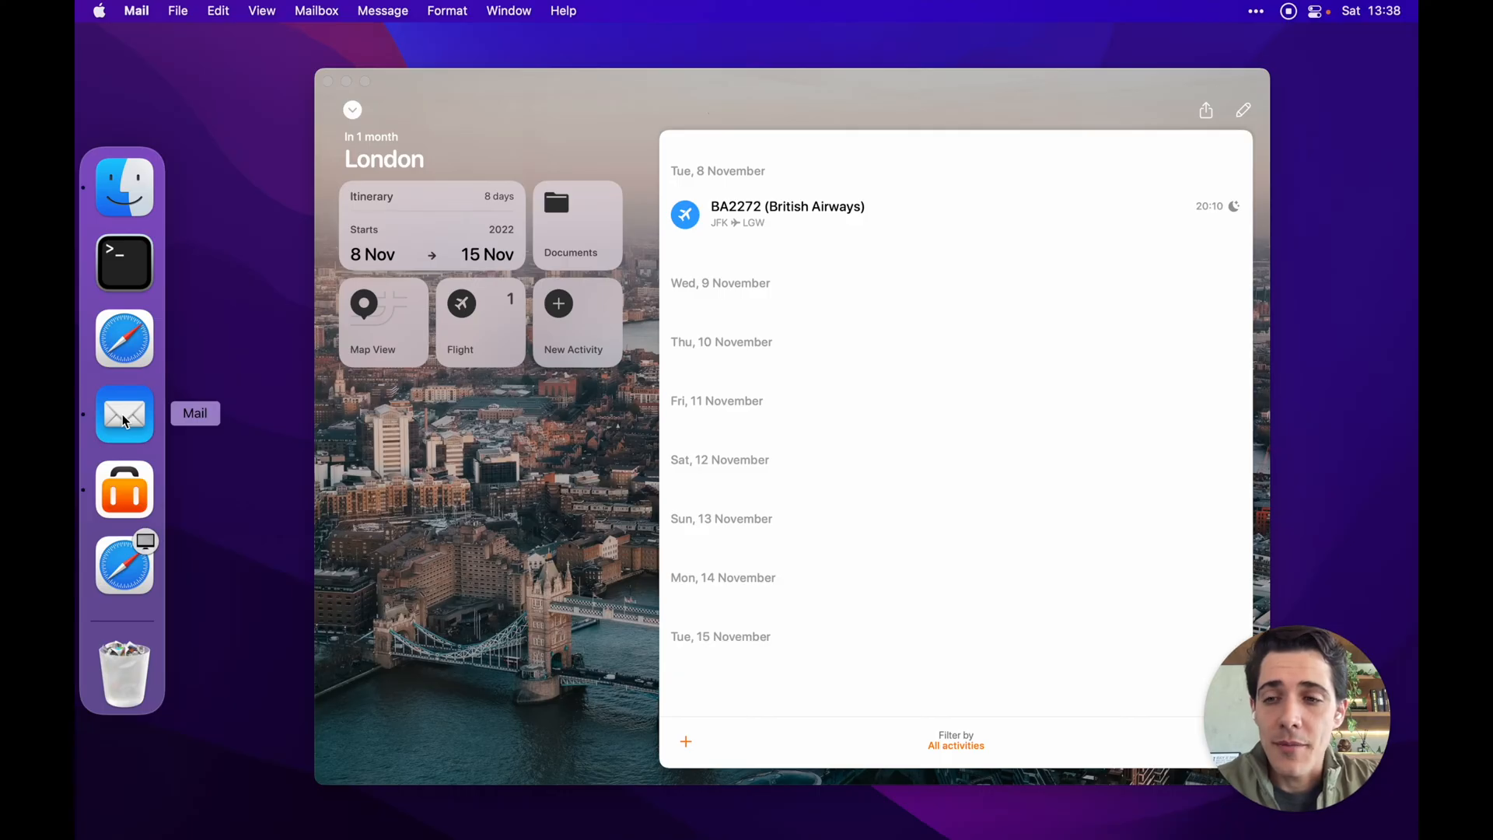
left_click(124, 413)
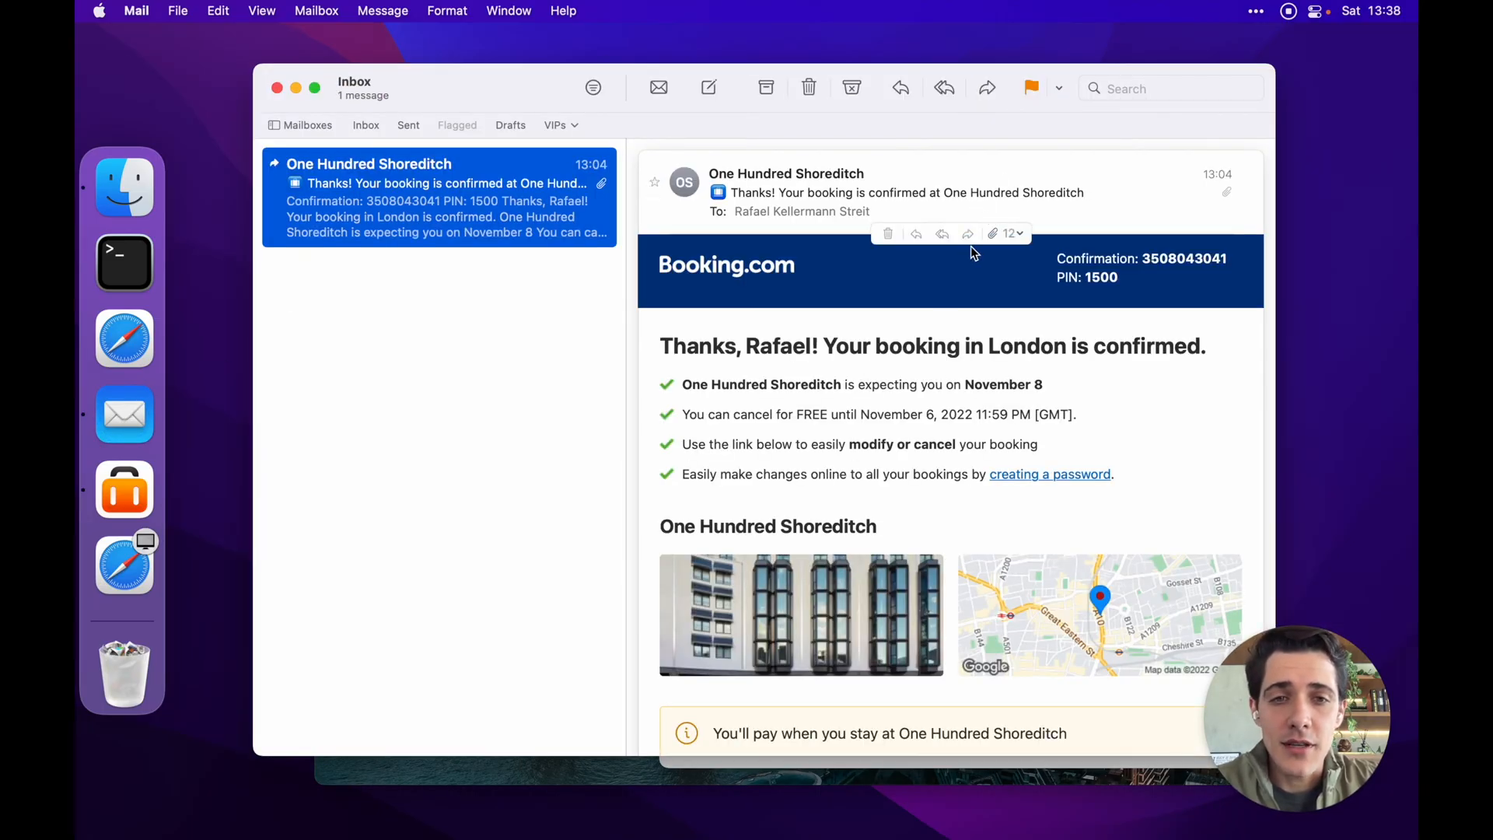
left_click(986, 87)
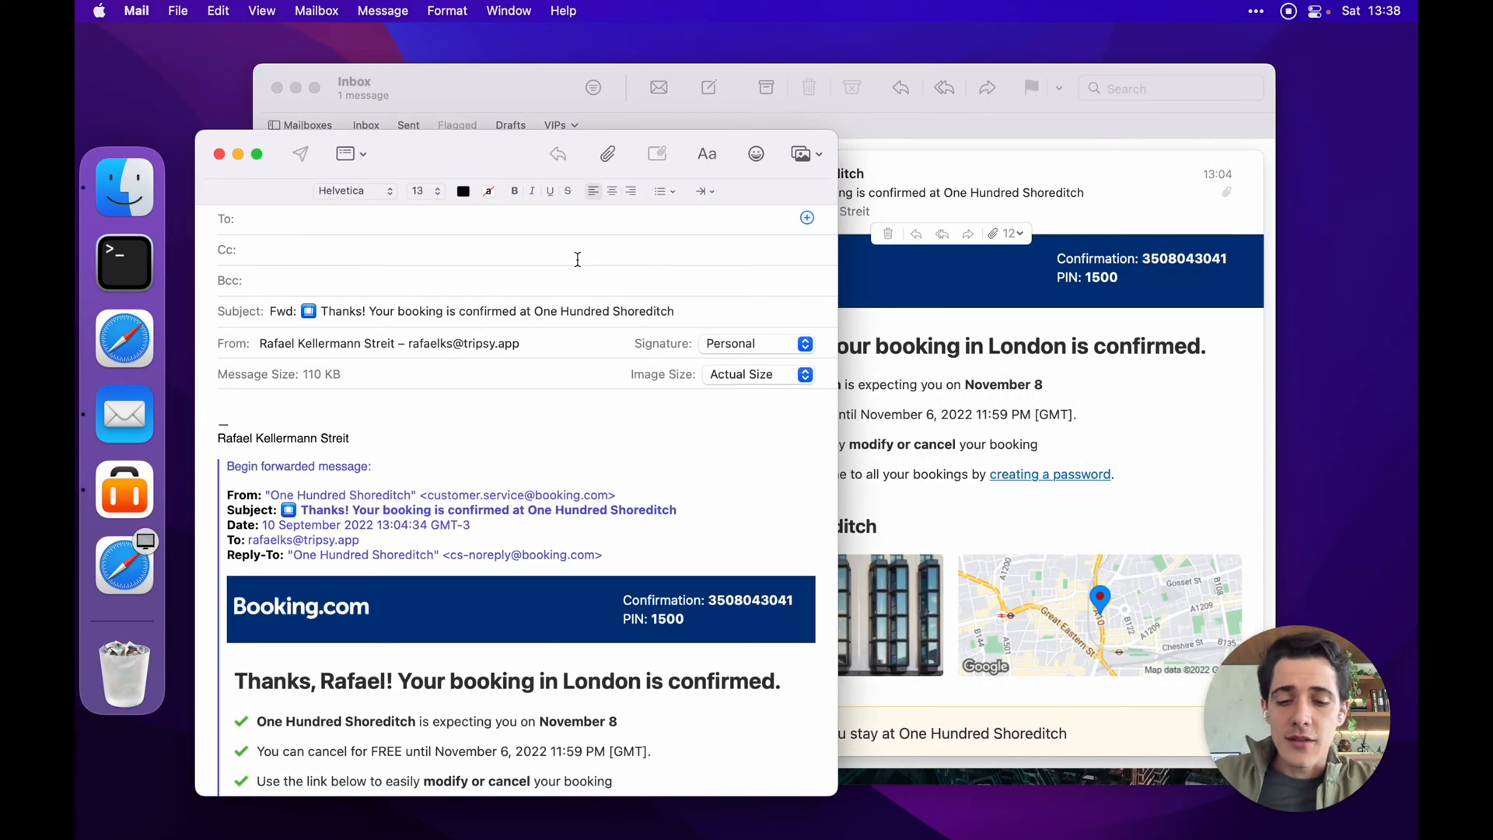
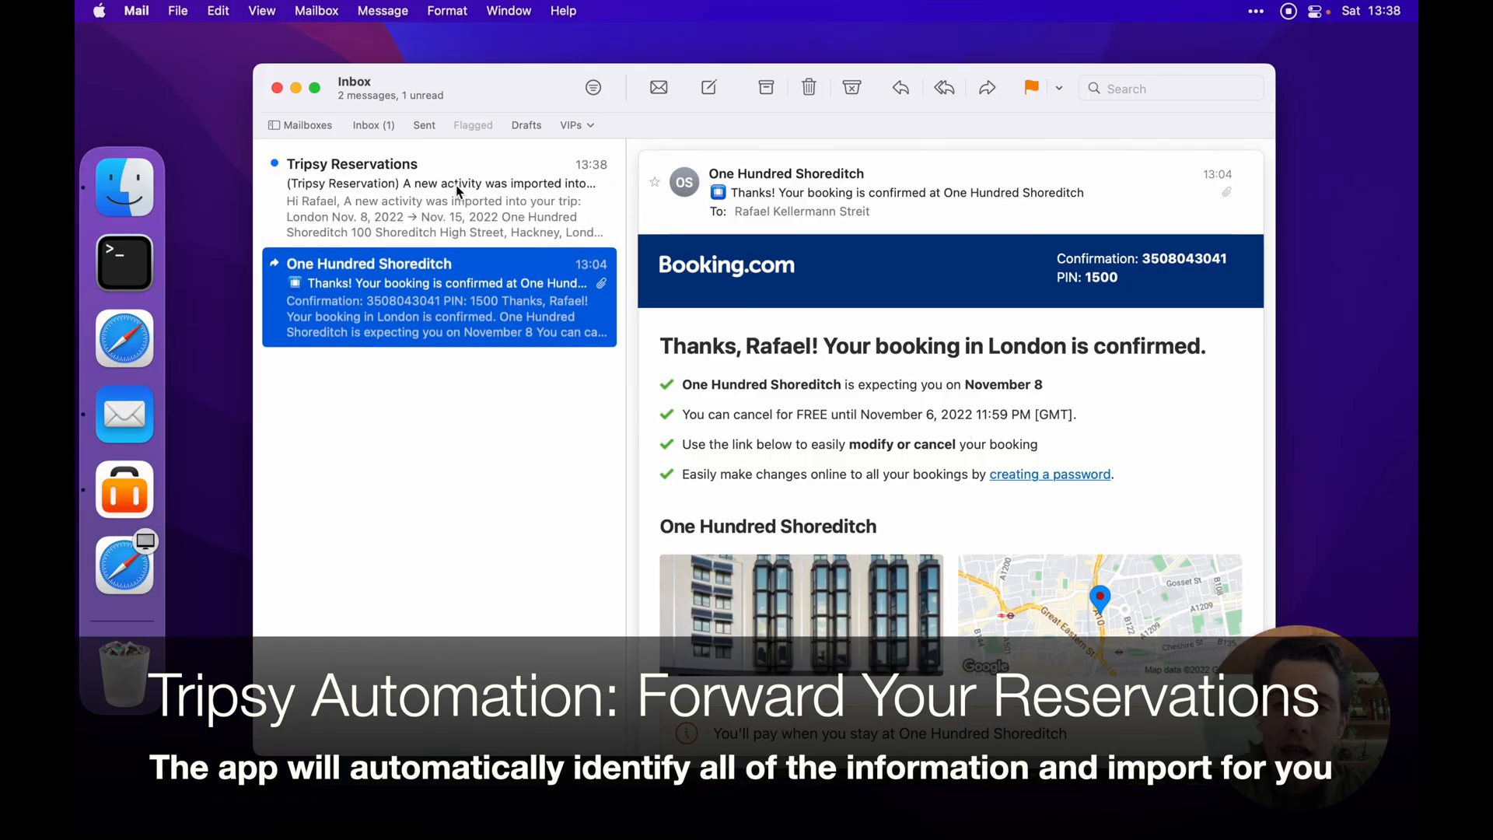
mouse_move(447, 185)
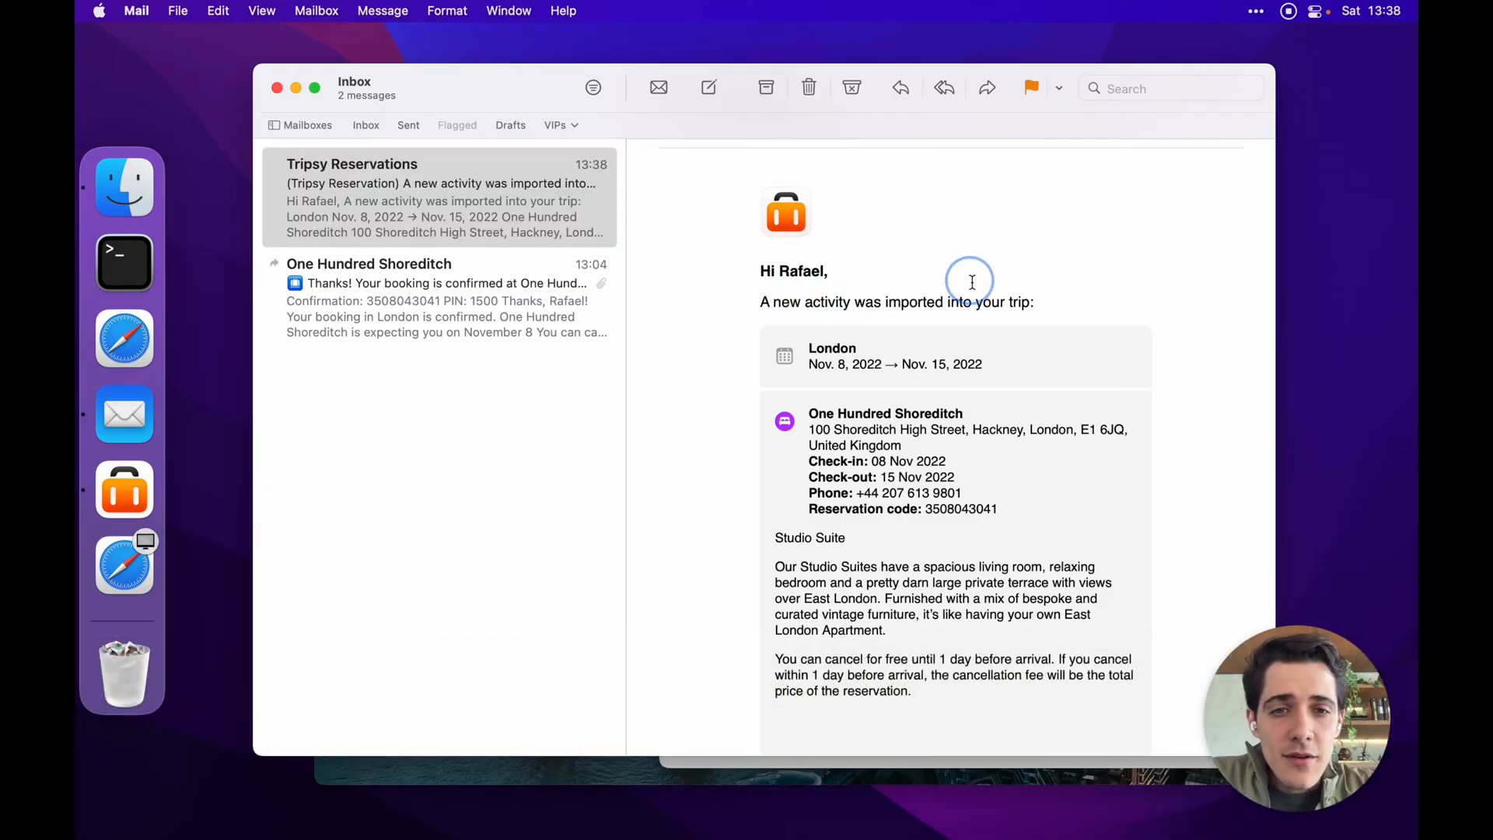
scroll("down", 3)
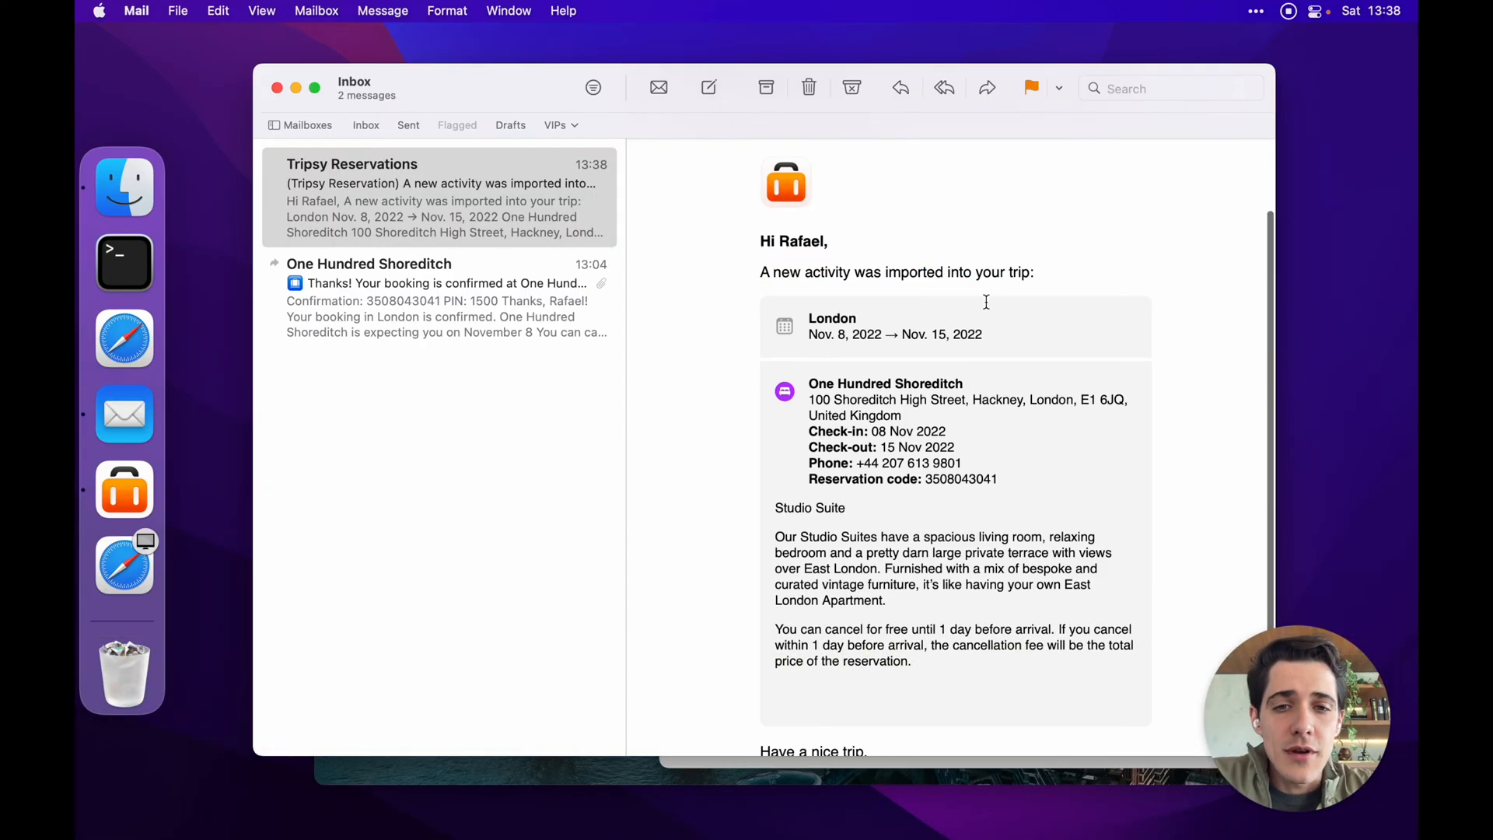
scroll("down", 3)
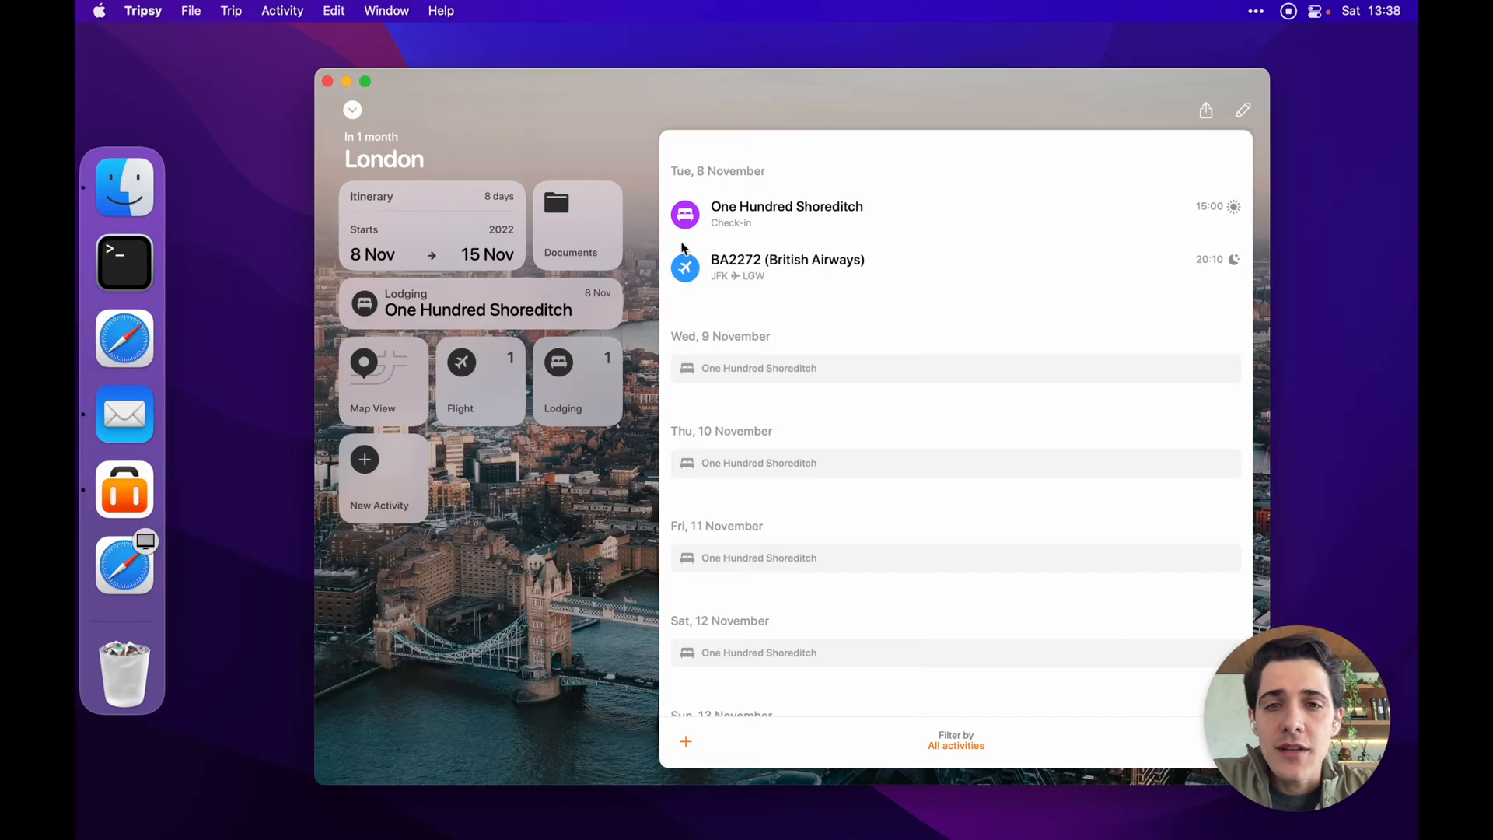
mouse_move(762, 230)
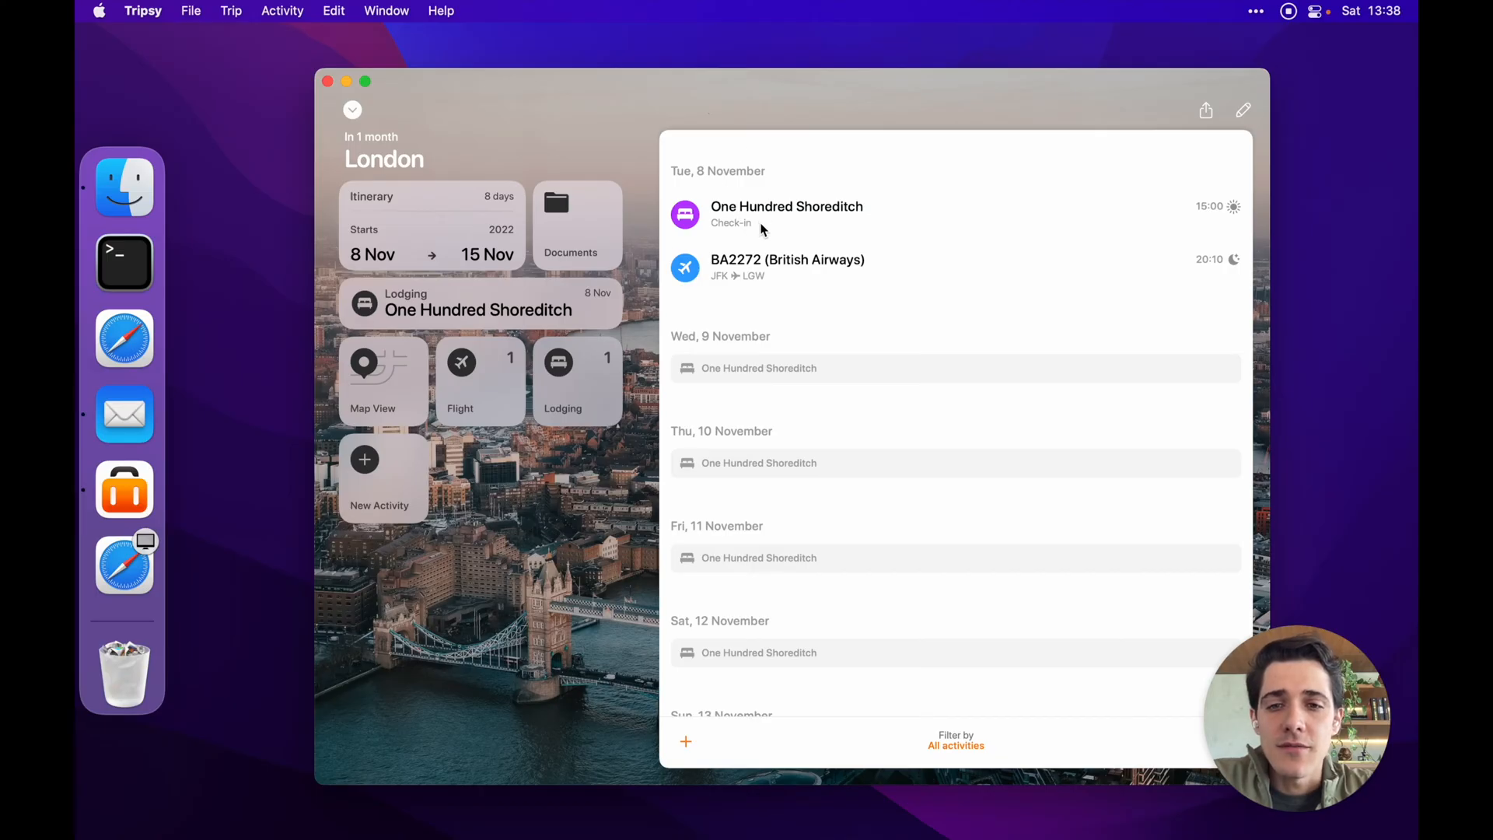
Step: Scroll the London itinerary to reveal the One Hundred Shoreditch check-in, nightly stays and check-out
scroll("down", 3)
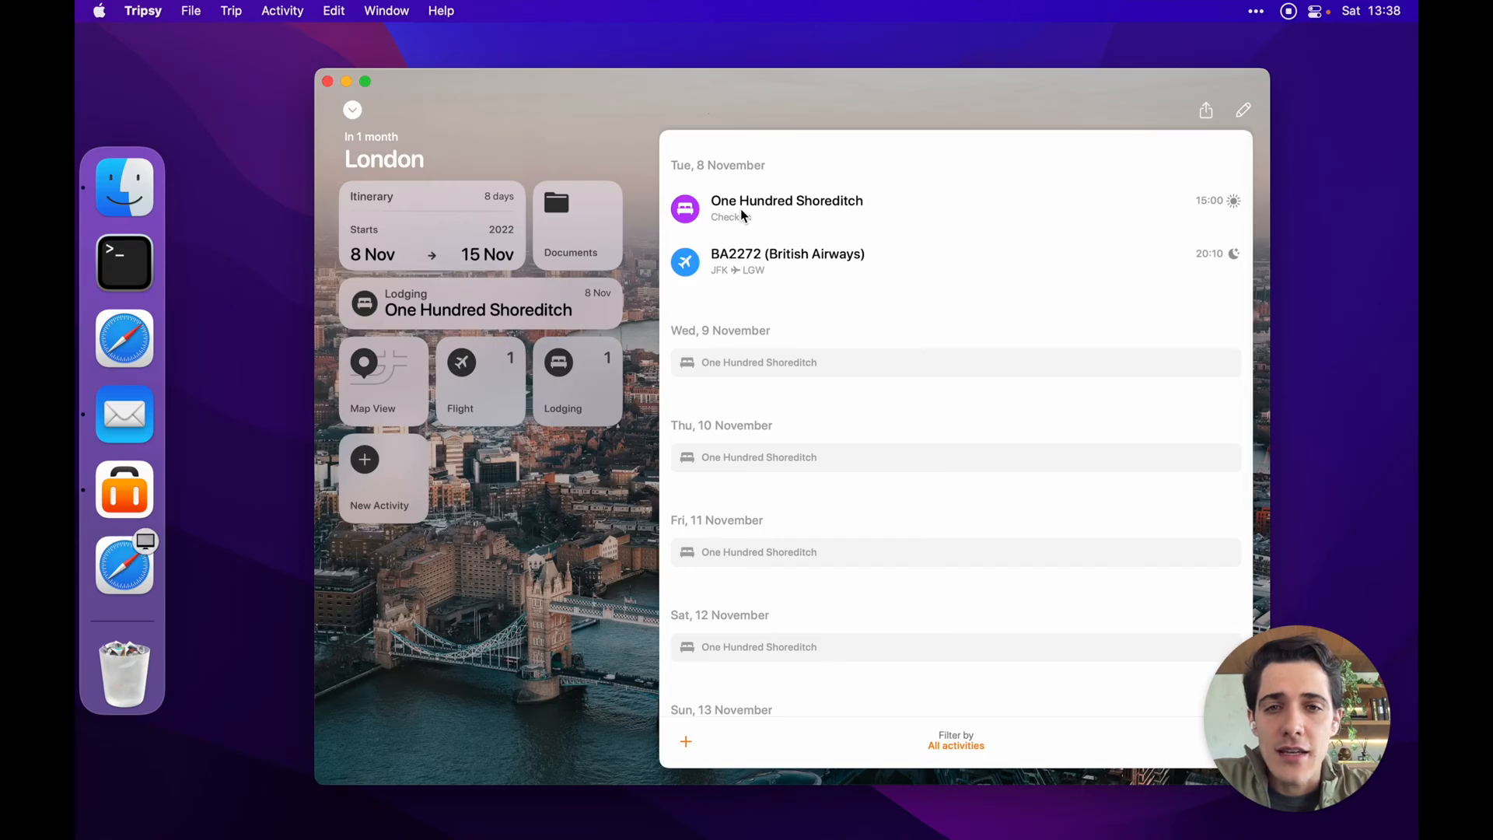
scroll("down", 3)
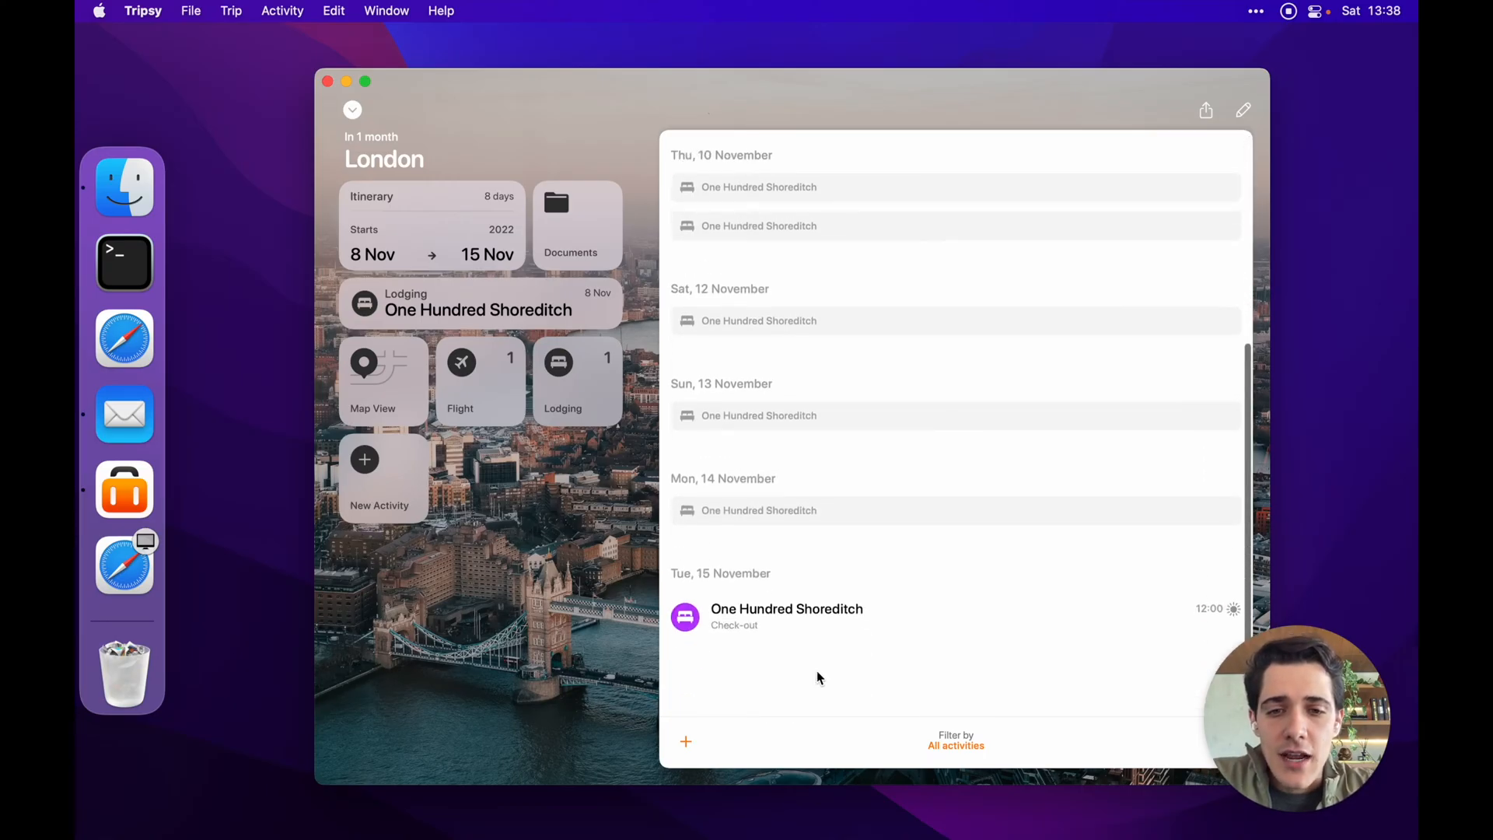
scroll("up", 3)
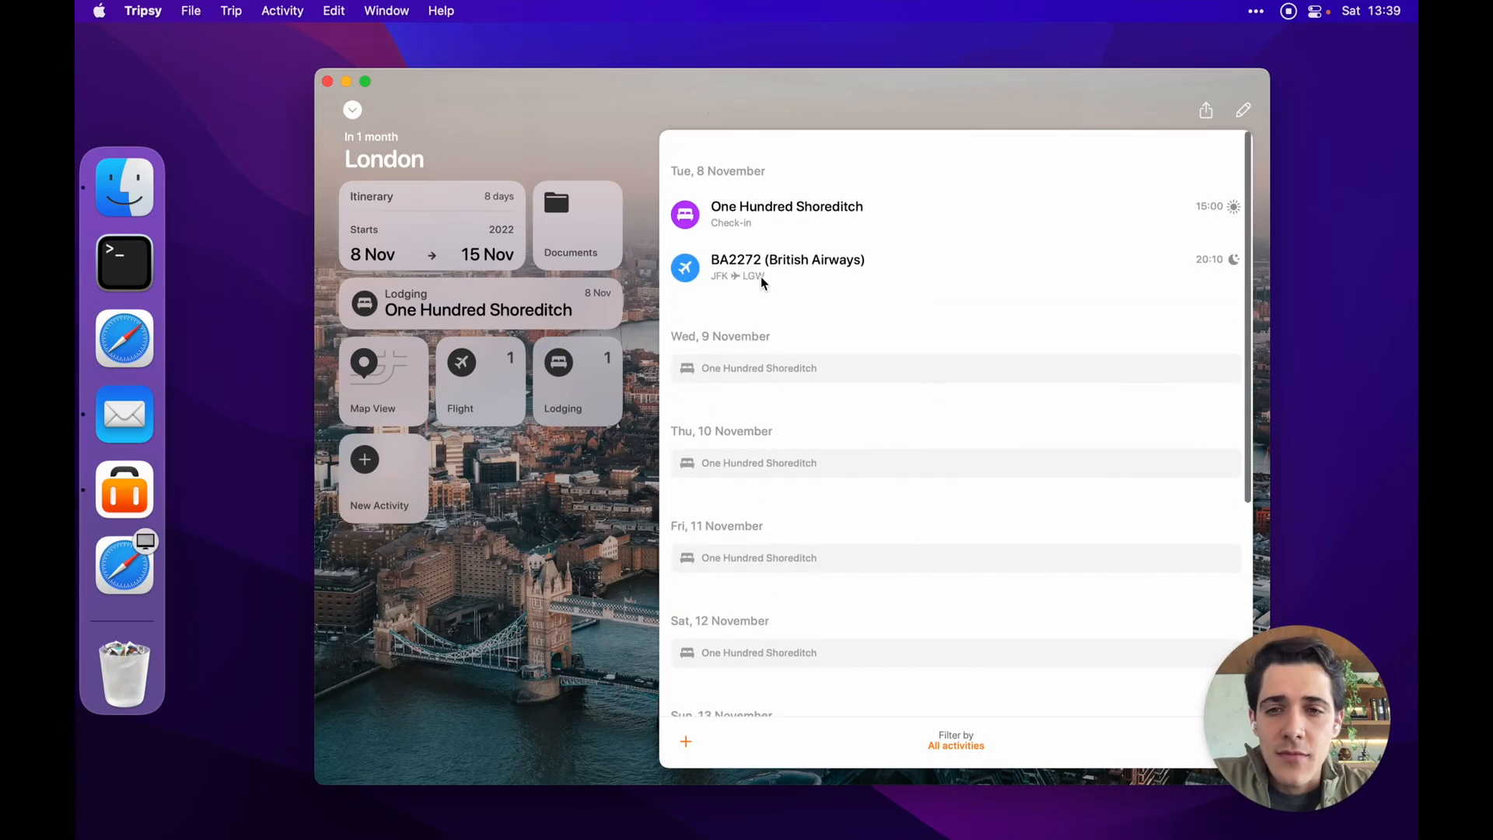
left_click(786, 213)
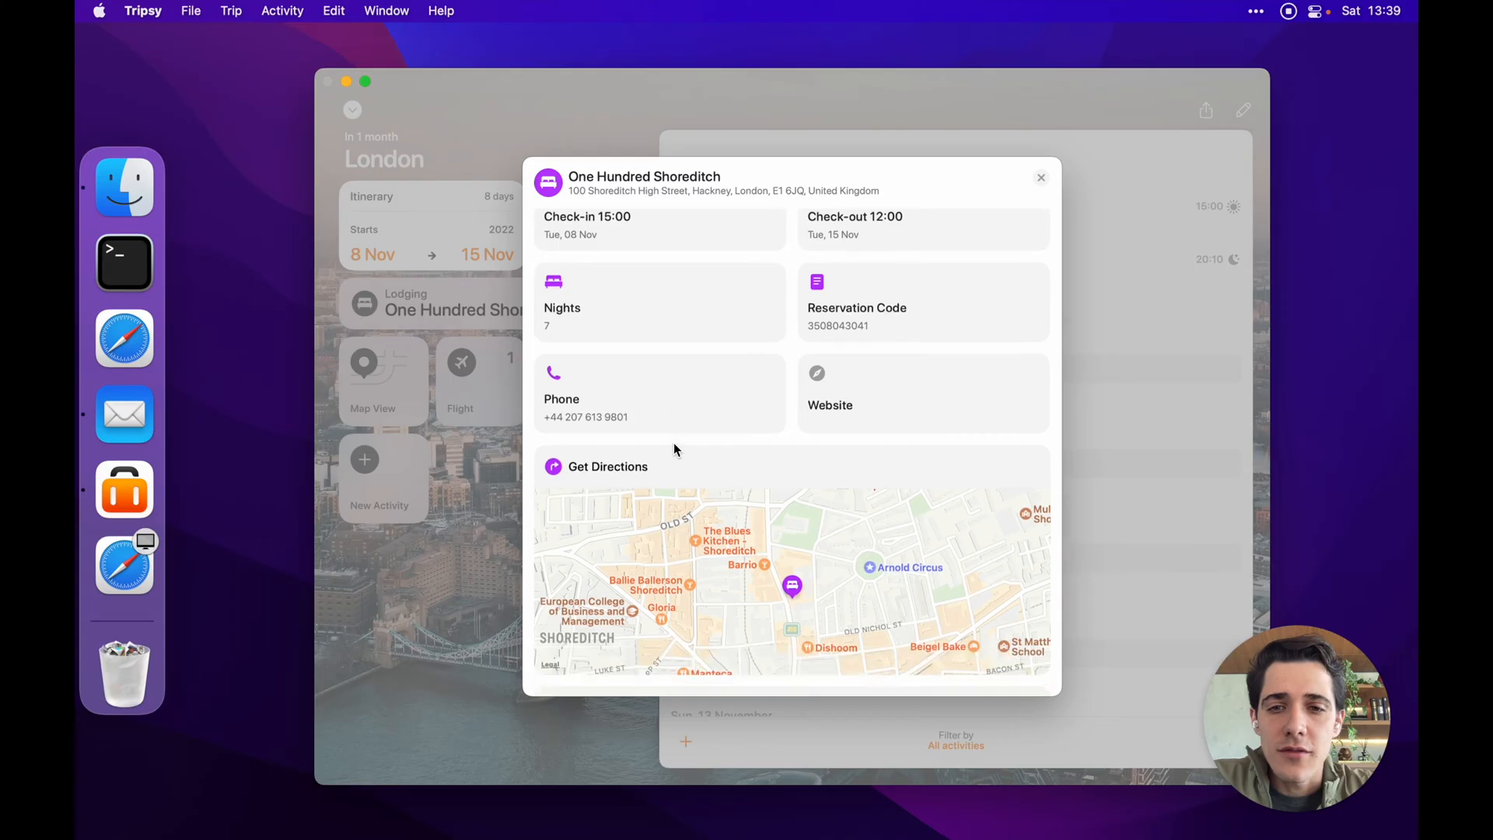
scroll("down", 3)
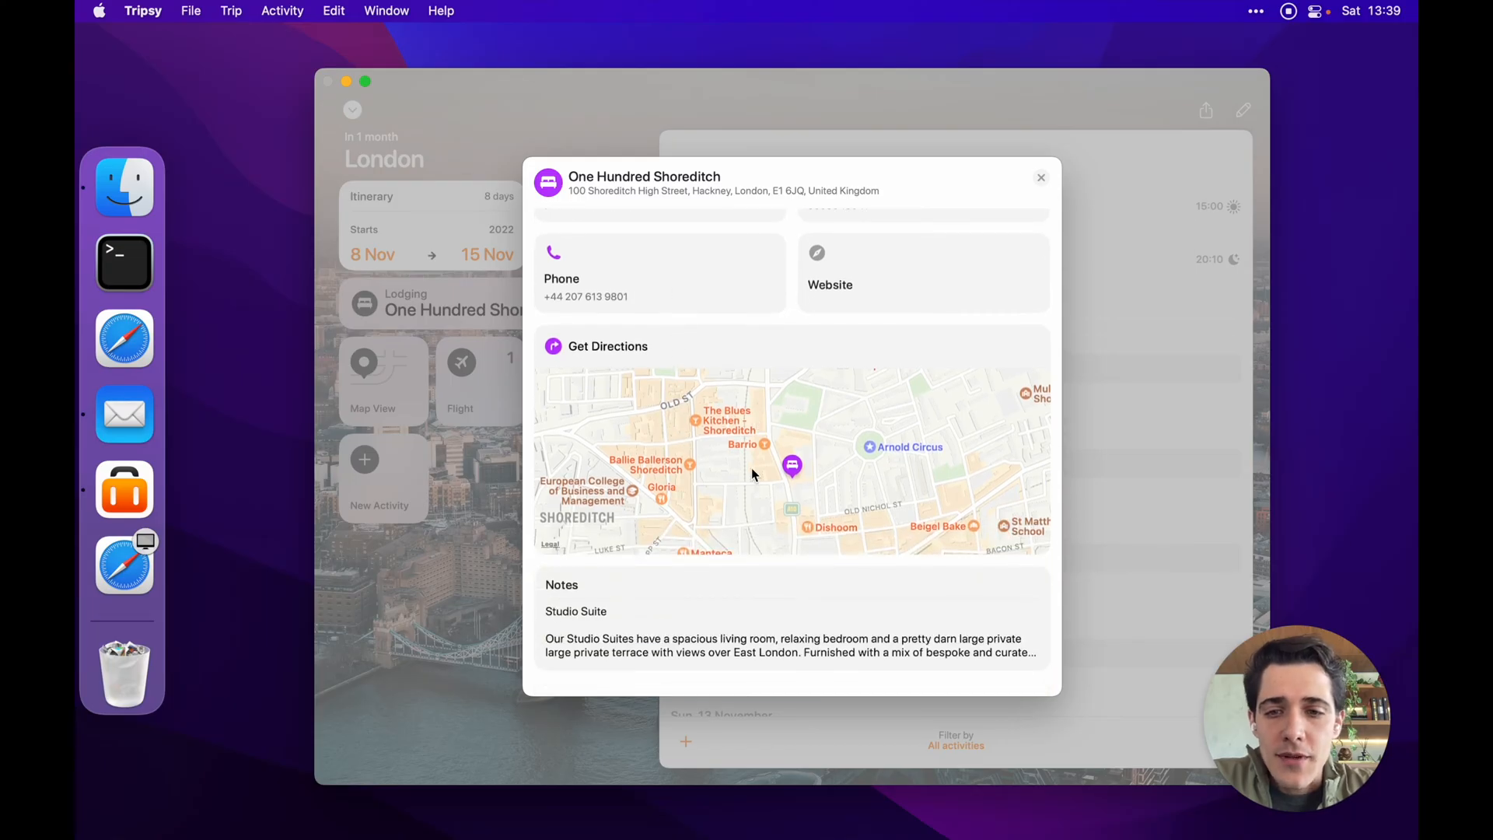
scroll("down", 3)
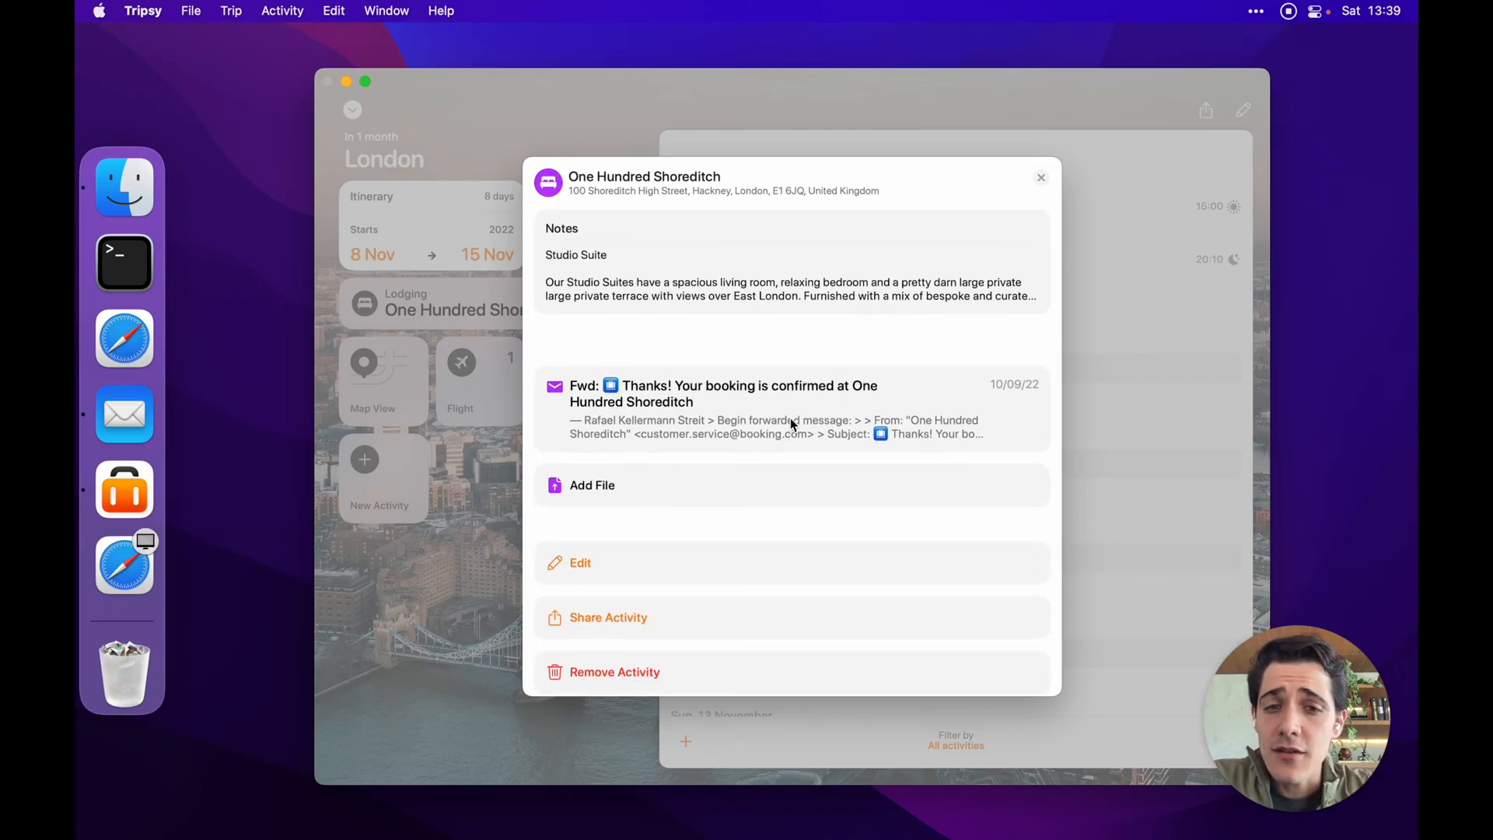
left_click(790, 407)
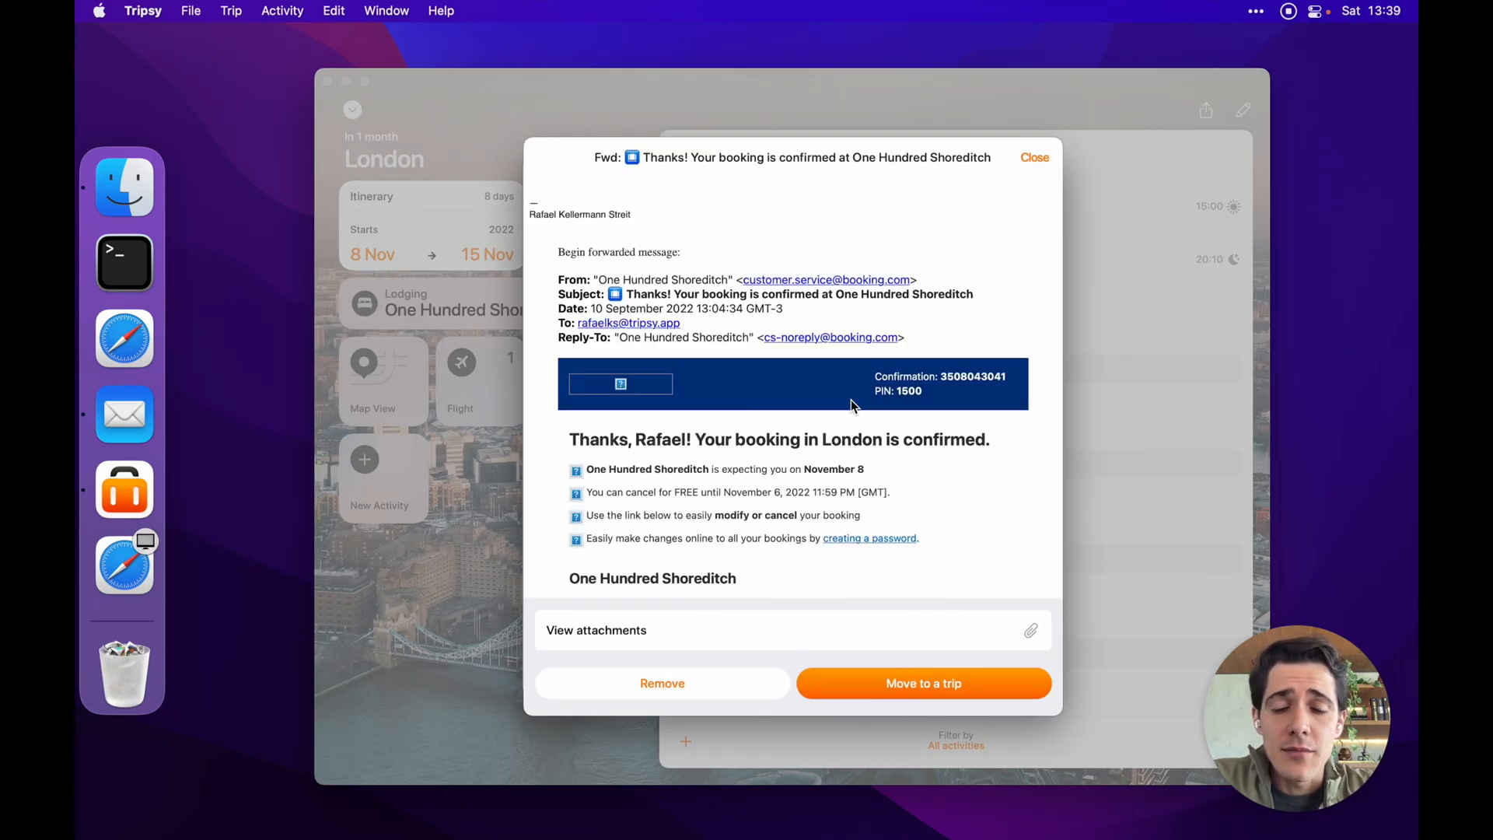
scroll("down", 3)
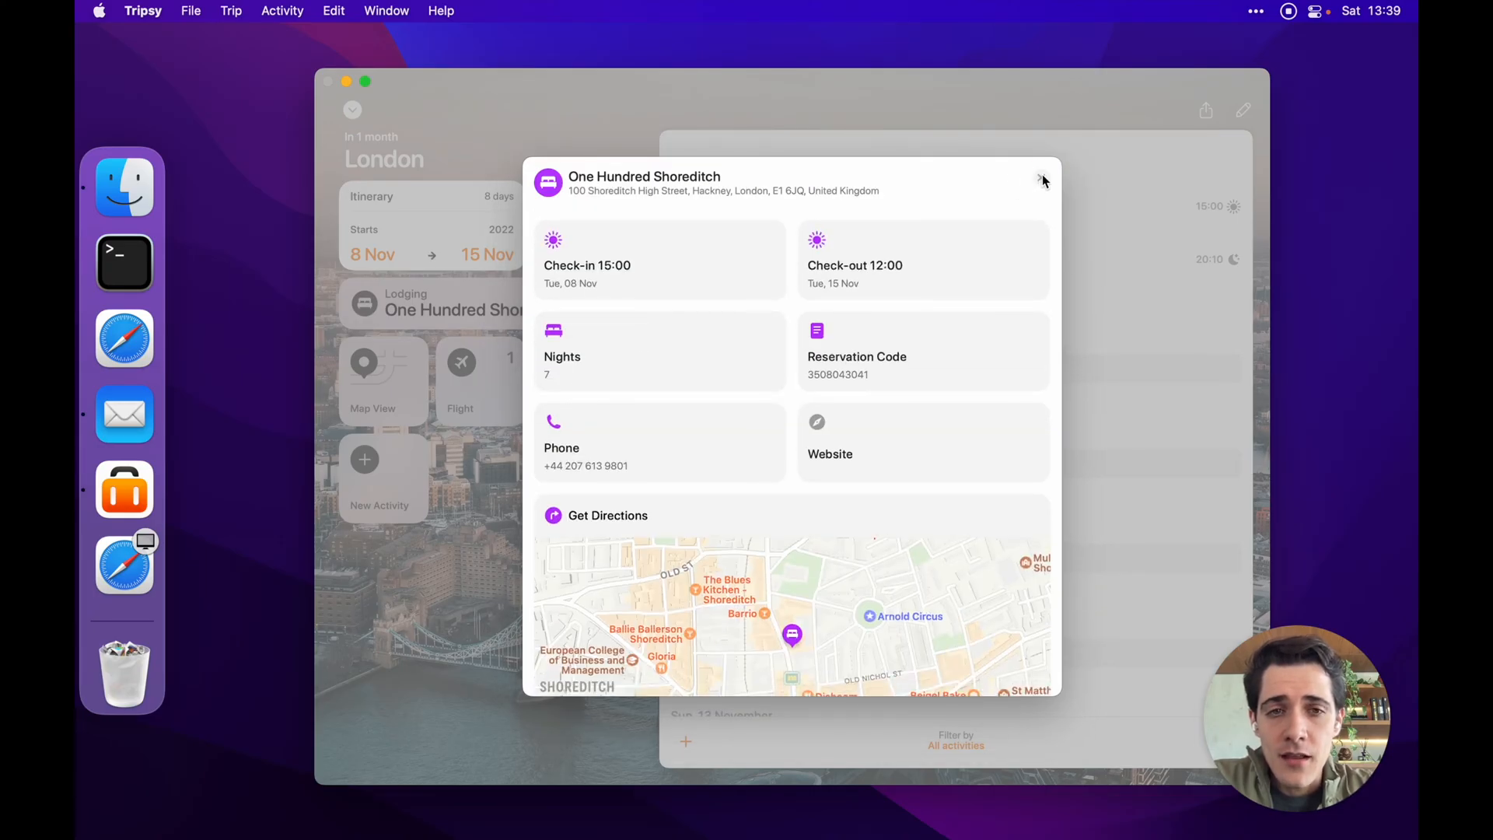
left_click(1042, 179)
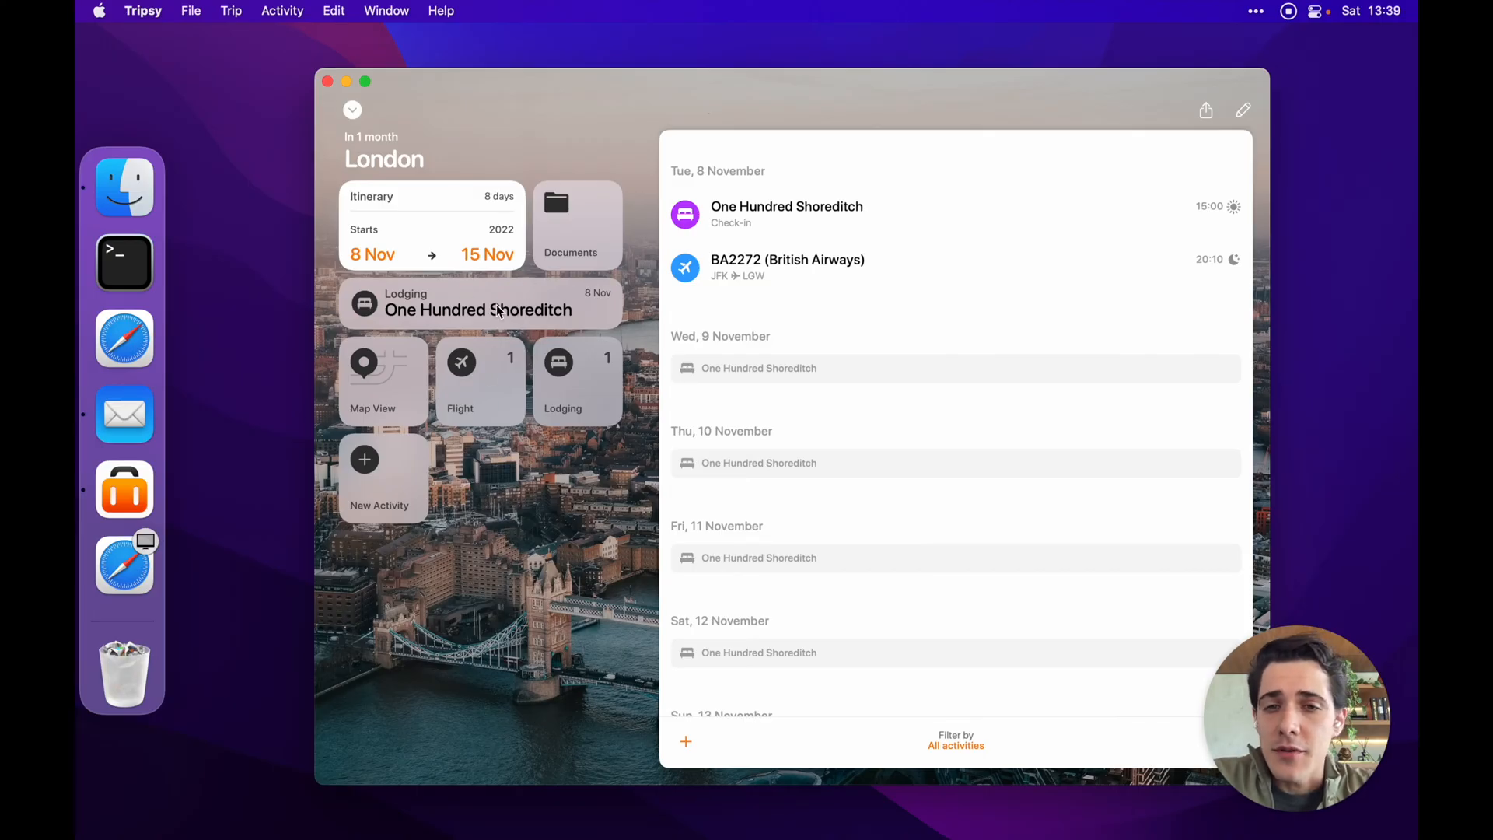
mouse_move(451, 375)
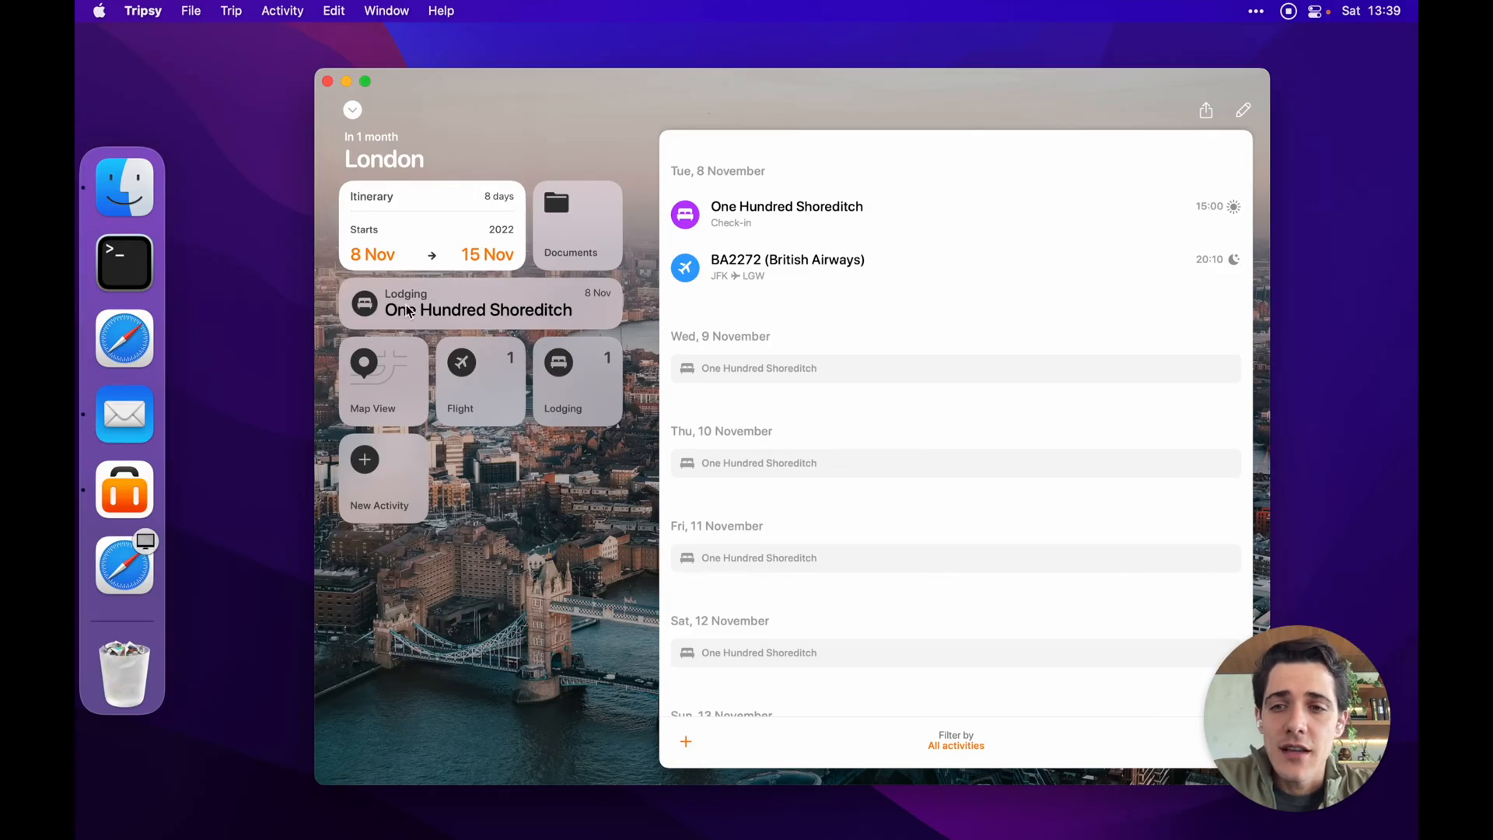
mouse_move(441, 304)
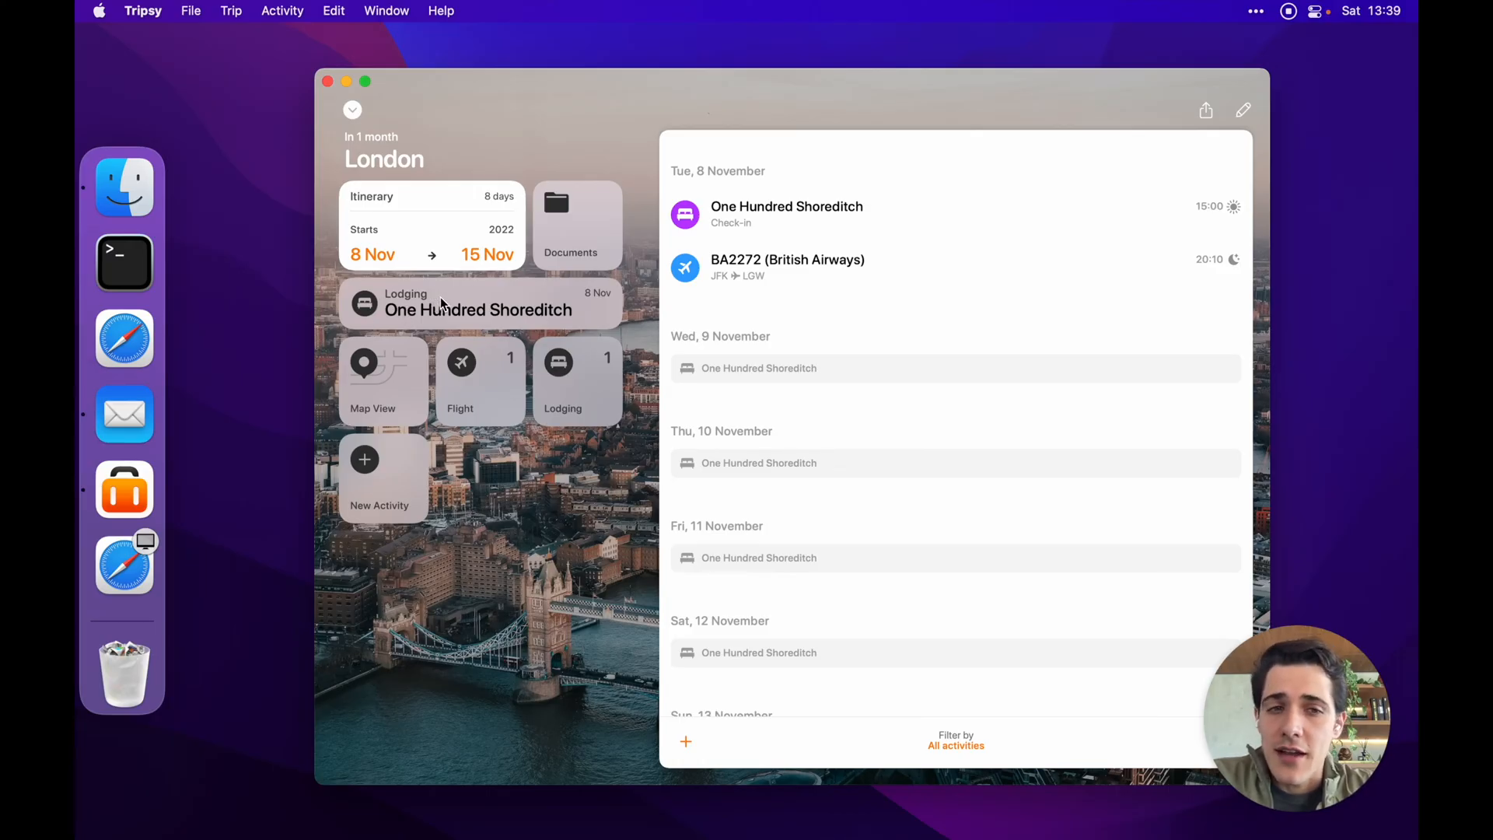
mouse_move(488, 303)
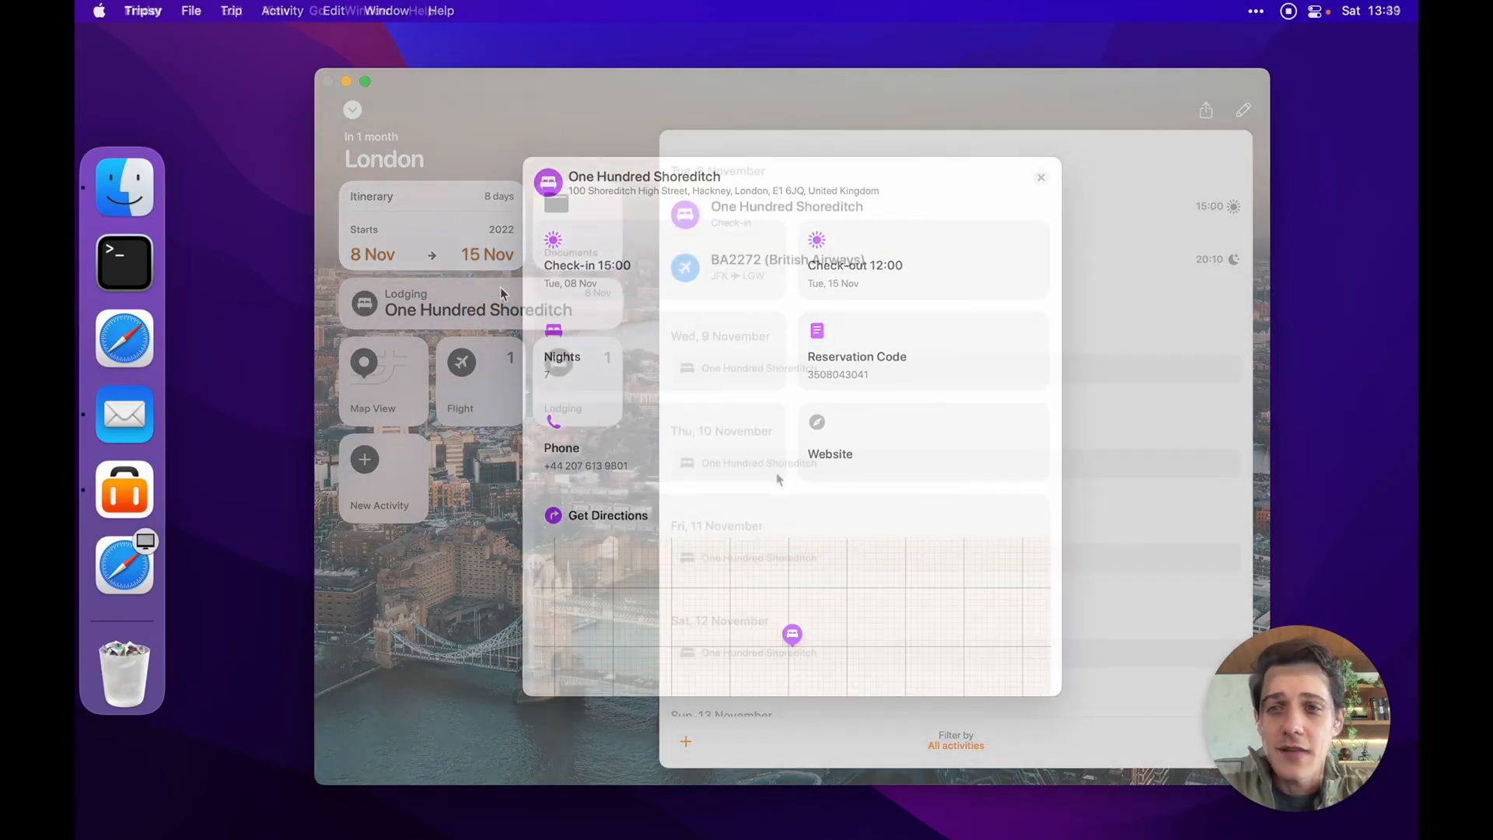
Step: View the One Hundred Shoreditch lodging details in the London trip
left_click(1041, 177)
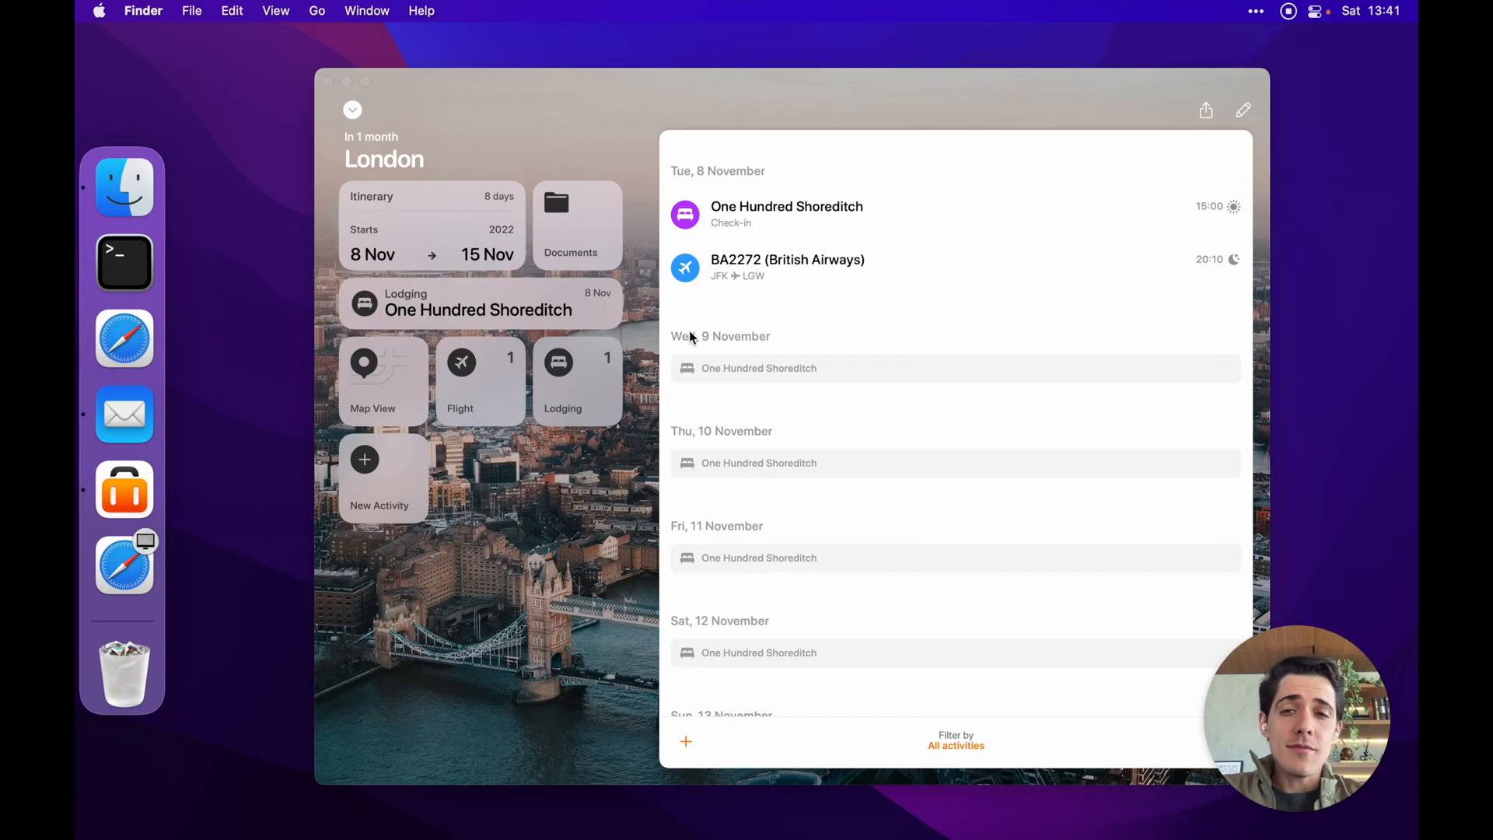
mouse_move(808, 350)
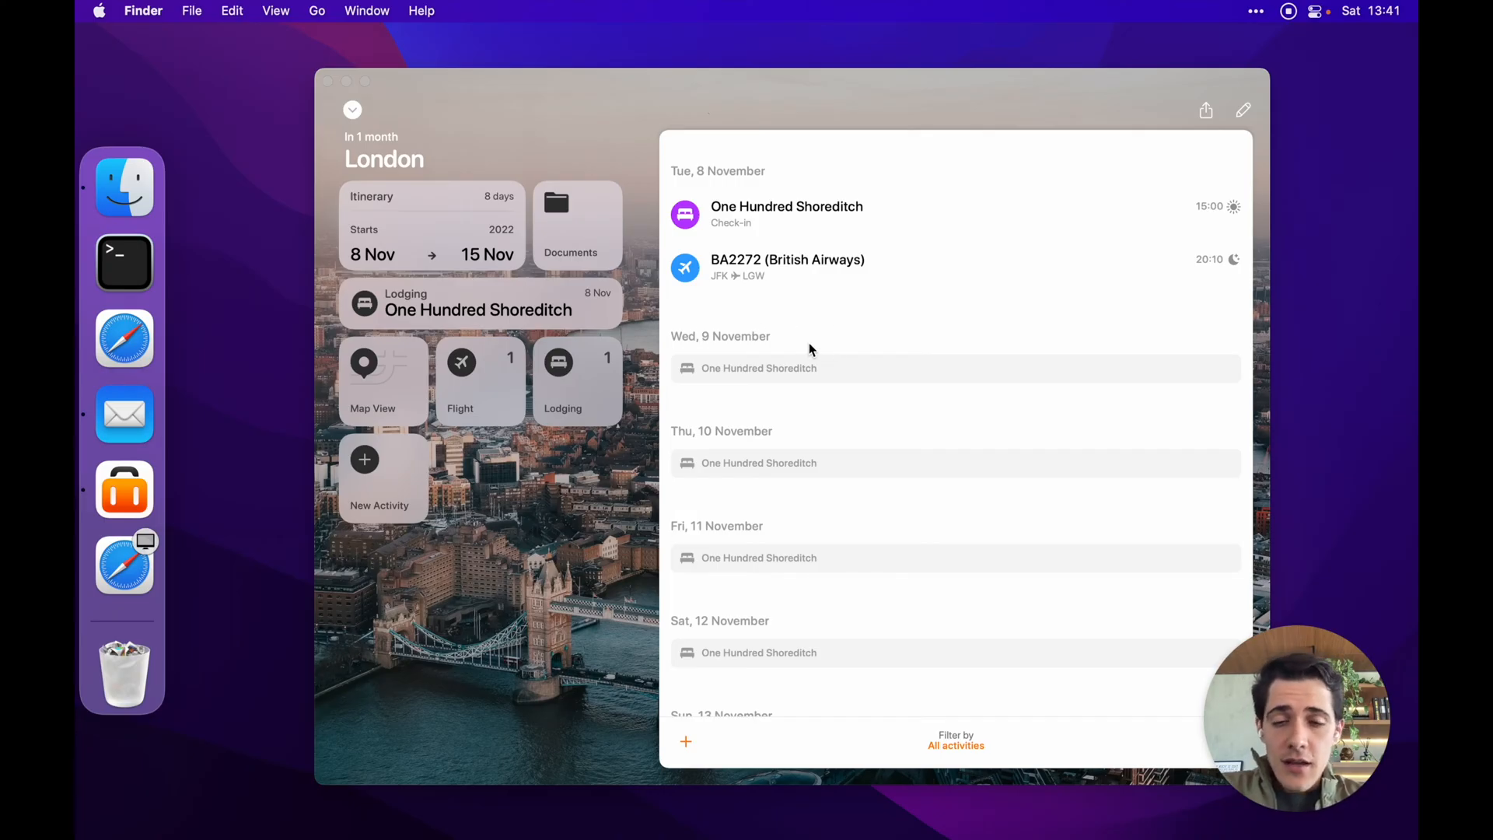
mouse_move(816, 340)
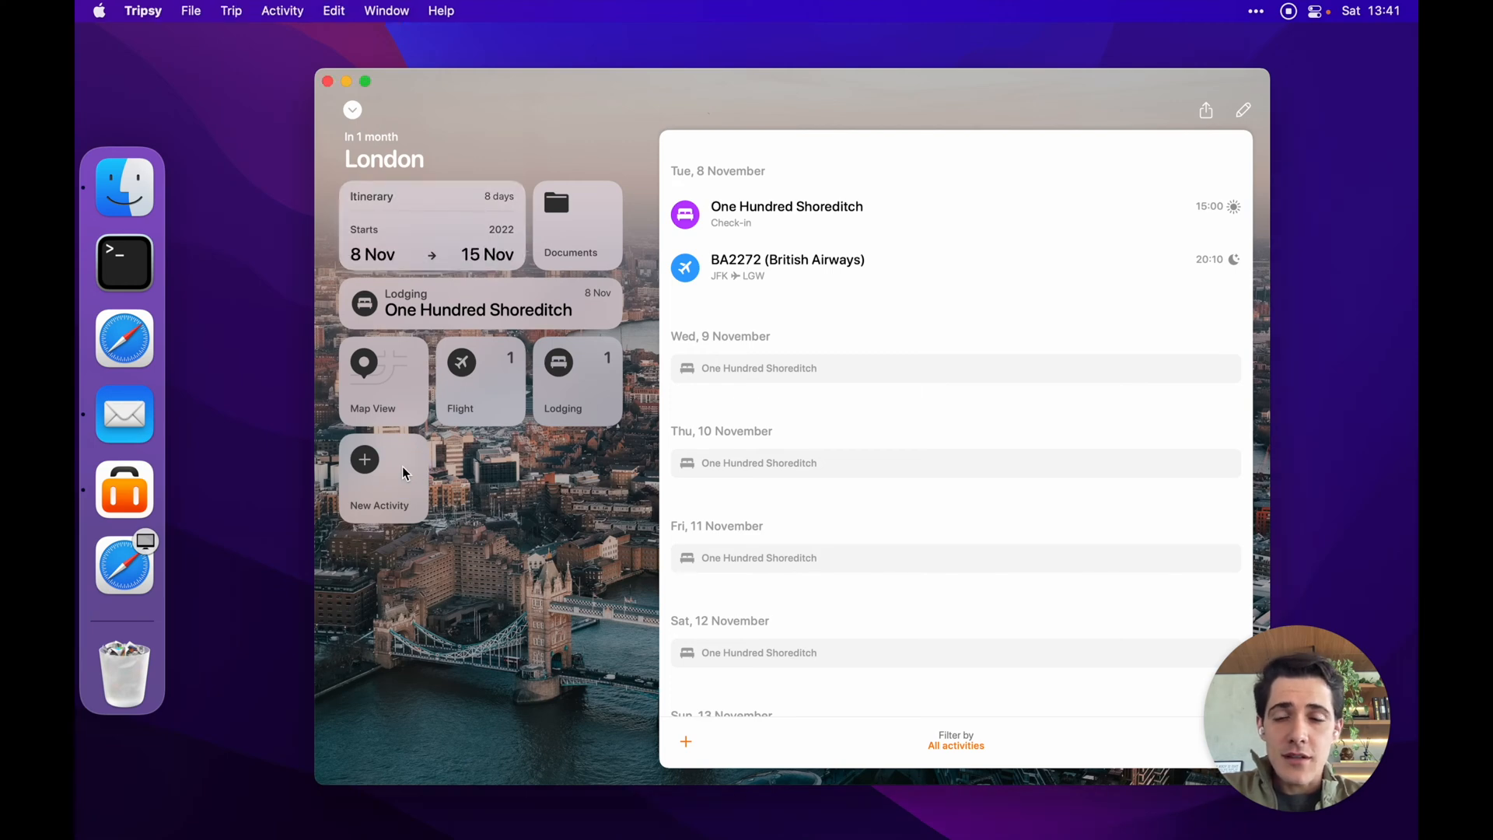
mouse_move(387, 478)
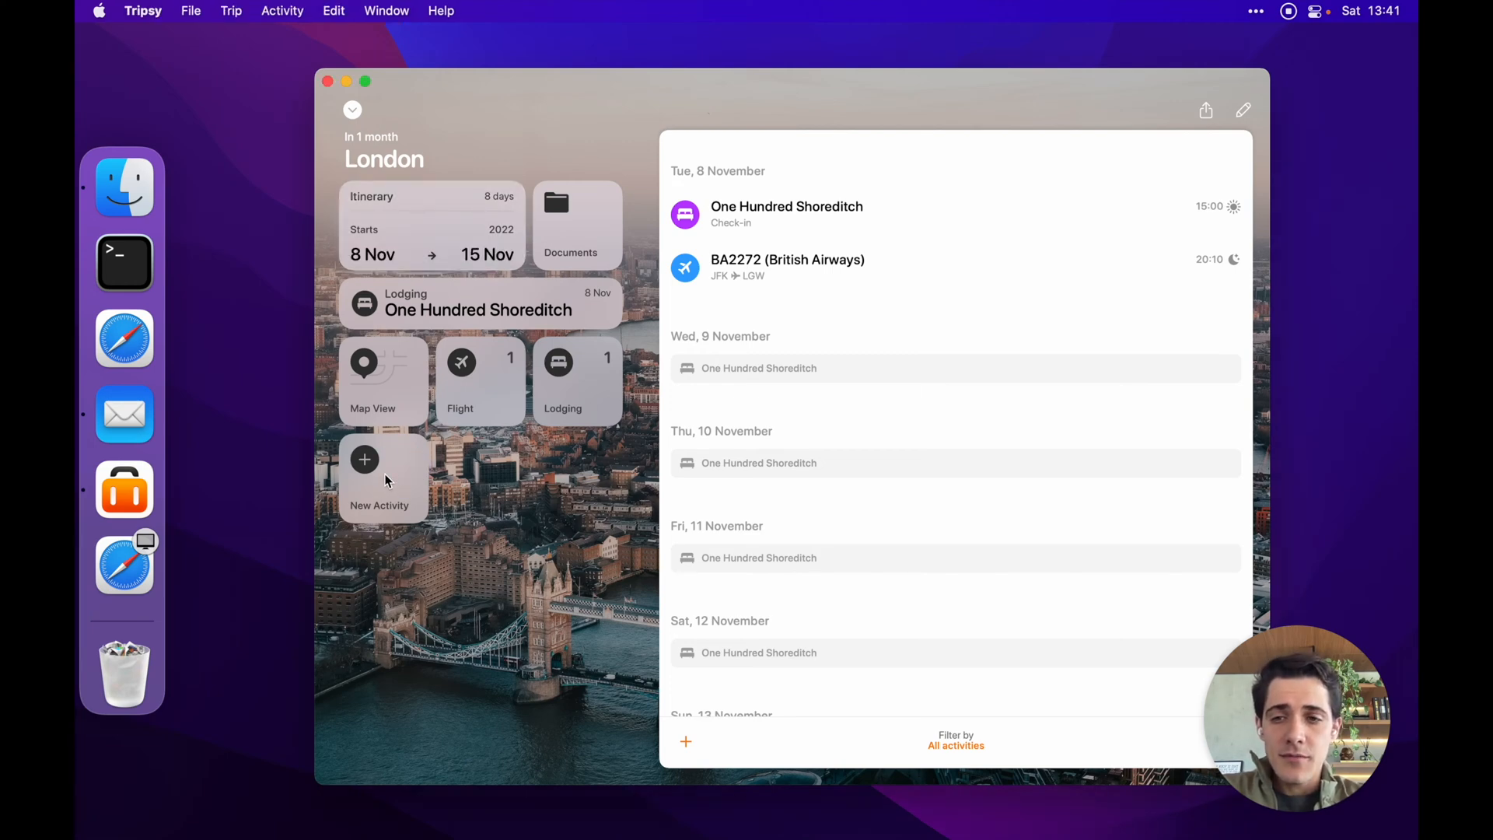
Step: Add a Museum activity and fill it with The British Museum from the search results
left_click(363, 460)
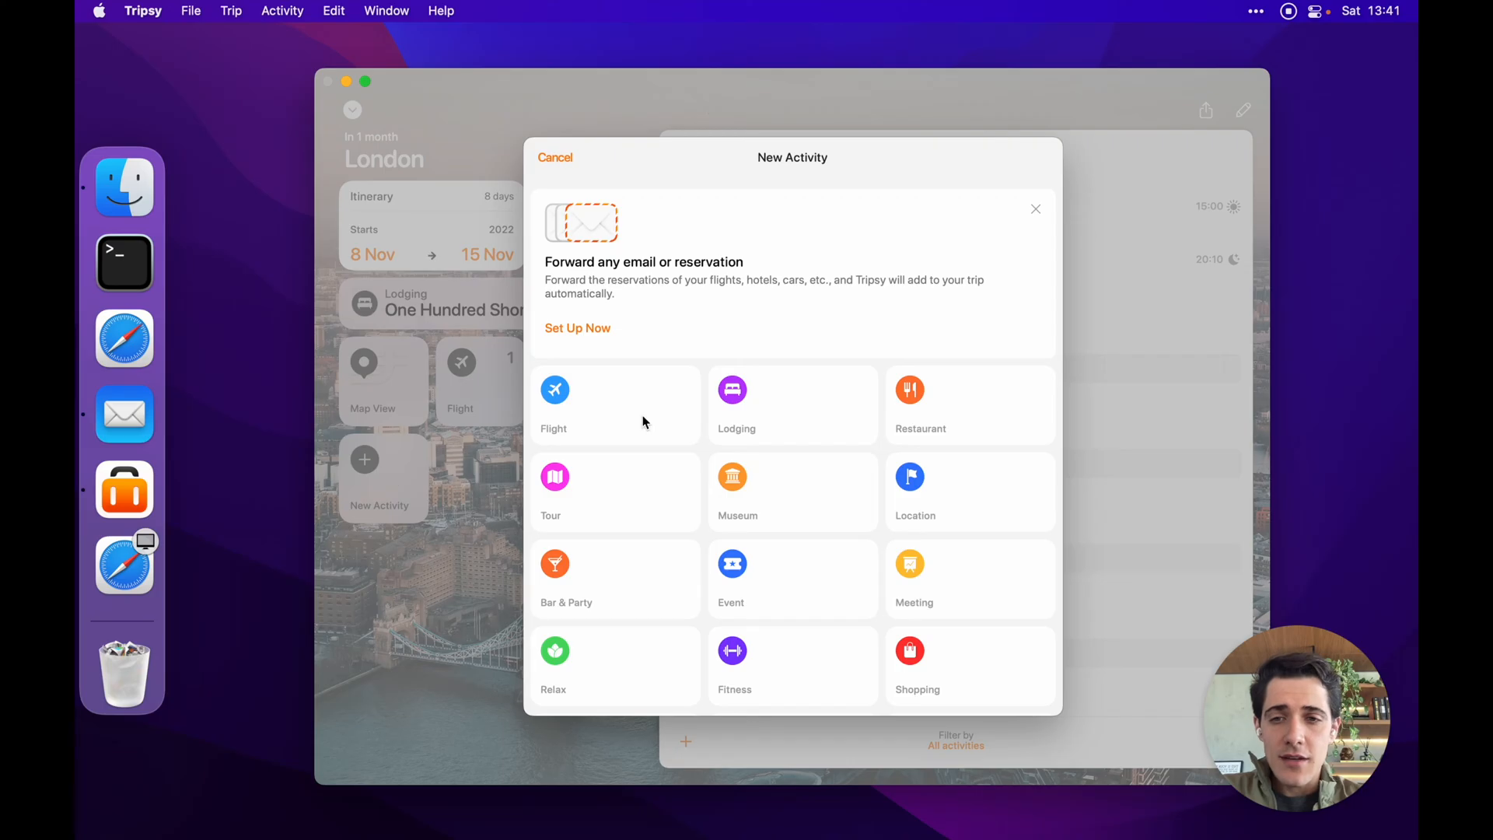
left_click(792, 493)
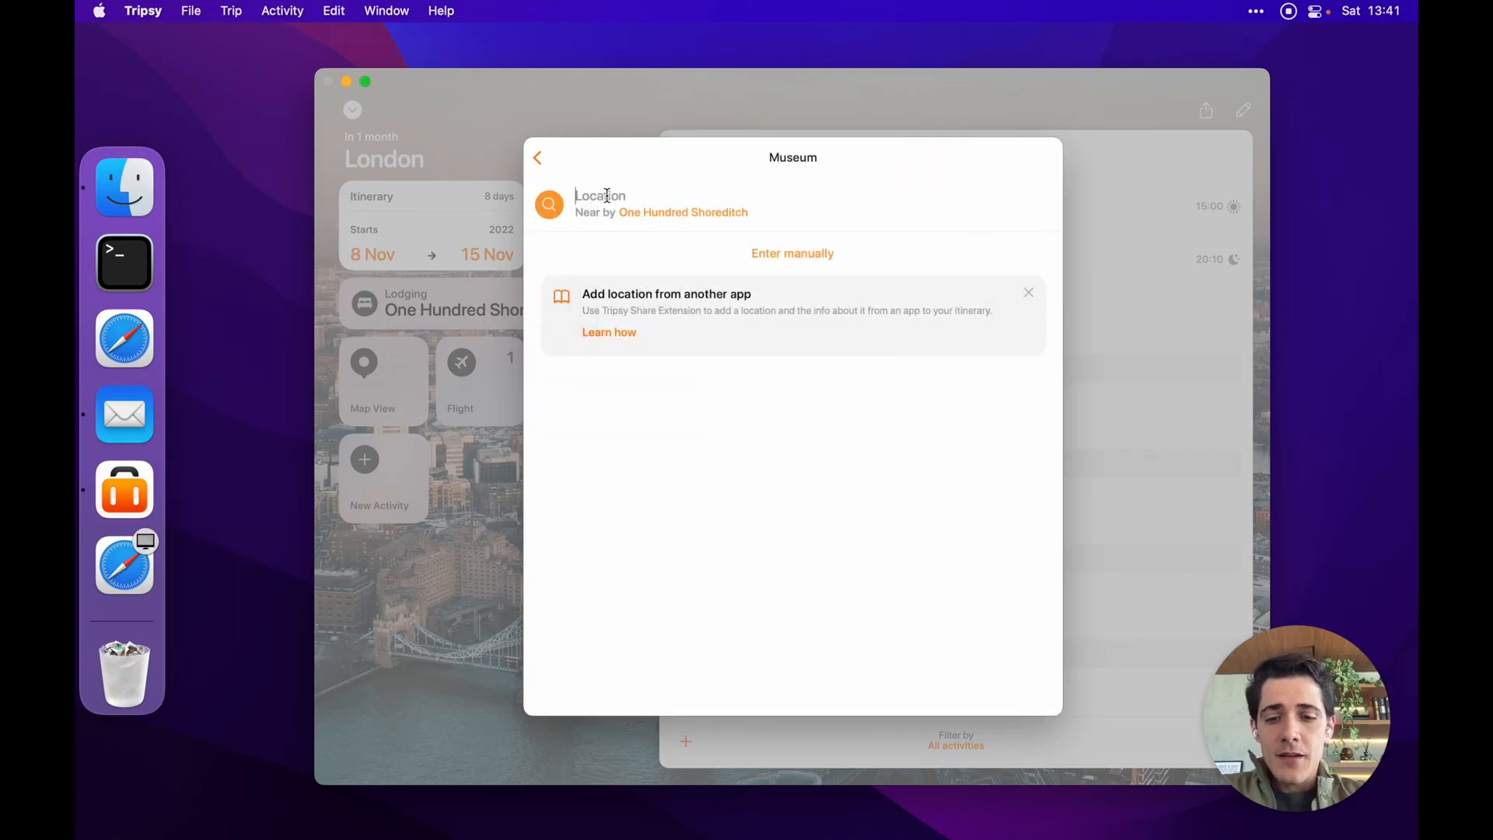
type("british")
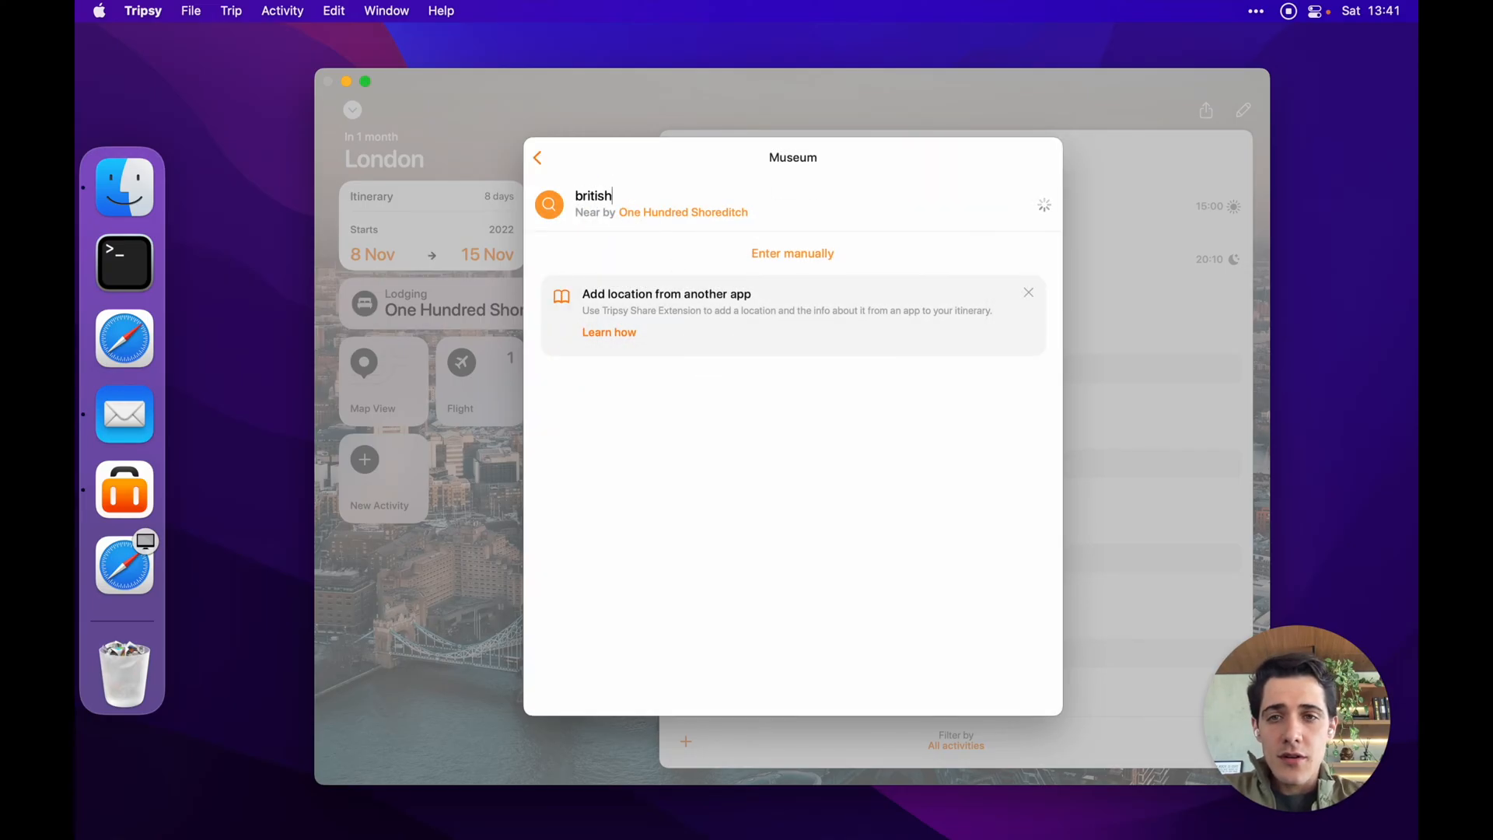
type("museum")
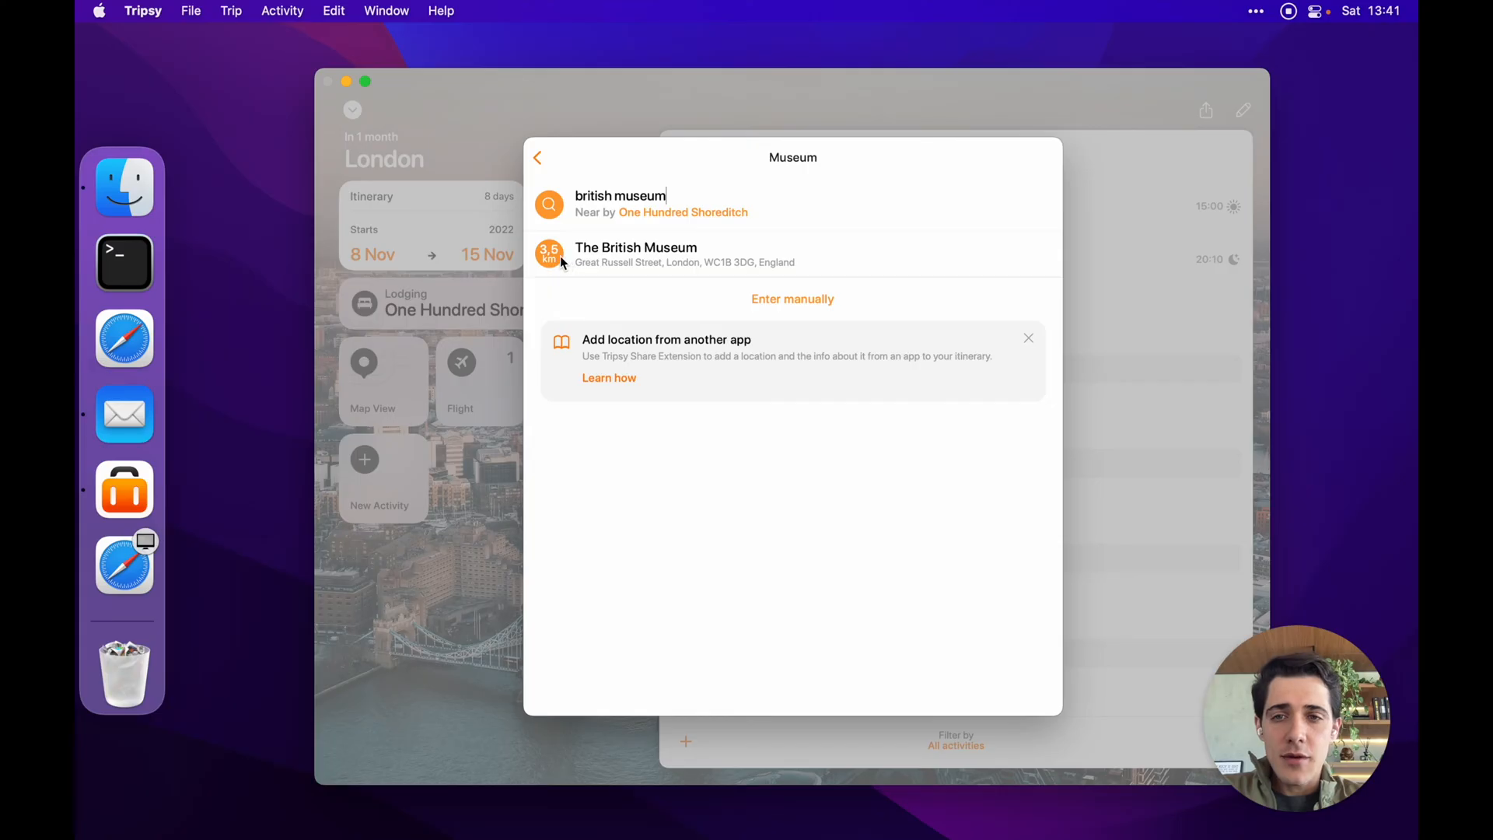
mouse_move(654, 256)
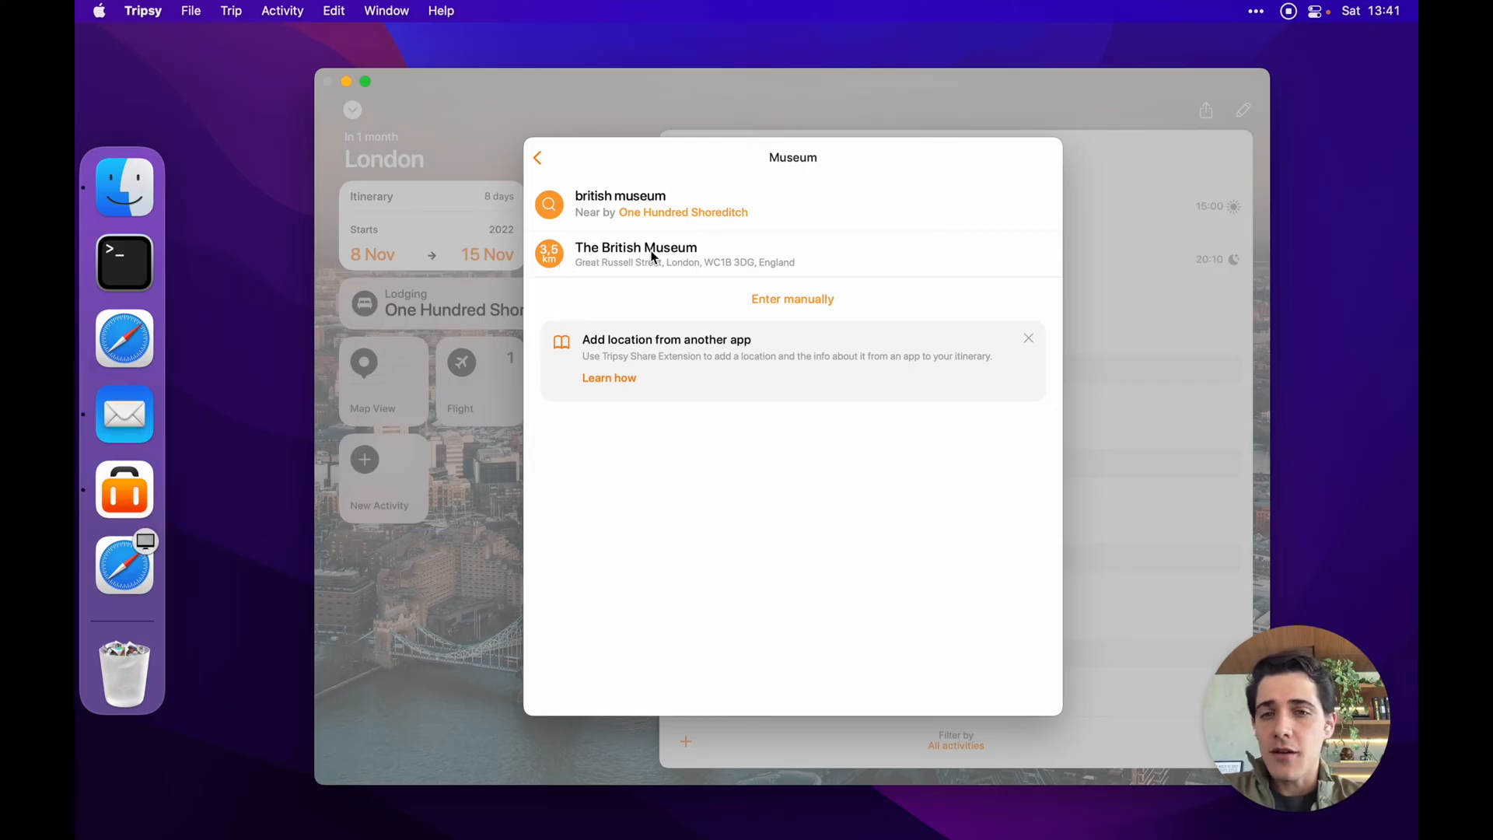
mouse_move(644, 260)
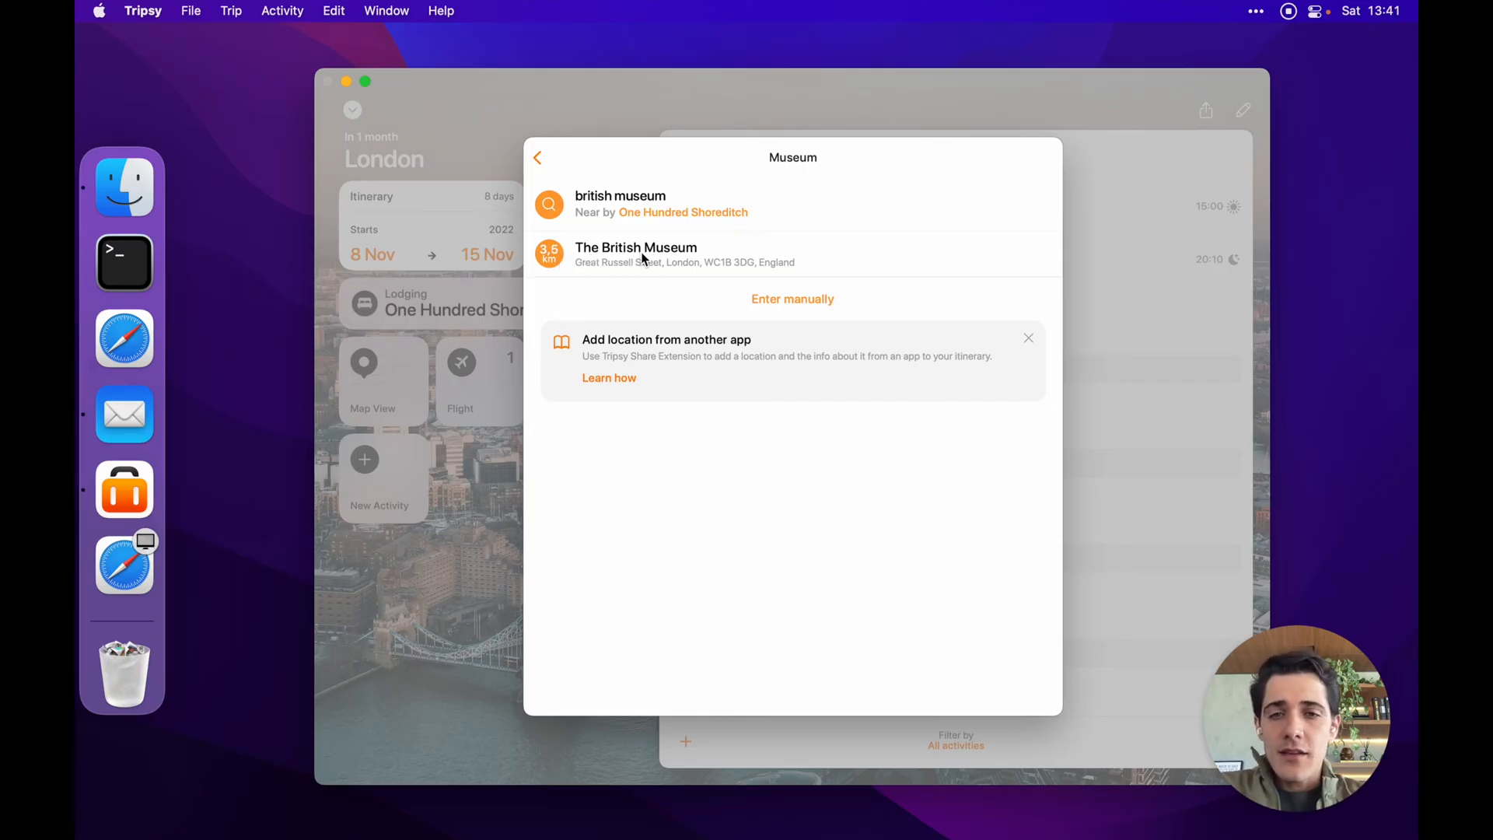
left_click(636, 254)
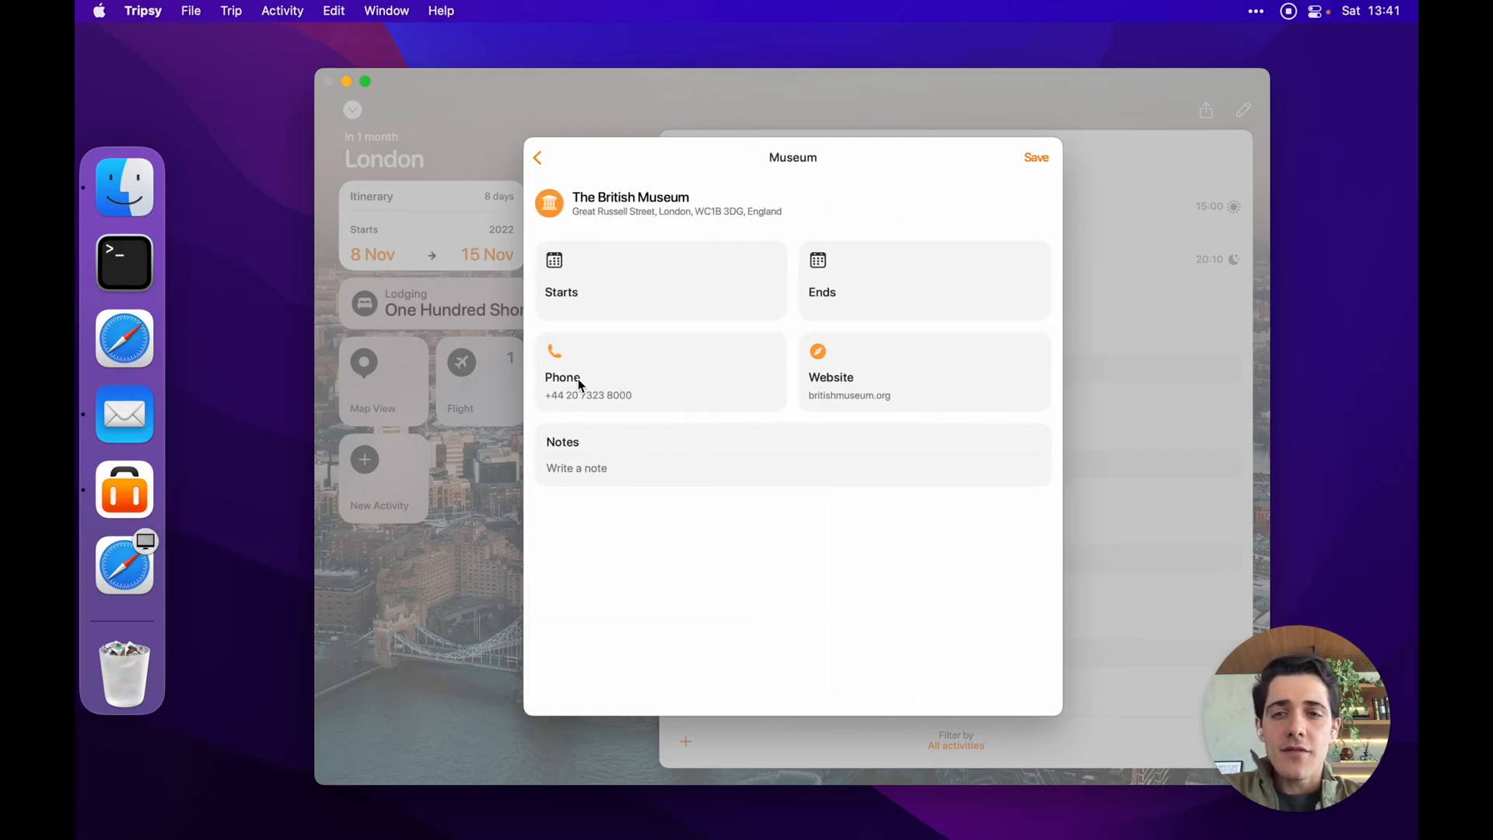
mouse_move(652, 294)
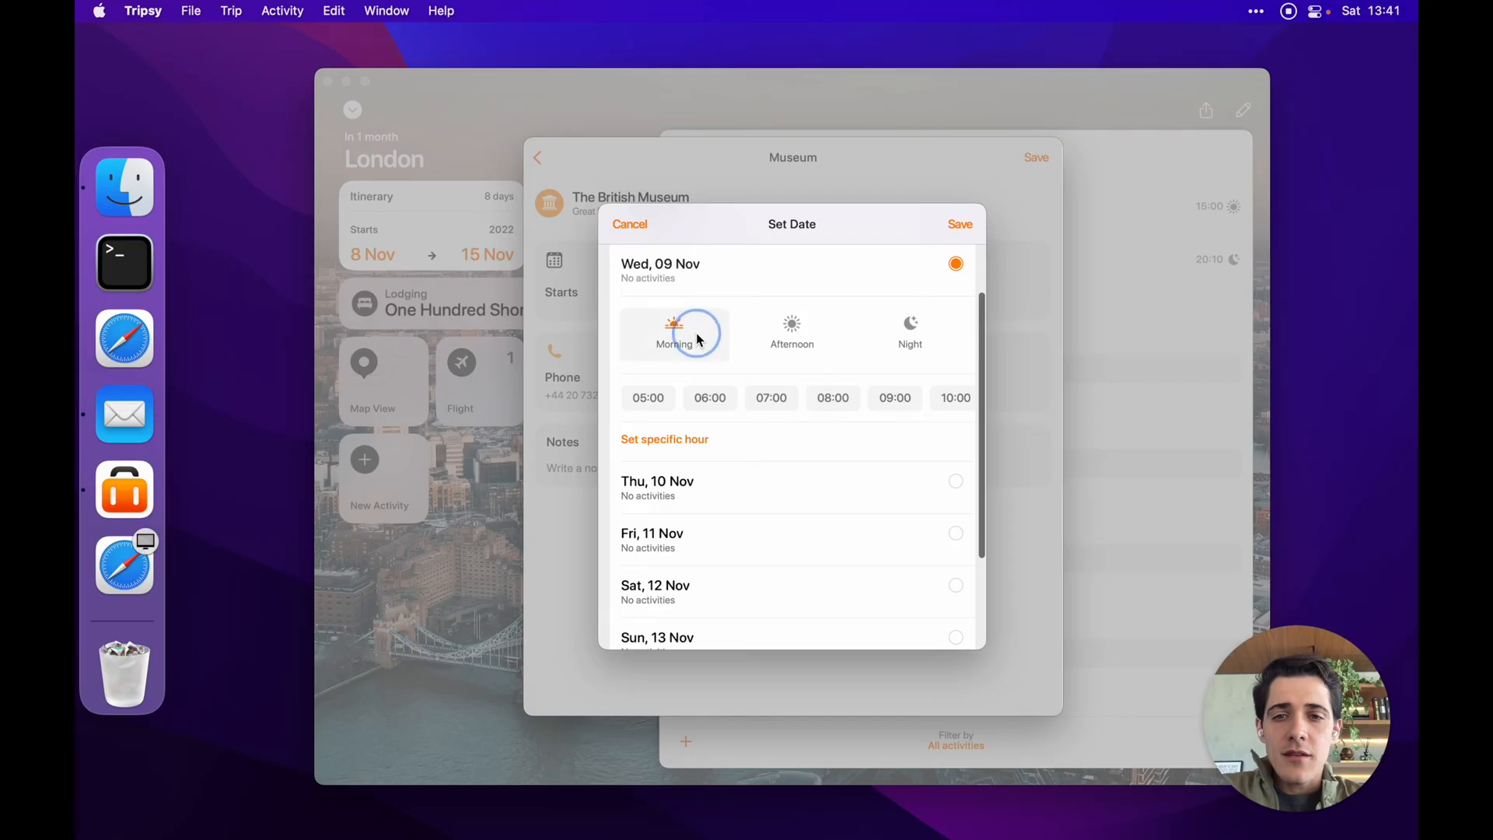
Step: Schedule The British Museum for Wed 9 Nov at 09:00 and save it to the trip
left_click(893, 396)
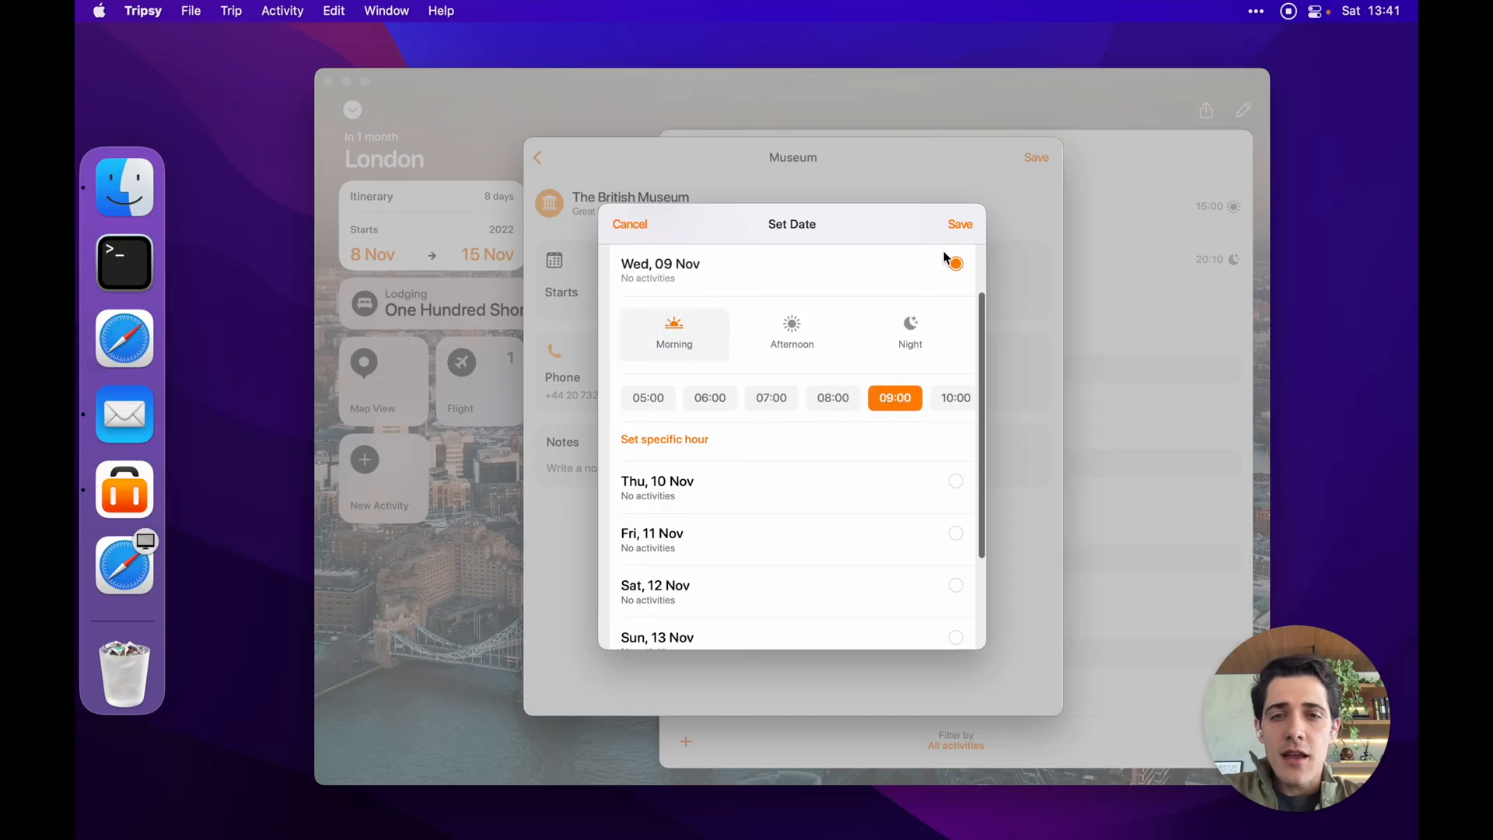
left_click(960, 224)
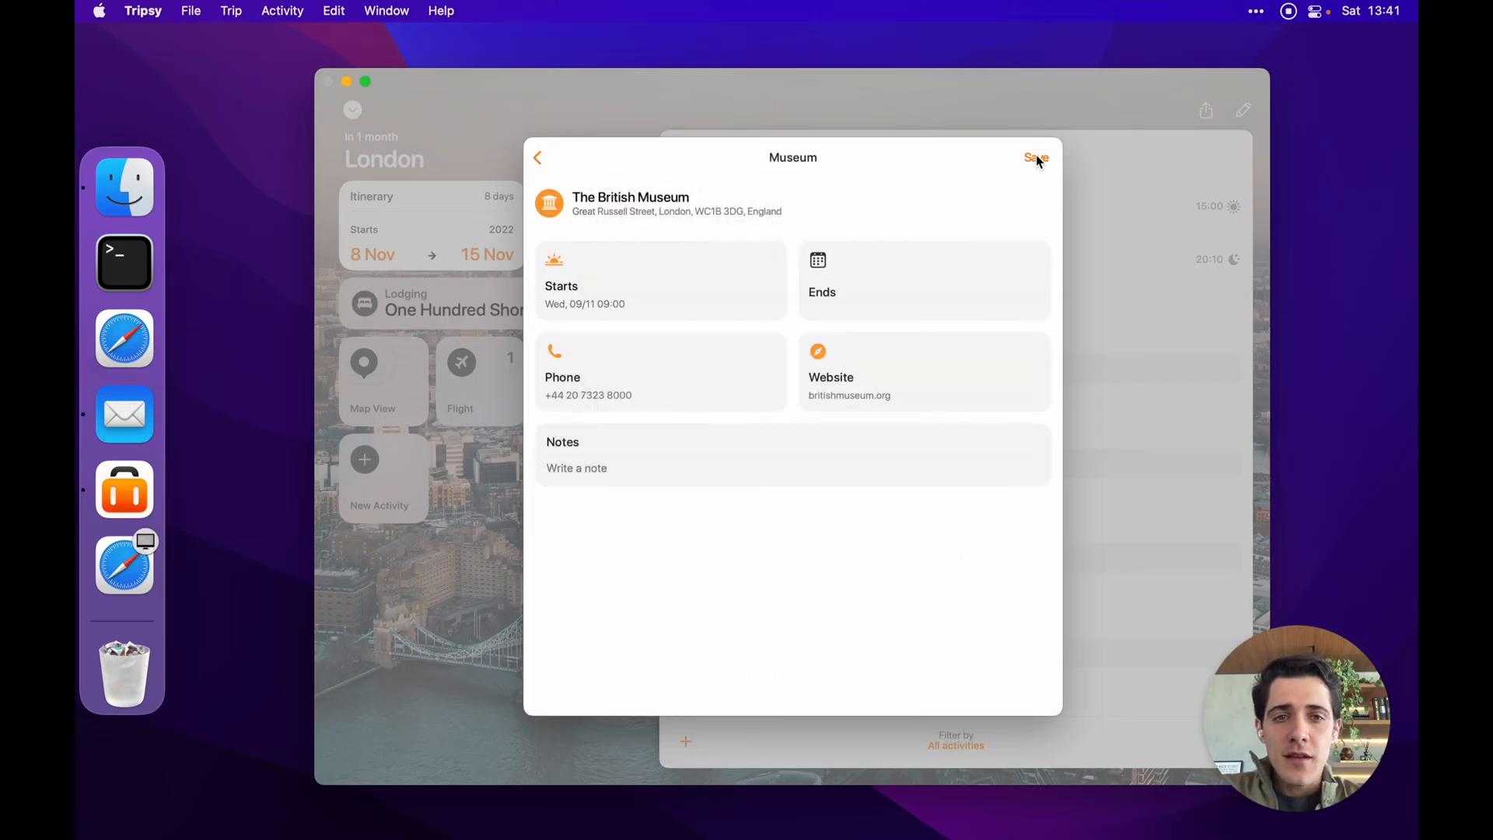
left_click(1036, 158)
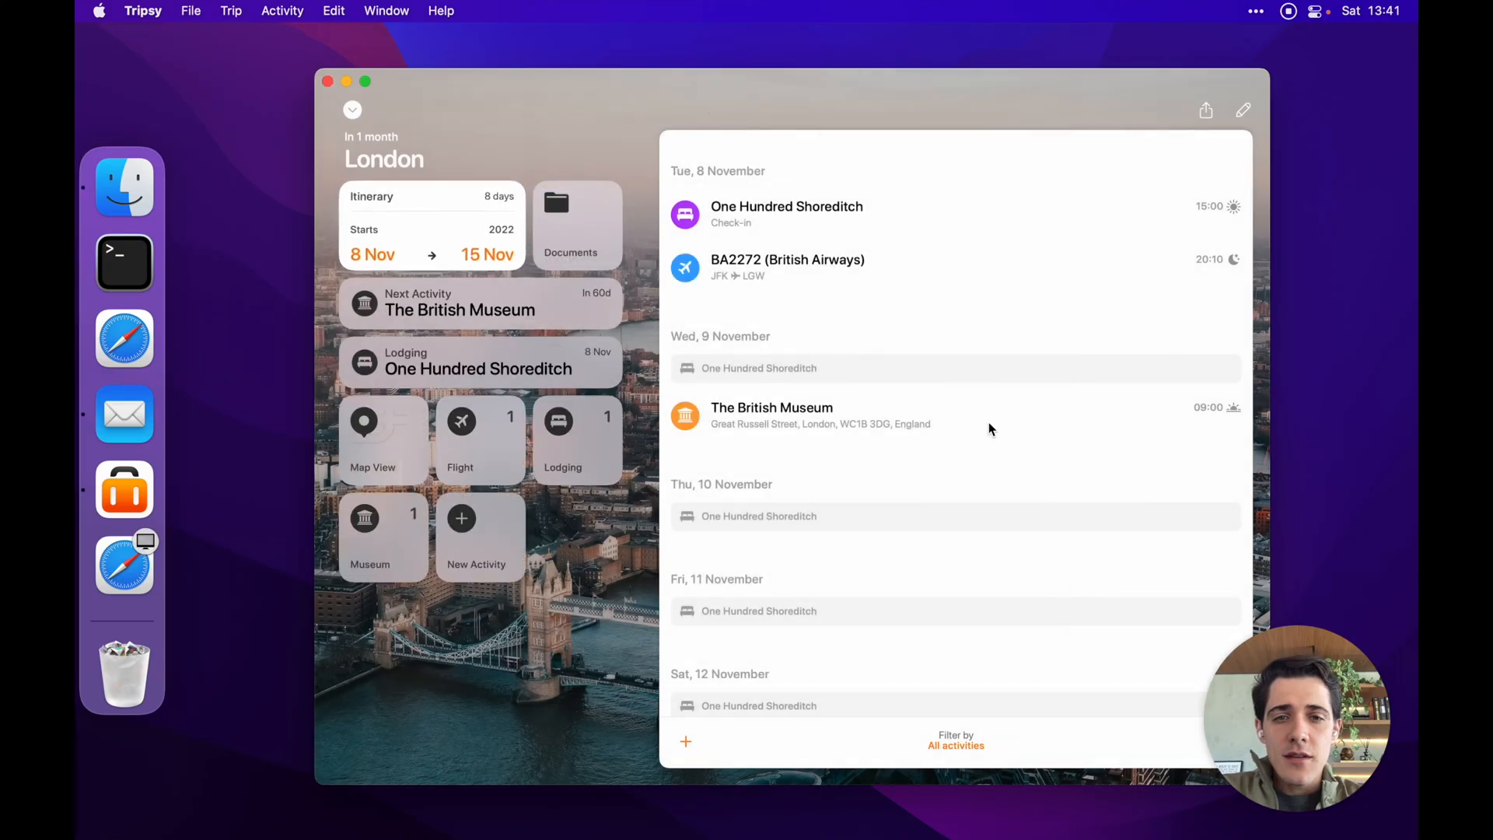
mouse_move(674, 438)
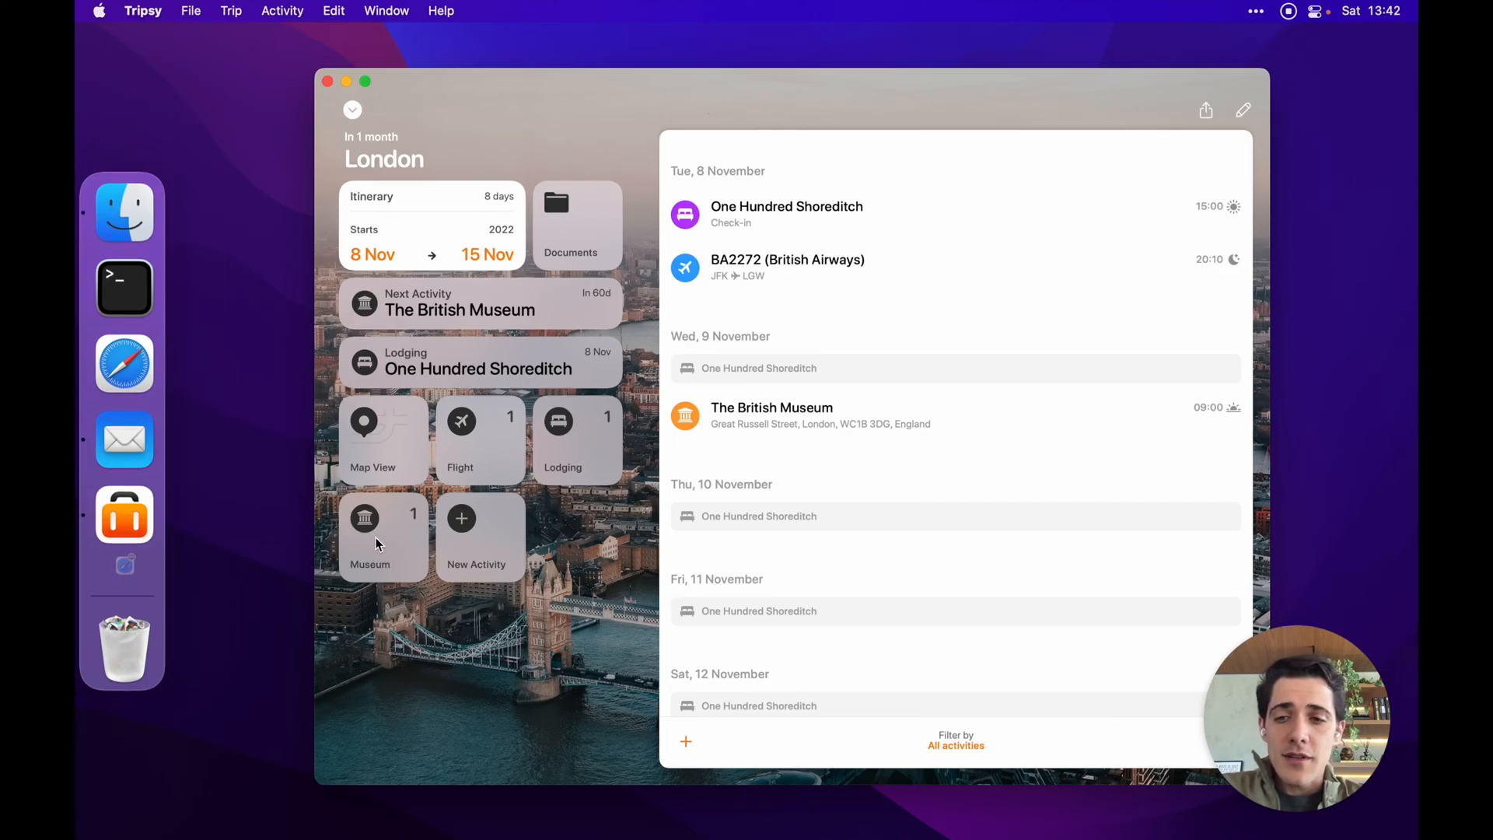
left_click(370, 533)
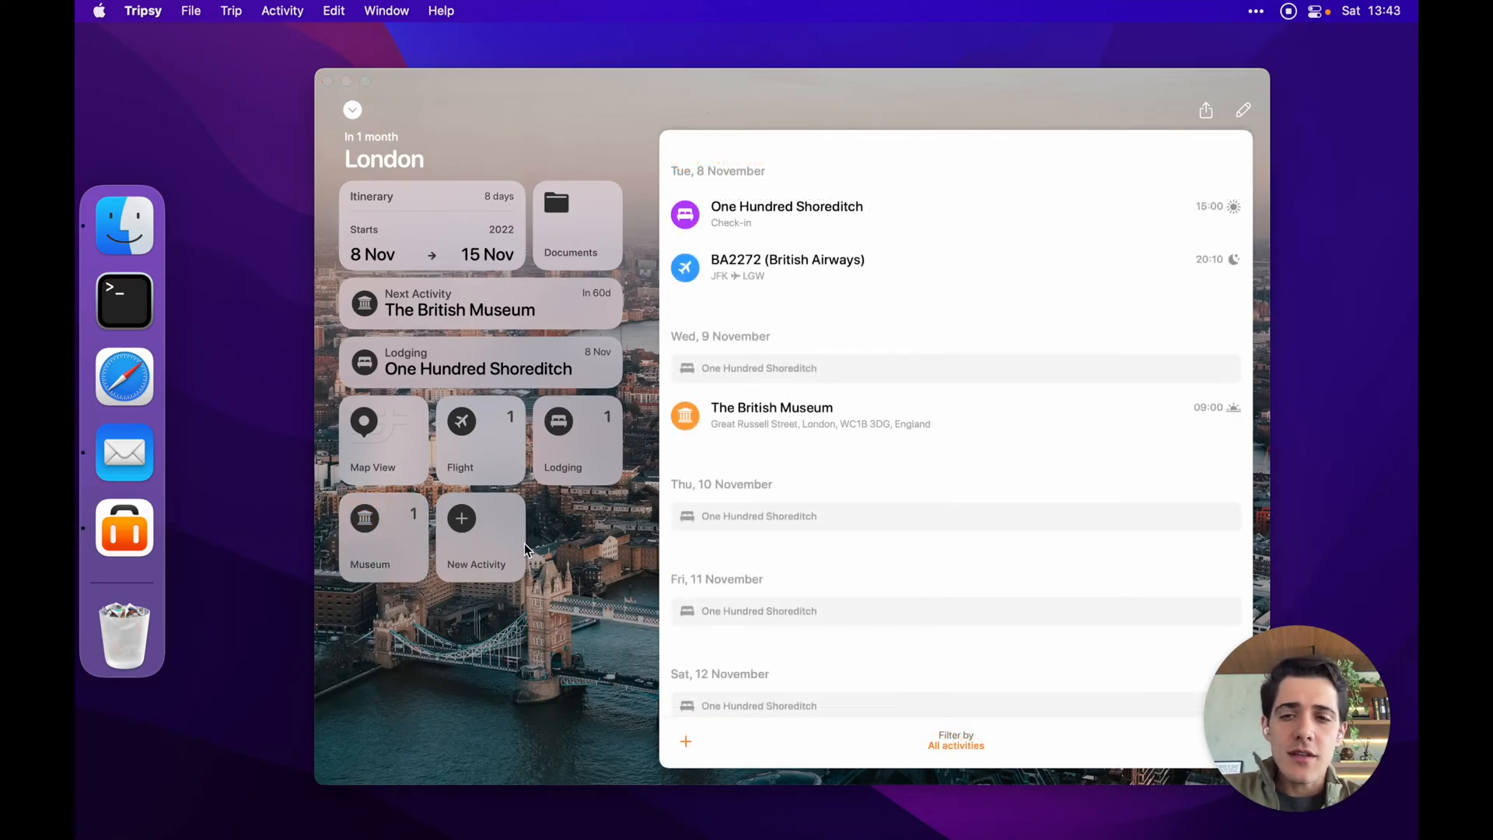
mouse_move(502, 537)
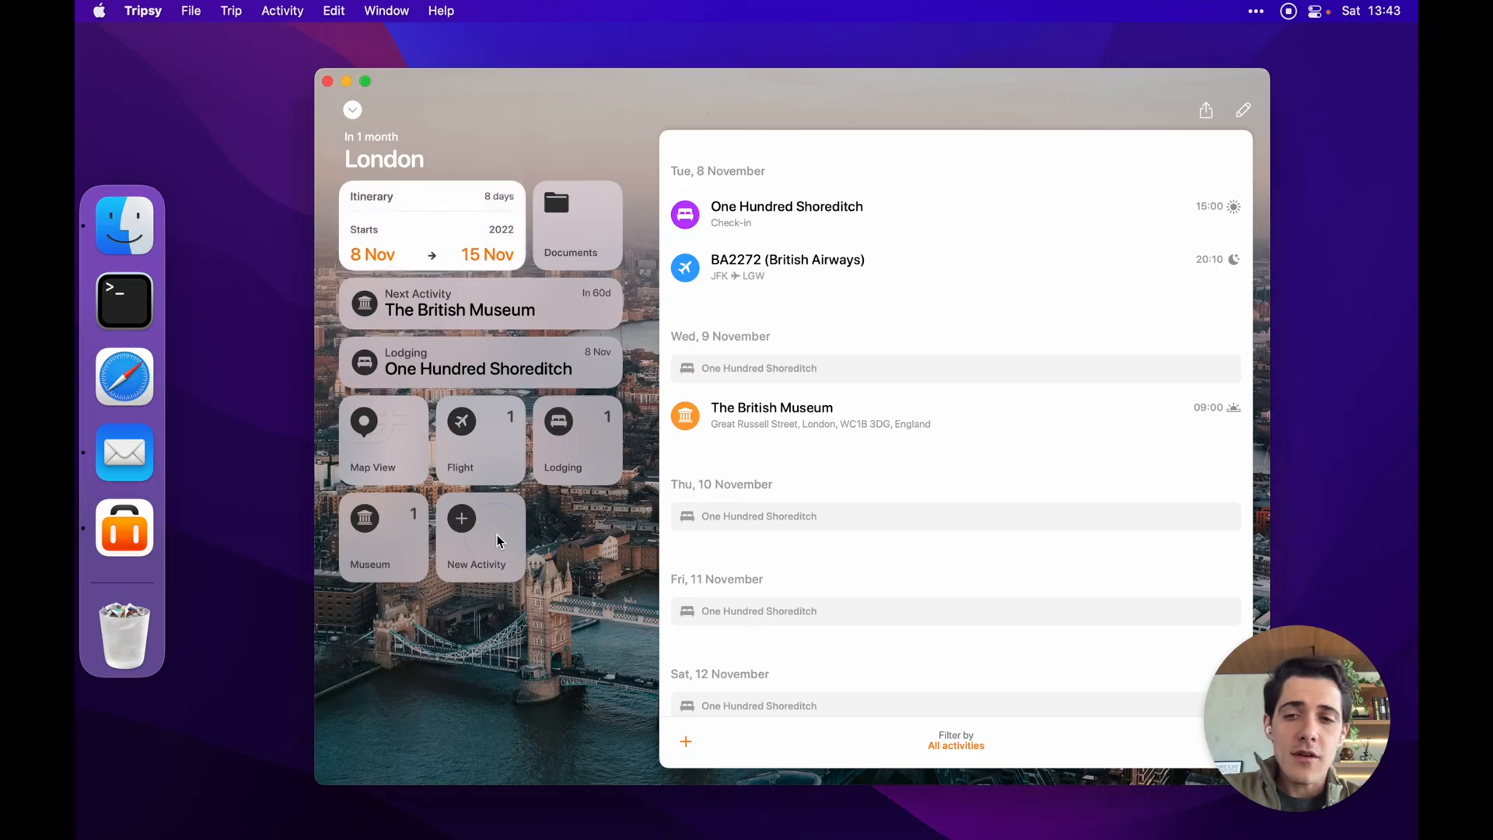
Step: Add a Tour activity and fill it with Buckingham Palace from the search results
left_click(479, 529)
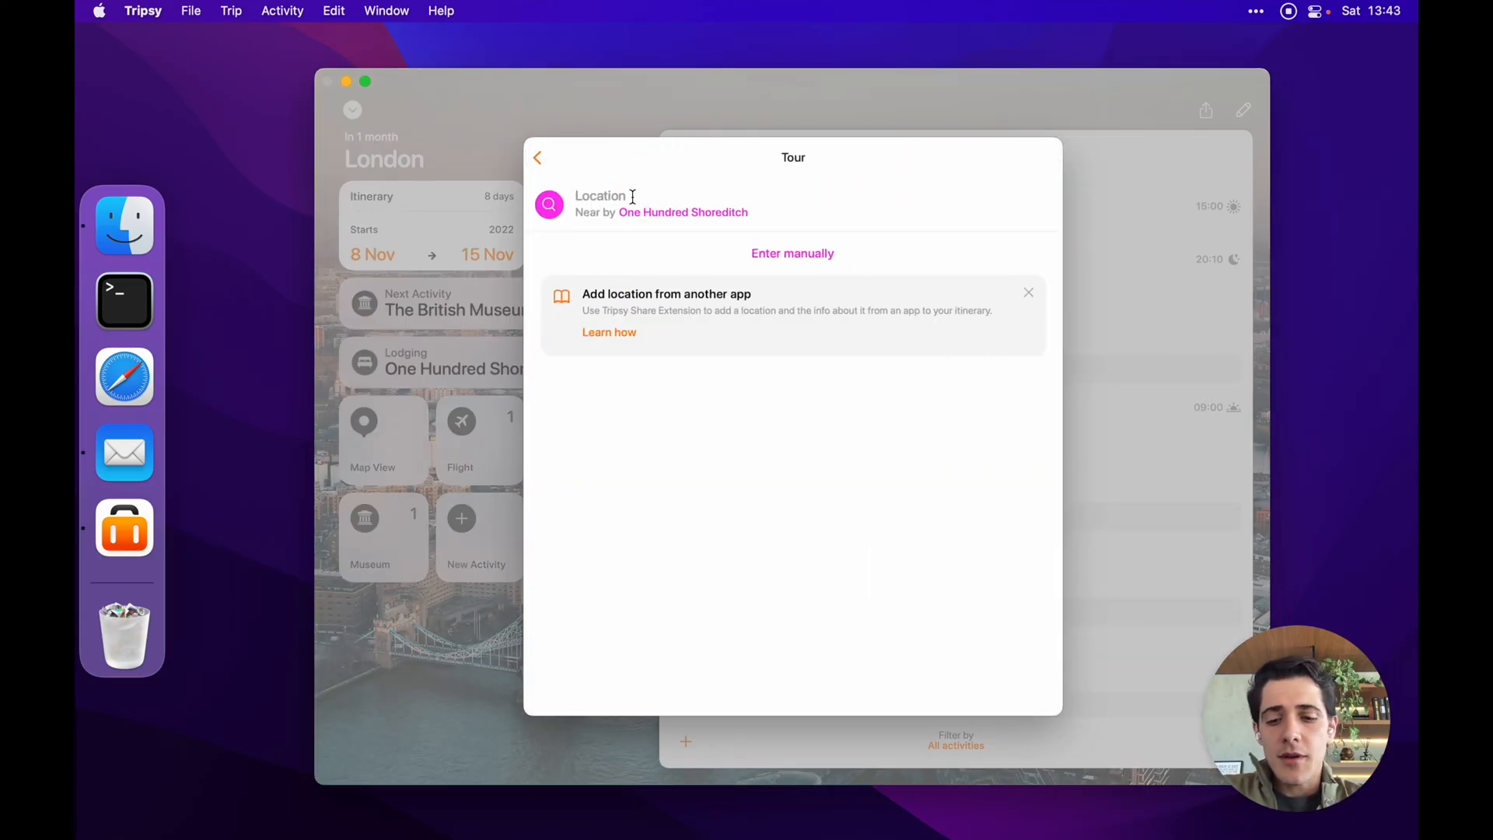
type("palace b")
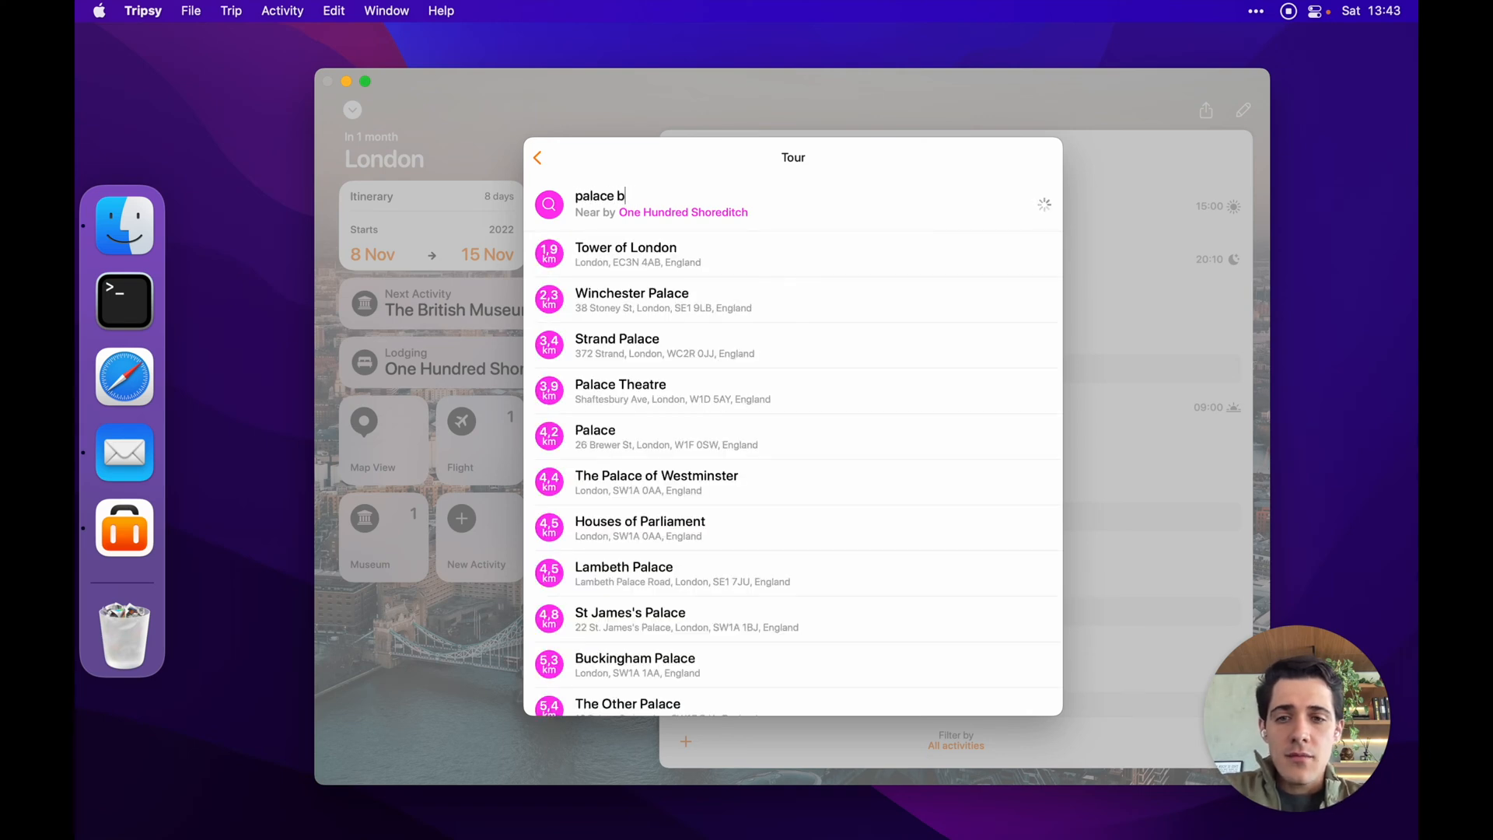
type("uc")
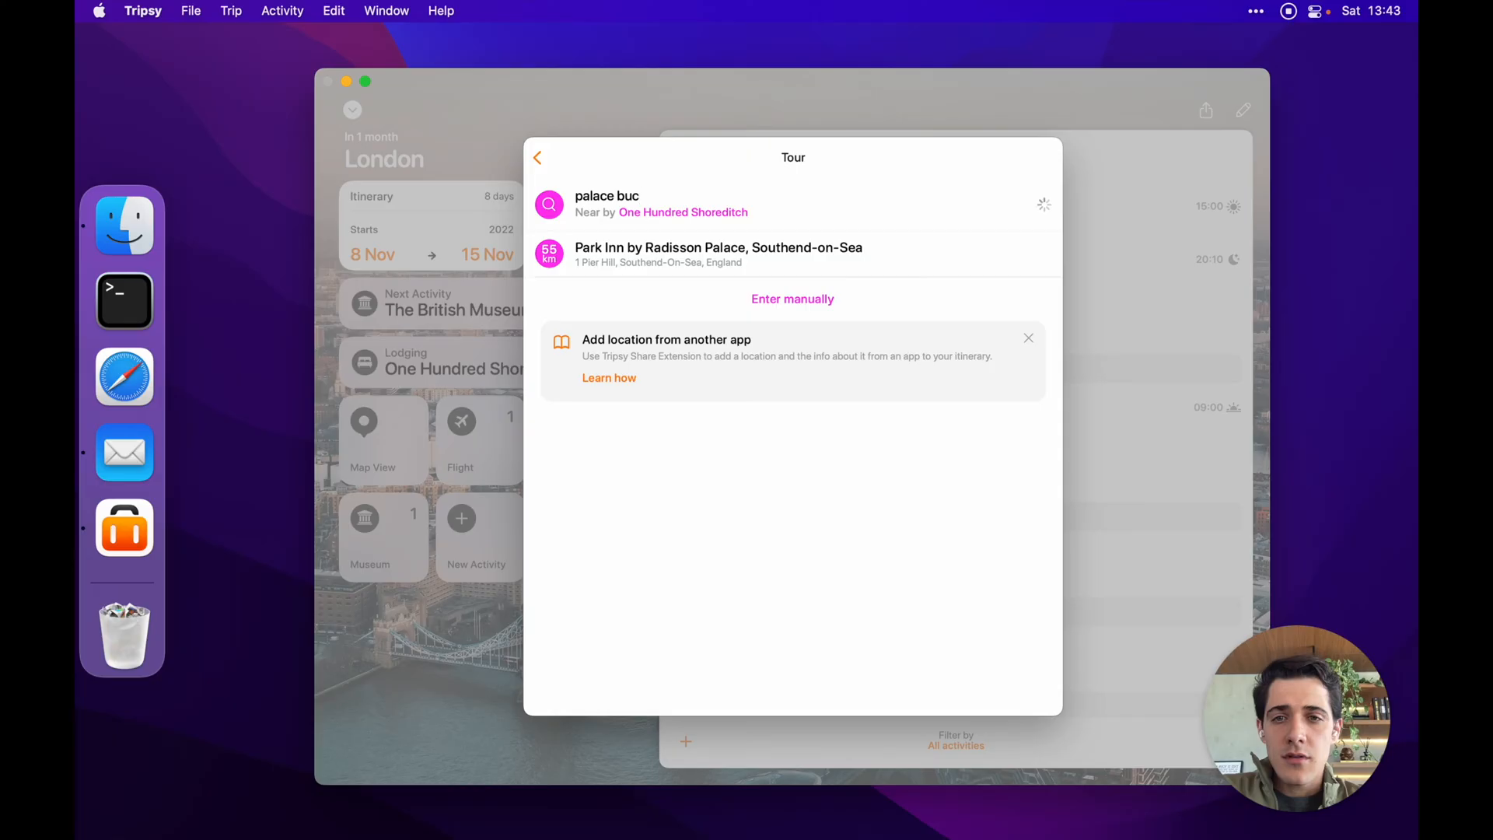
type("kingham")
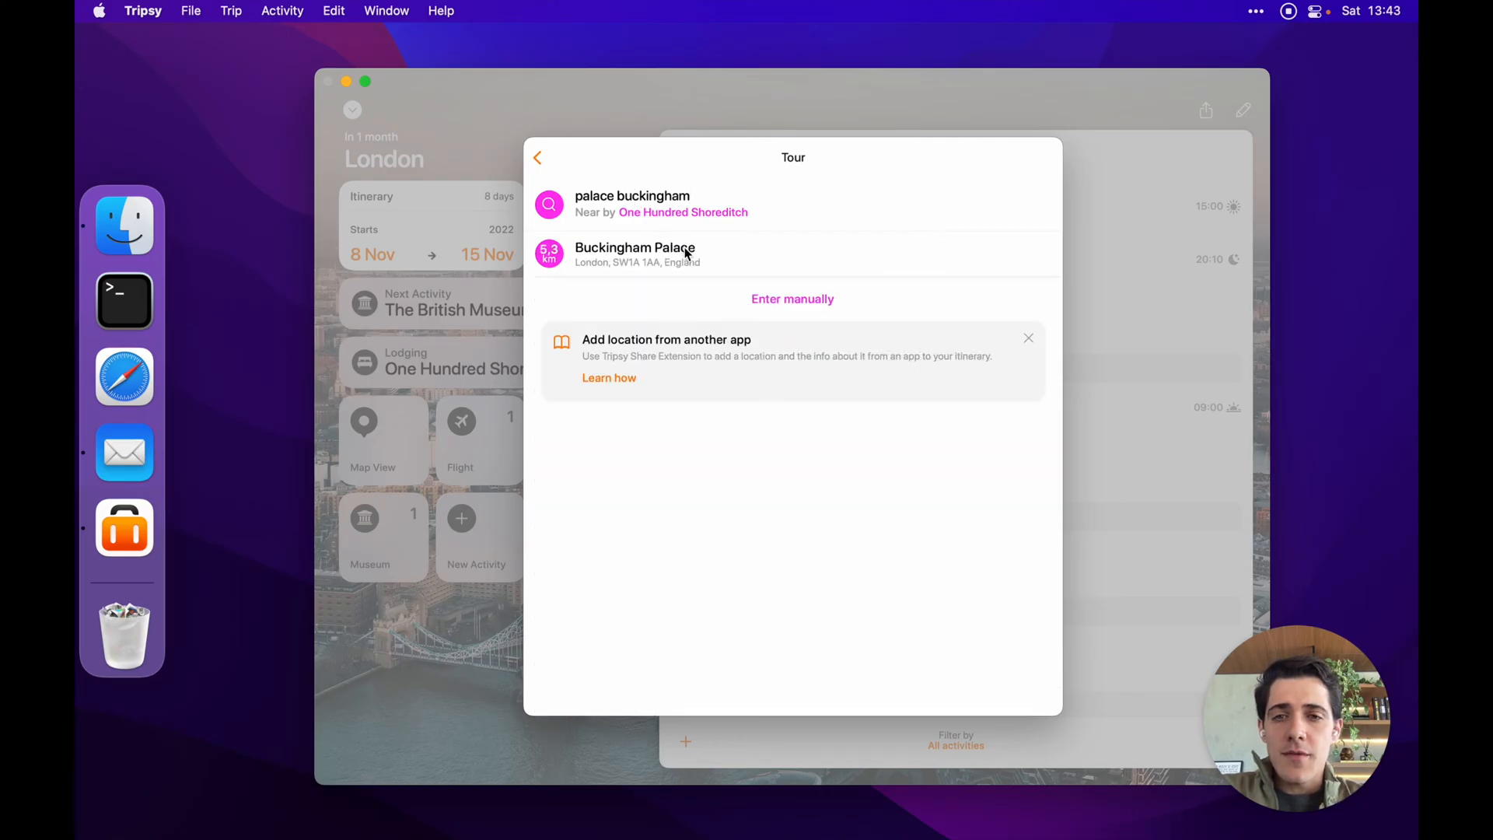
left_click(635, 254)
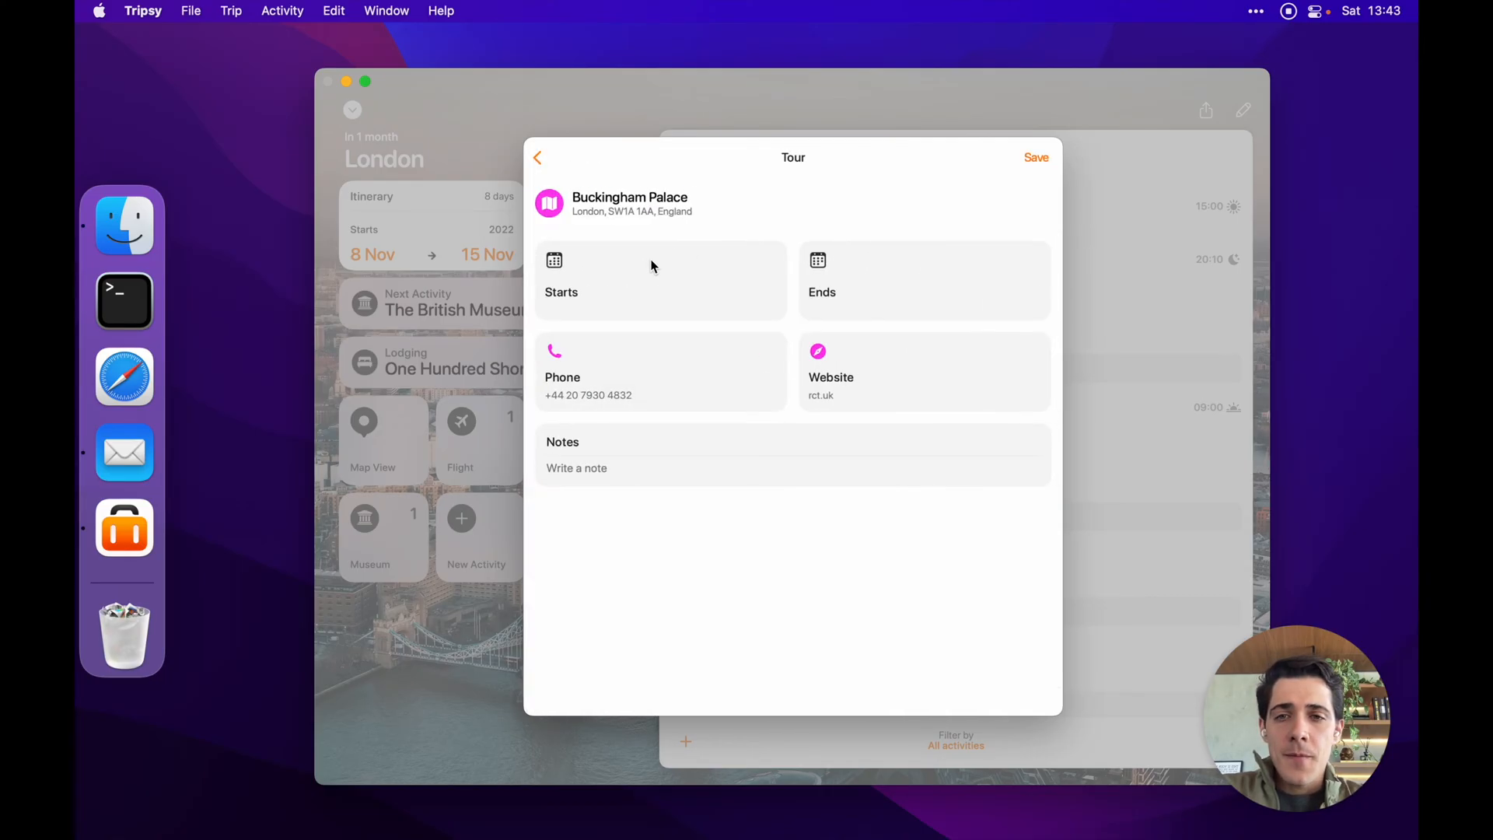
mouse_move(931, 389)
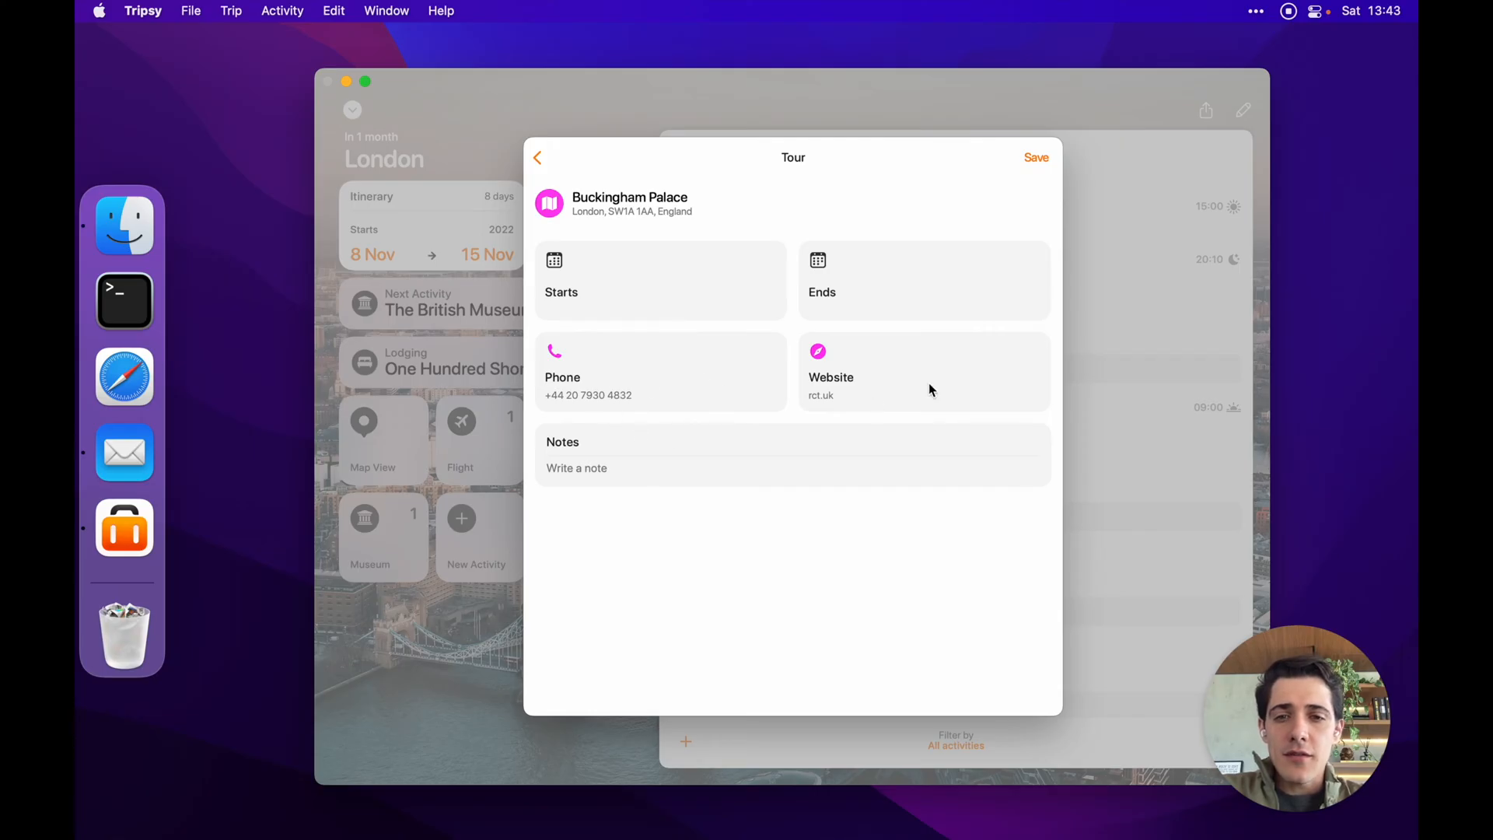
mouse_move(725, 296)
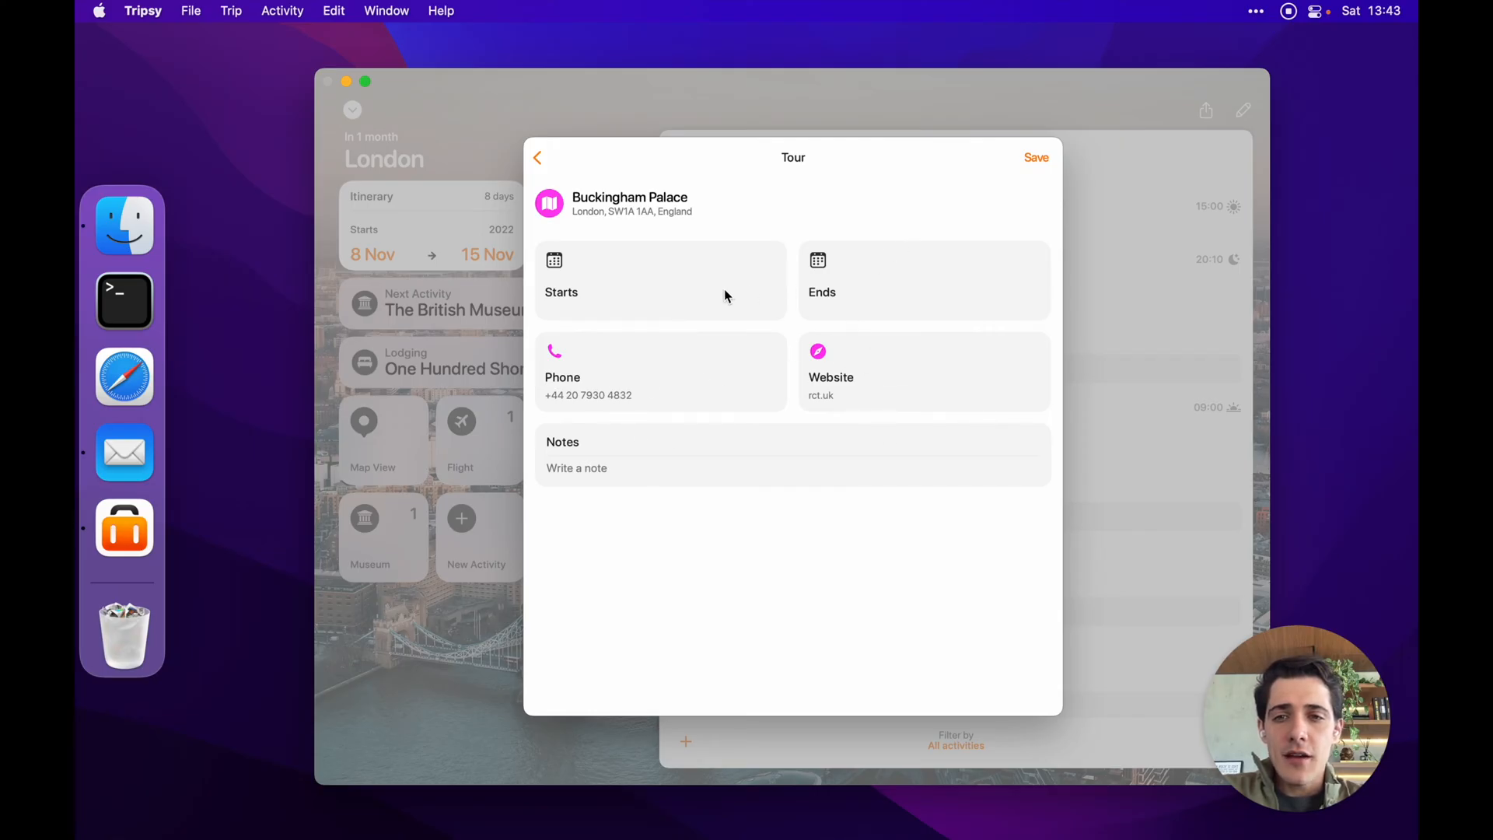
Step: Schedule Buckingham Palace for Thu 10 Nov at 14:00, save it, and show the trip's documents
left_click(661, 282)
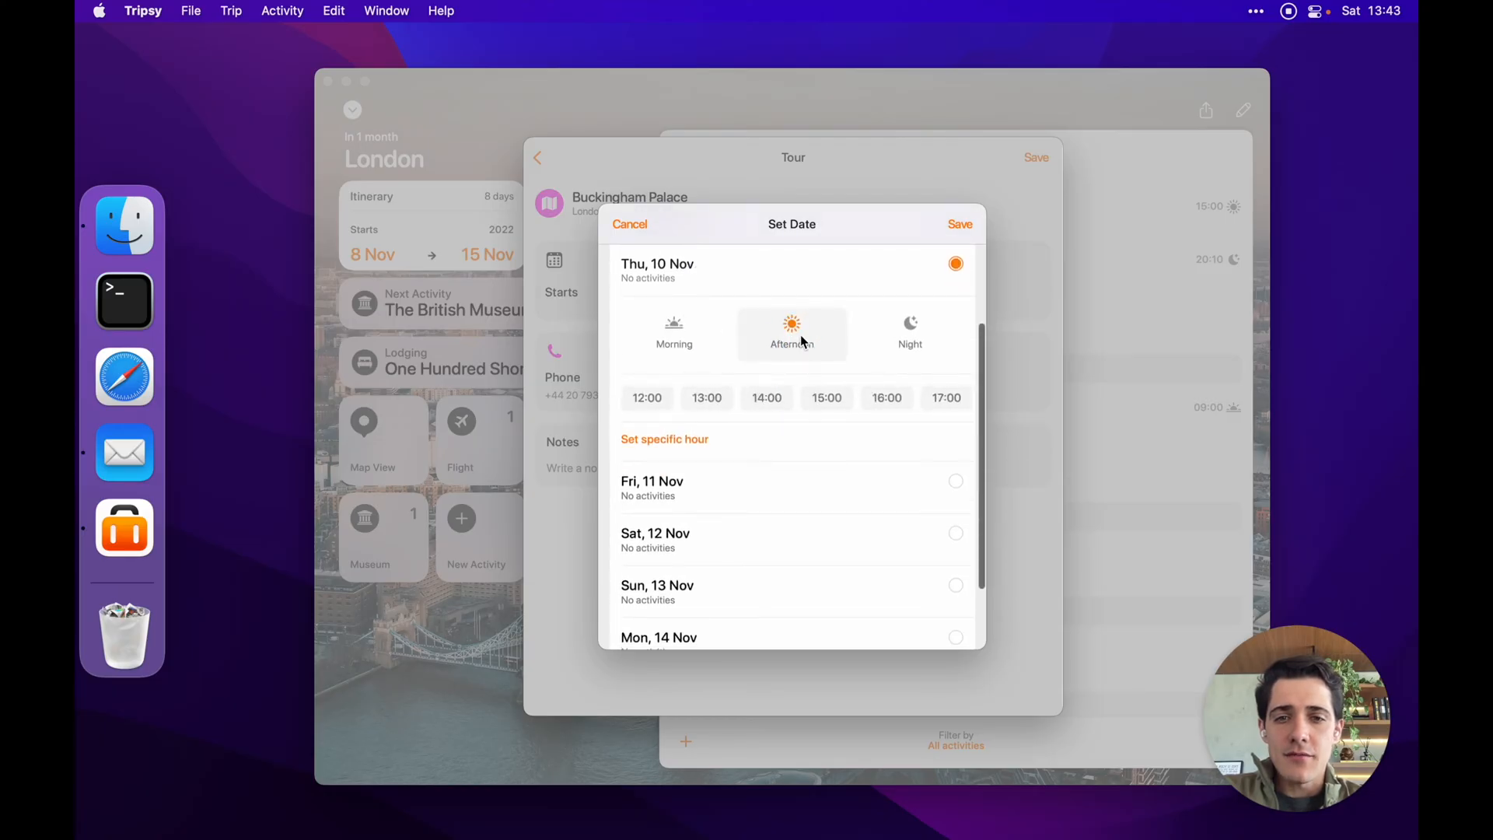
left_click(765, 397)
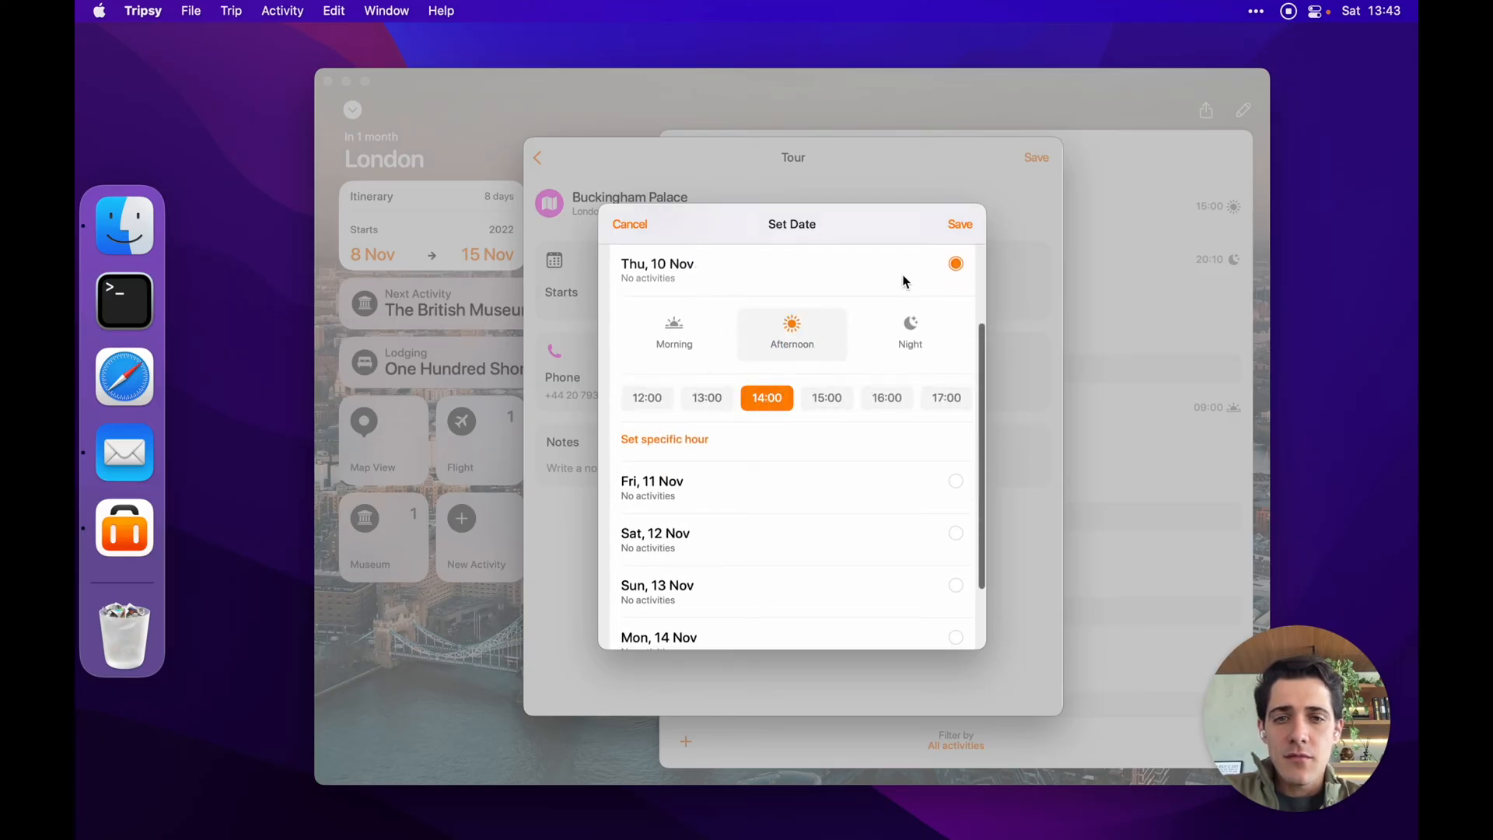
left_click(960, 224)
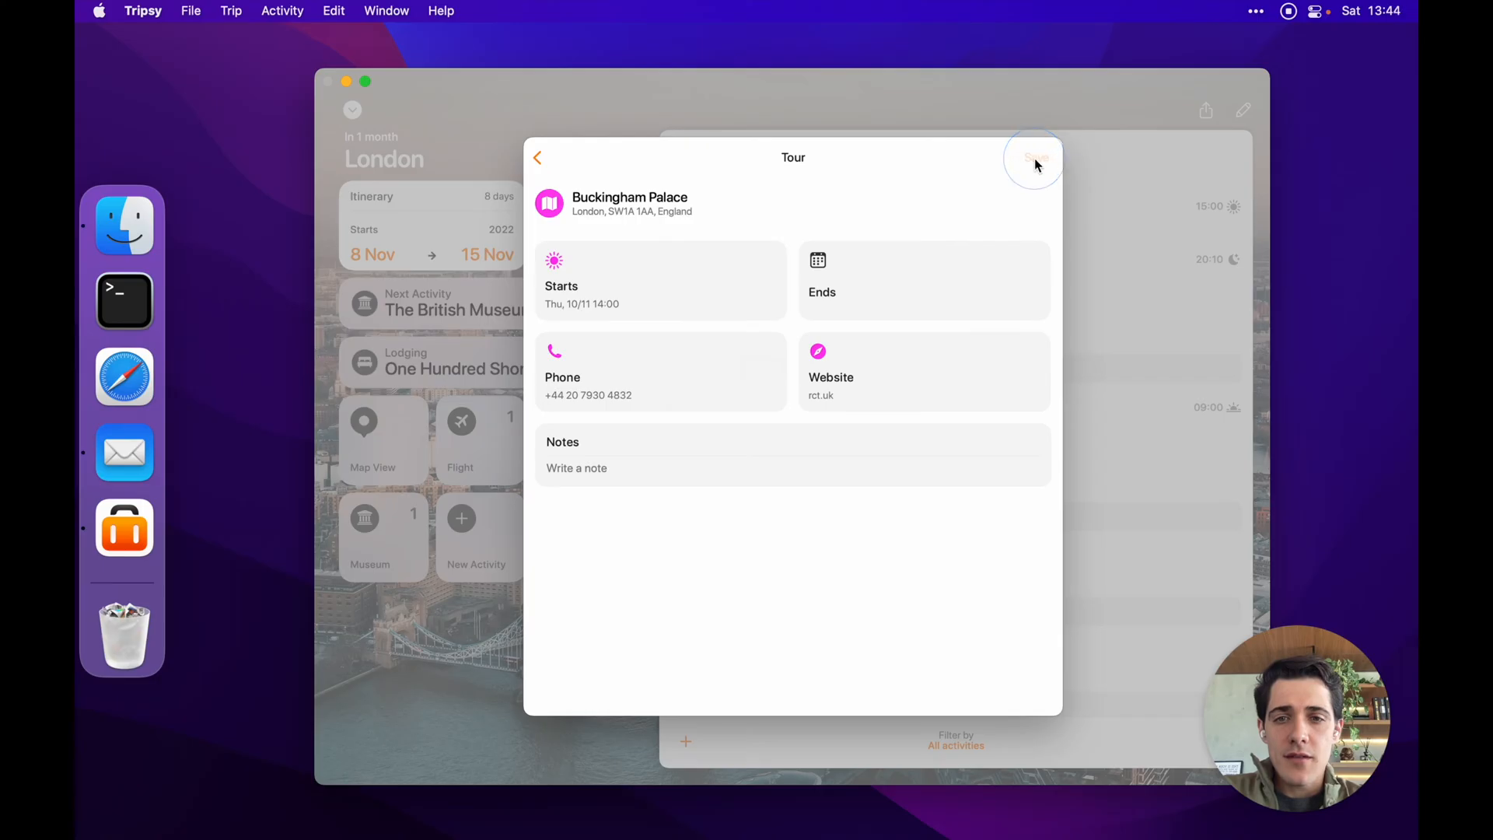
left_click(1036, 157)
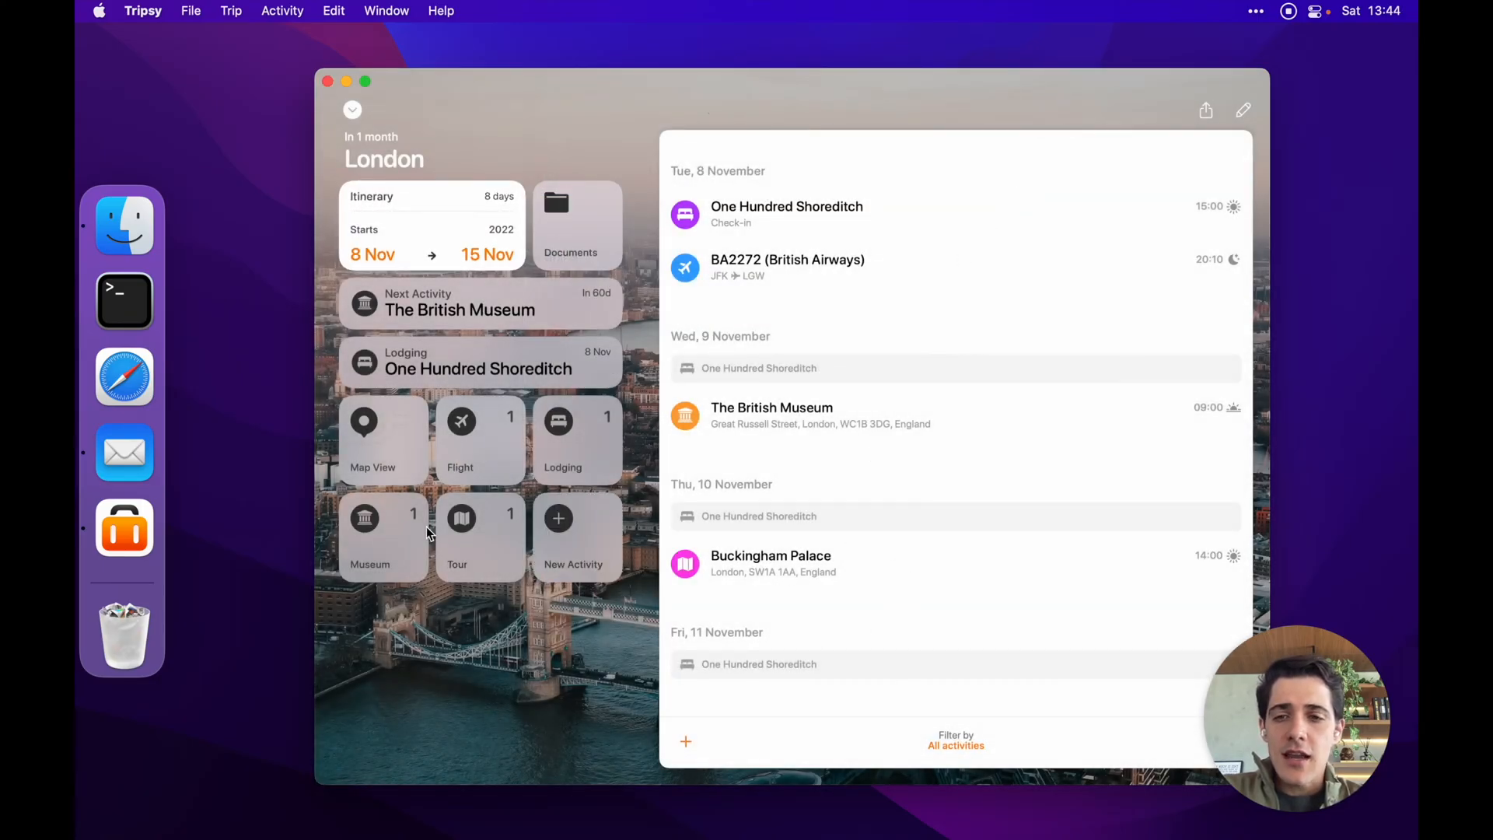
mouse_move(475, 516)
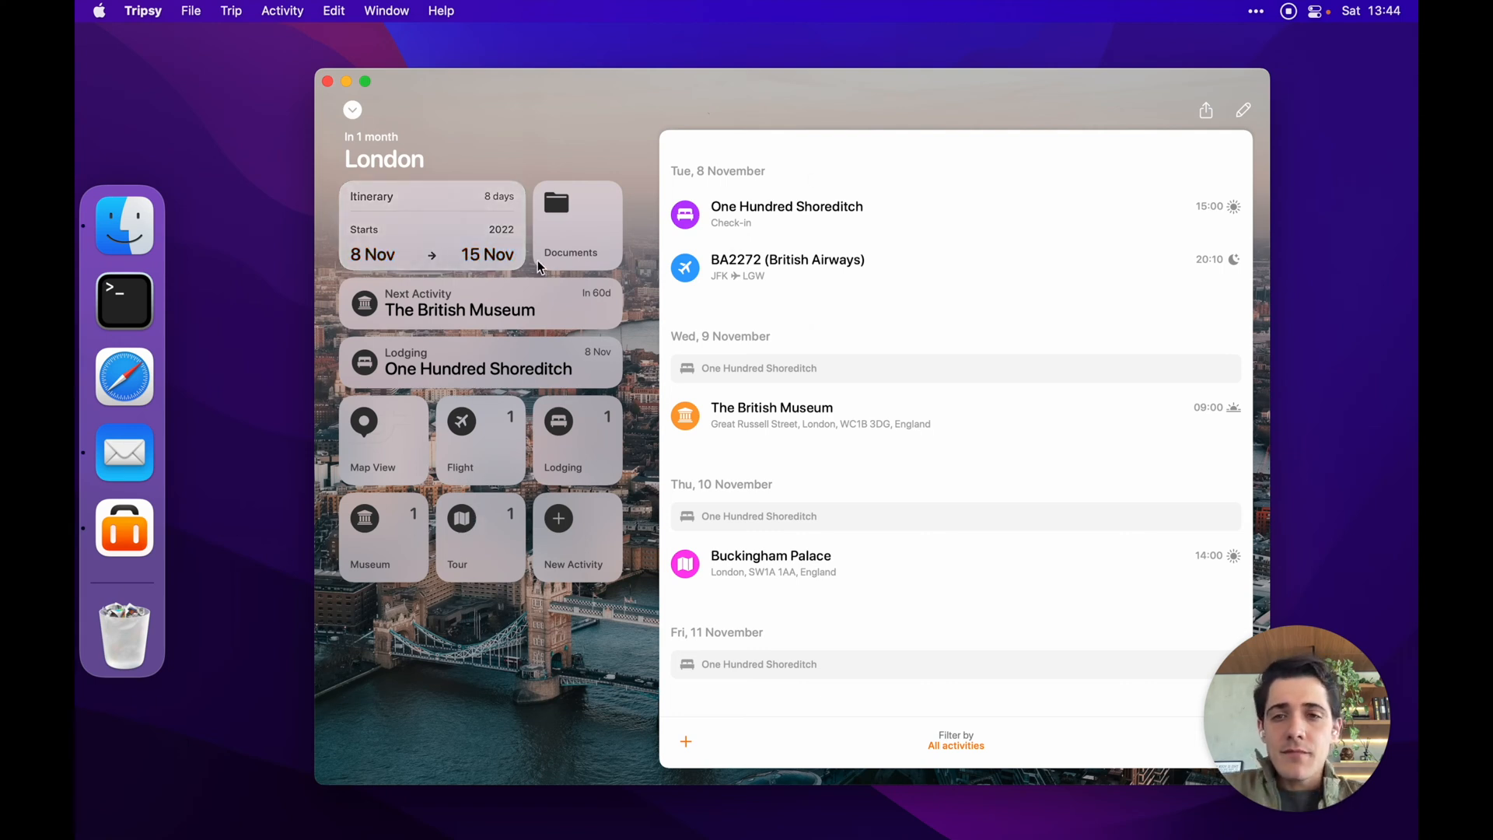
mouse_move(572, 236)
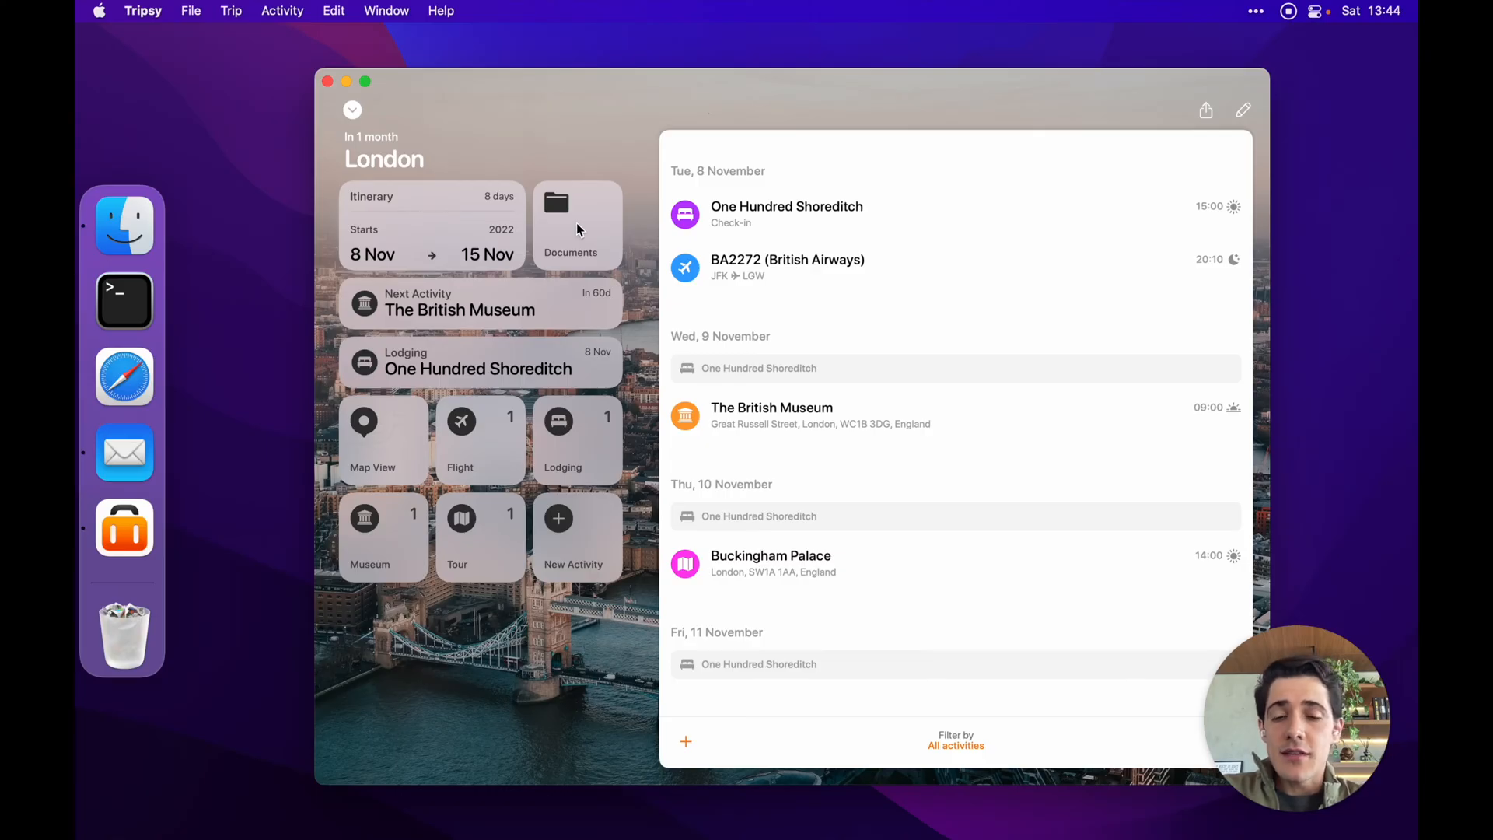
mouse_move(602, 289)
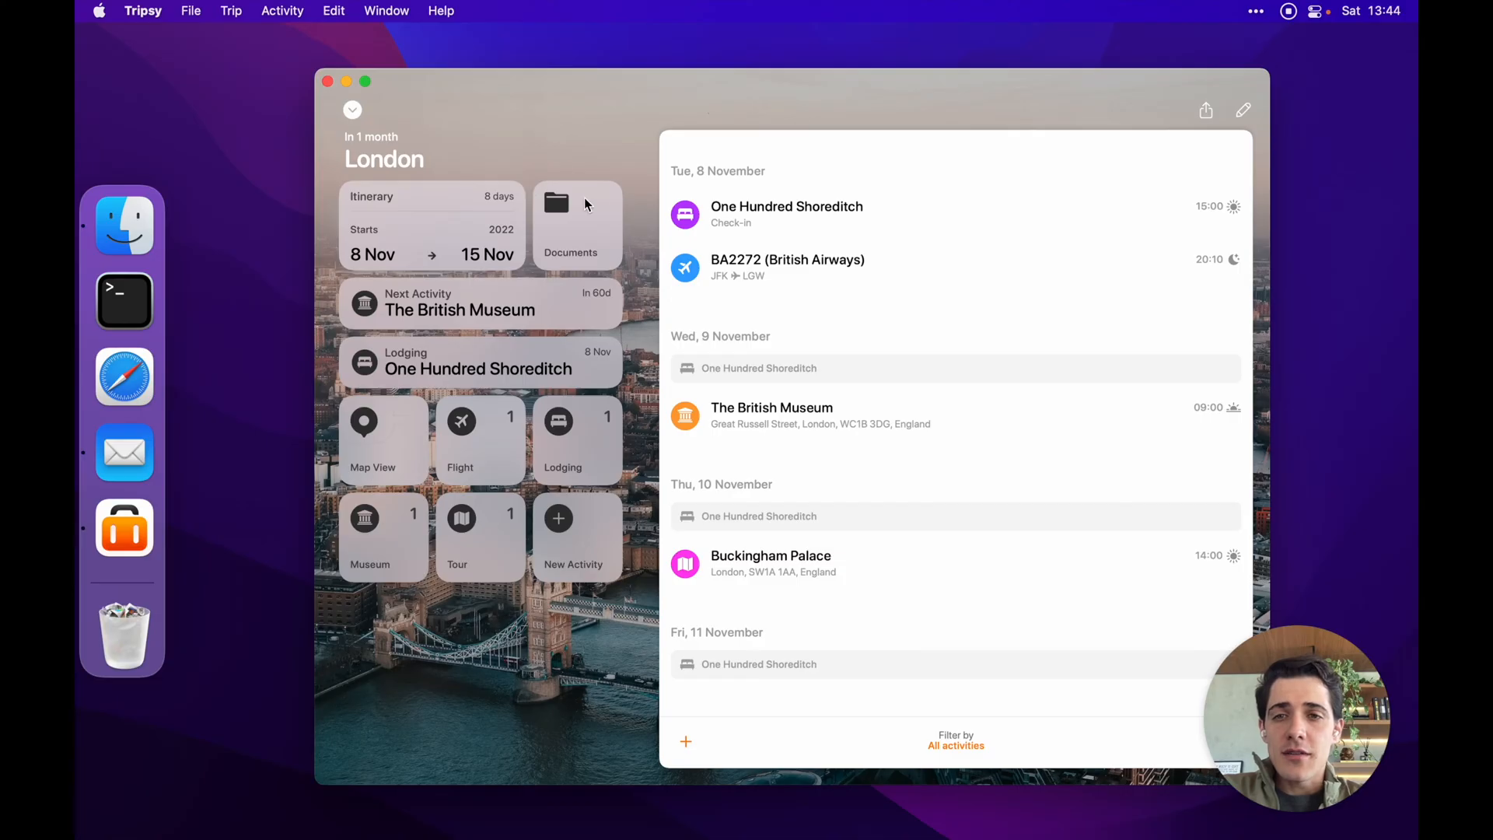
mouse_move(578, 227)
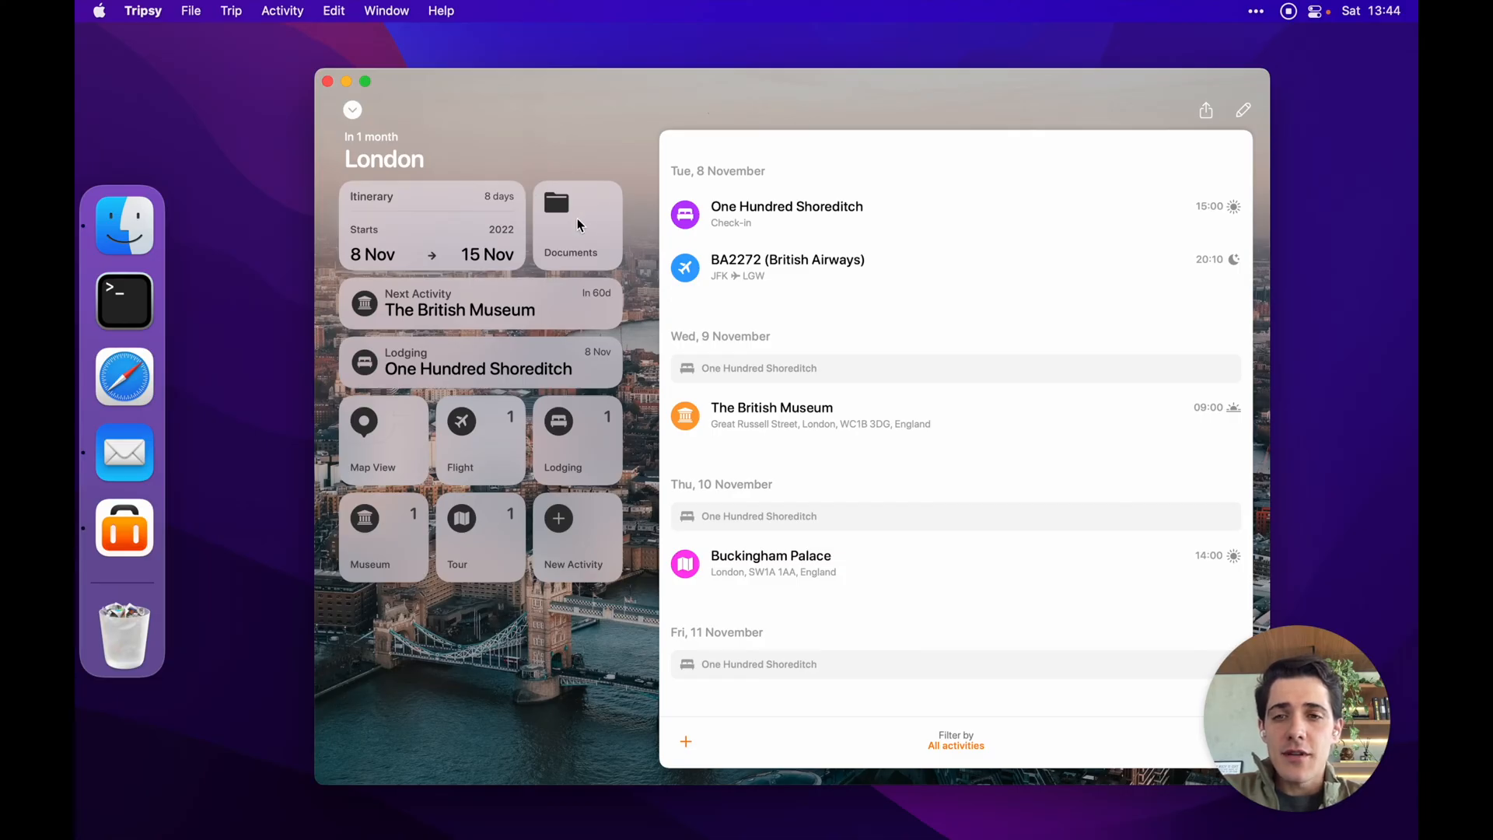
left_click(571, 224)
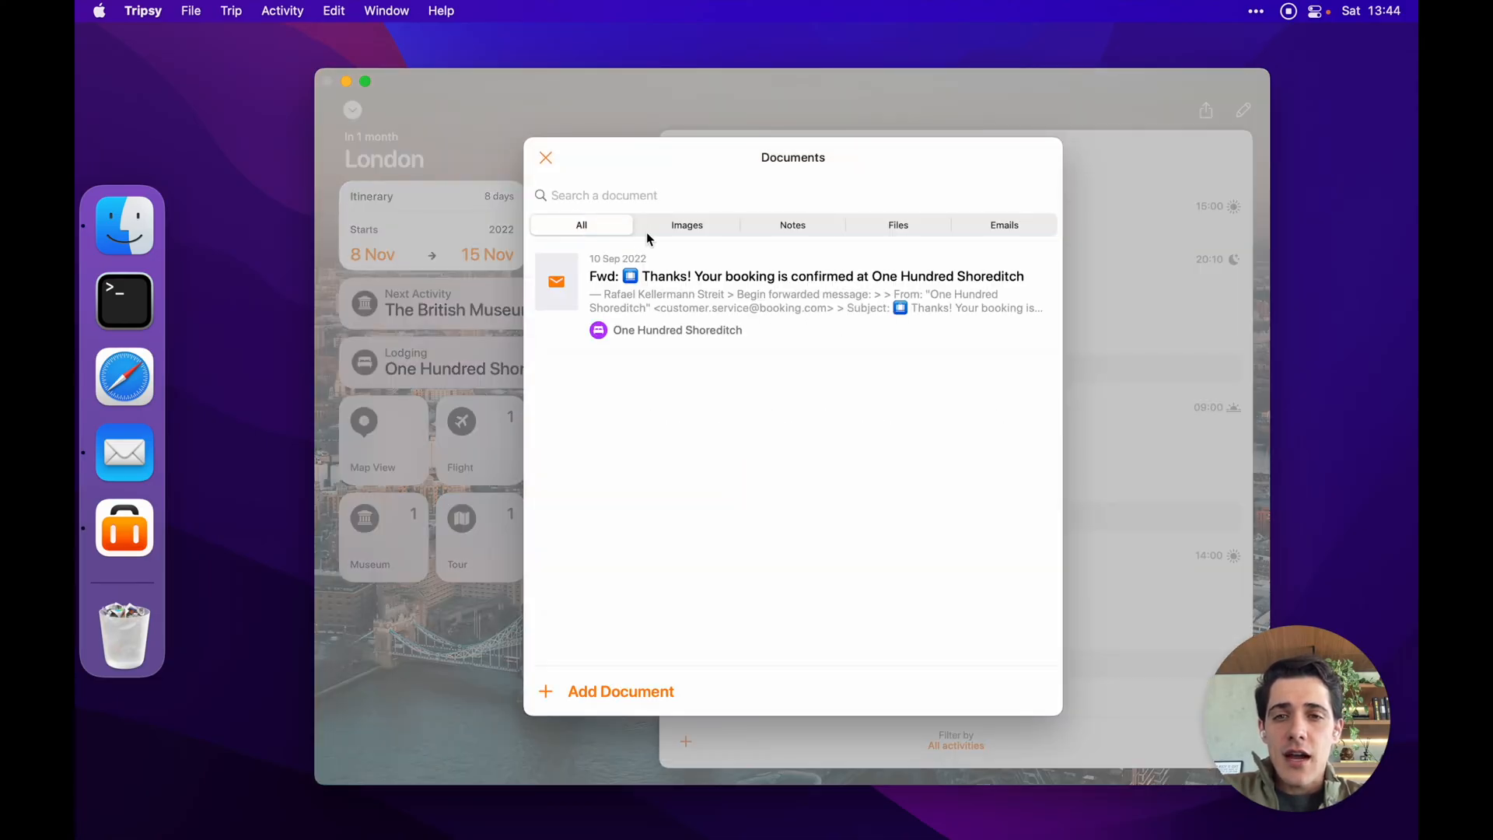
mouse_move(664, 322)
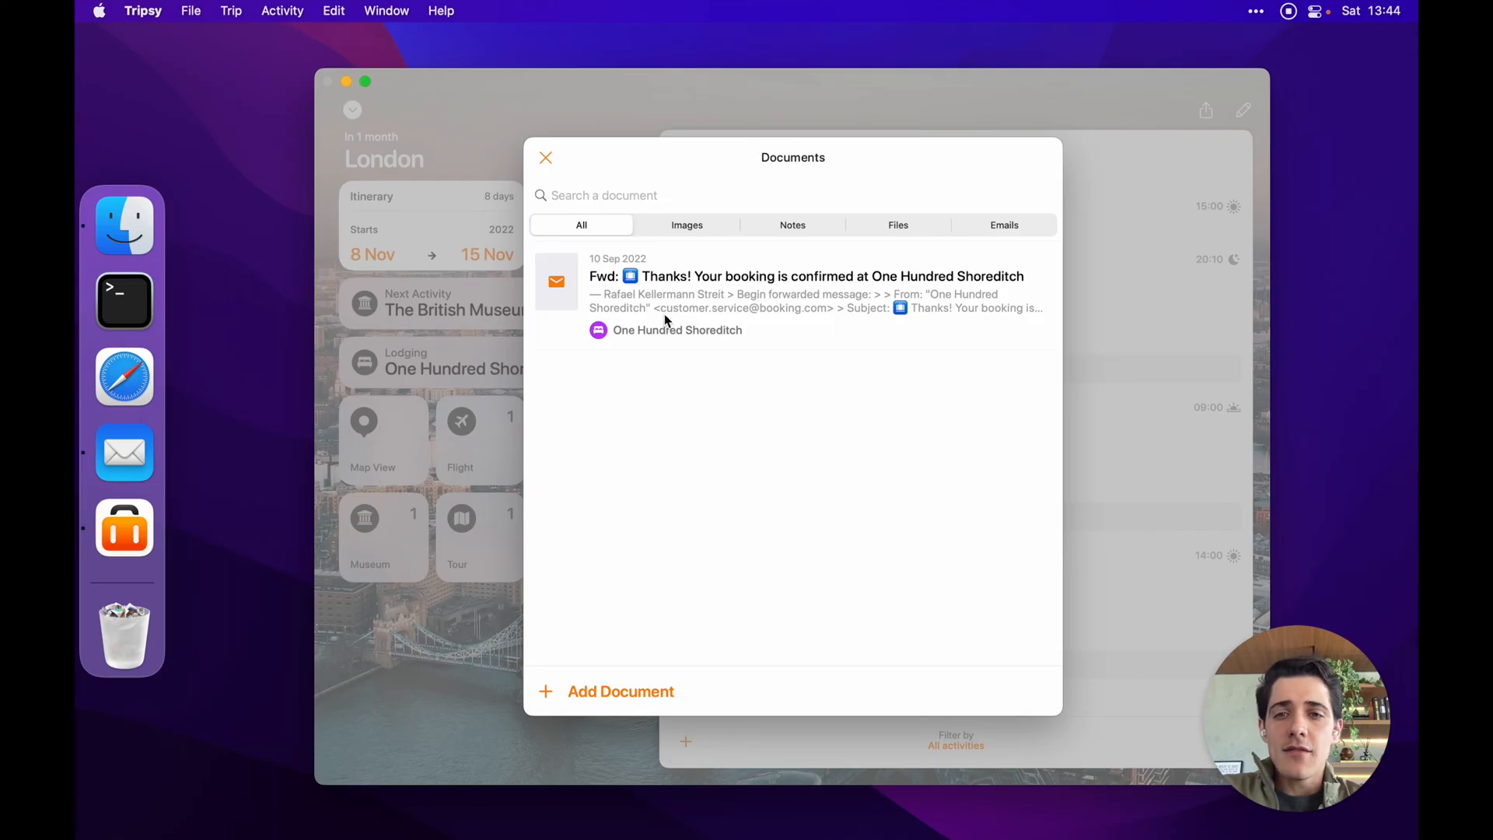
mouse_move(695, 237)
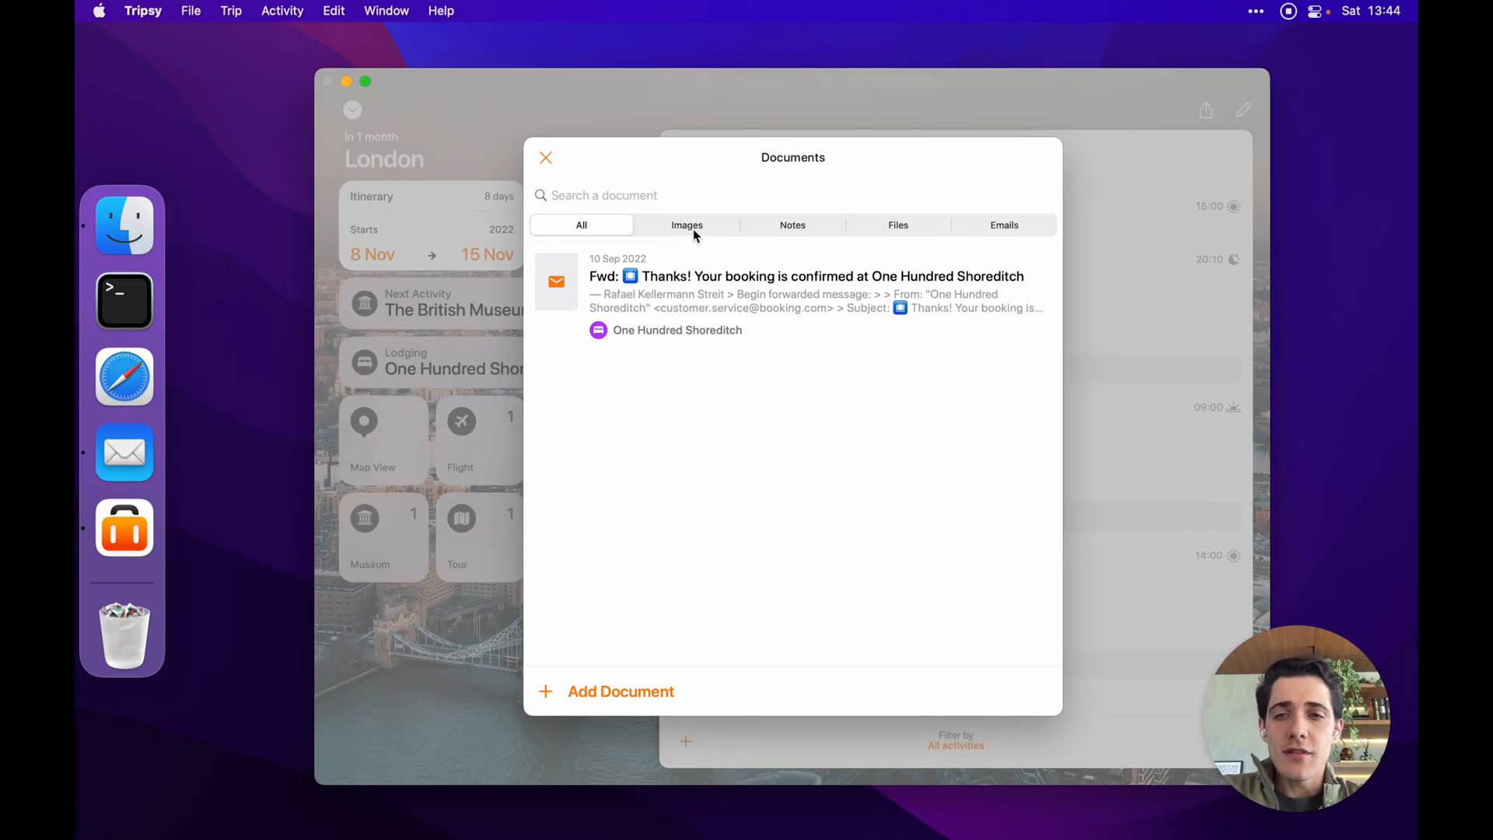
Step: Filter the trip documents to Images, then to the empty Notes category
left_click(792, 224)
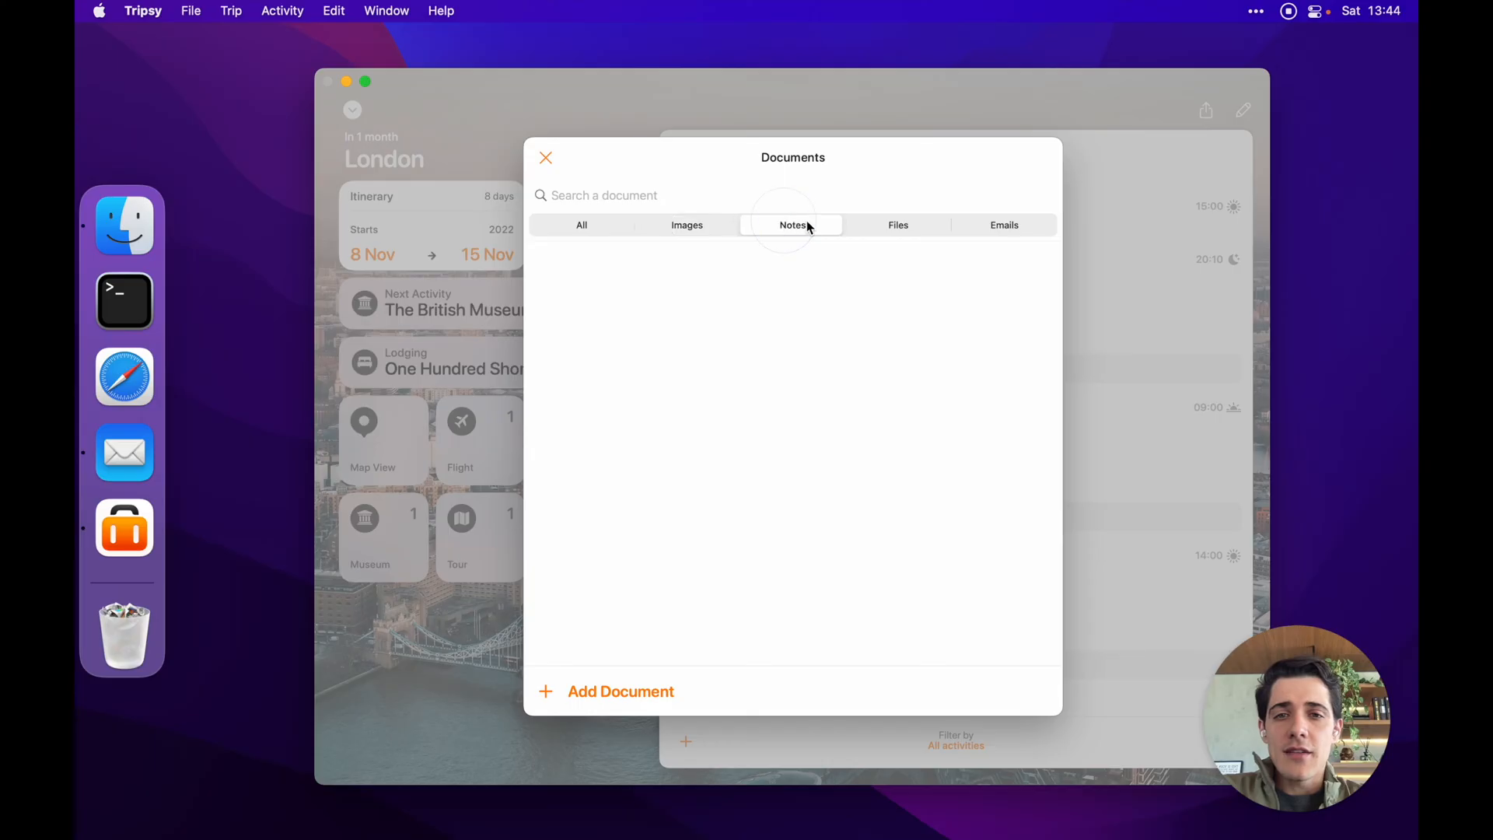
left_click(580, 224)
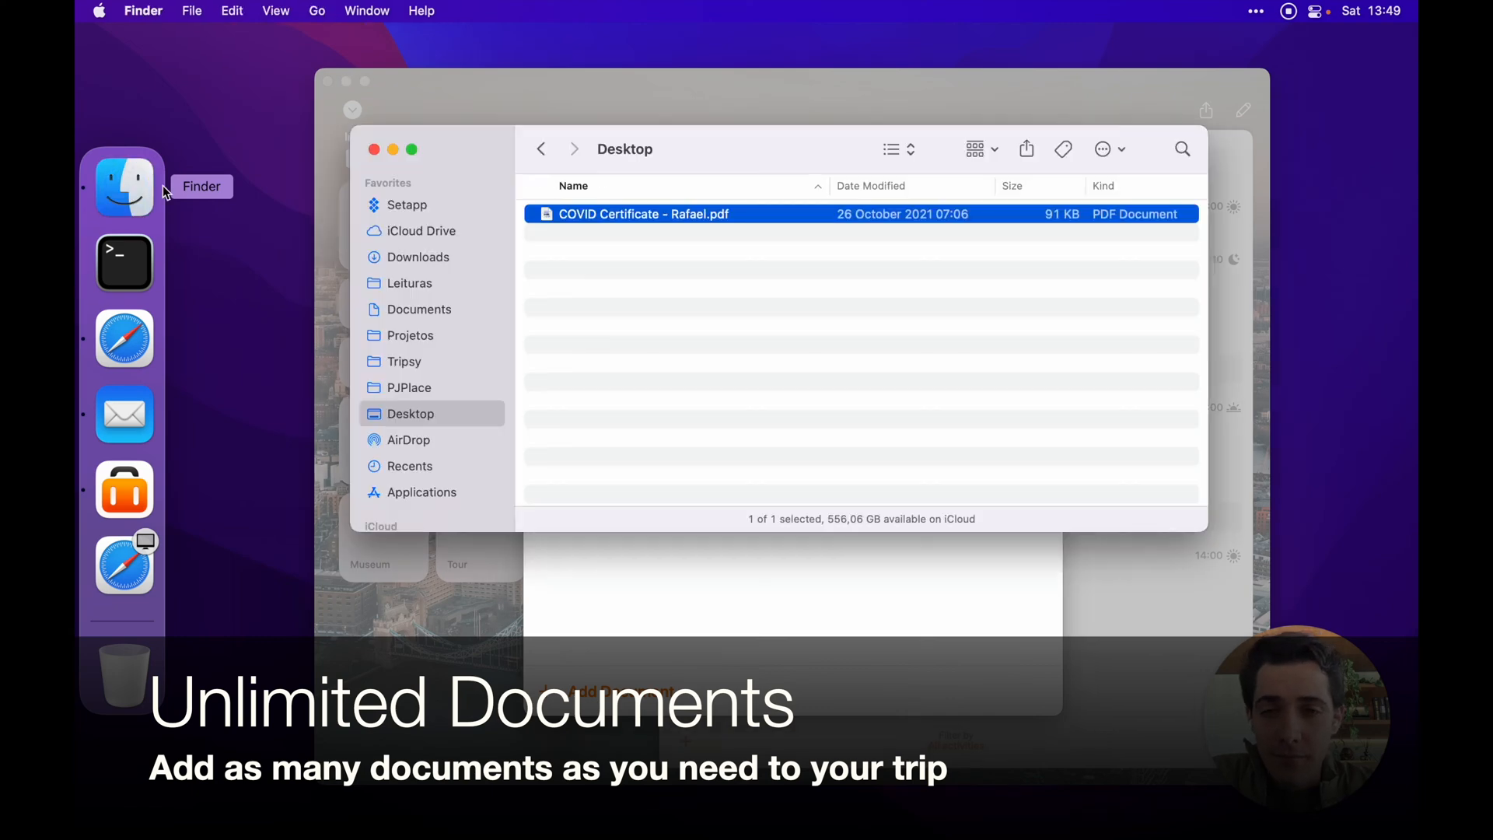
Step: Drag the COVID Certificate PDF from the Desktop into the London trip's documents
left_click_drag(644, 213, 695, 575)
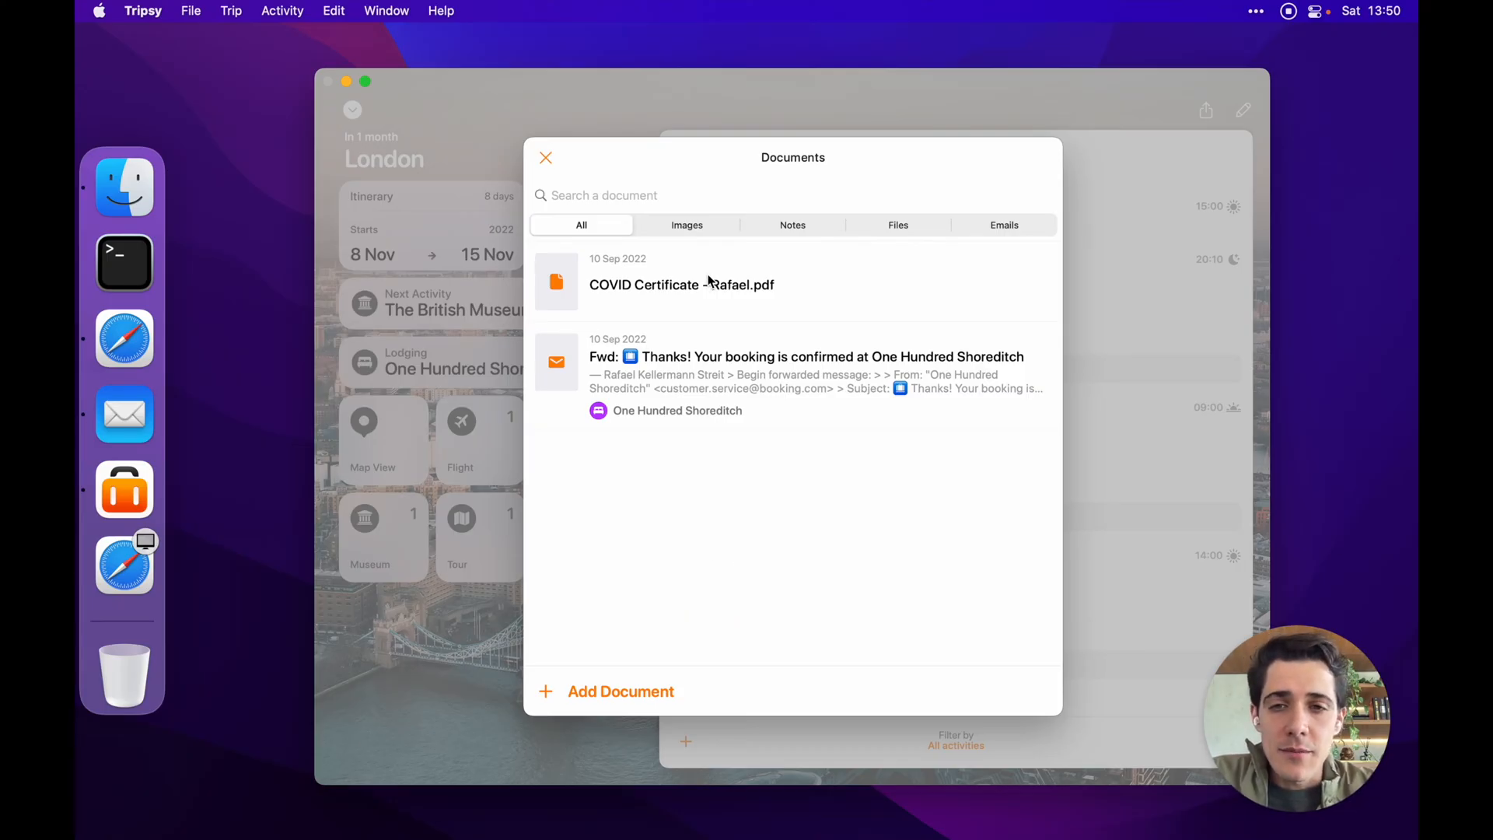
mouse_move(702, 260)
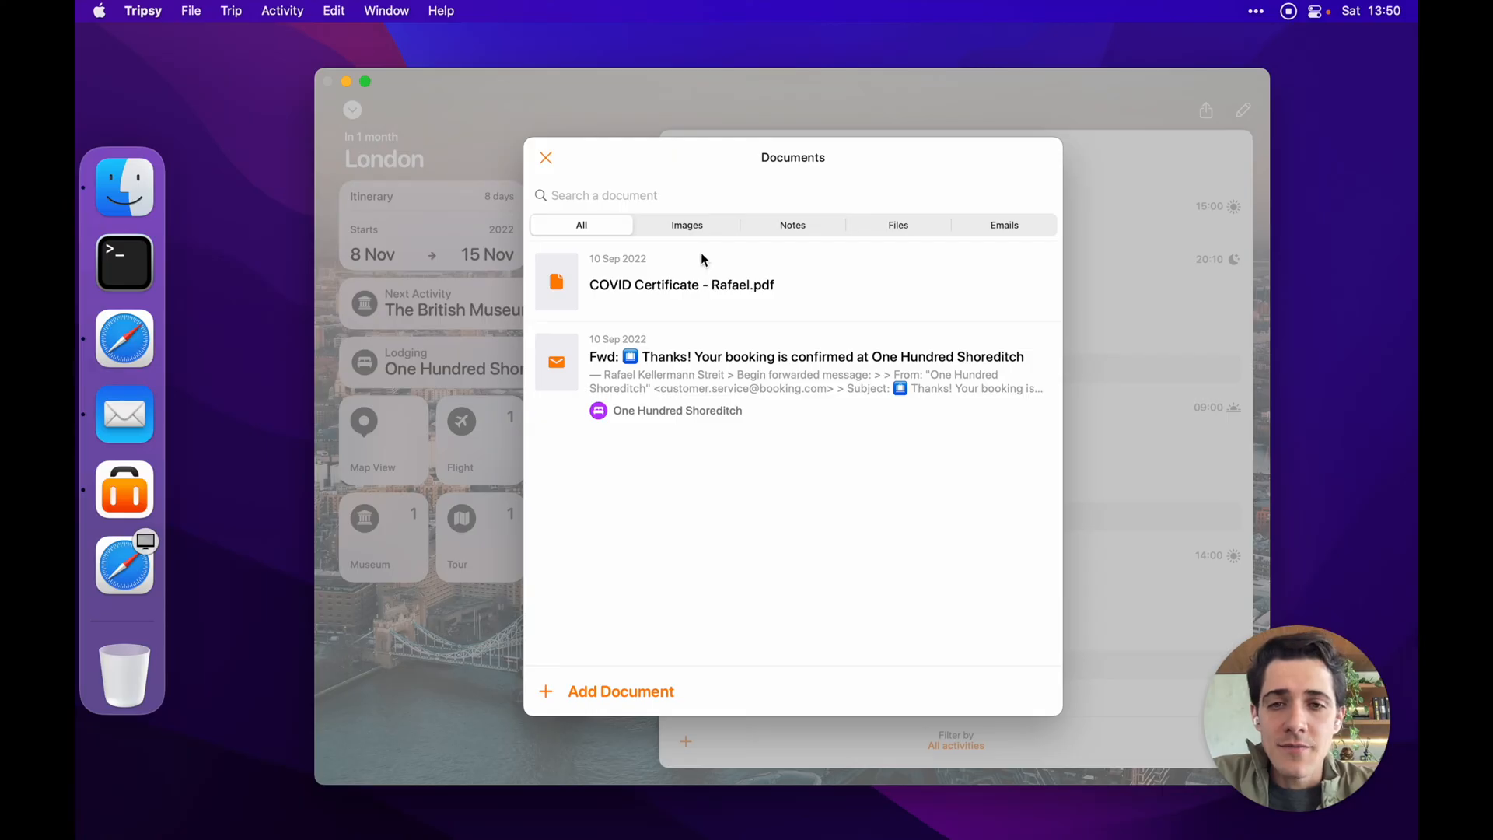
mouse_move(728, 290)
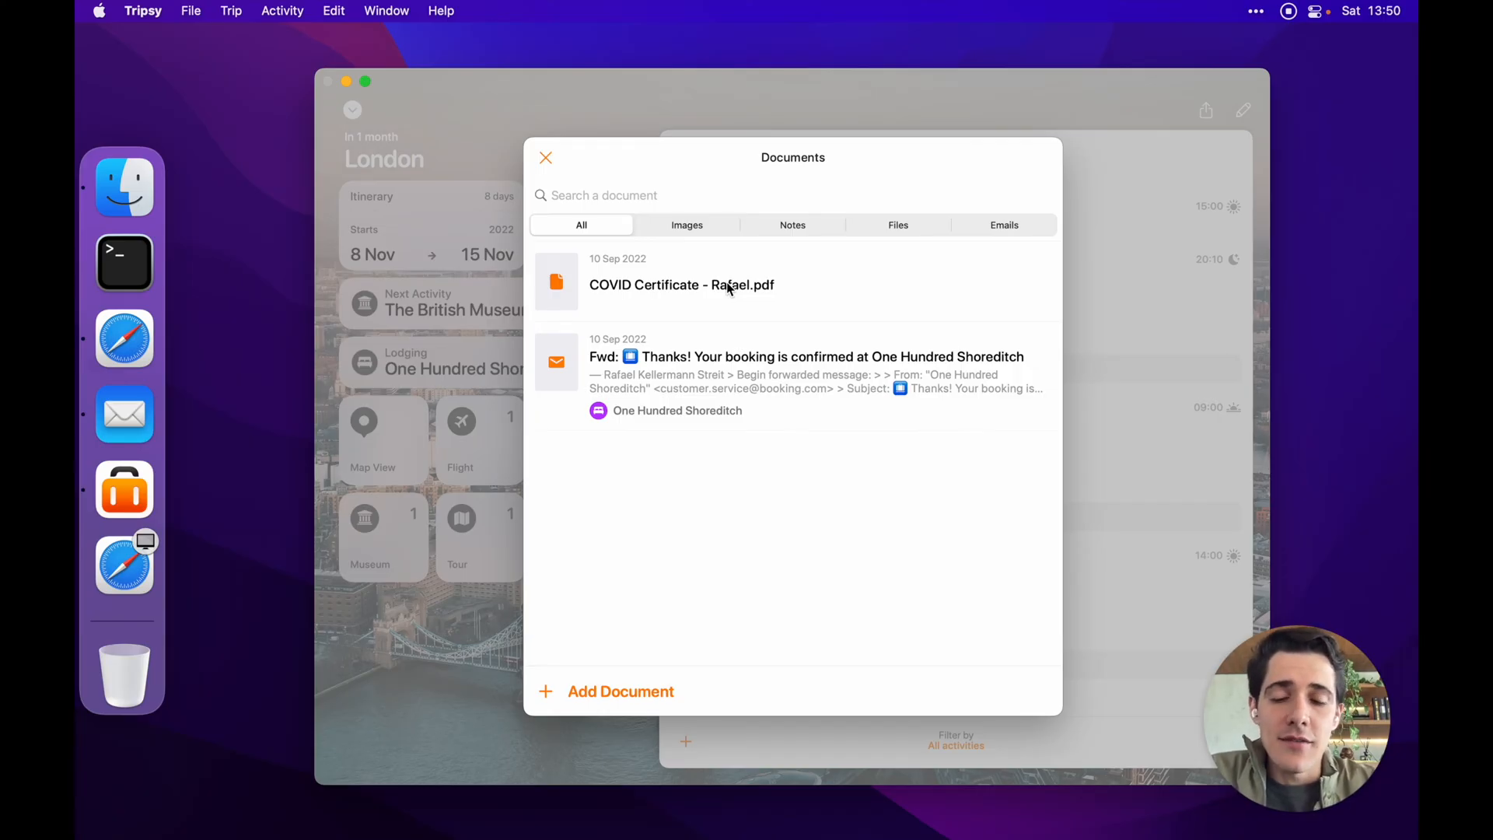
mouse_move(909, 557)
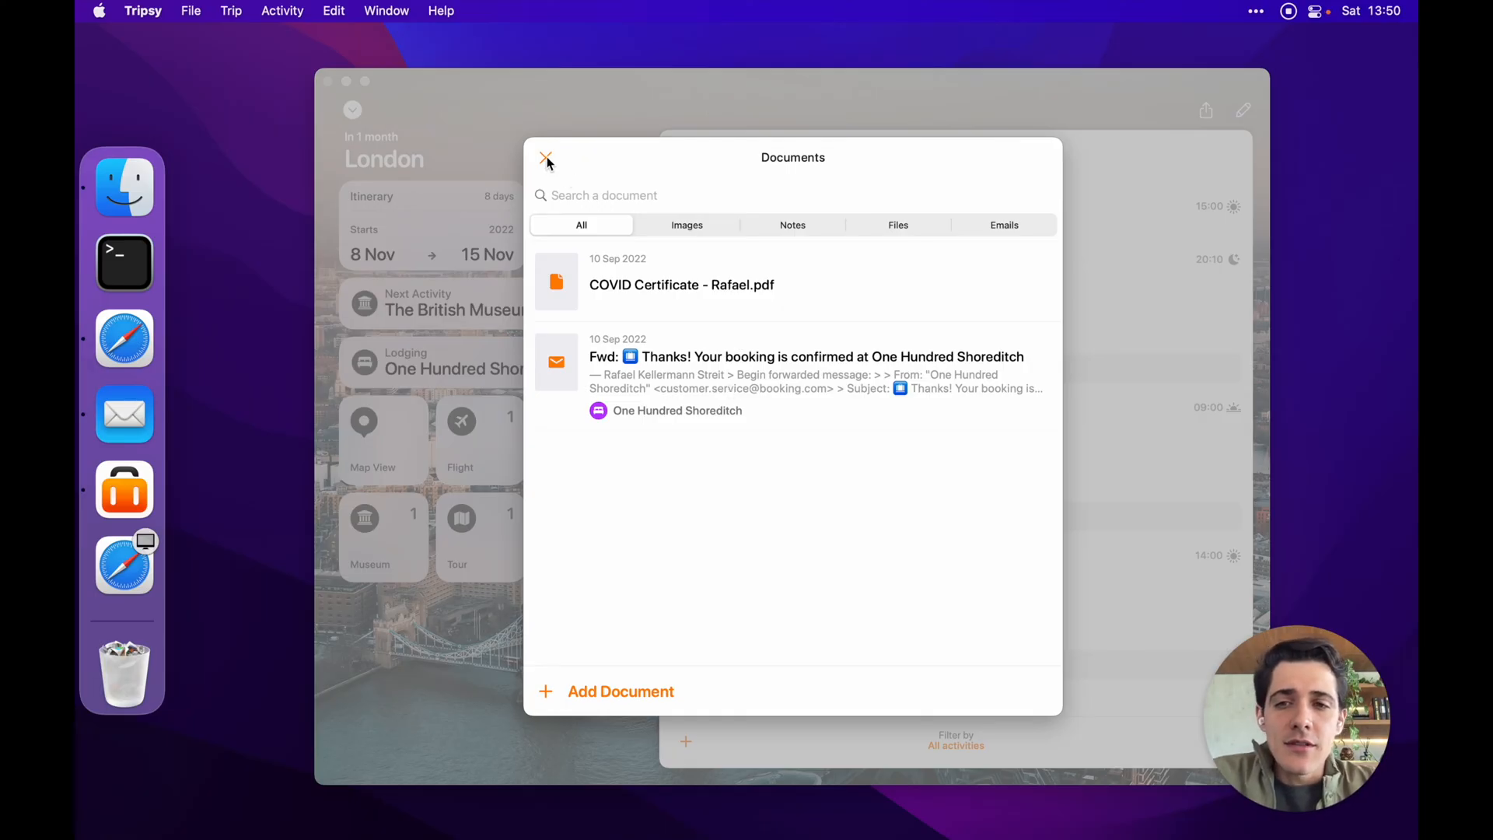
Step: Show the London trip on the map, browse Tue 08 and Wed 09 Nov, peek at The British Museum, then clear the day filter
left_click(546, 157)
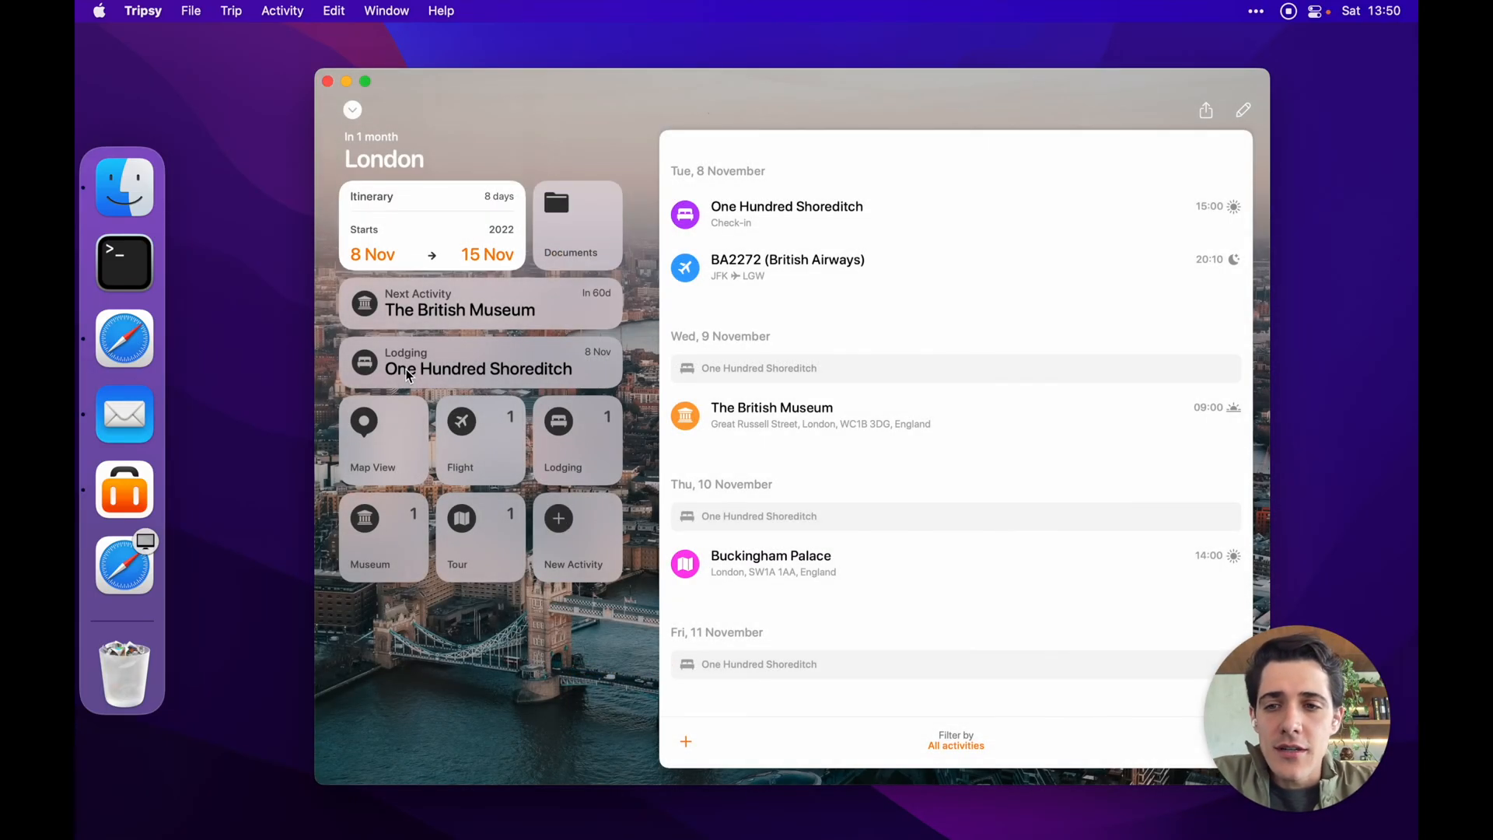
left_click(372, 439)
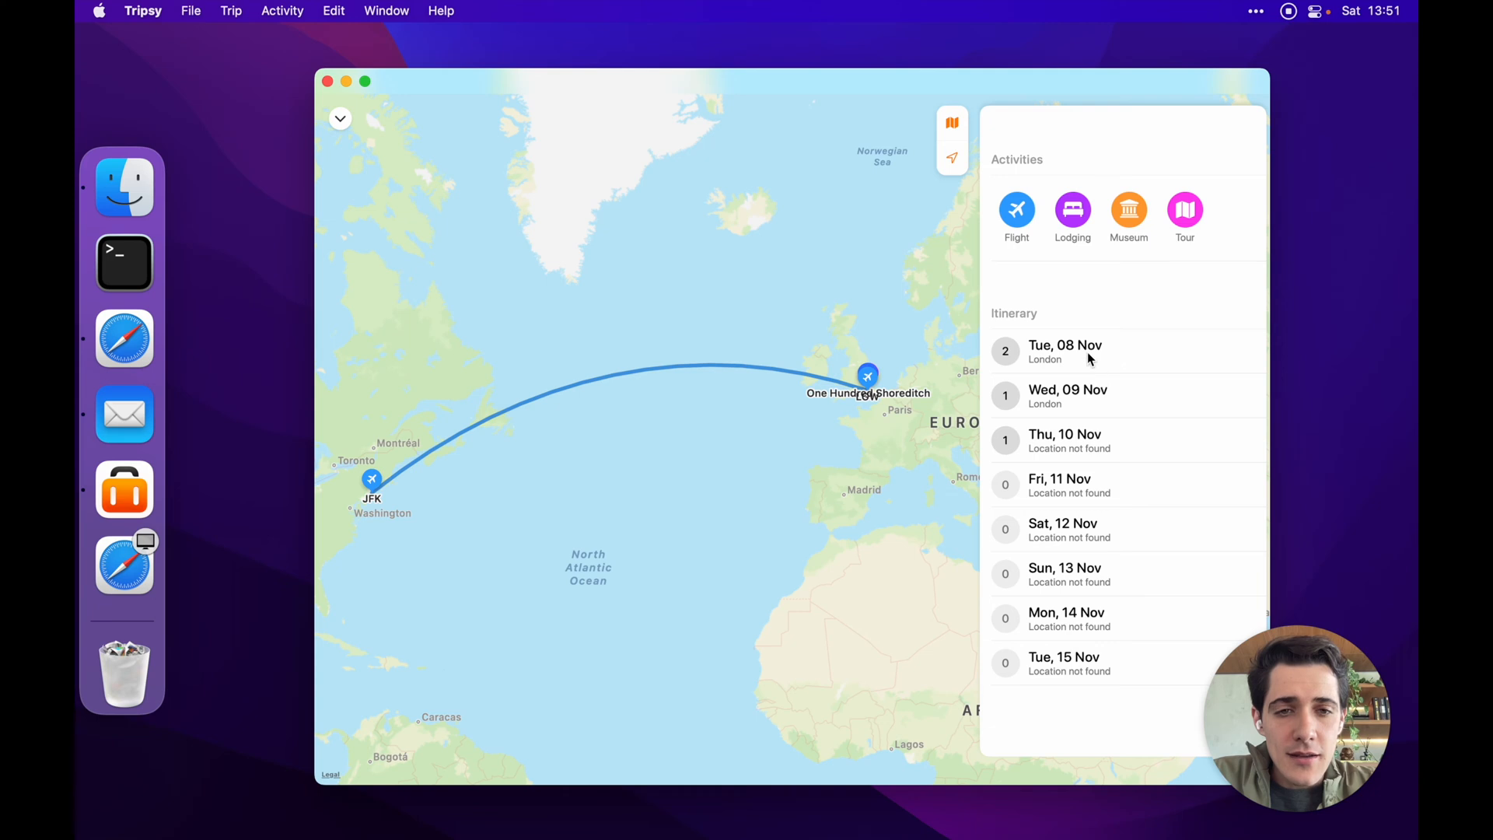
left_click(1064, 350)
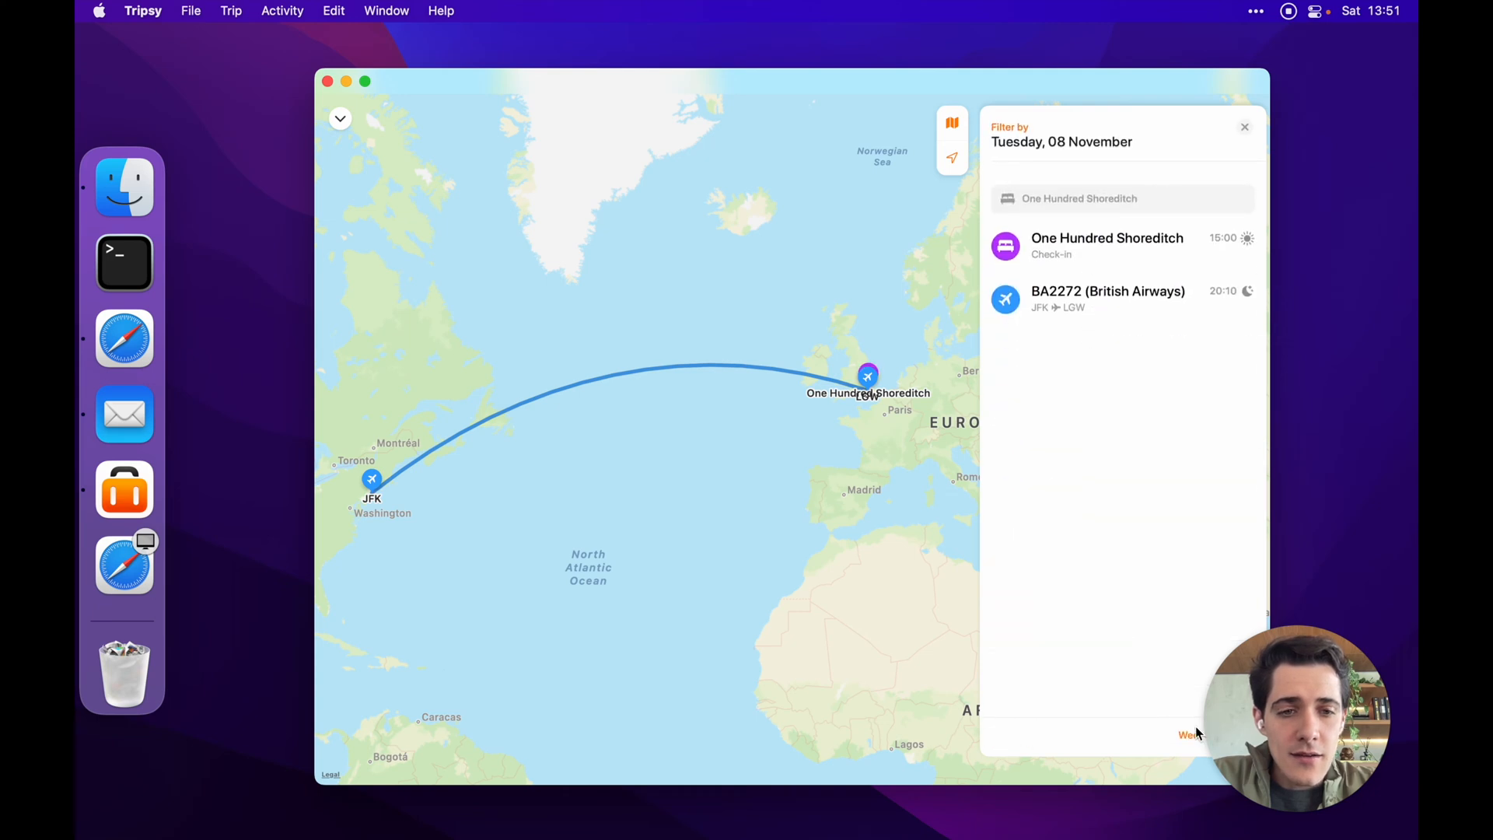
left_click(1189, 734)
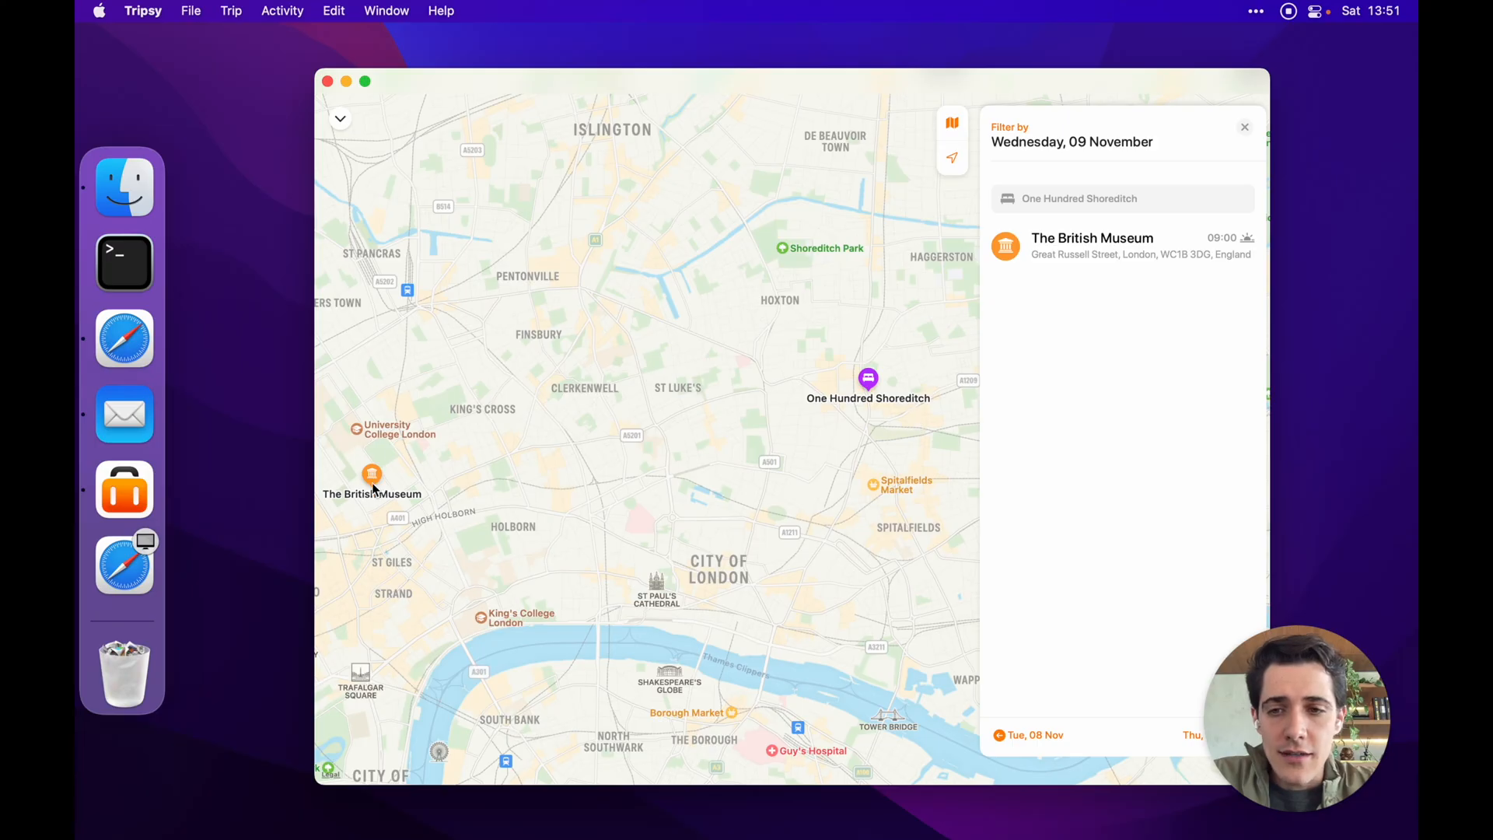
mouse_move(888, 354)
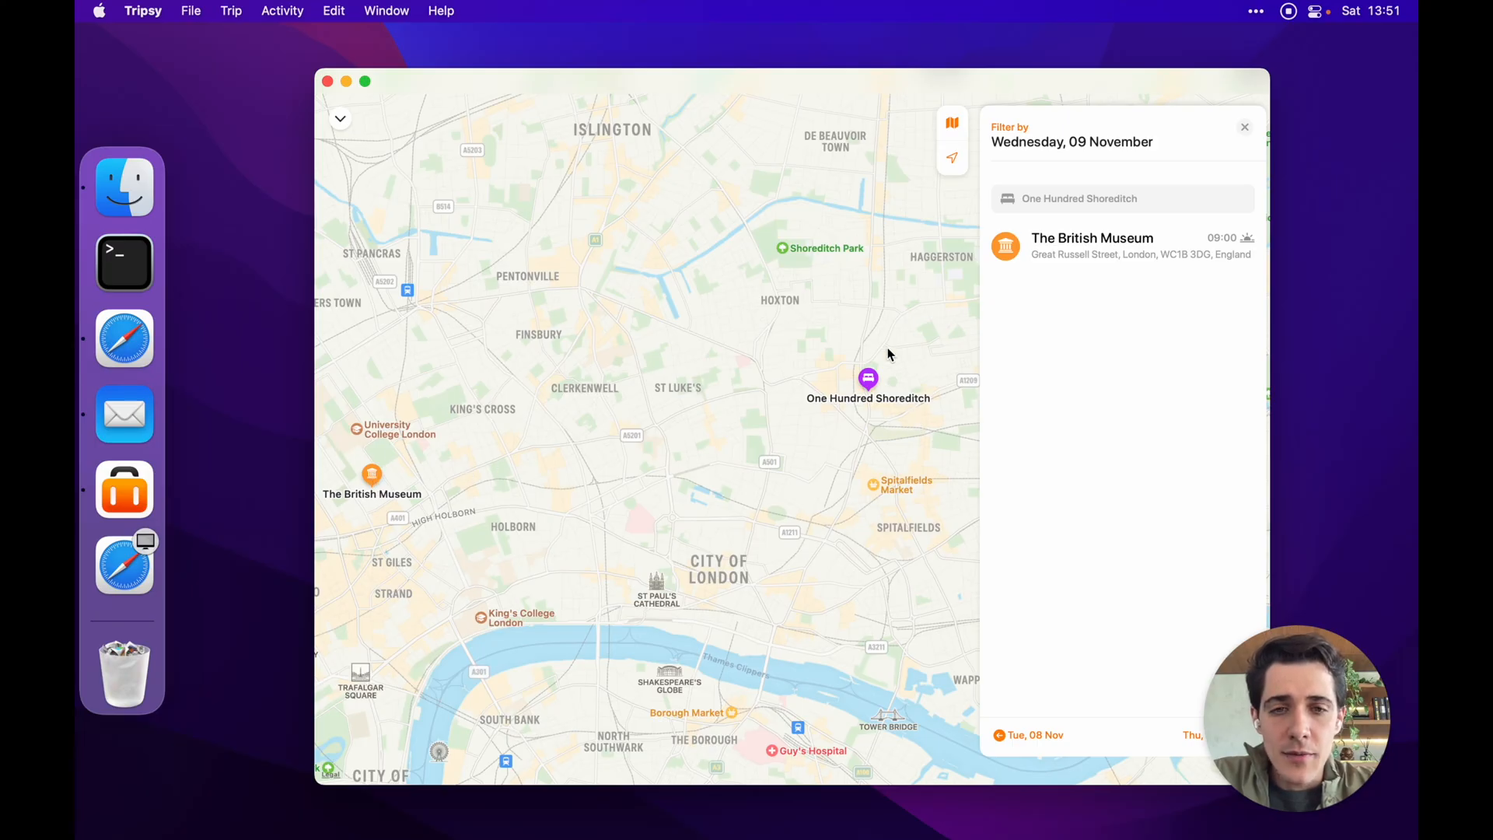
left_click(1092, 246)
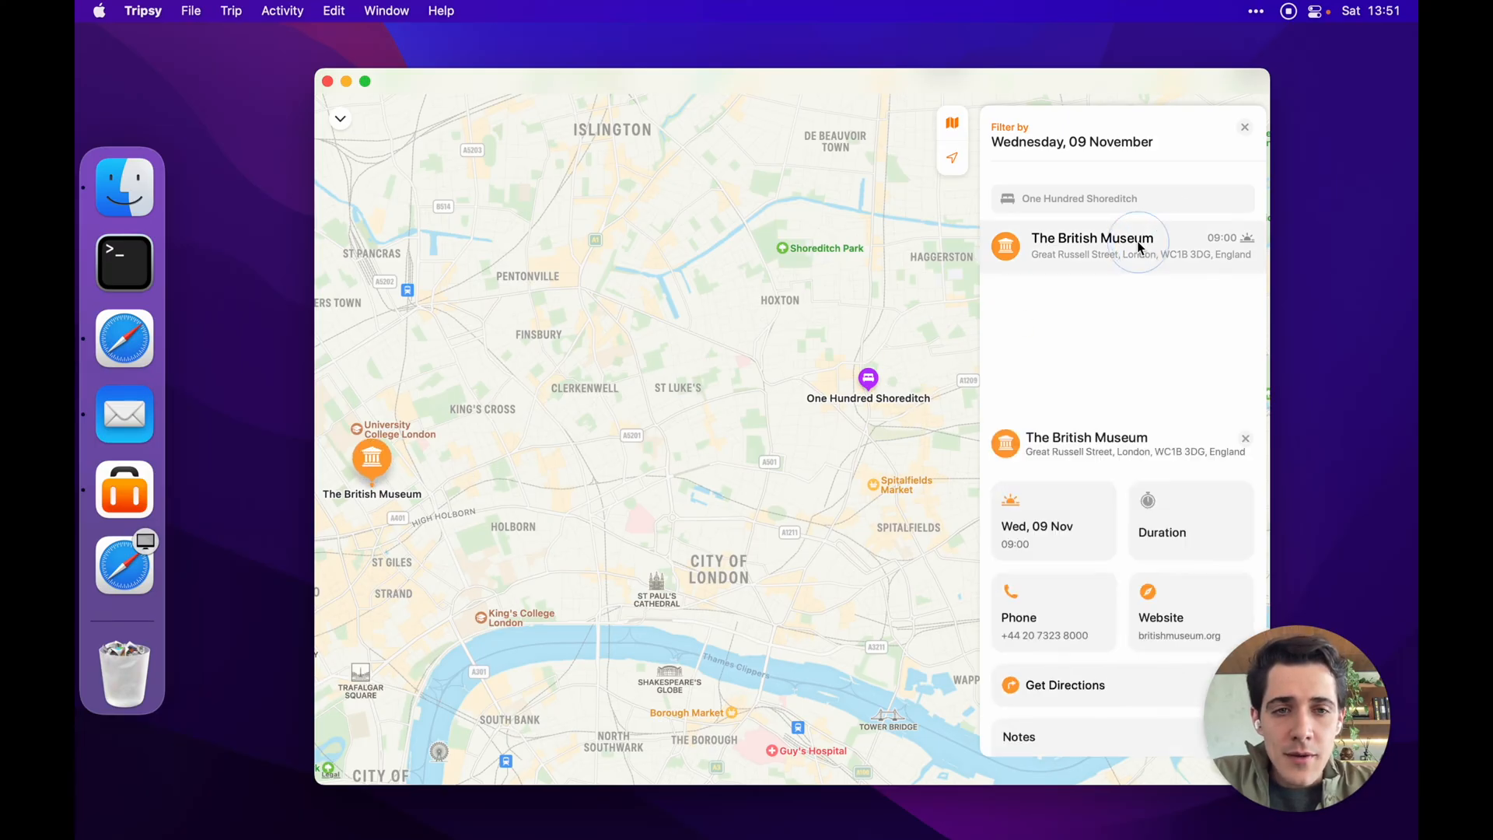
left_click(1092, 246)
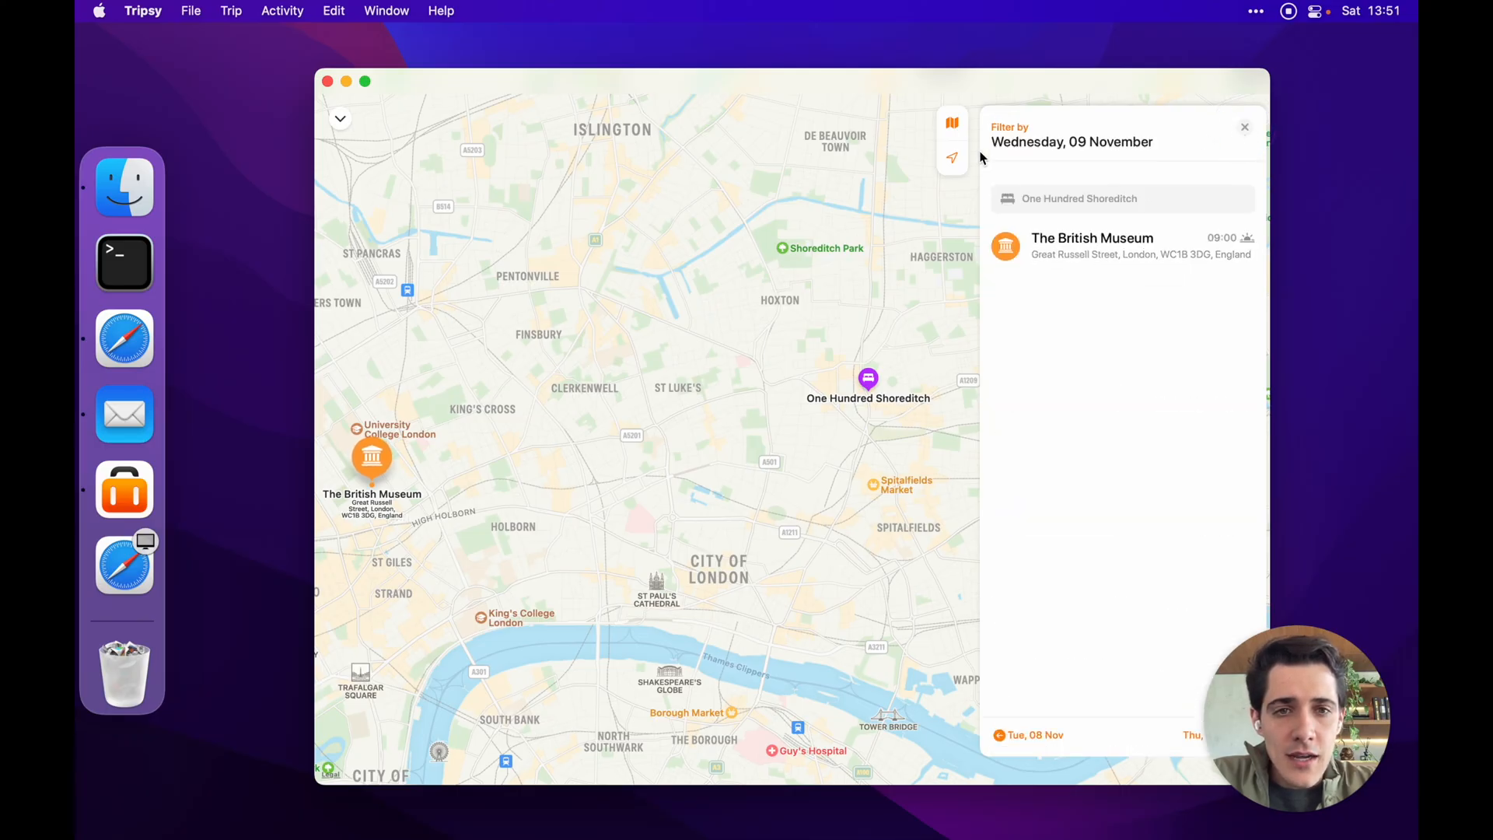
left_click(950, 121)
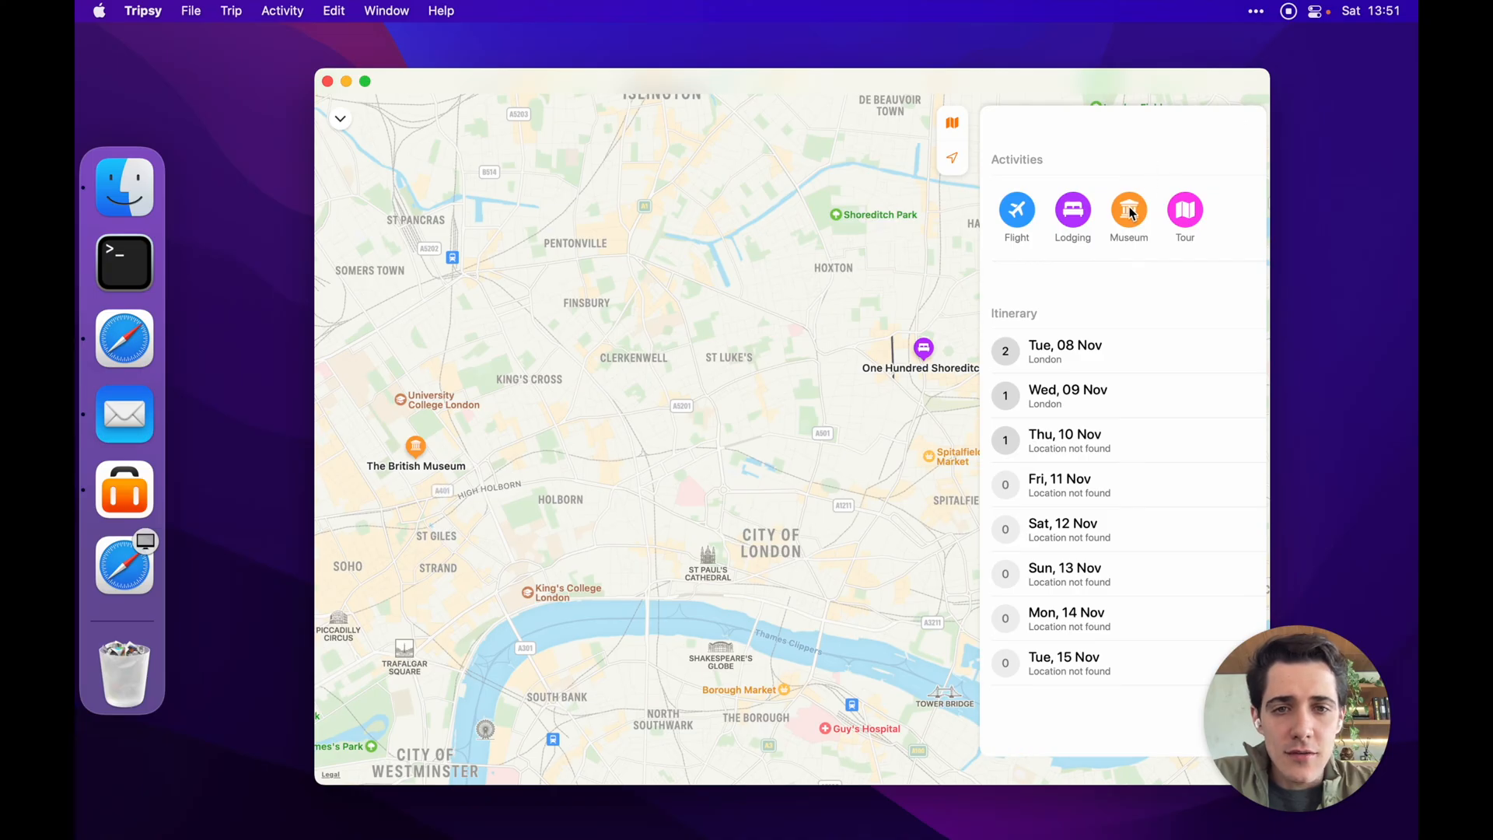
Step: Try the Tour and Flight filters, then filter the map to Museum and select The British Museum pin
left_click(1129, 210)
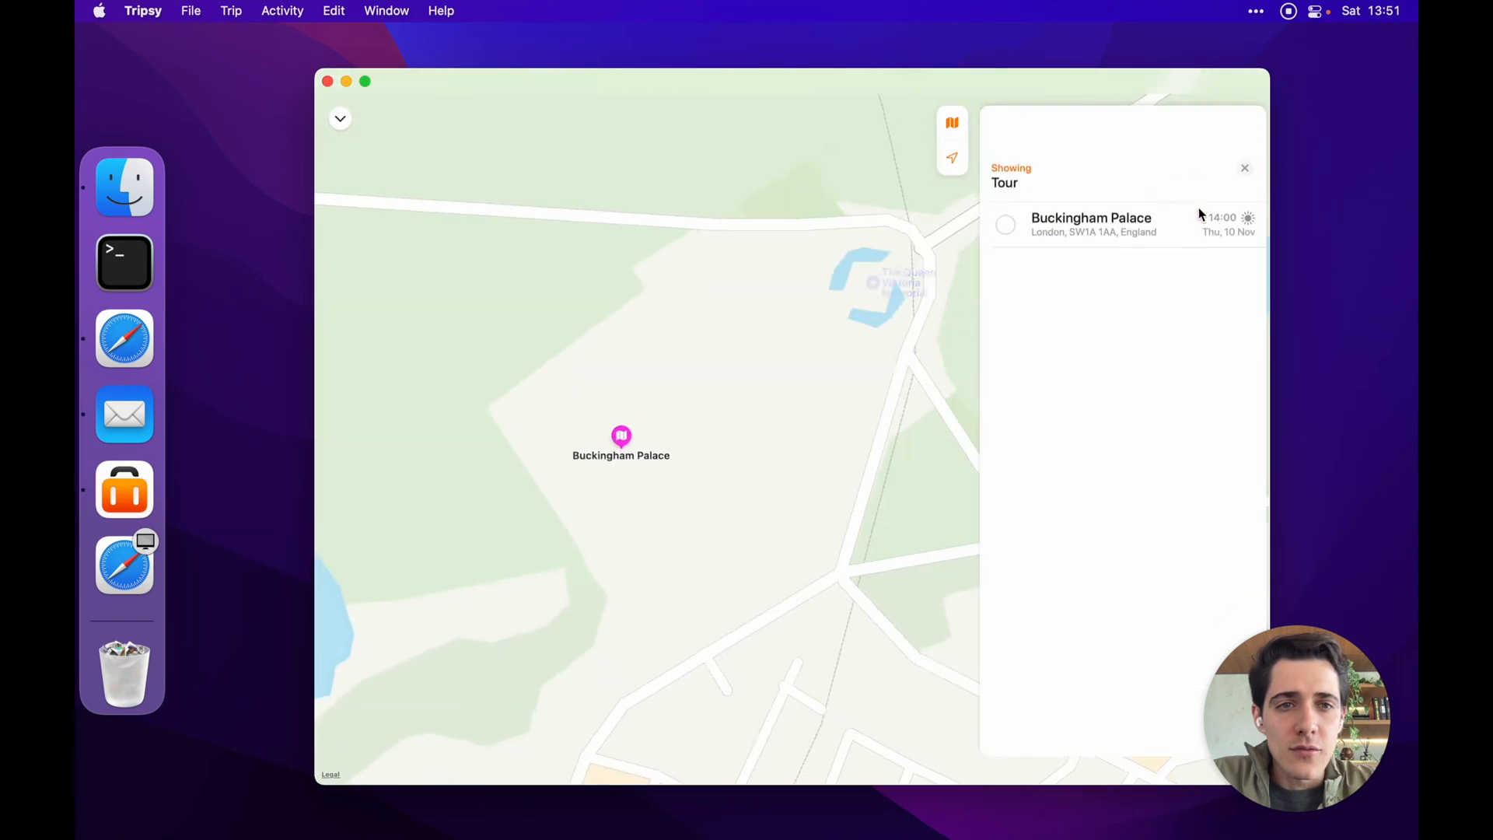
left_click(1015, 210)
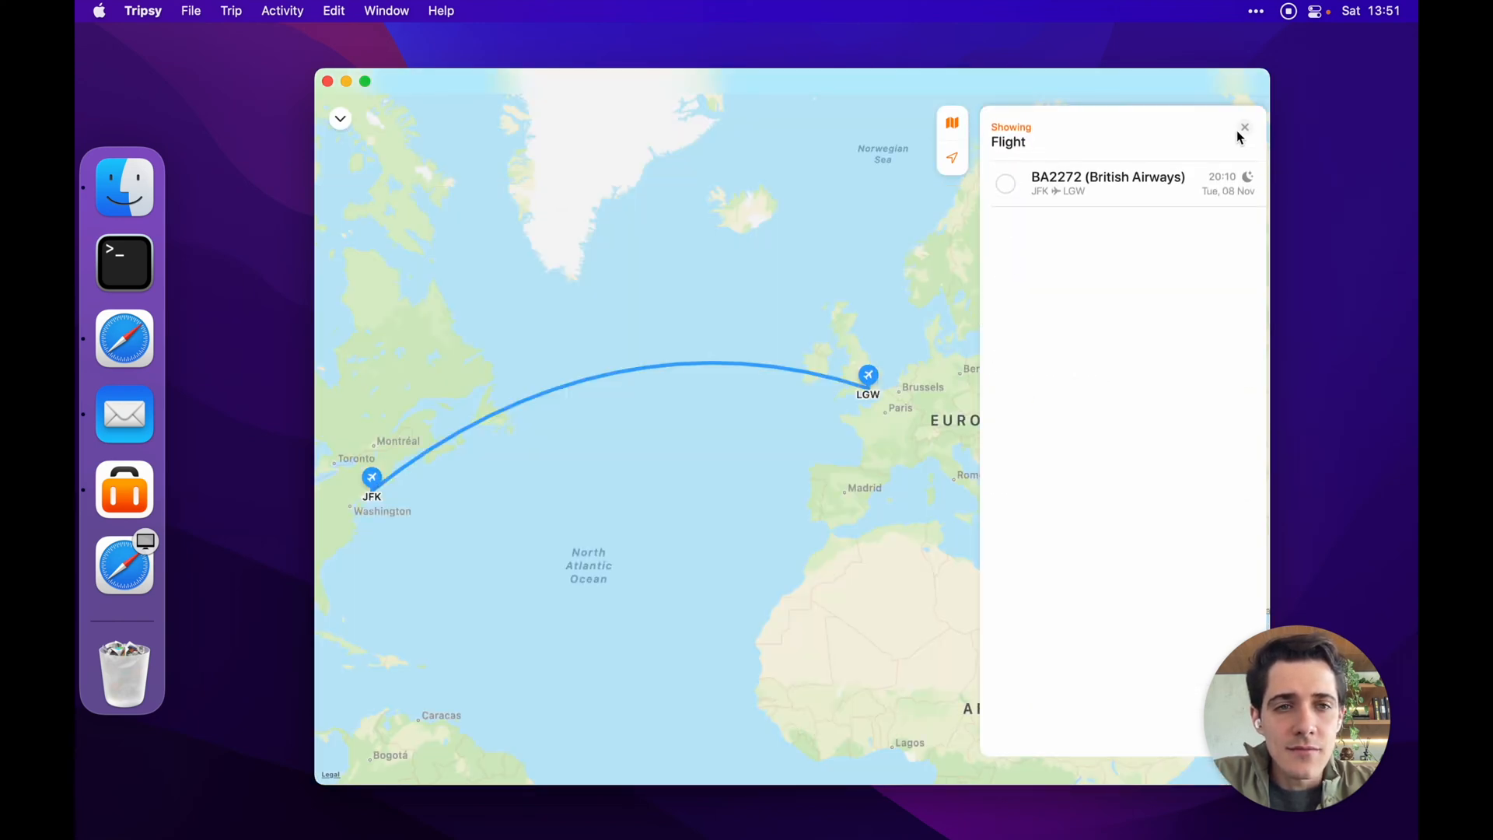
left_click(1245, 126)
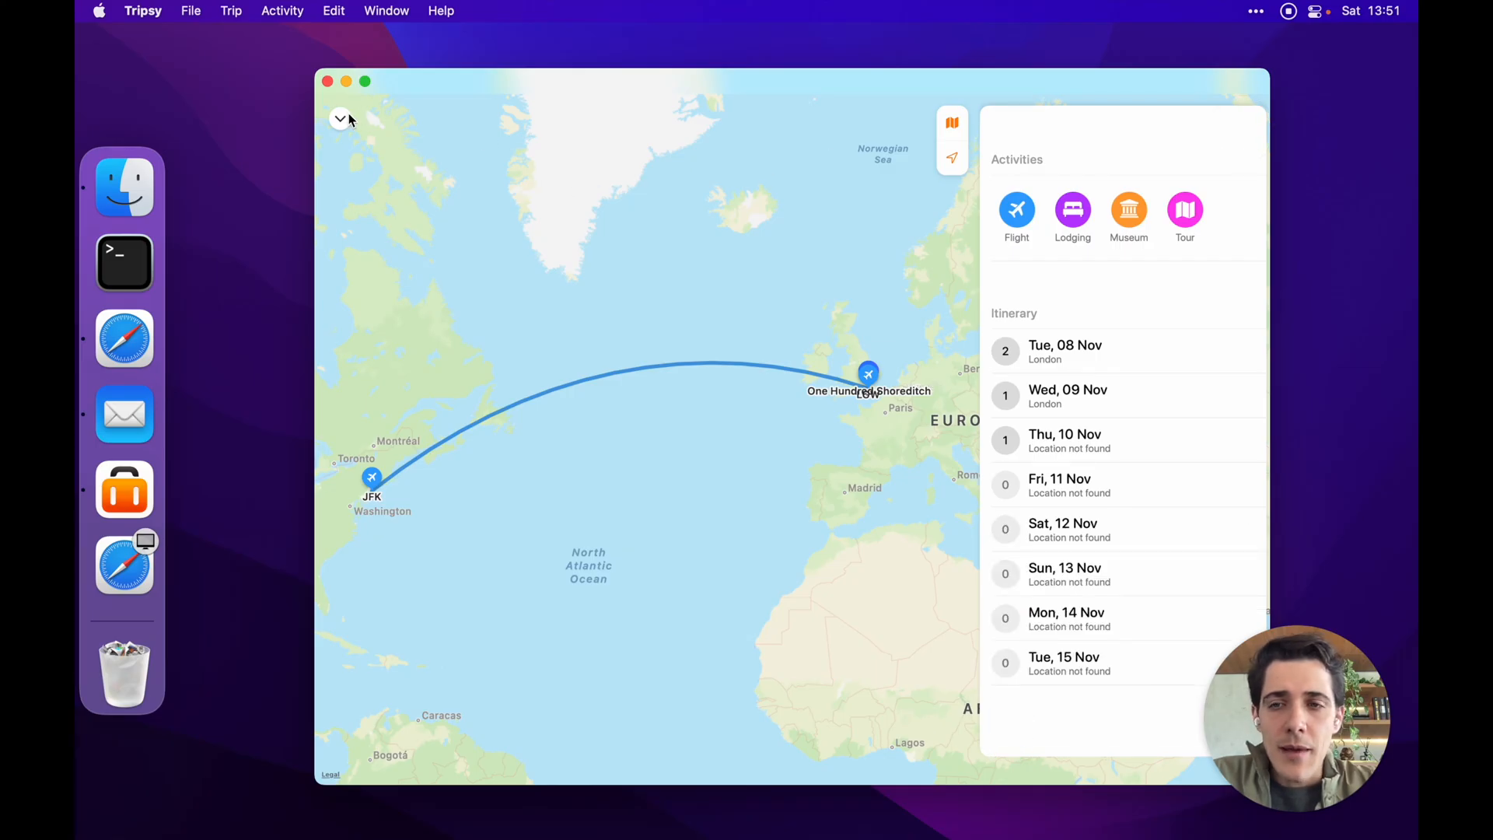
mouse_move(838, 377)
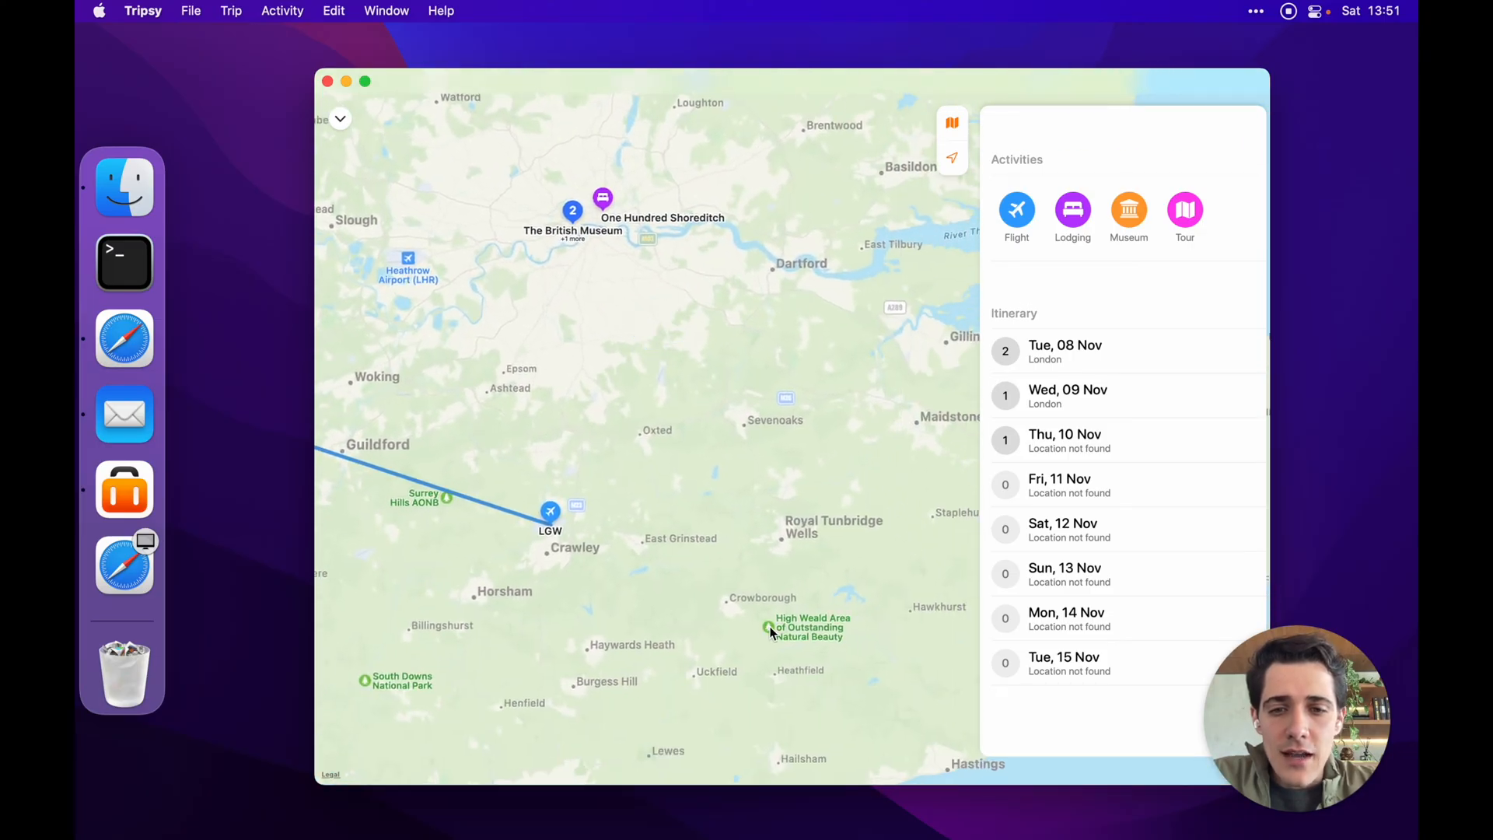
mouse_move(609, 293)
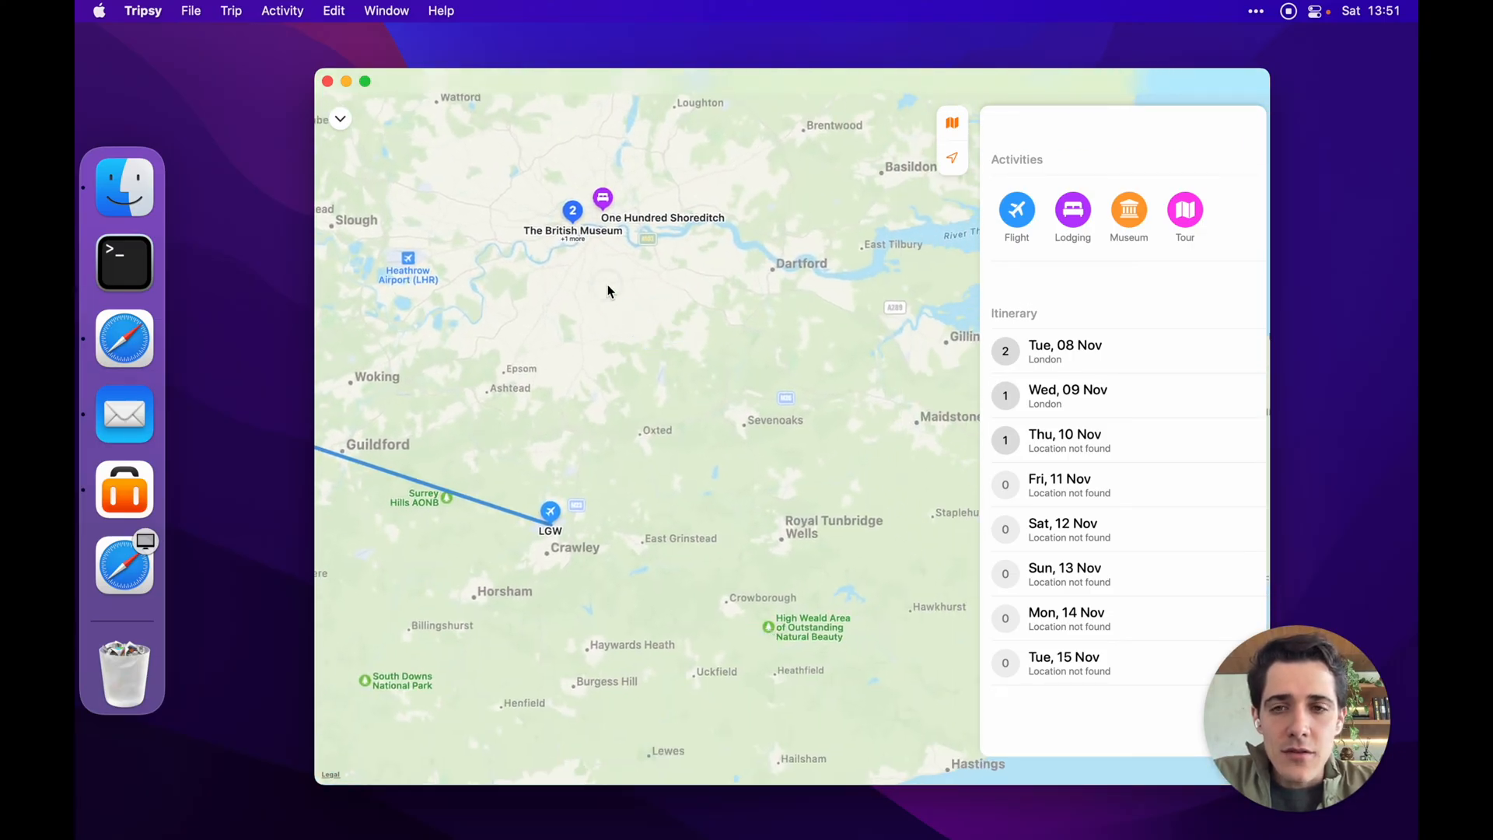
left_click(1129, 209)
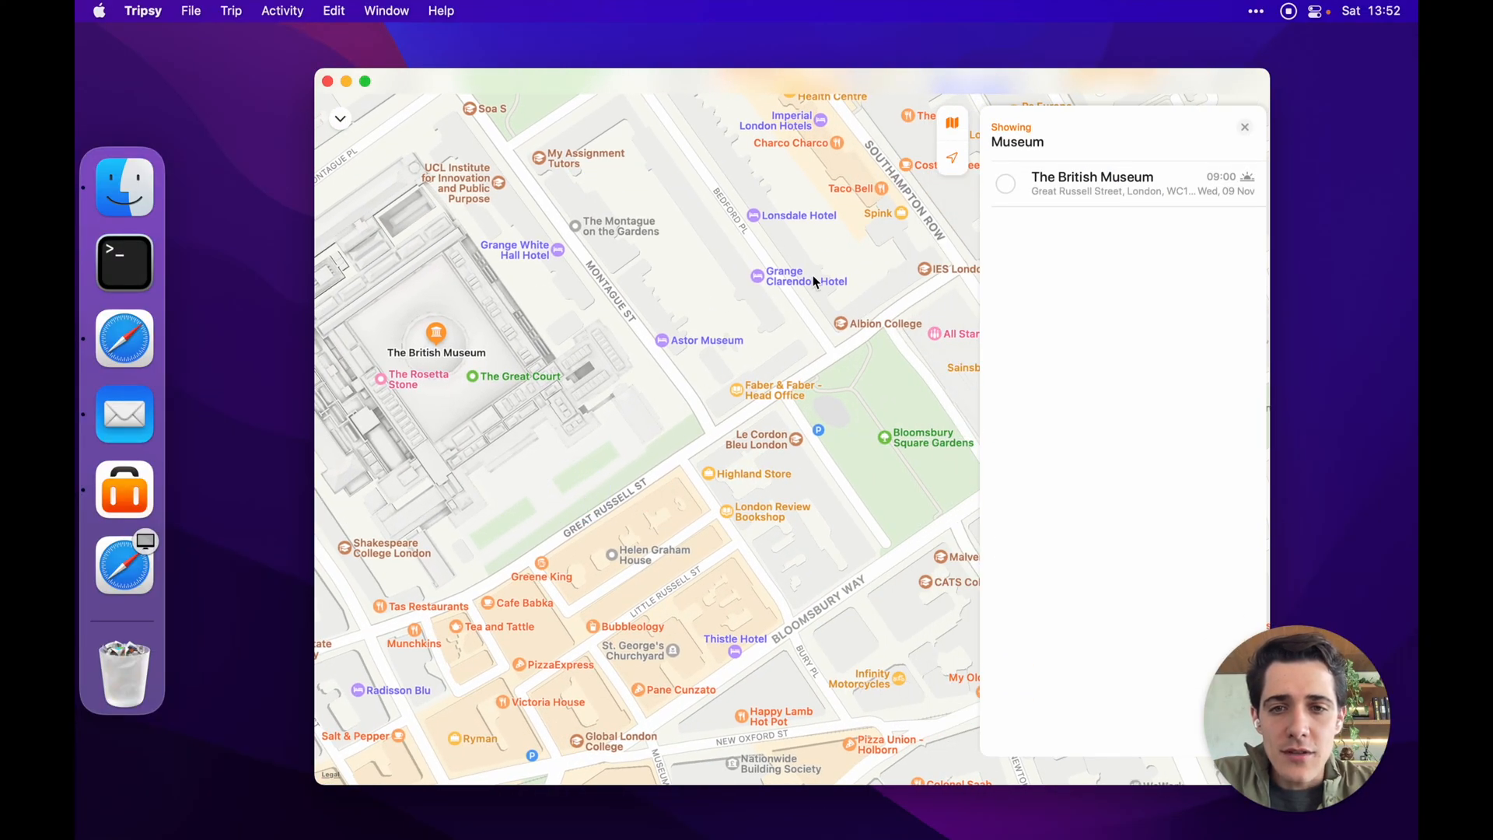
left_click(740, 394)
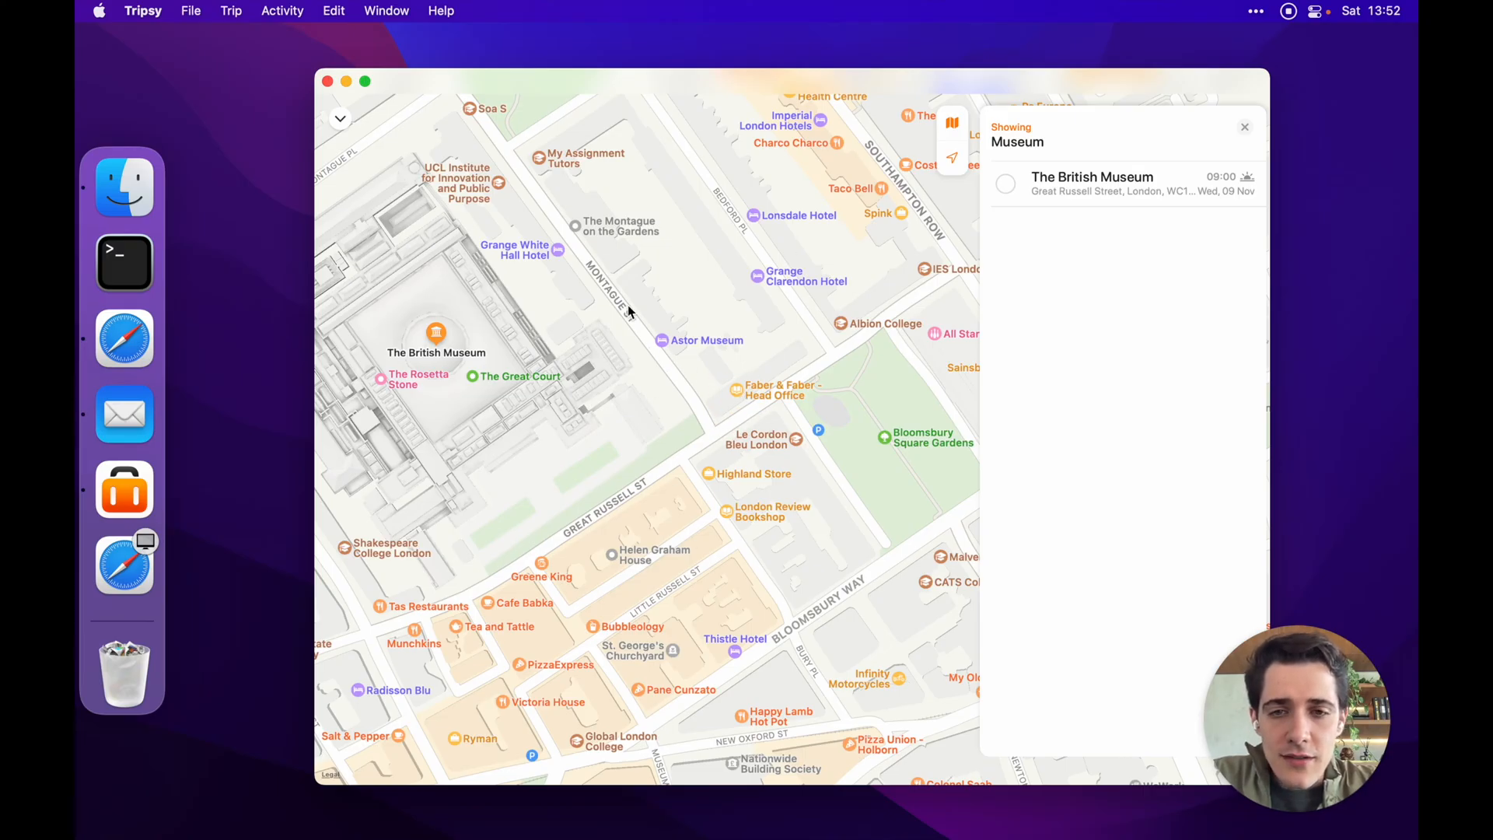
mouse_move(615, 450)
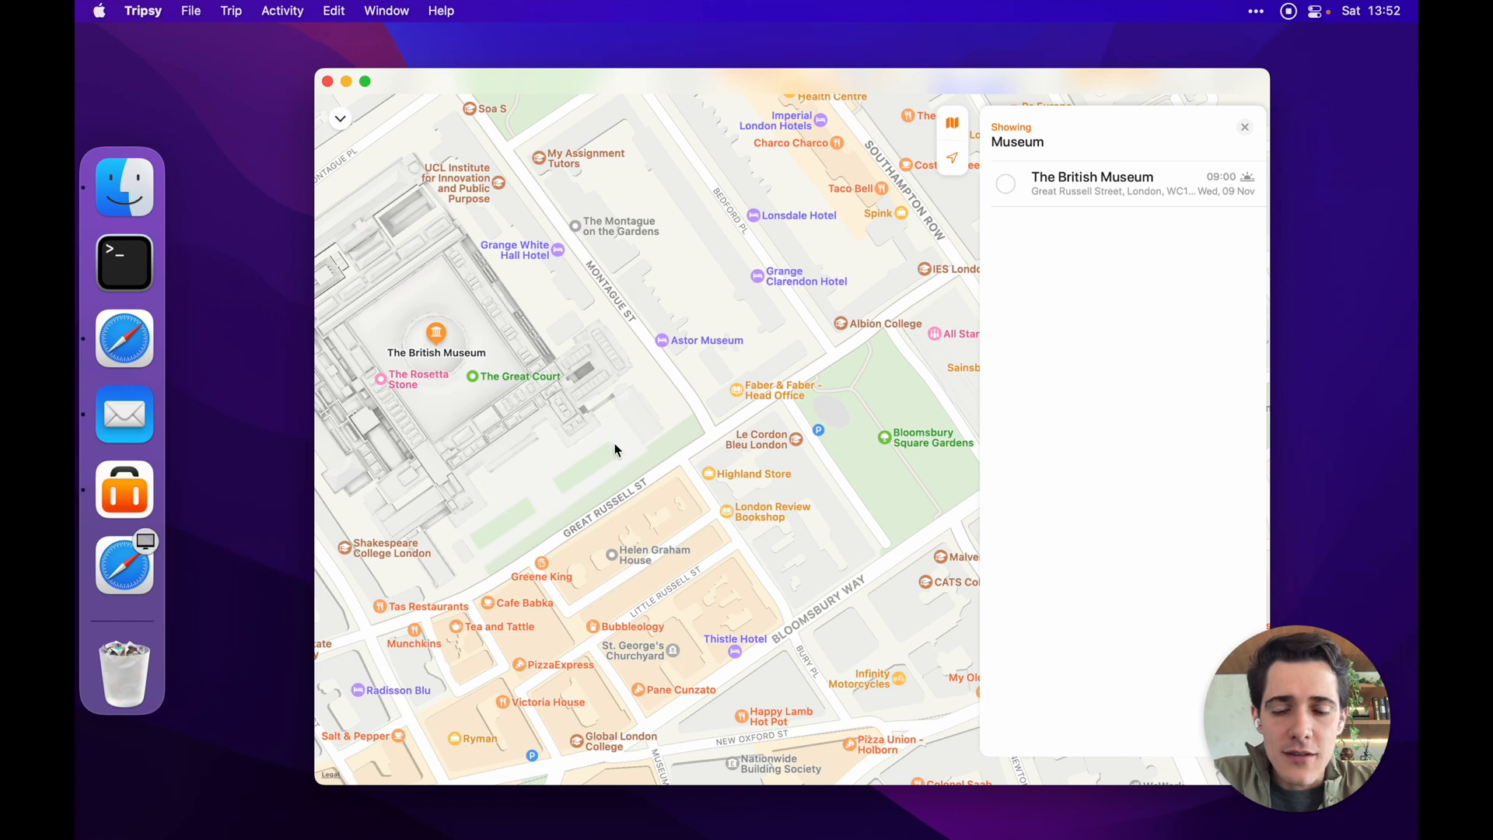
mouse_move(740, 503)
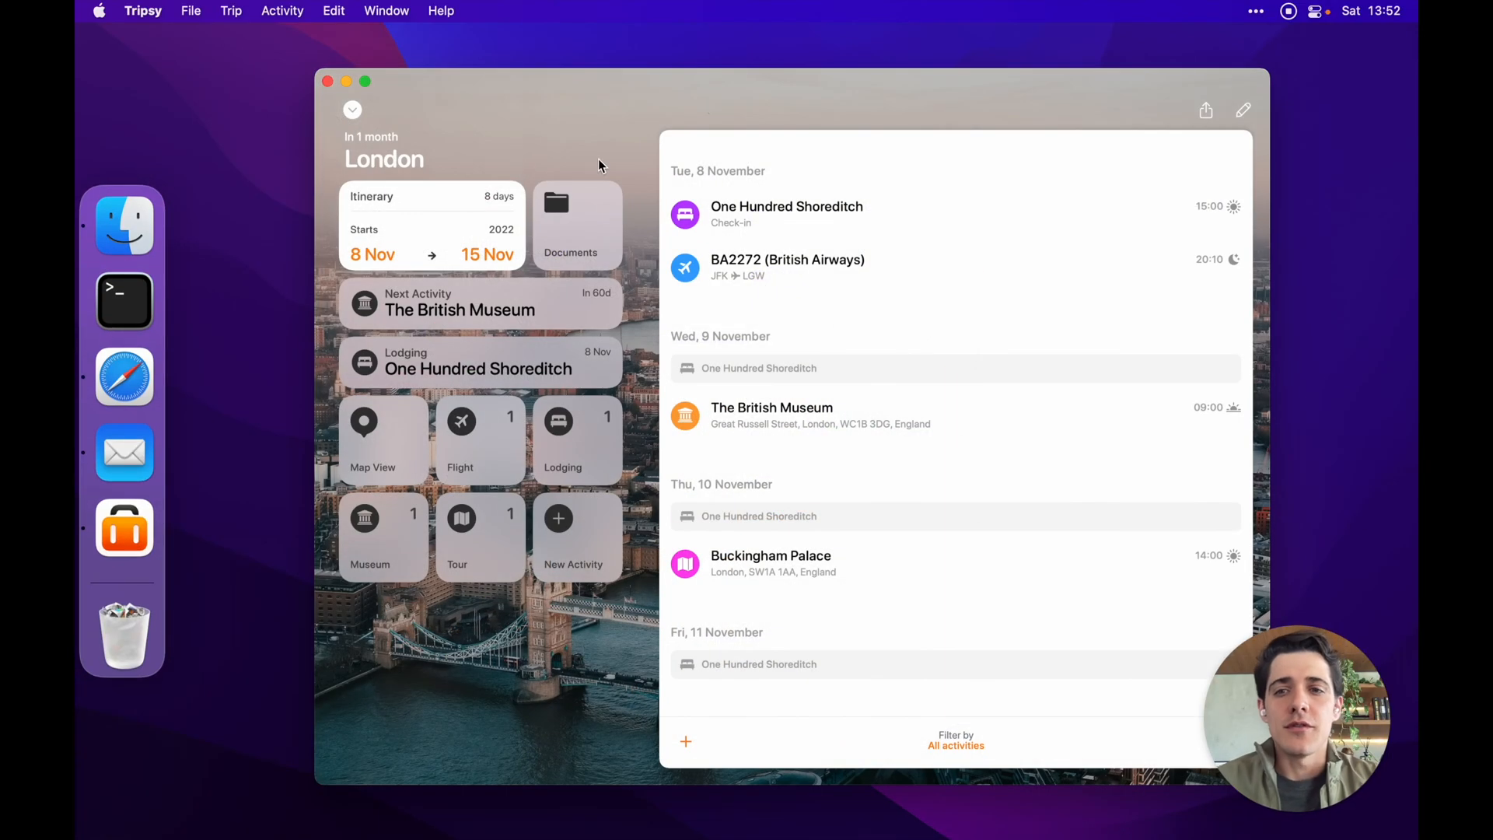
mouse_move(1207, 114)
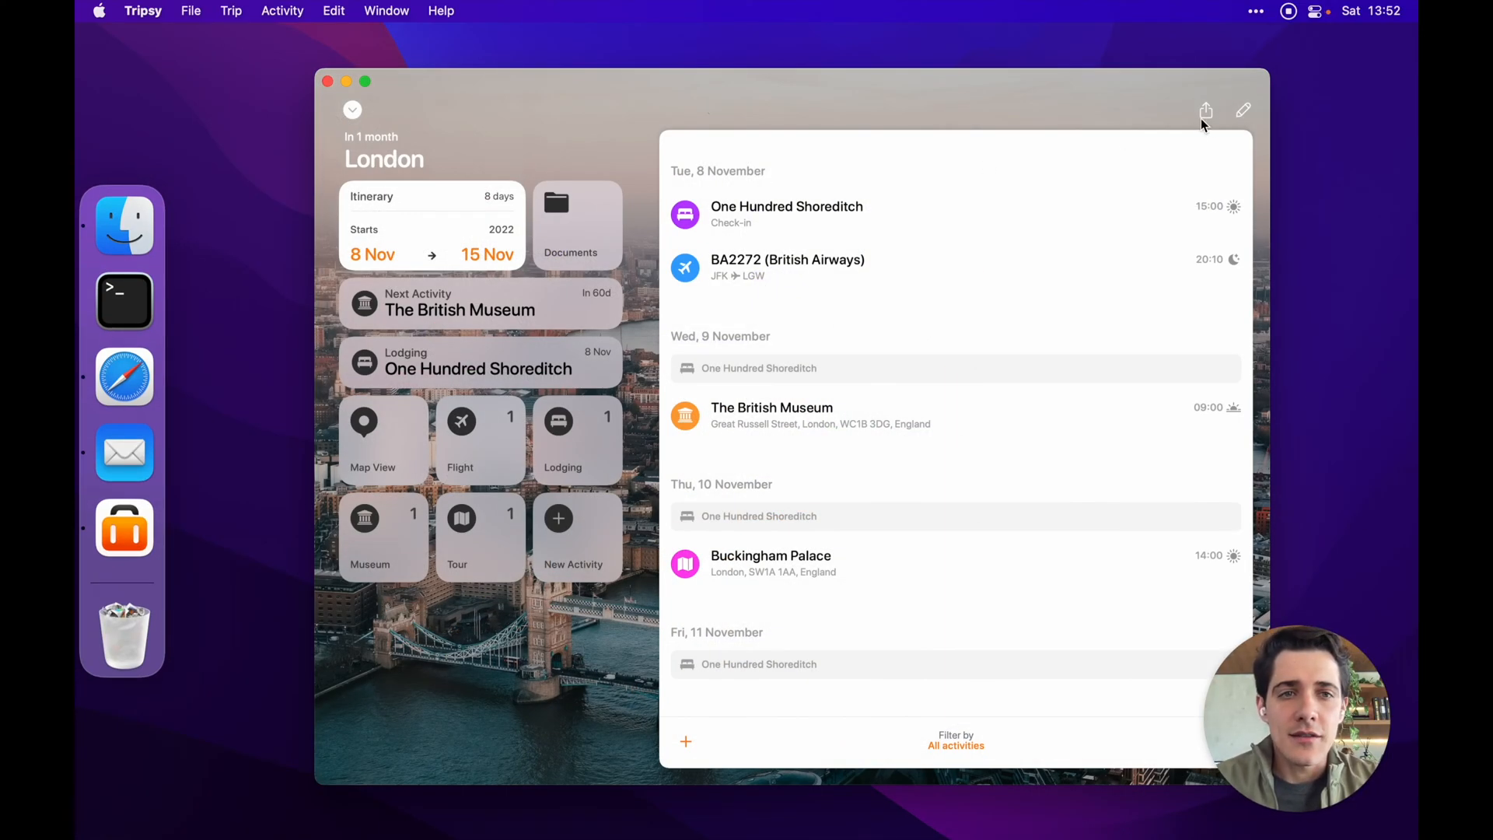
Step: Bring up the Share Trip sheet for the London trip
left_click(1204, 110)
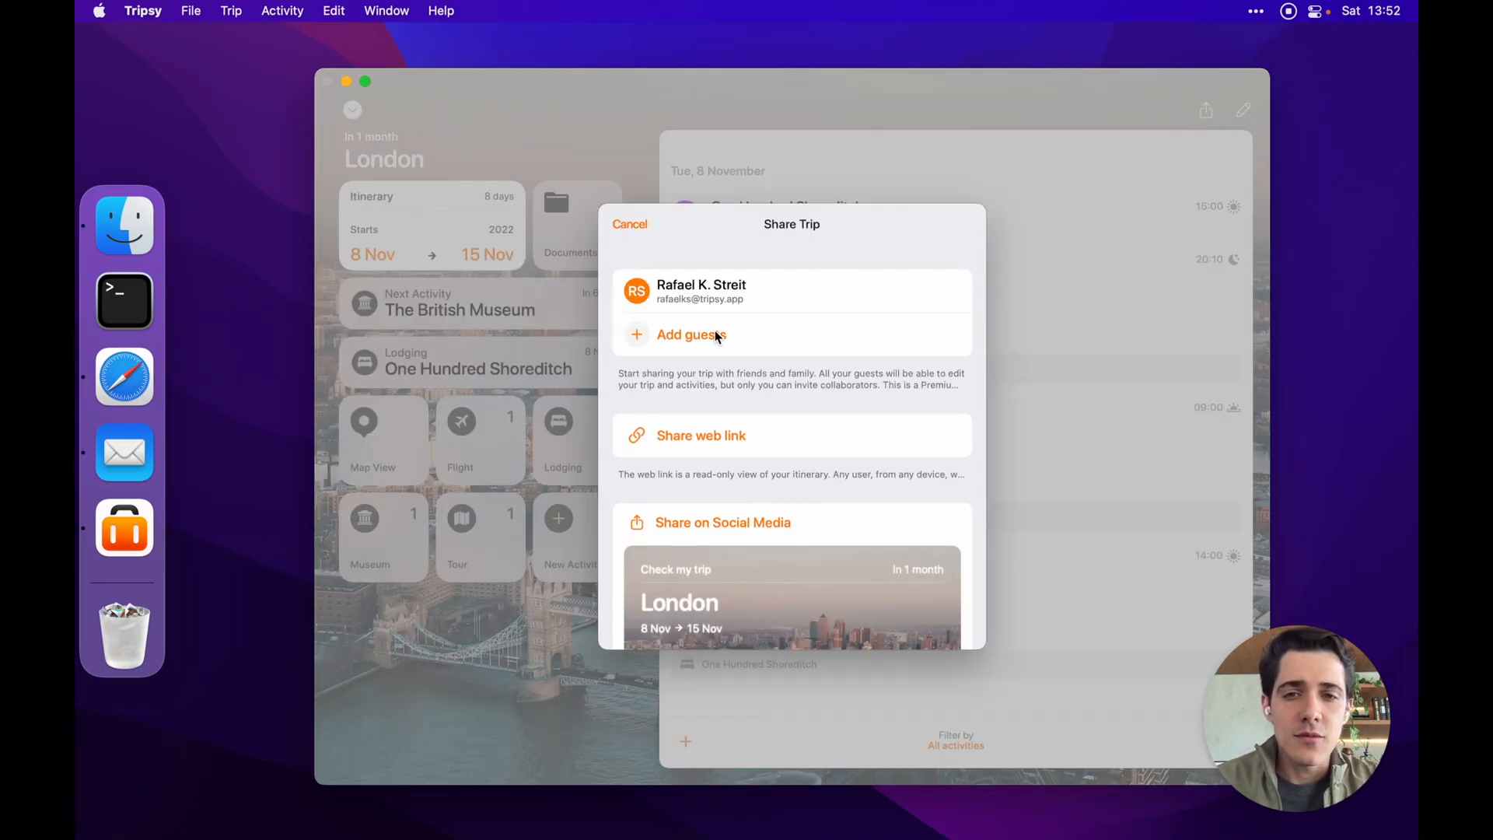
mouse_move(667, 278)
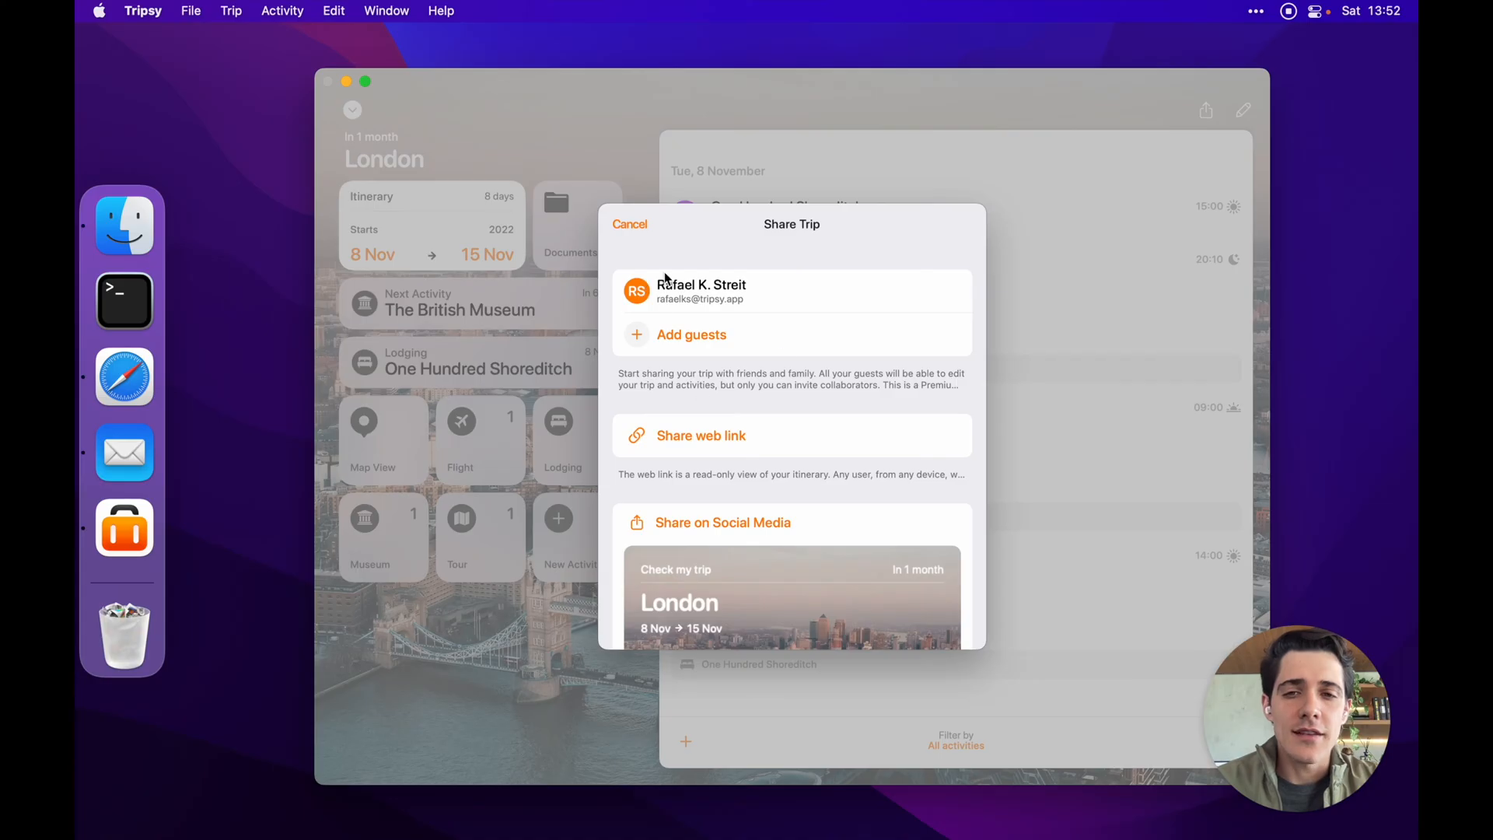
mouse_move(734, 325)
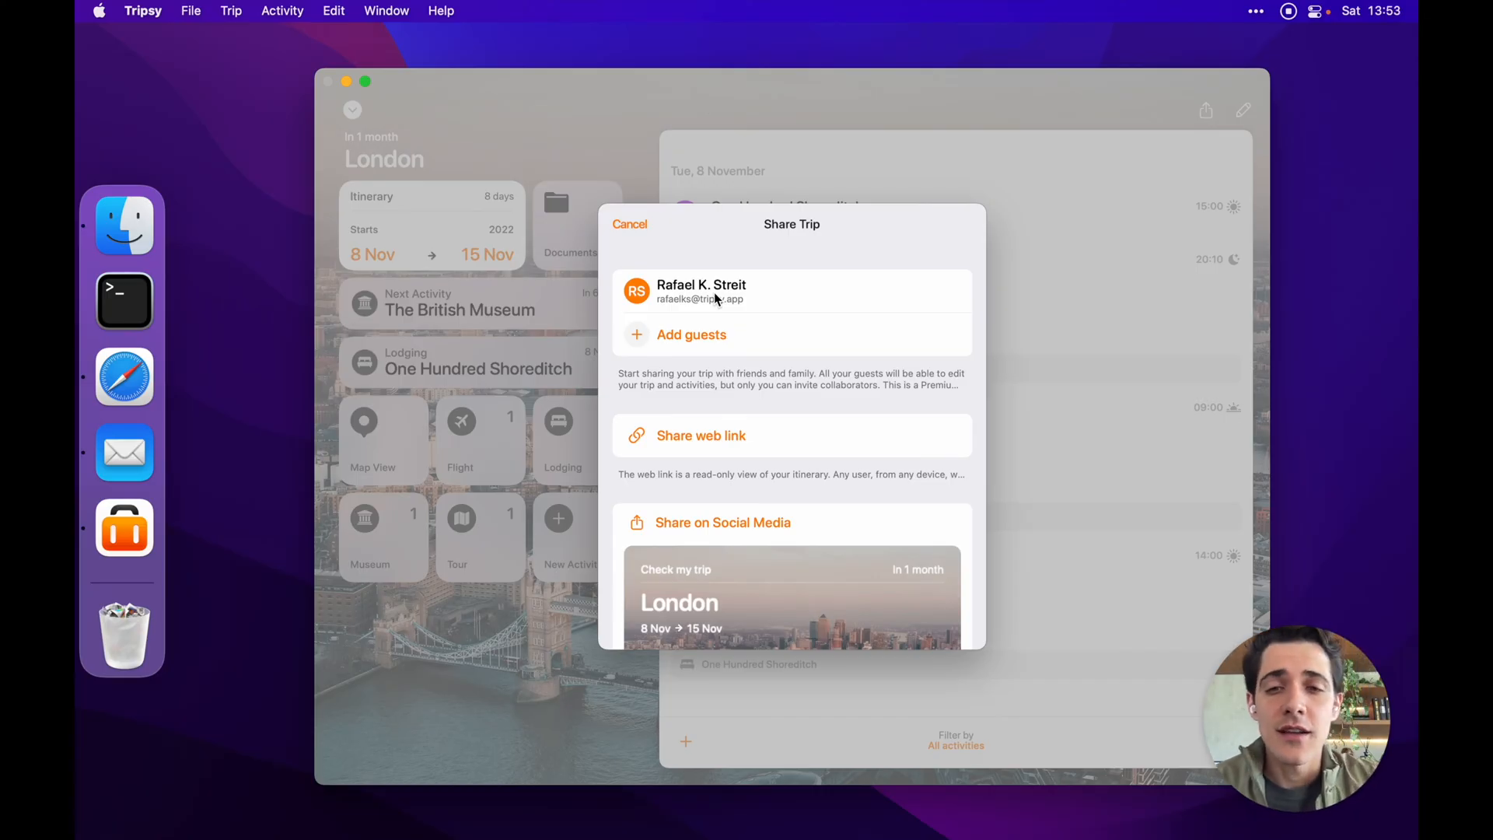
mouse_move(731, 330)
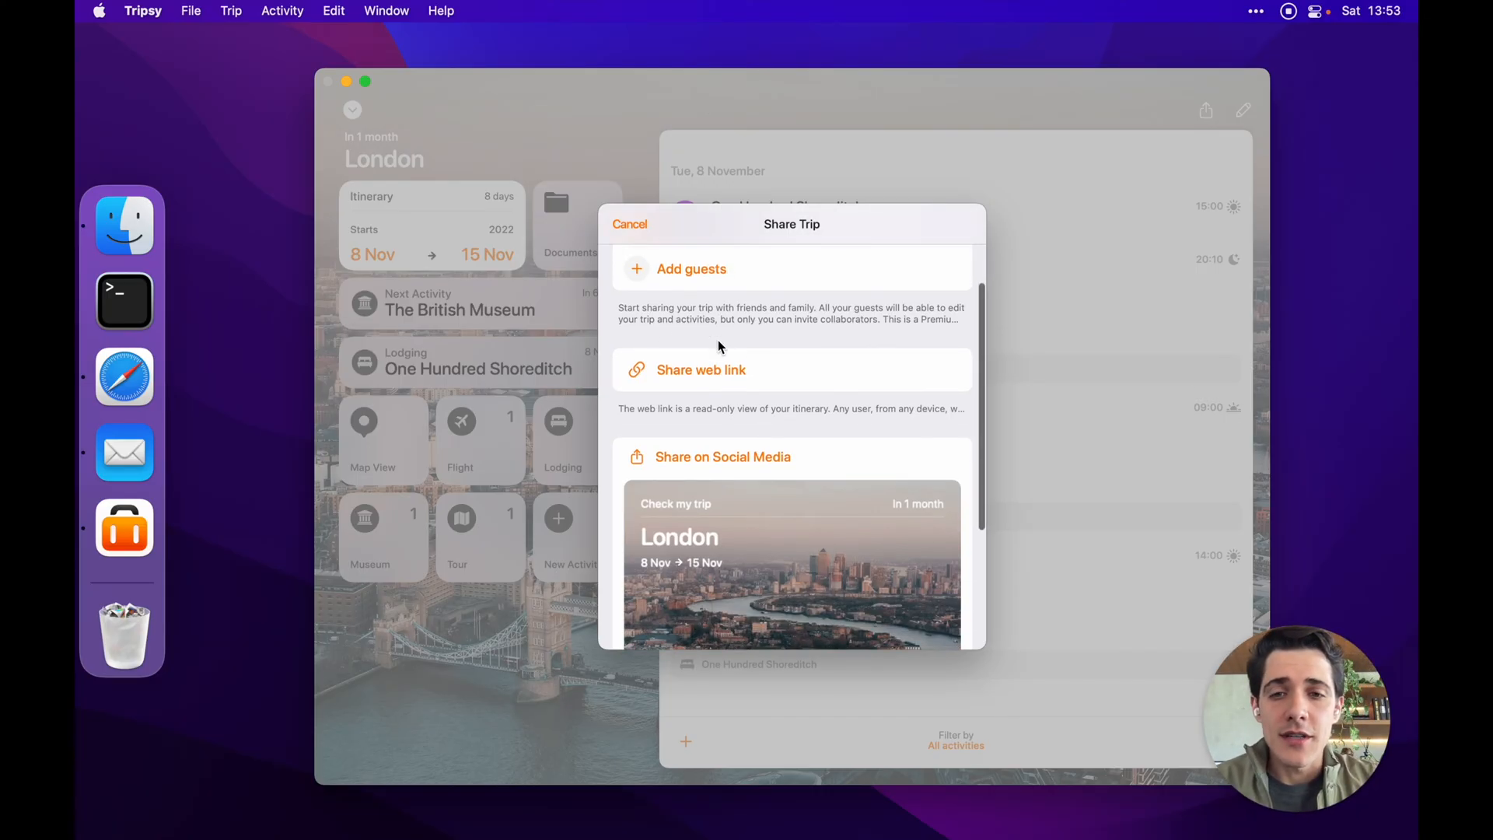
mouse_move(732, 371)
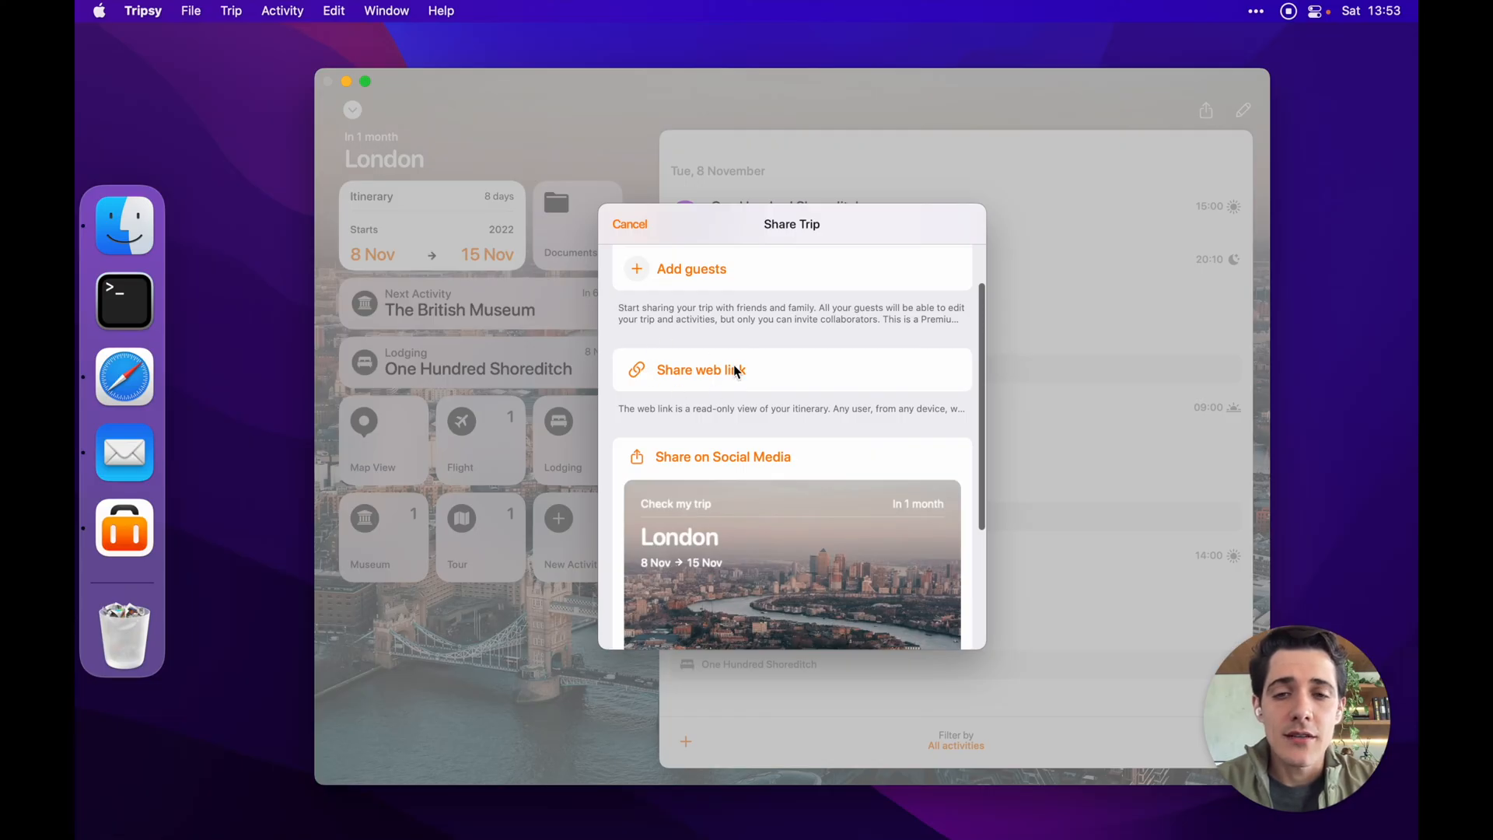
mouse_move(635, 361)
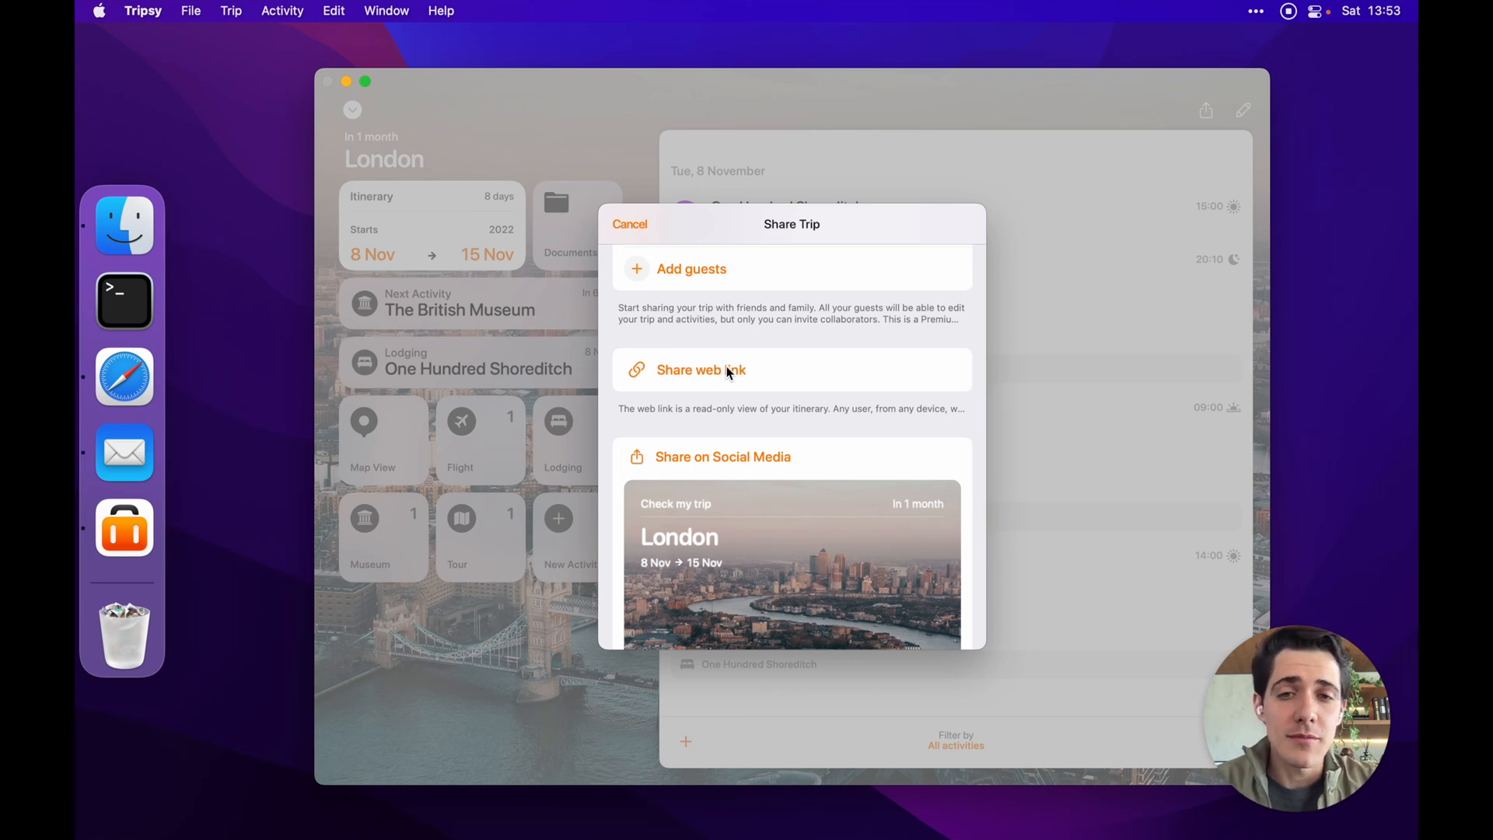
mouse_move(726, 377)
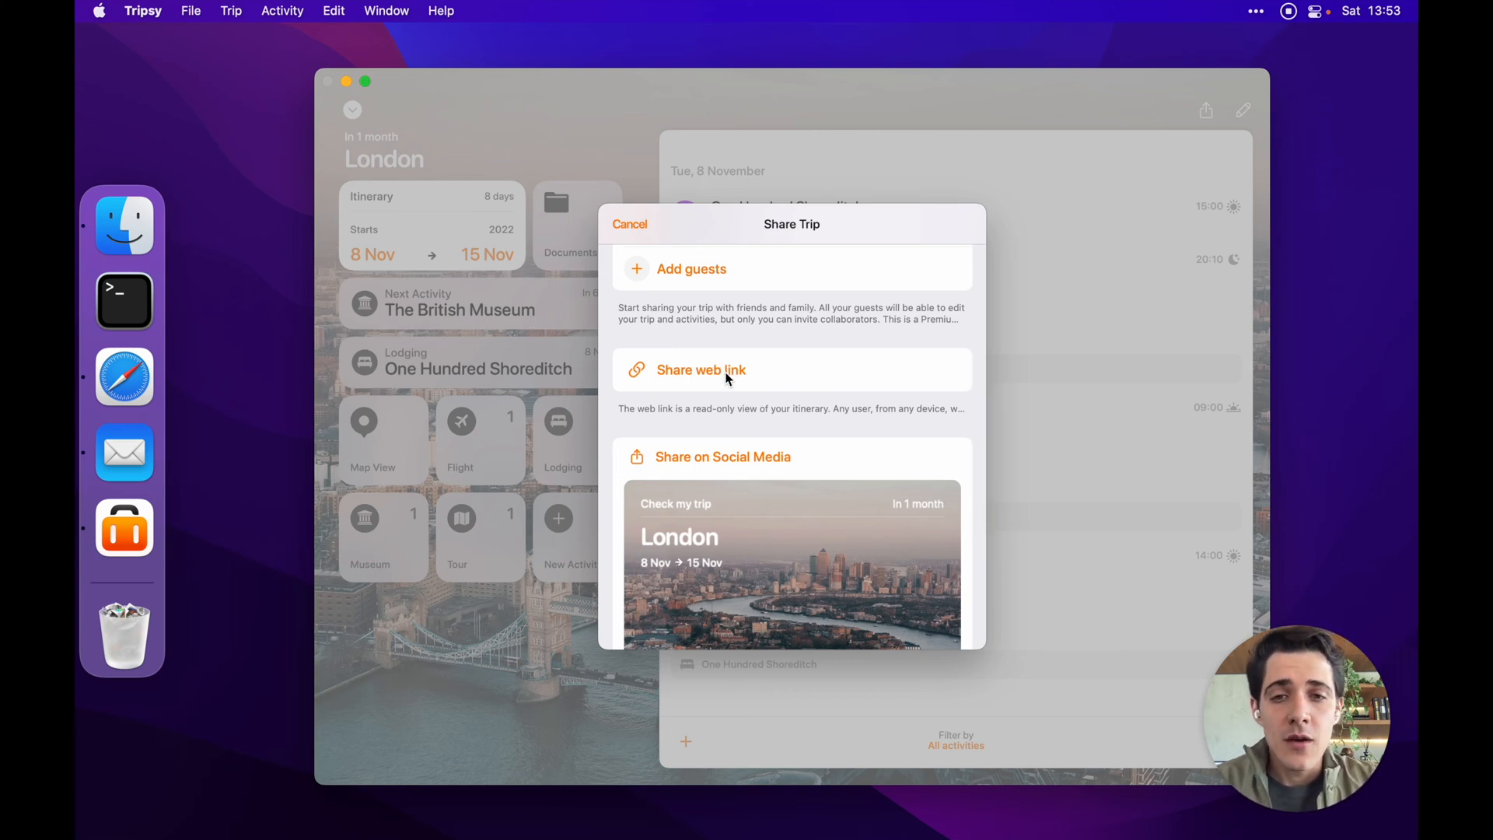
Step: Create a read-only web link for the trip with Hide Documents switched on
left_click(700, 370)
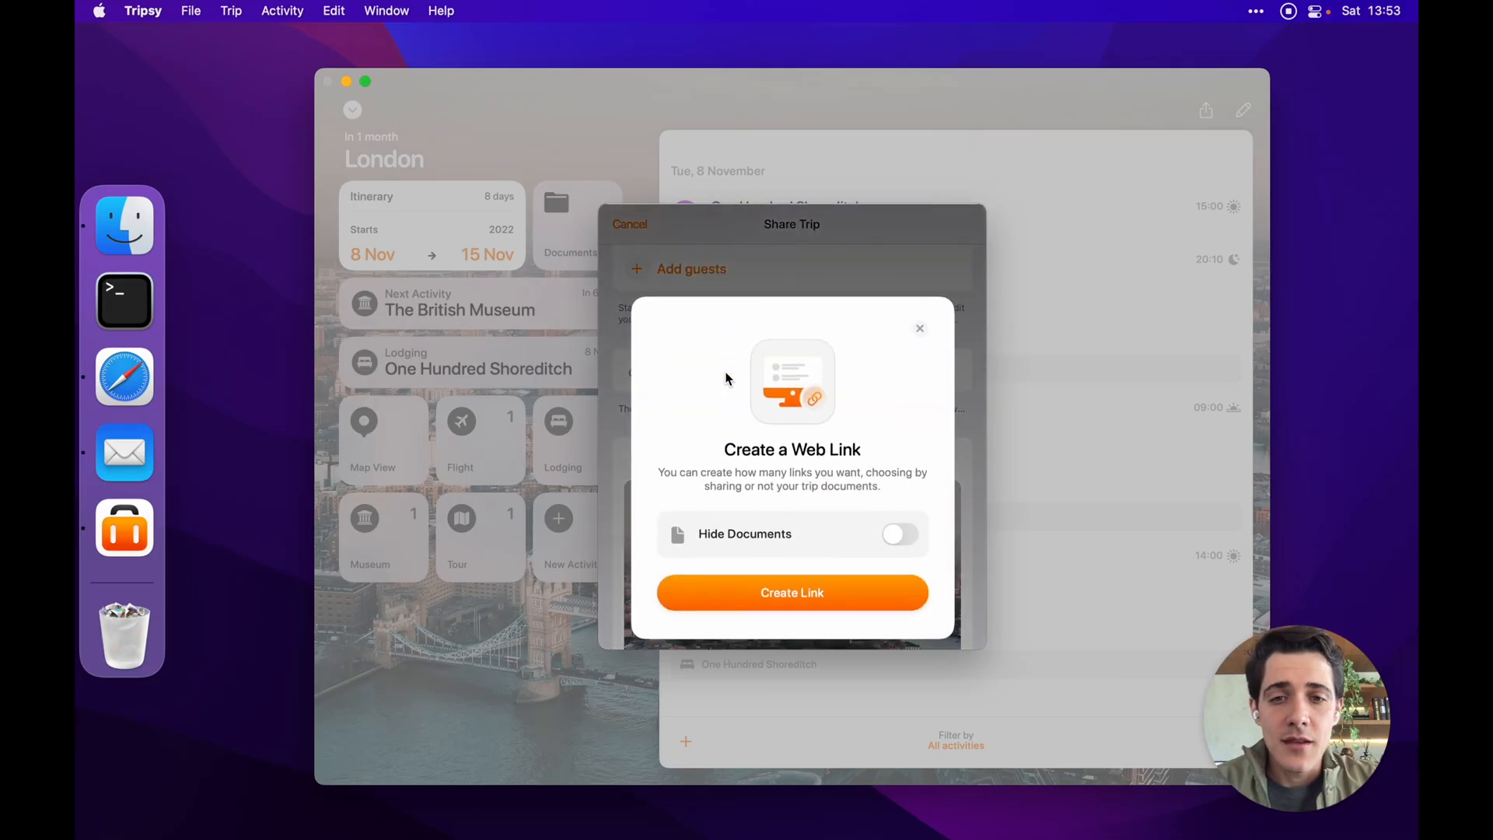
mouse_move(841, 479)
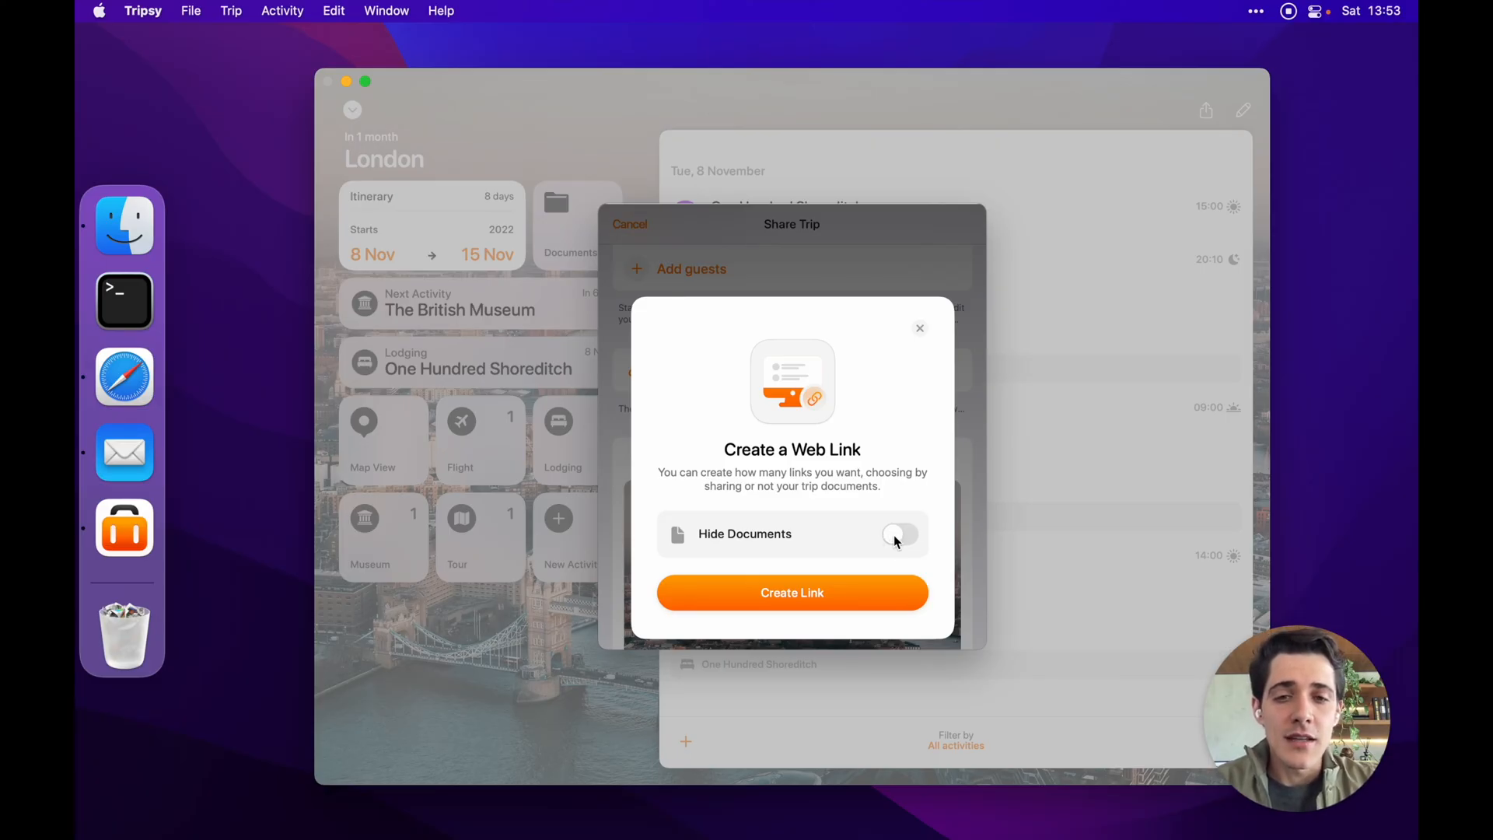
left_click(896, 534)
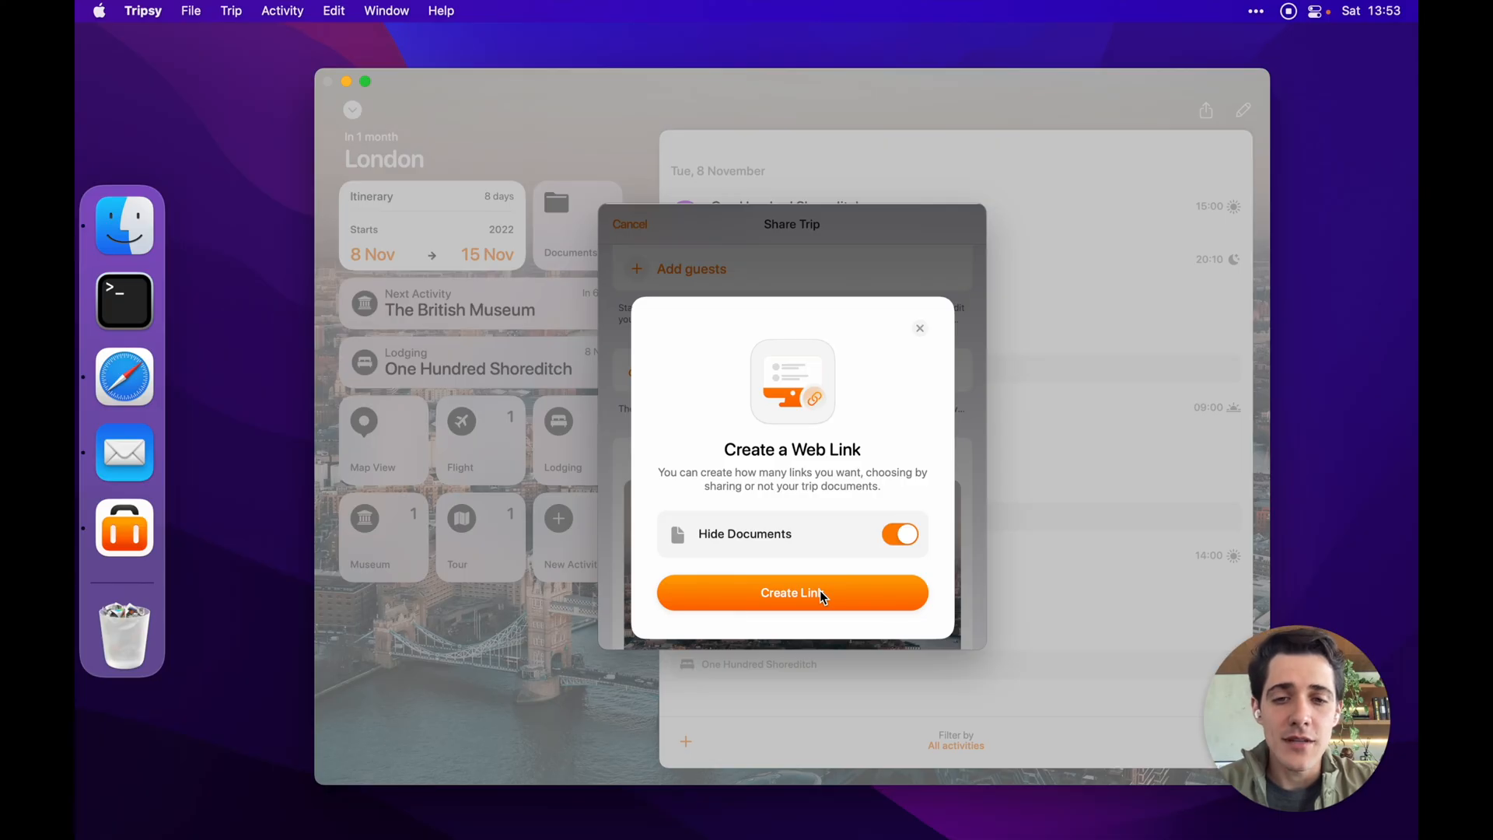
left_click(792, 592)
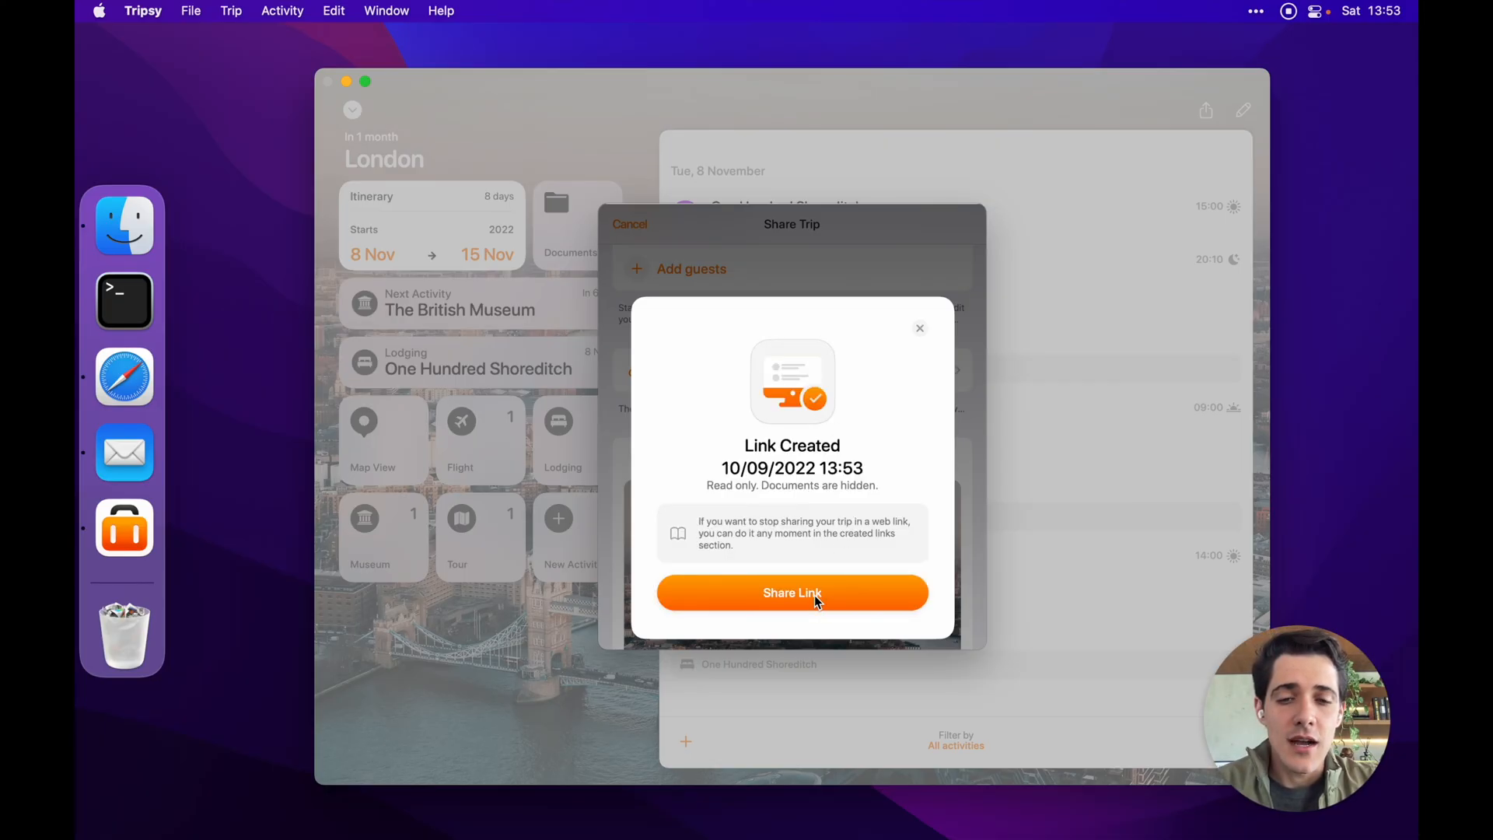
Step: Share the new trip link via Mail, producing an invitation message containing the link
left_click(791, 592)
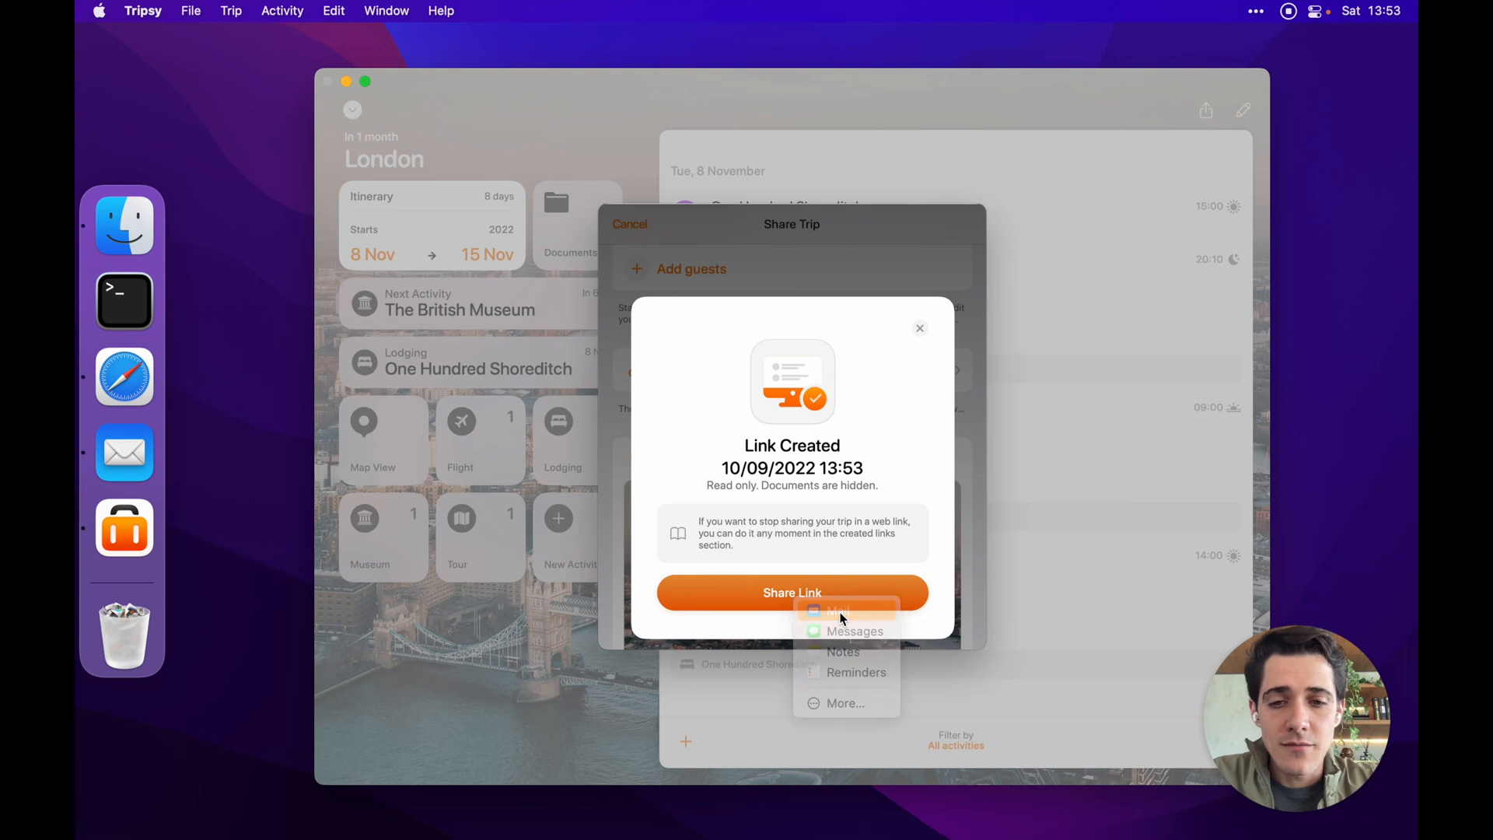
left_click(837, 609)
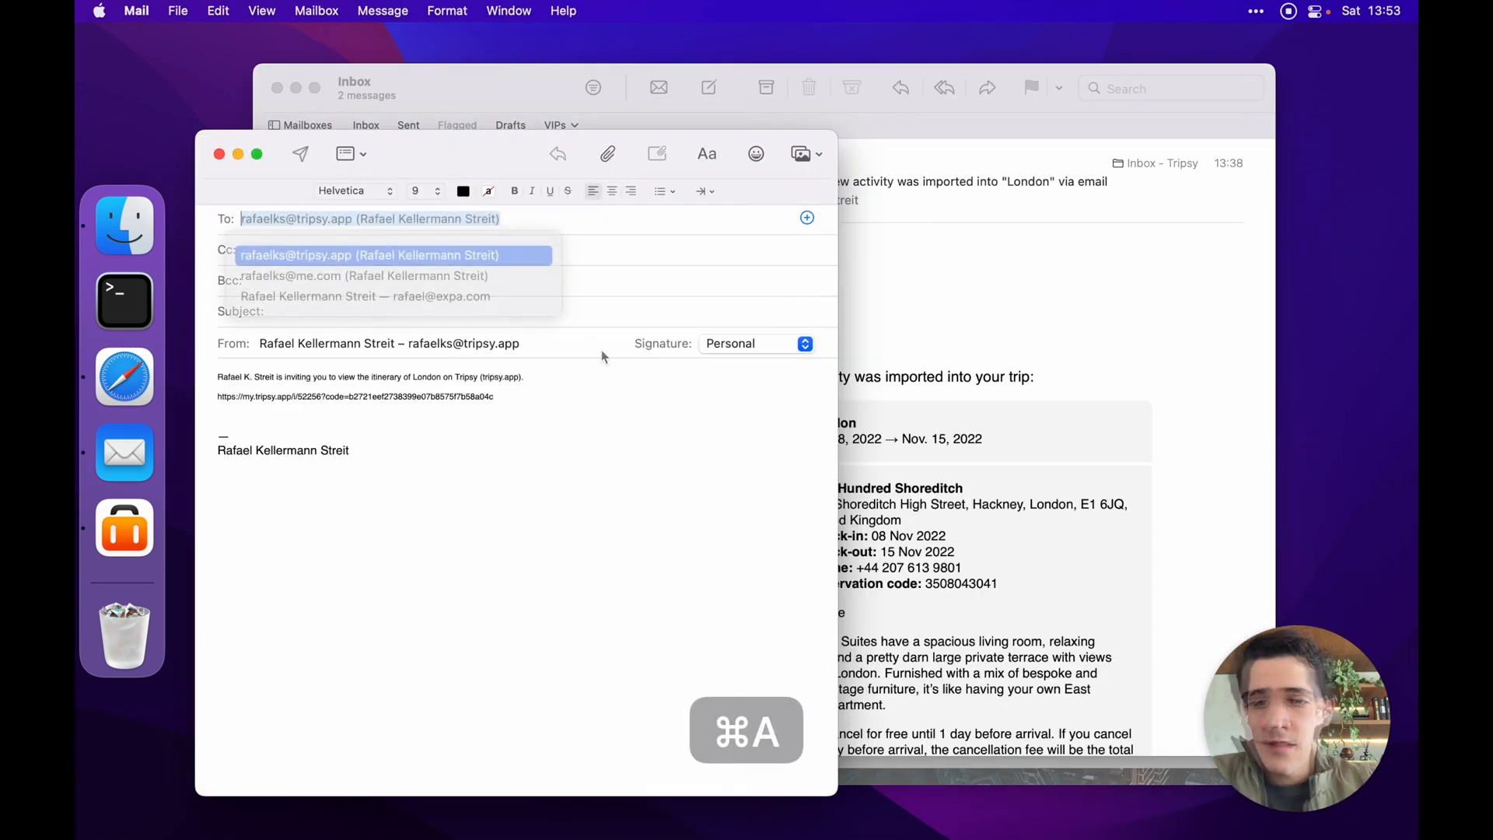
Step: Send the invitation email without a subject, then follow the received email's link into Safari
key("cmd+a")
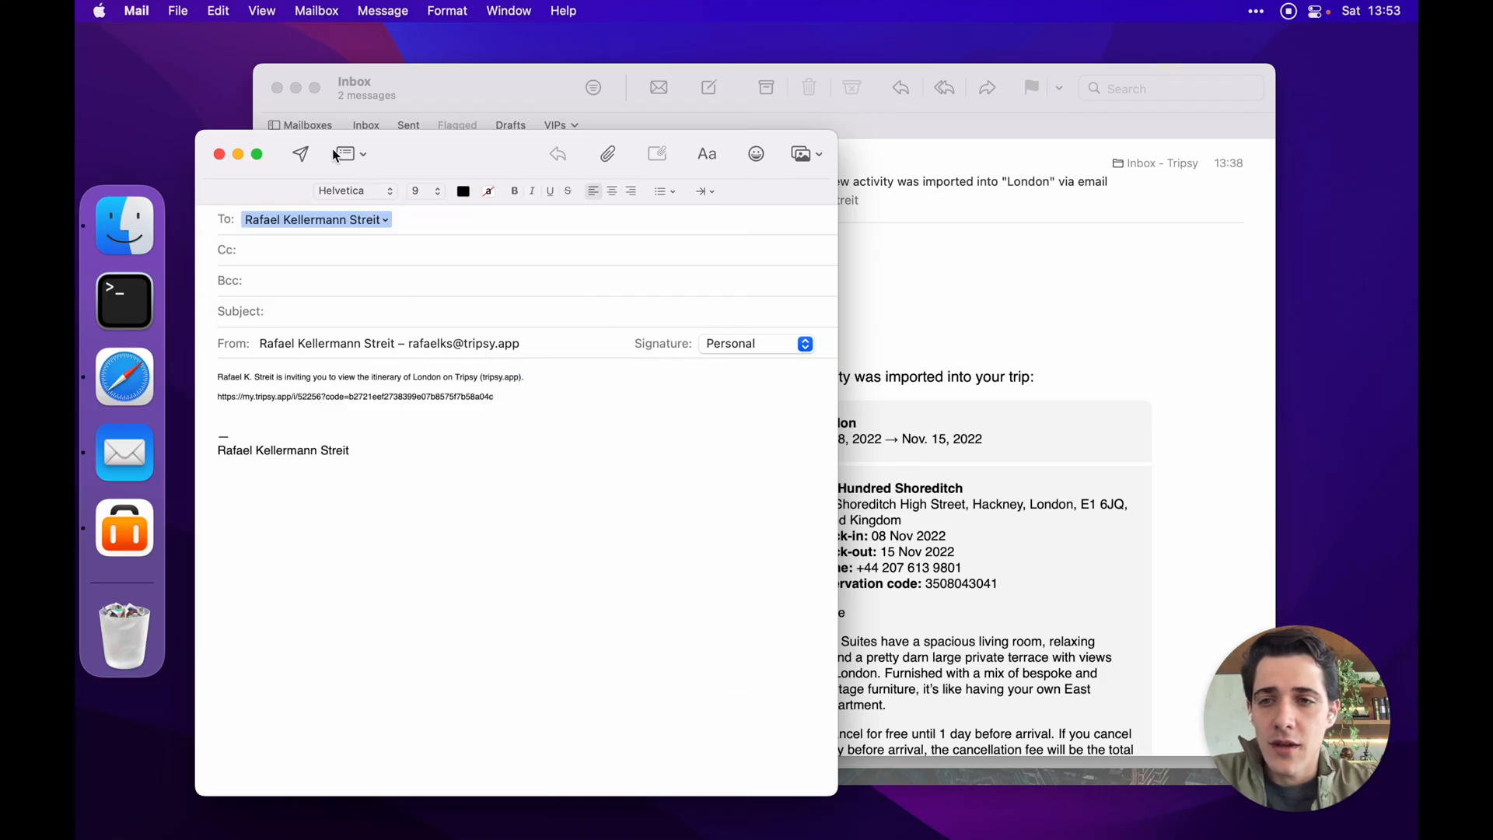
left_click(300, 154)
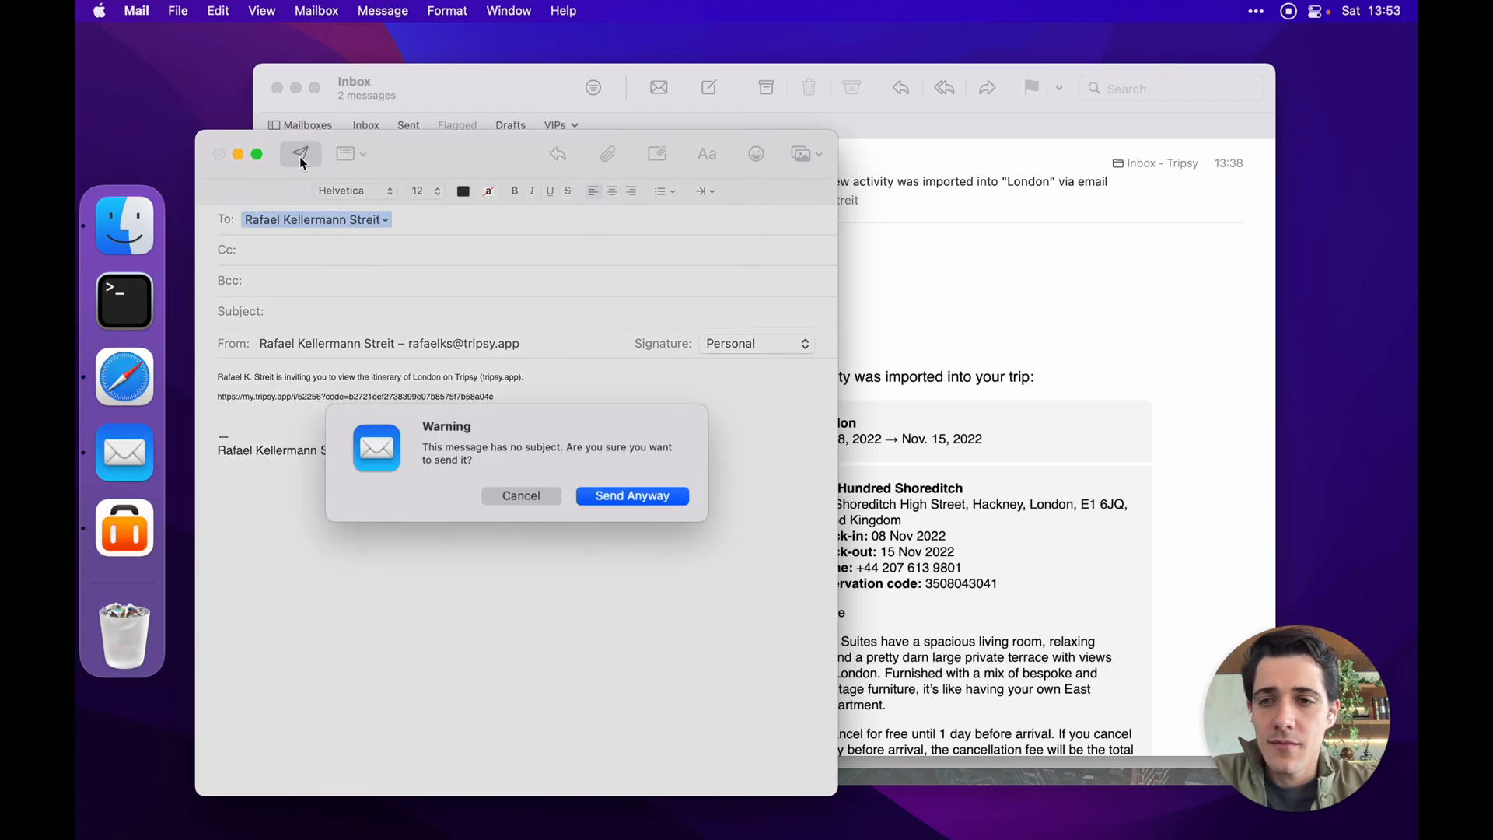
left_click(632, 495)
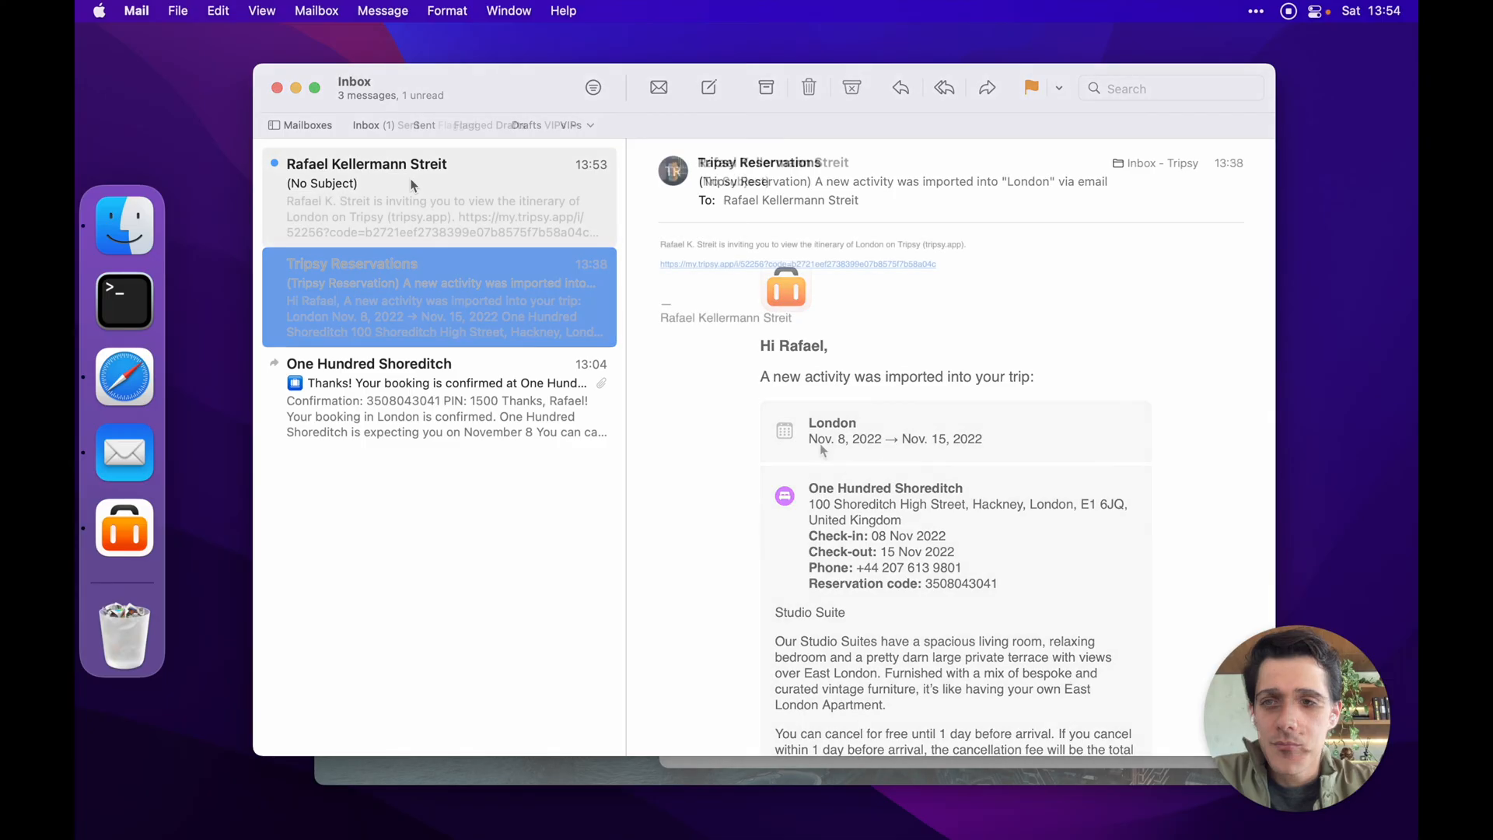
left_click(381, 176)
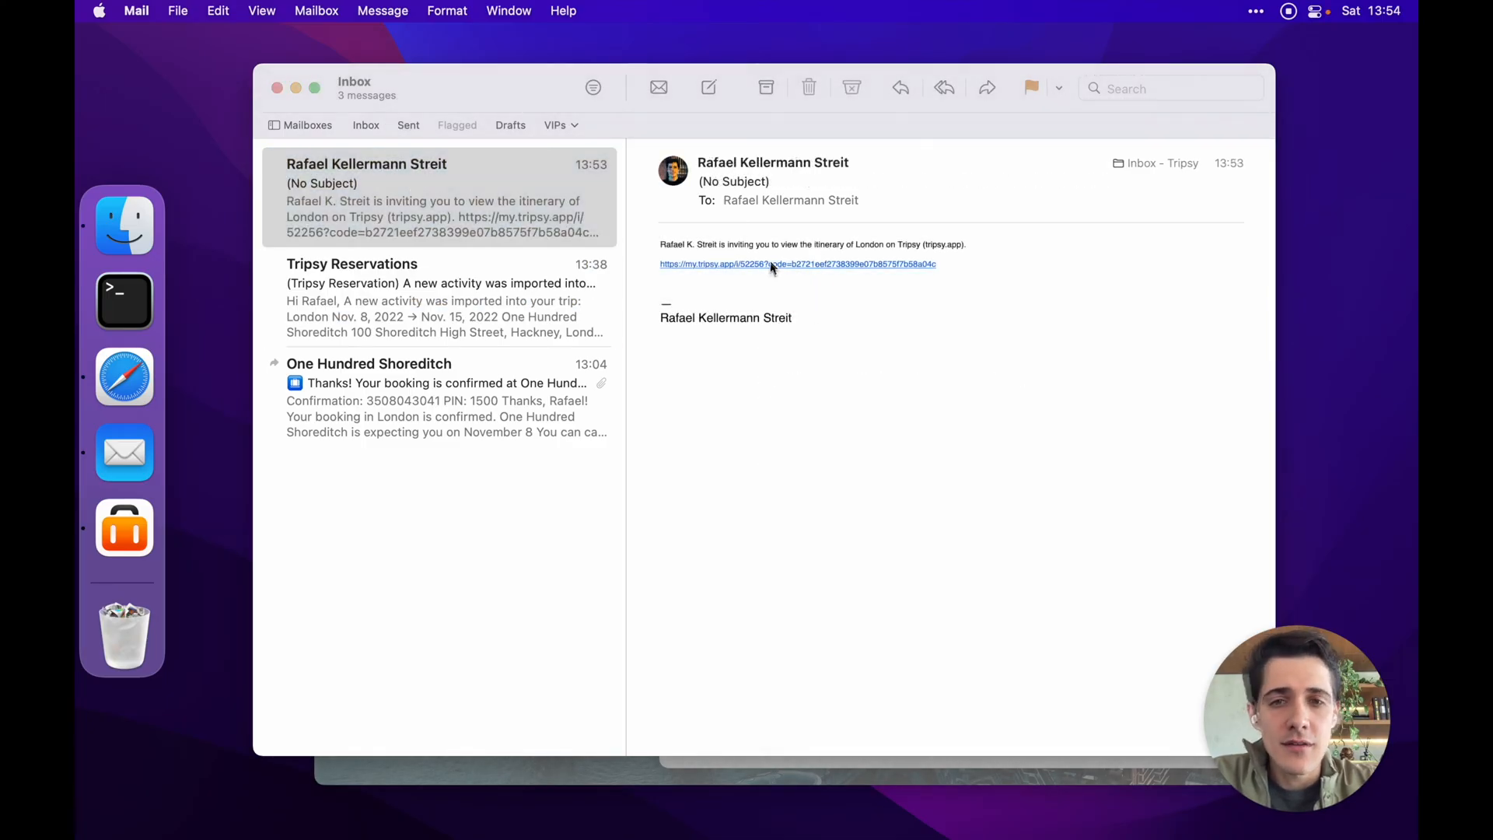
left_click(796, 265)
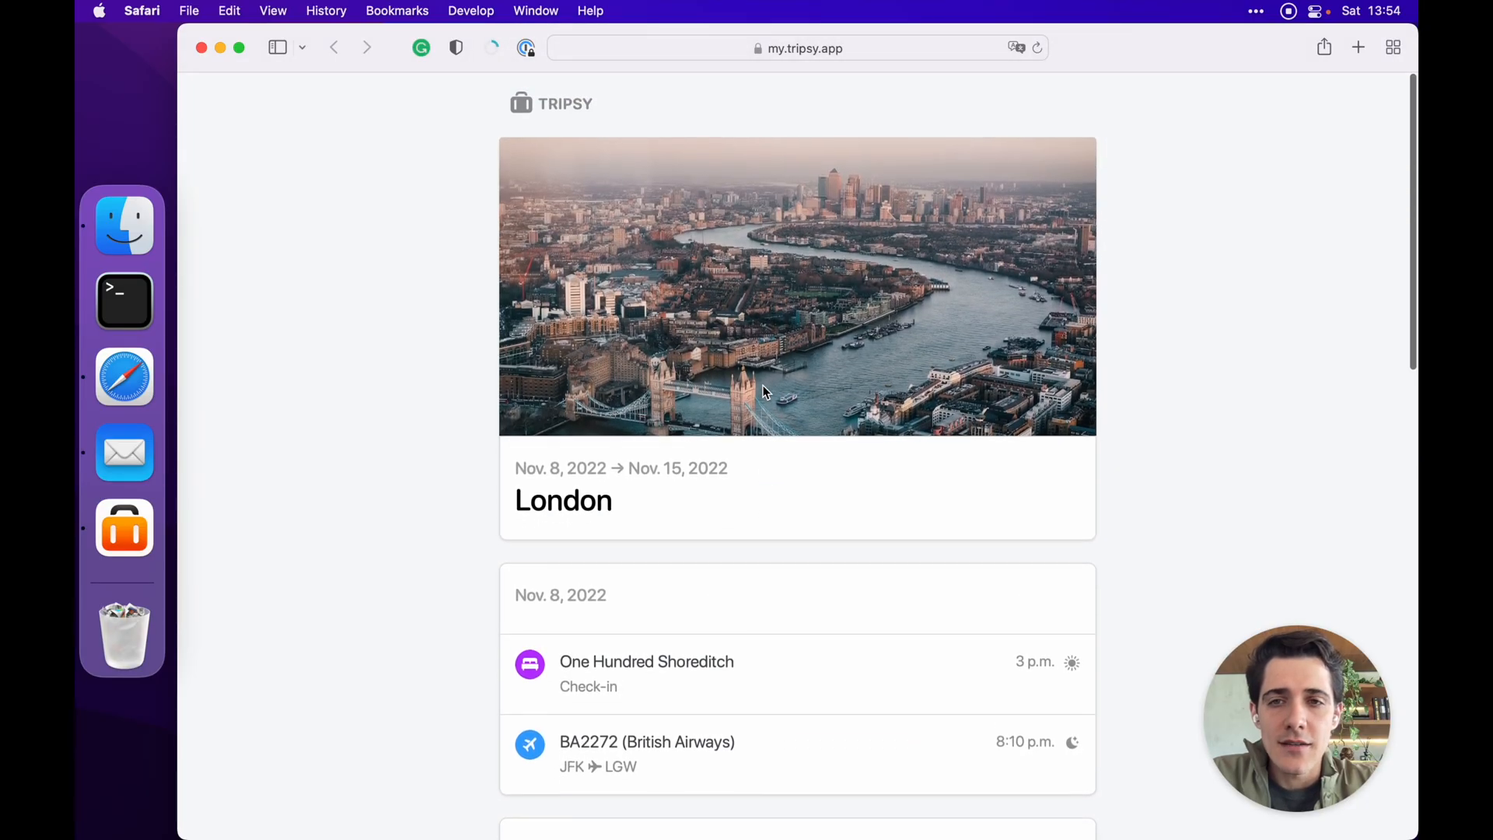
Step: Expand the One Hundred Shoreditch check-in, BA2272 flight and British Museum entries on the shared page
scroll("down", 3)
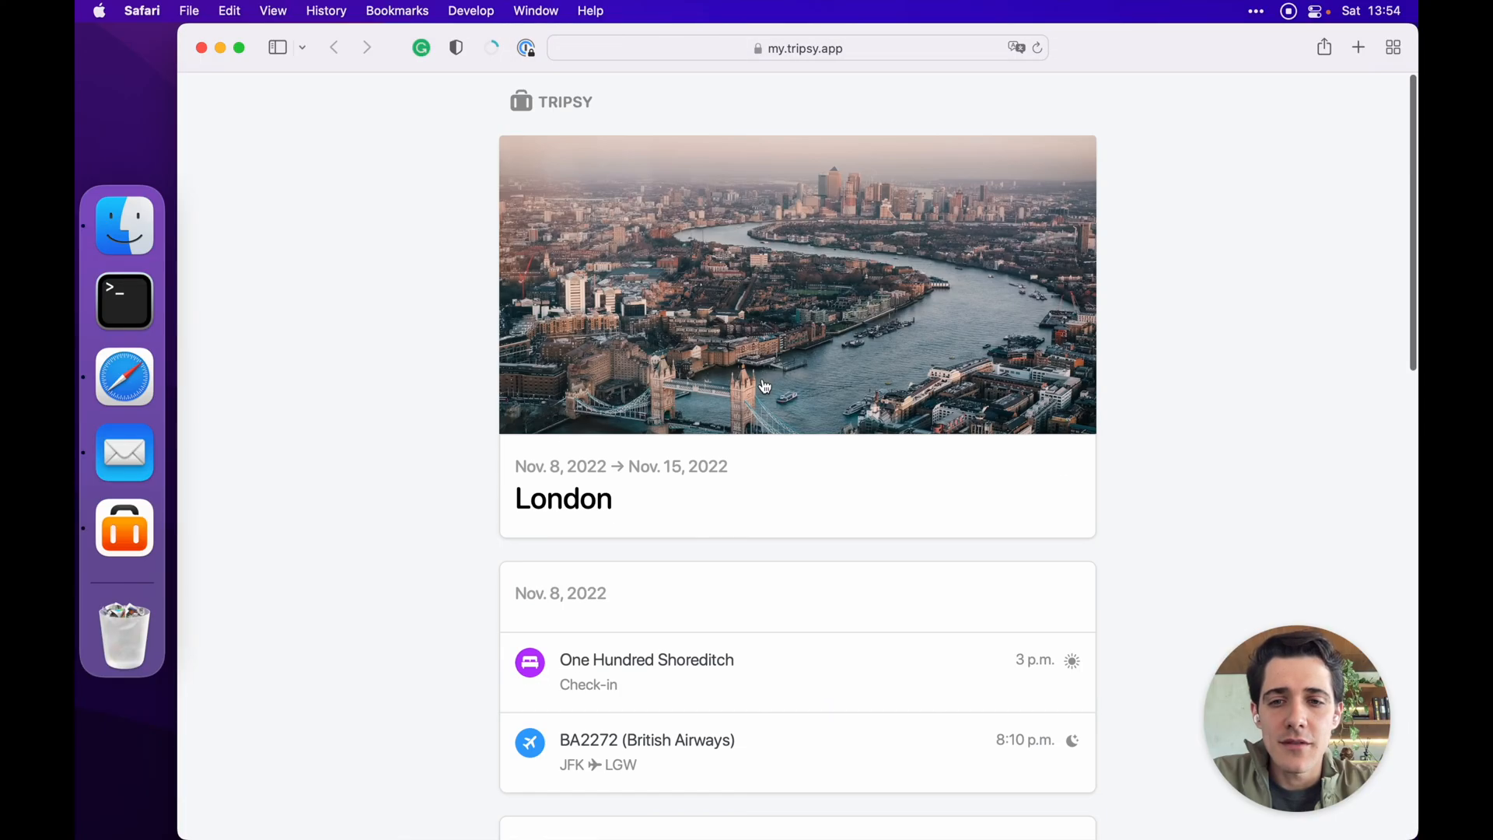
left_click(646, 659)
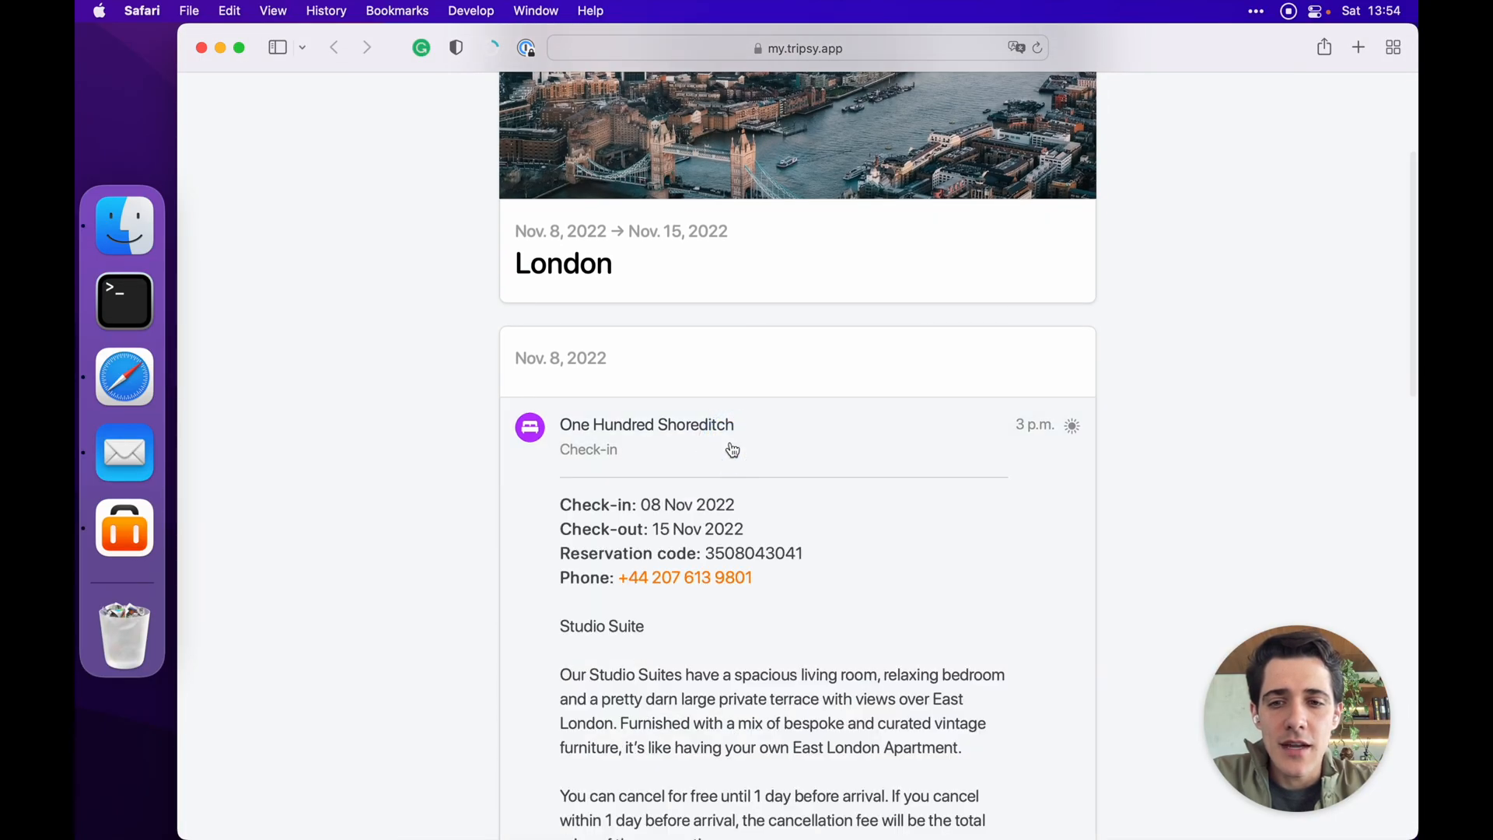
scroll("down", 3)
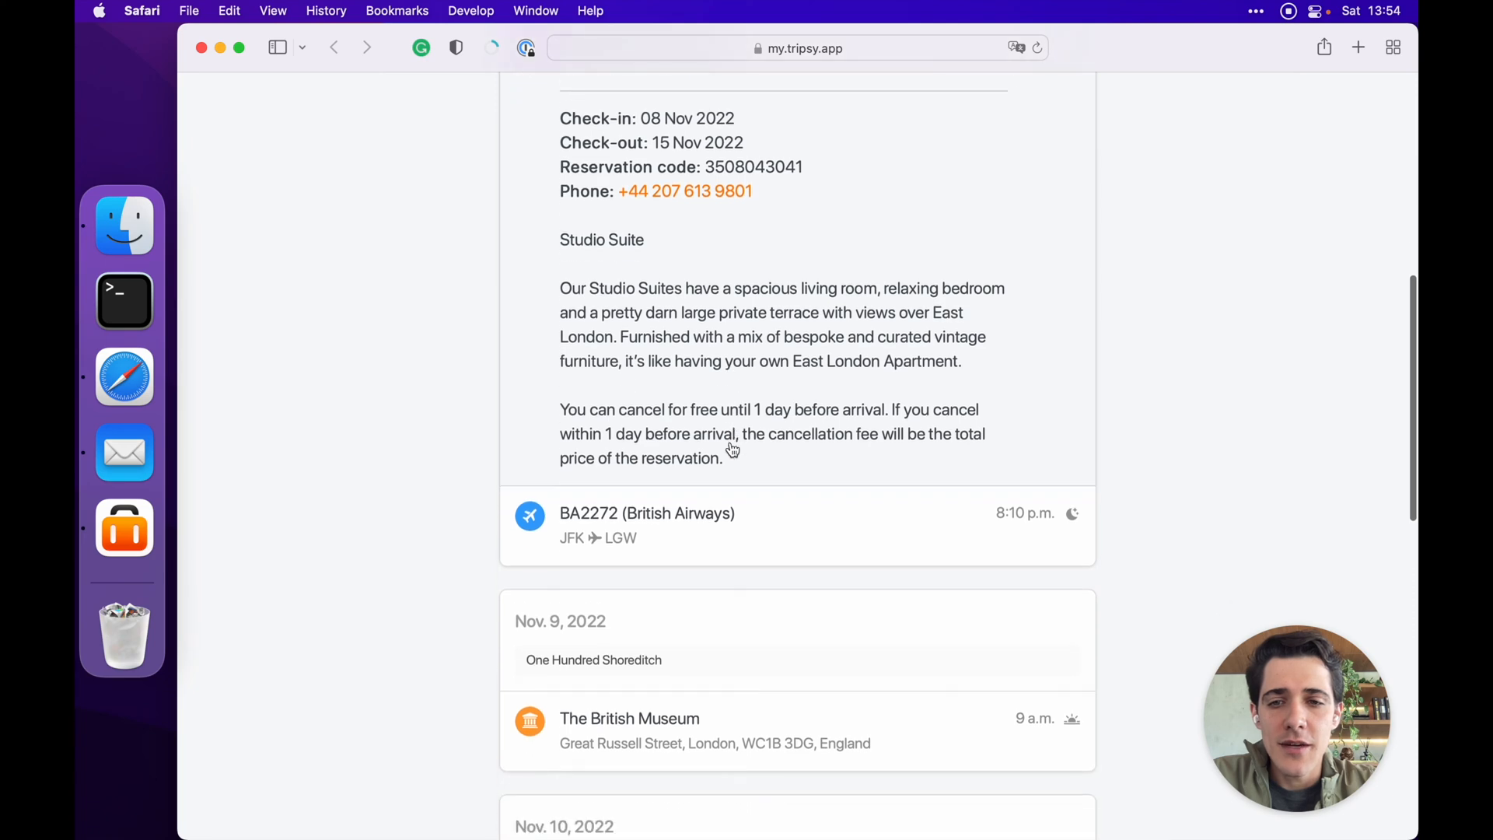
left_click(647, 525)
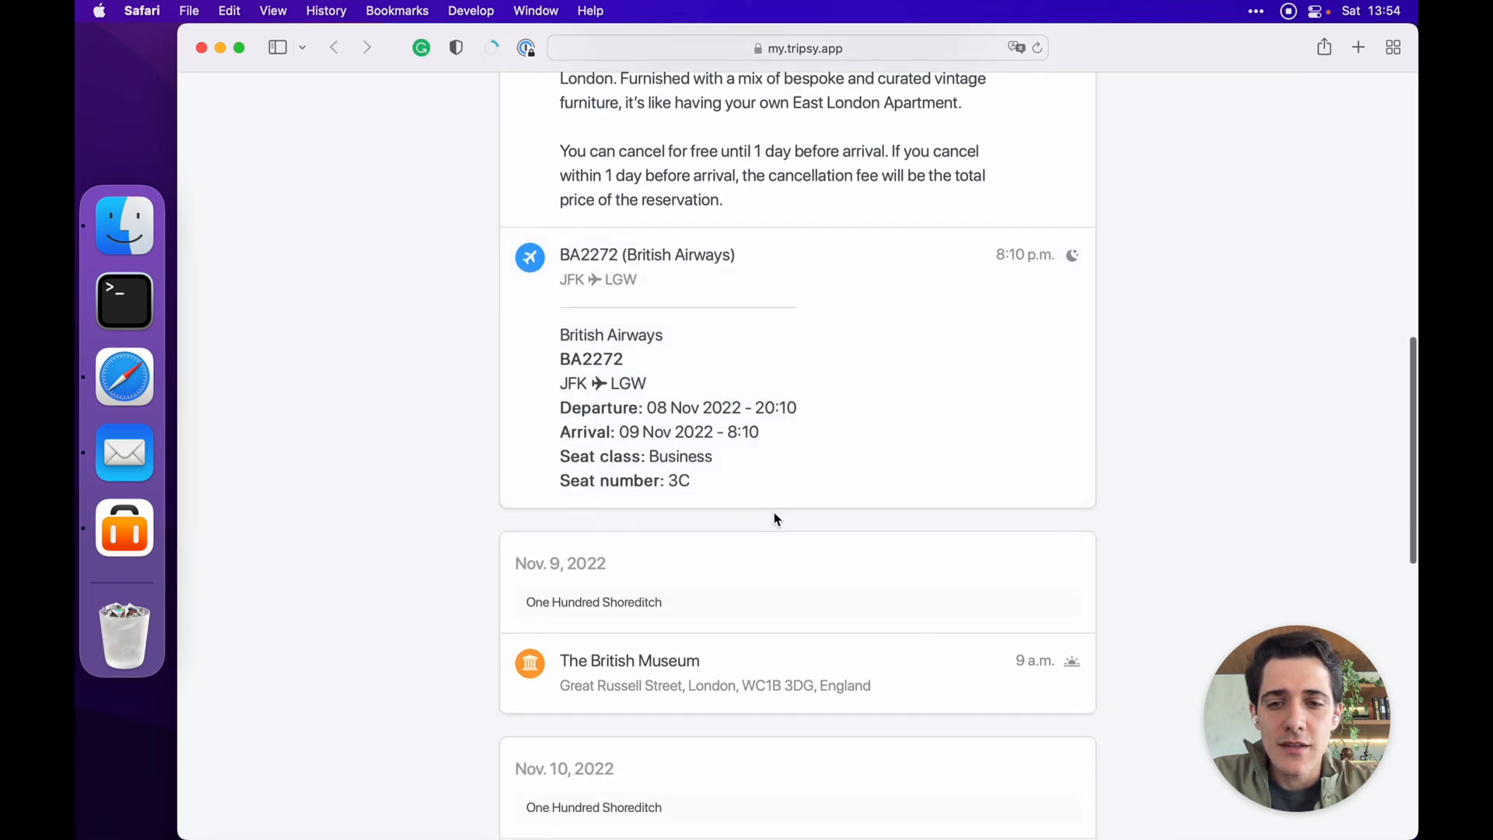
left_click(629, 659)
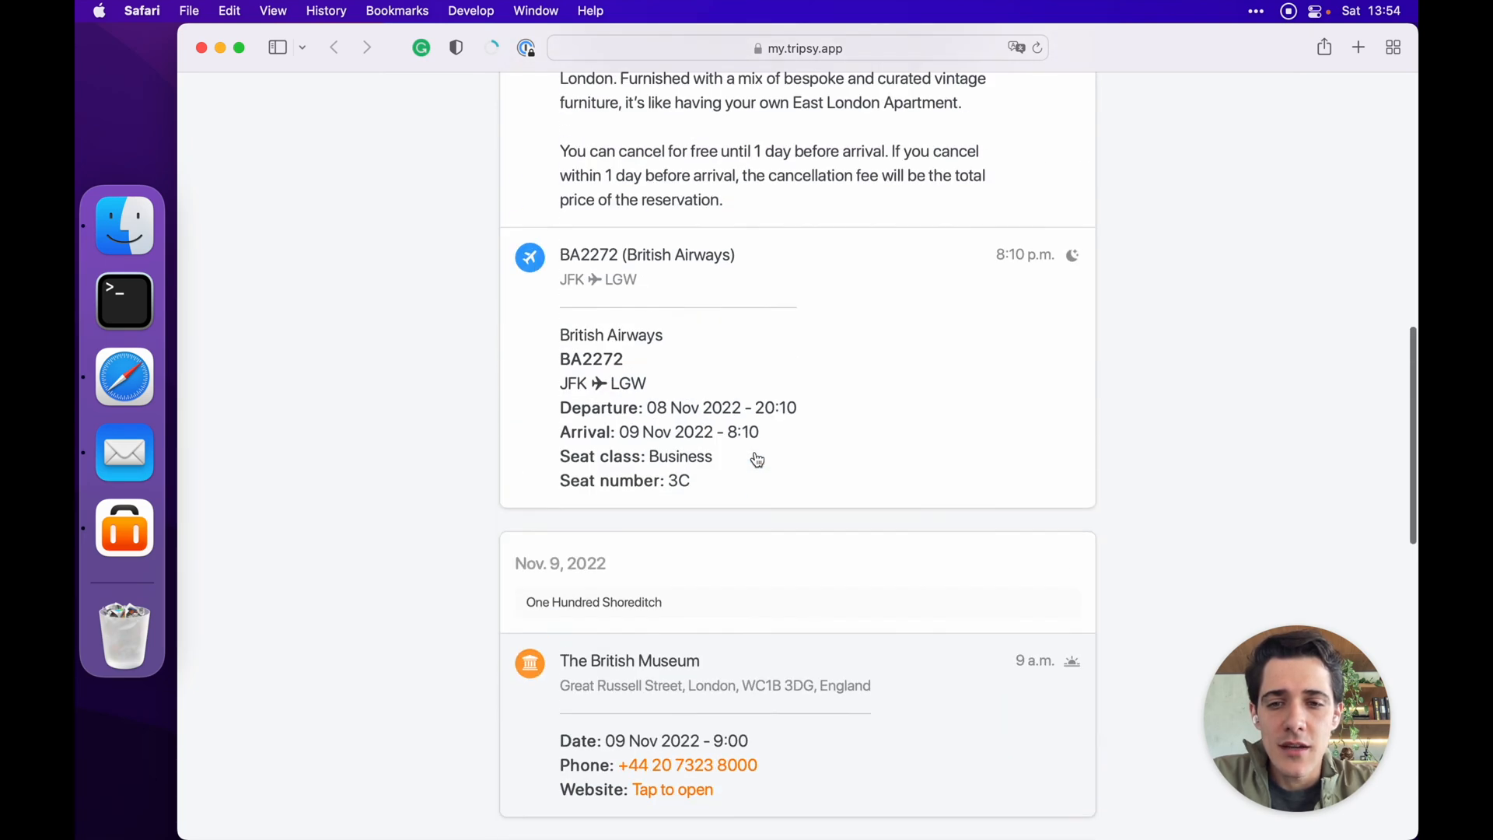
scroll("up", 3)
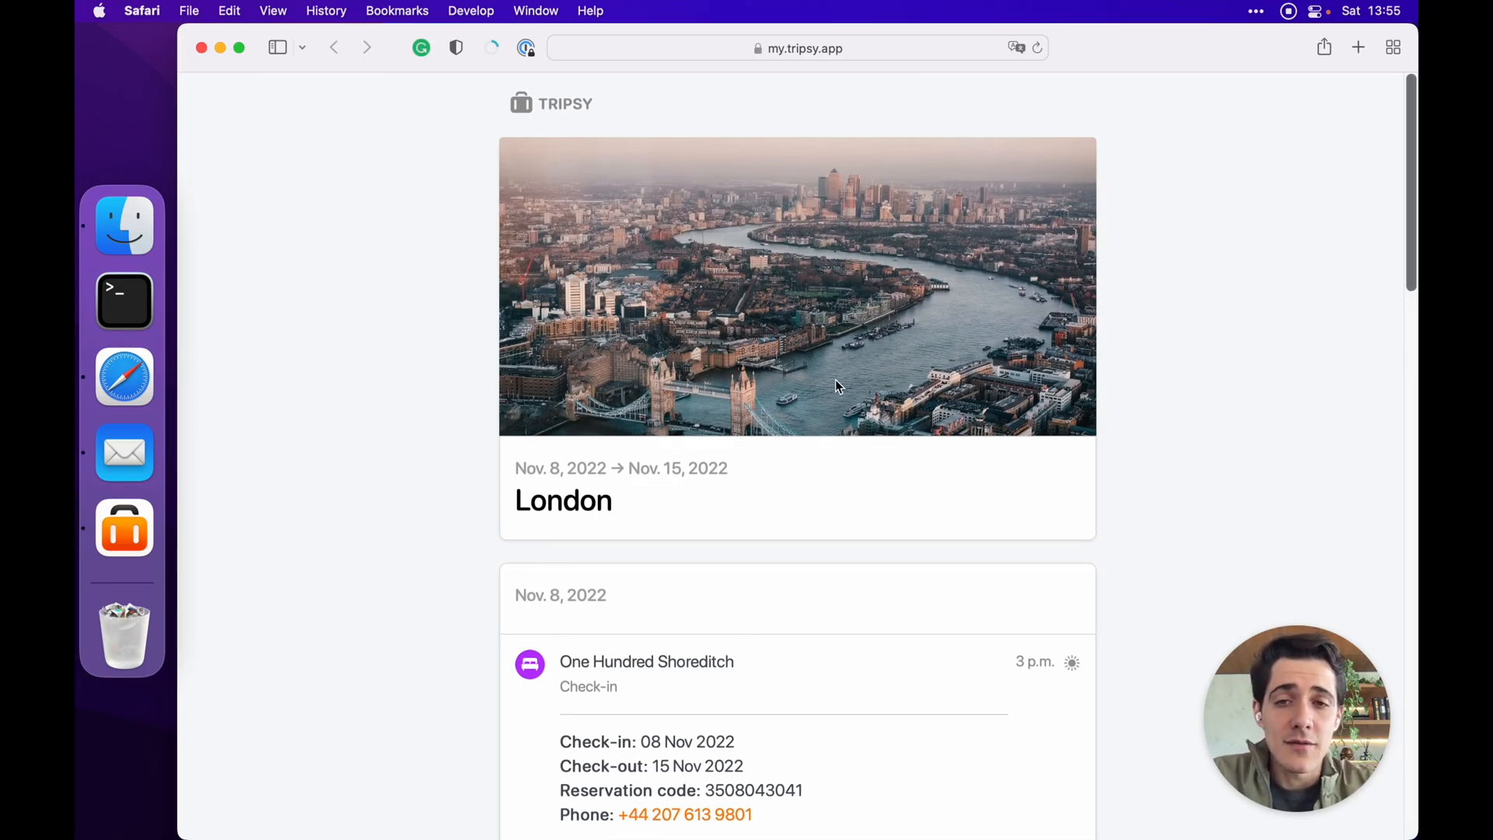
mouse_move(867, 335)
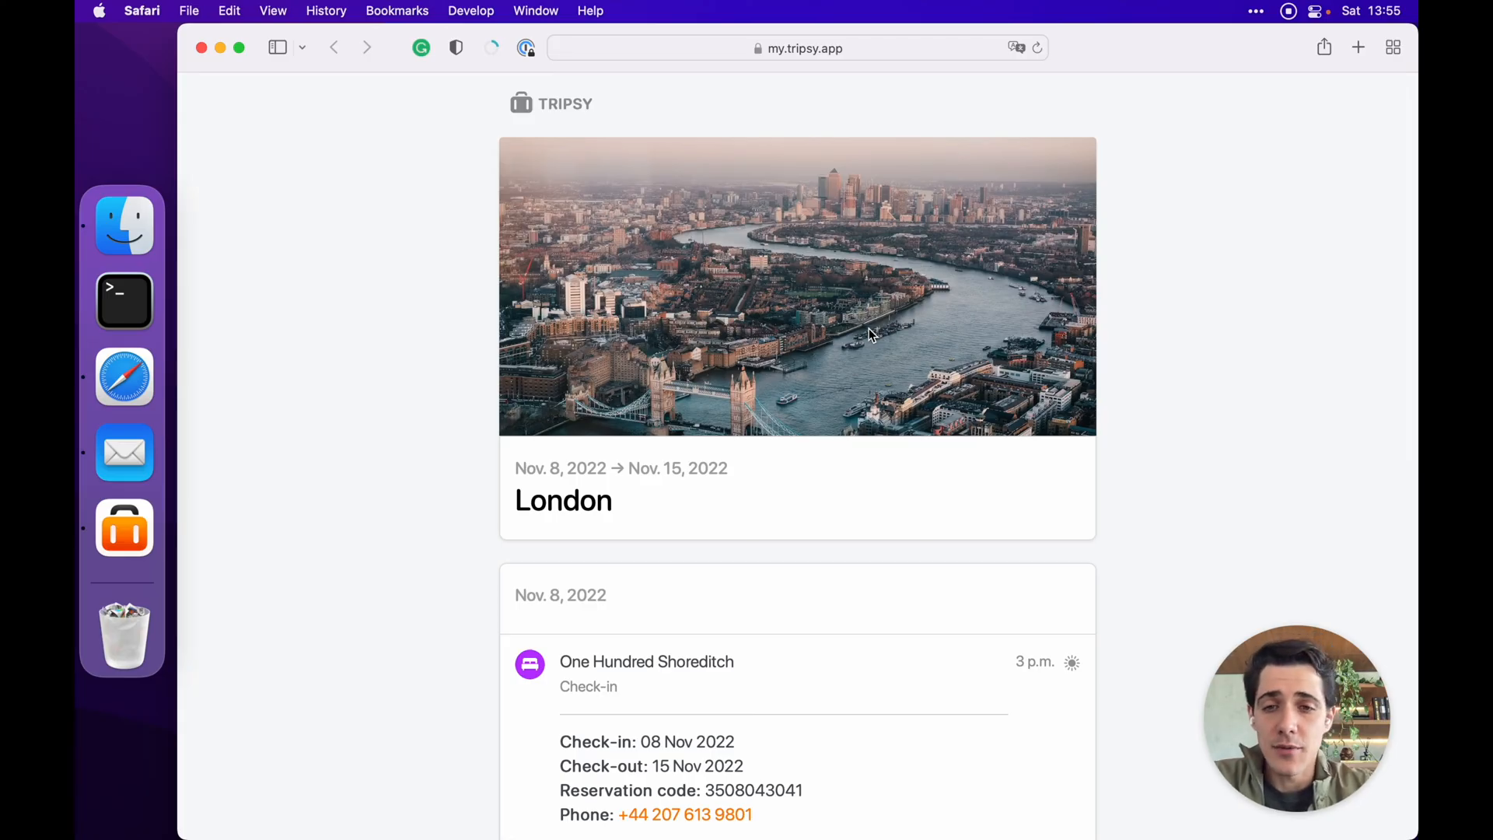
mouse_move(1080, 172)
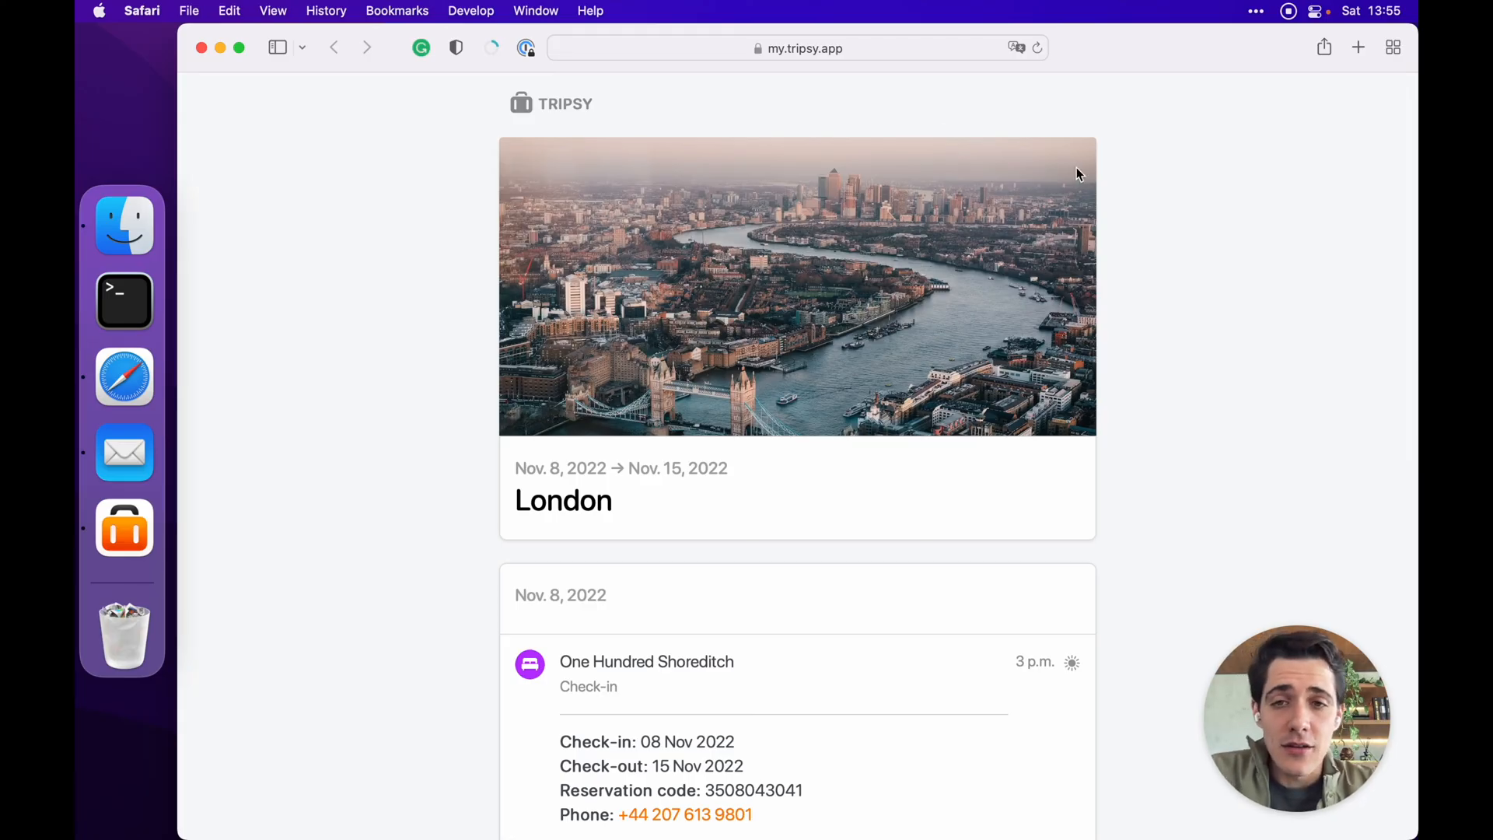
mouse_move(786, 457)
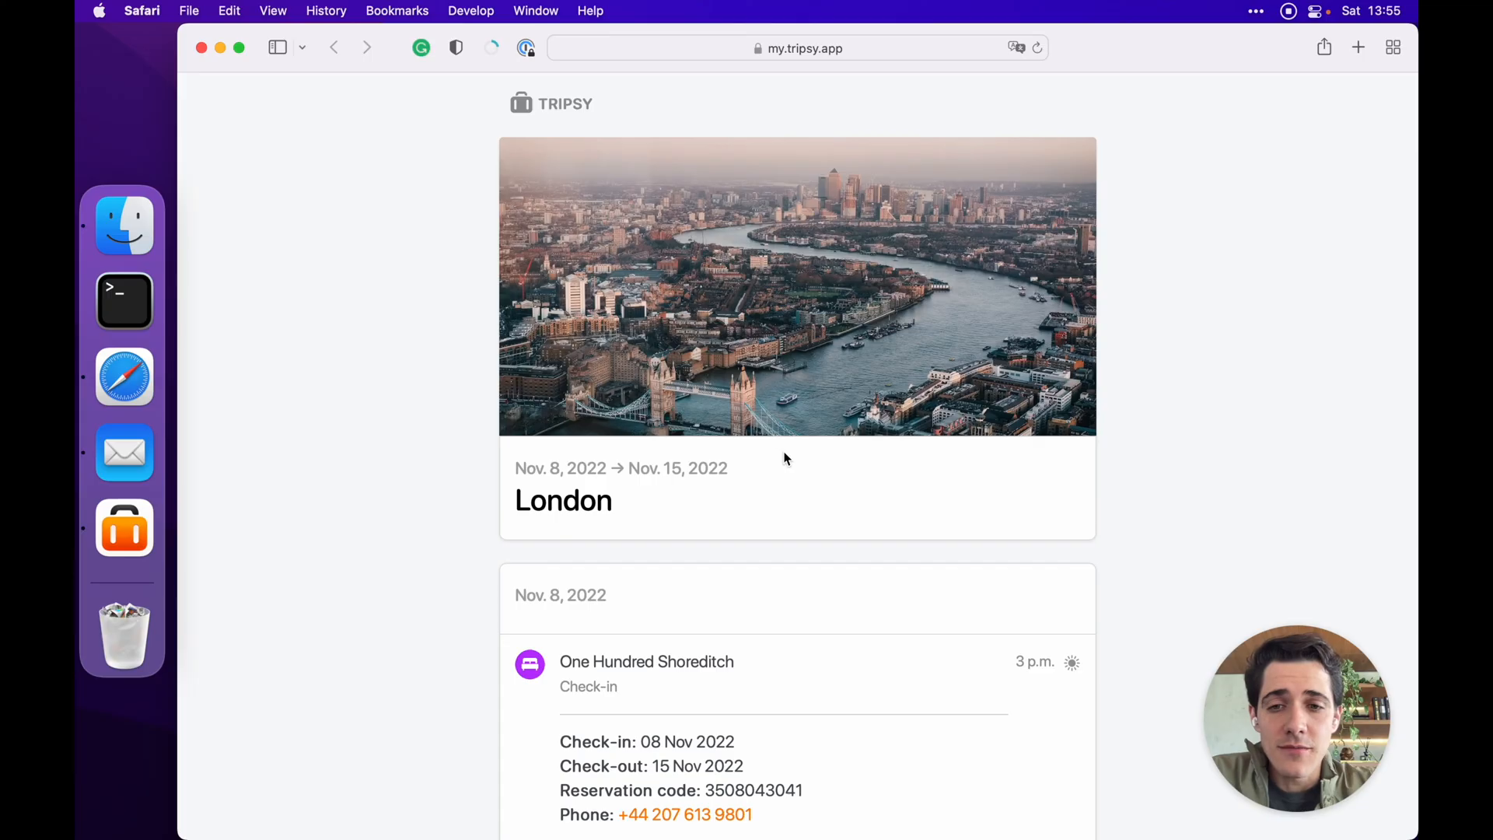
mouse_move(1232, 115)
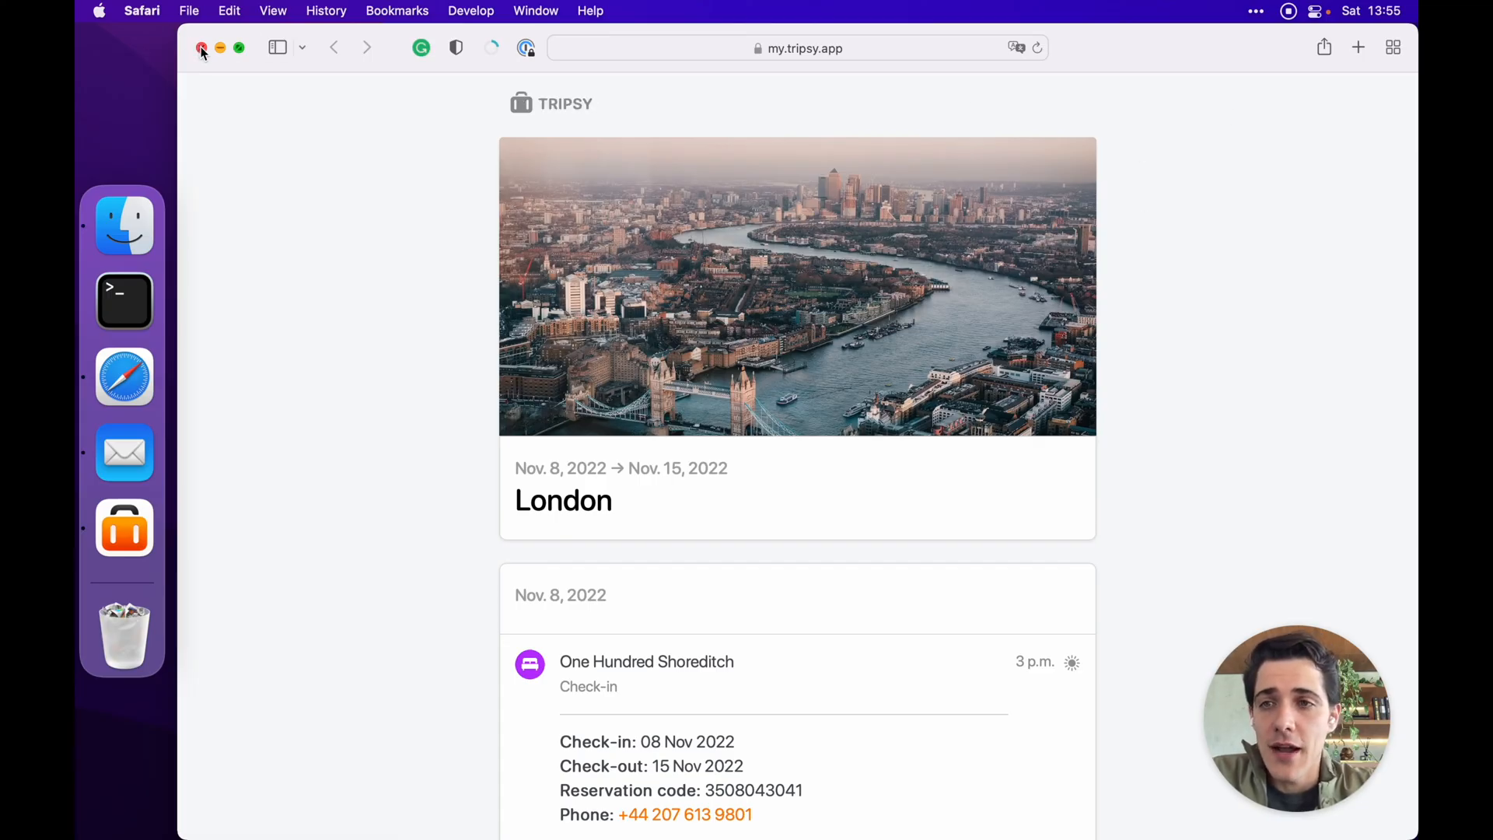
Step: Close Safari, the Link Created popup and the Share Trip sheet to return to the itinerary
left_click(125, 453)
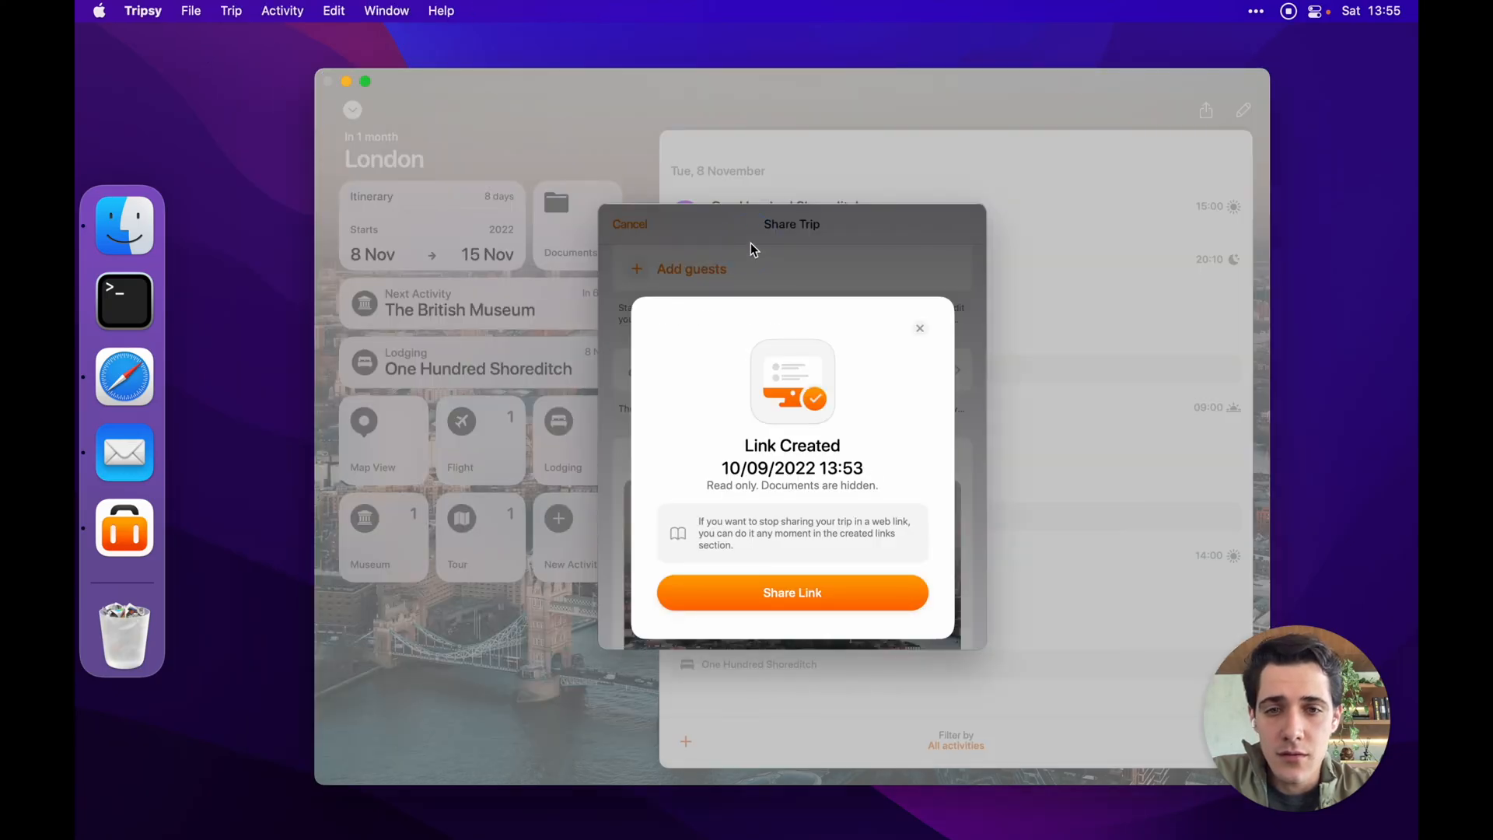
left_click(919, 328)
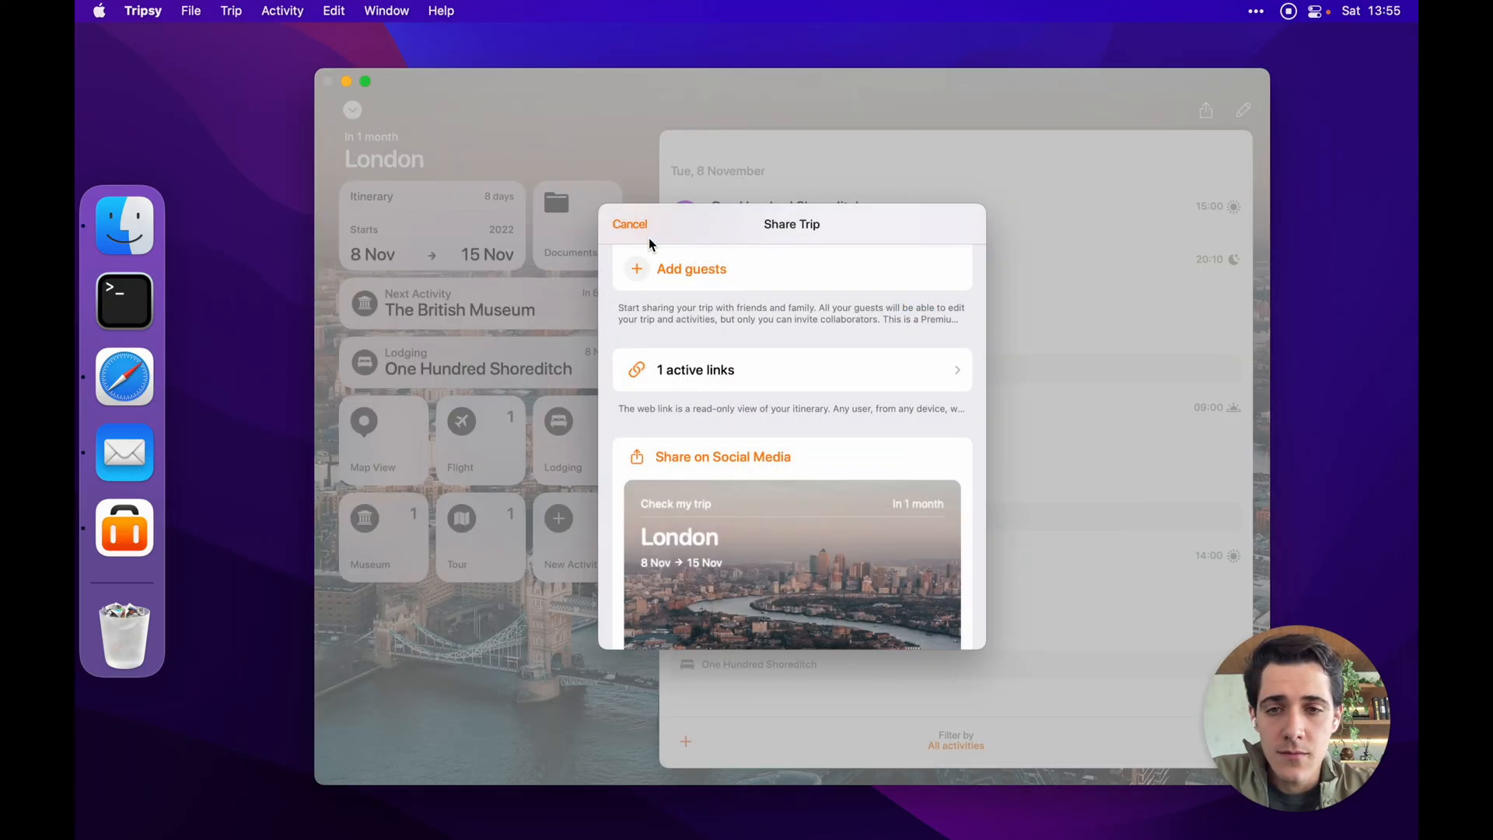
left_click(630, 224)
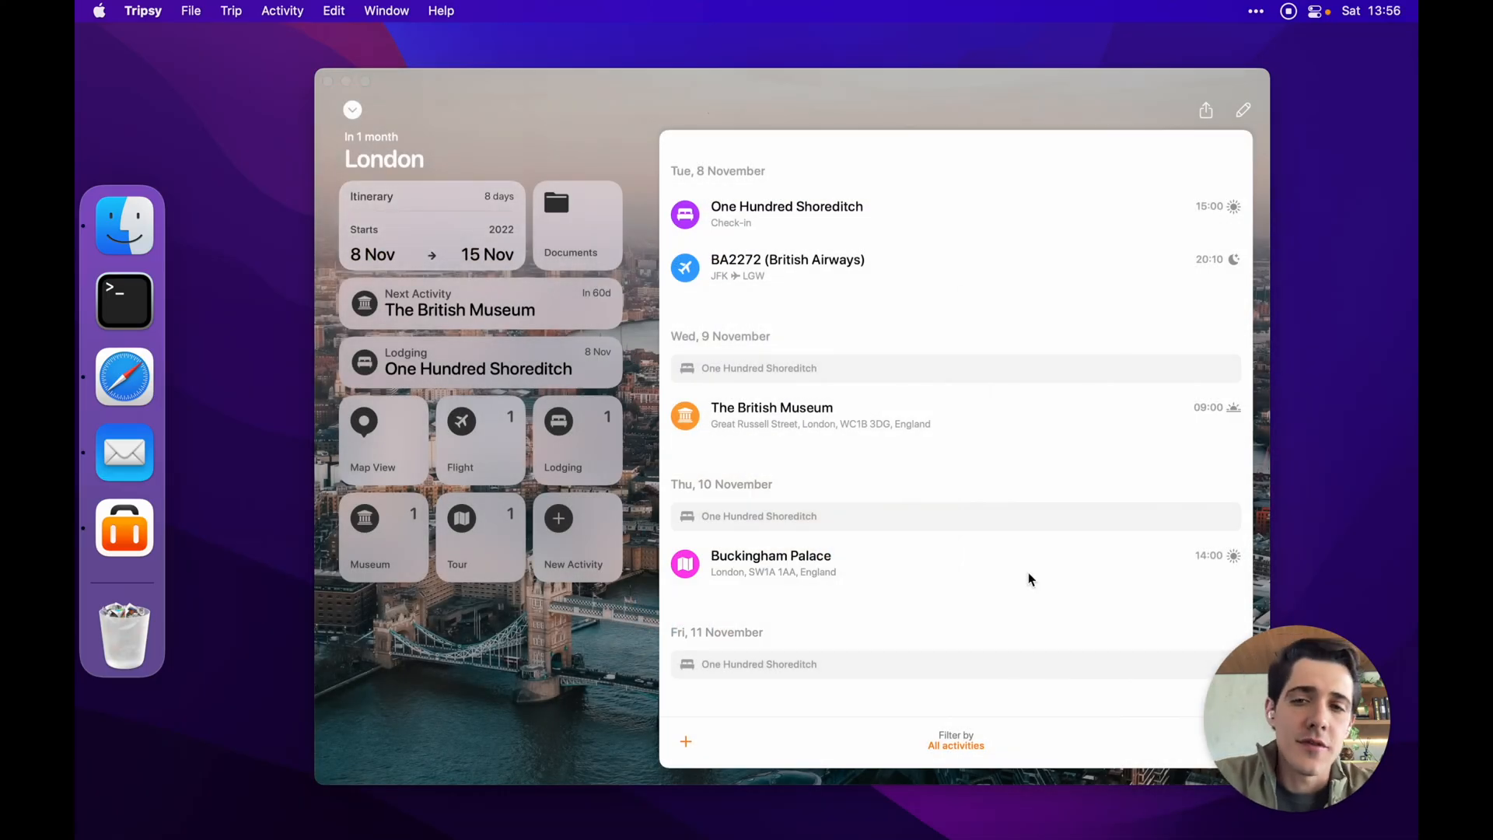
mouse_move(1347, 125)
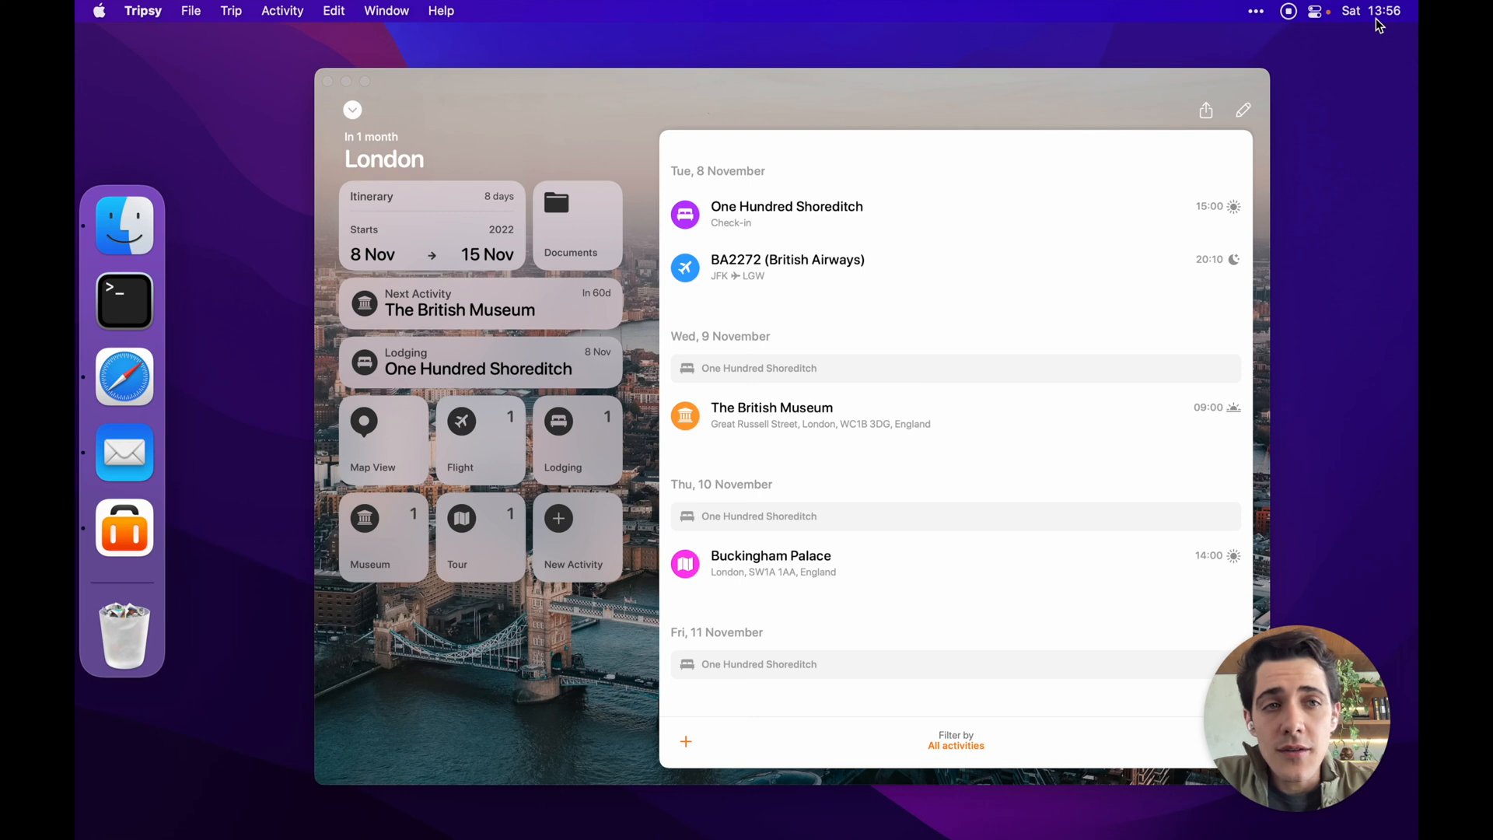
mouse_move(1374, 19)
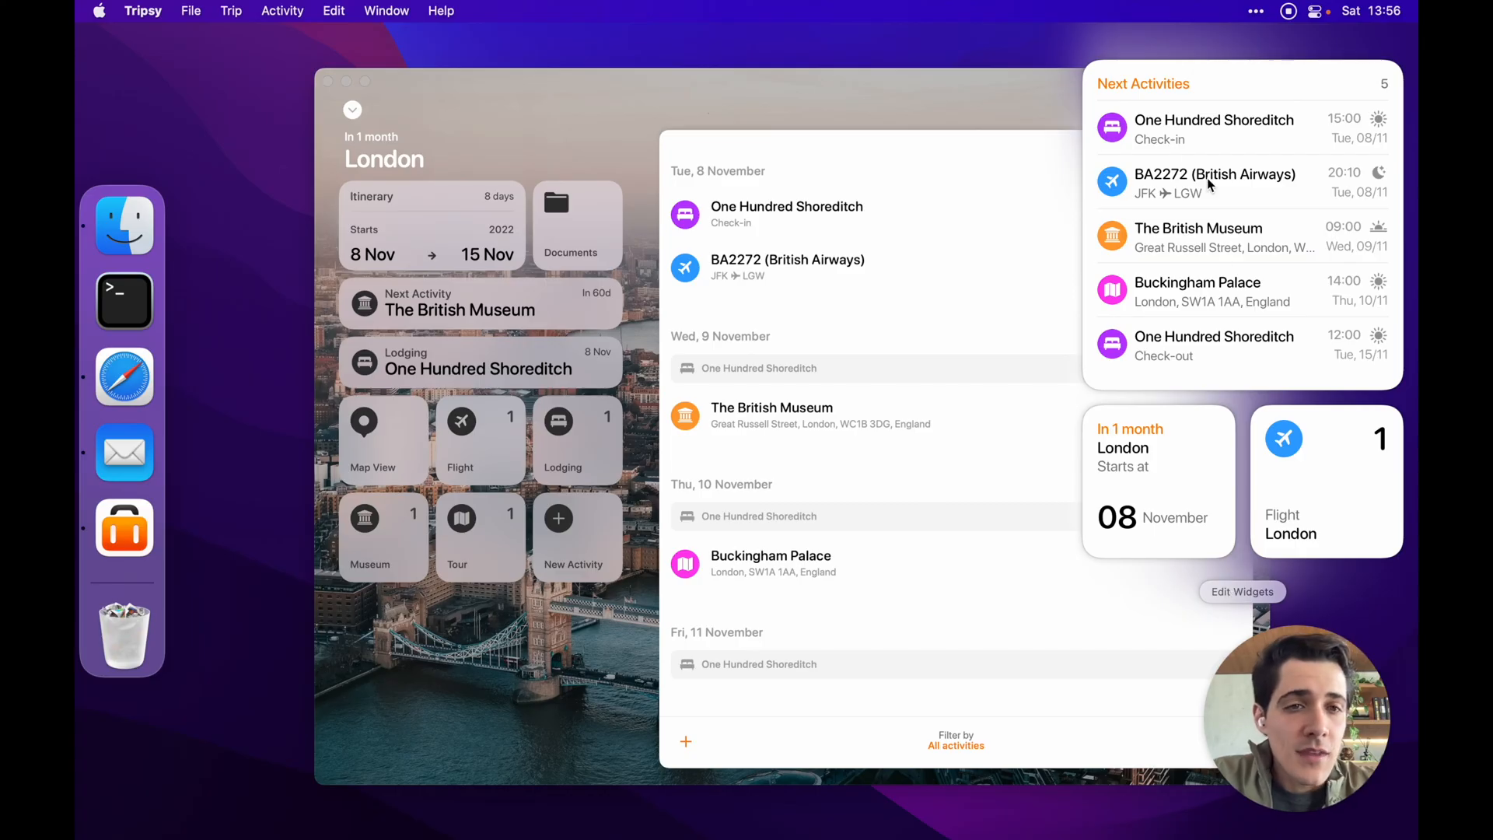
mouse_move(1274, 463)
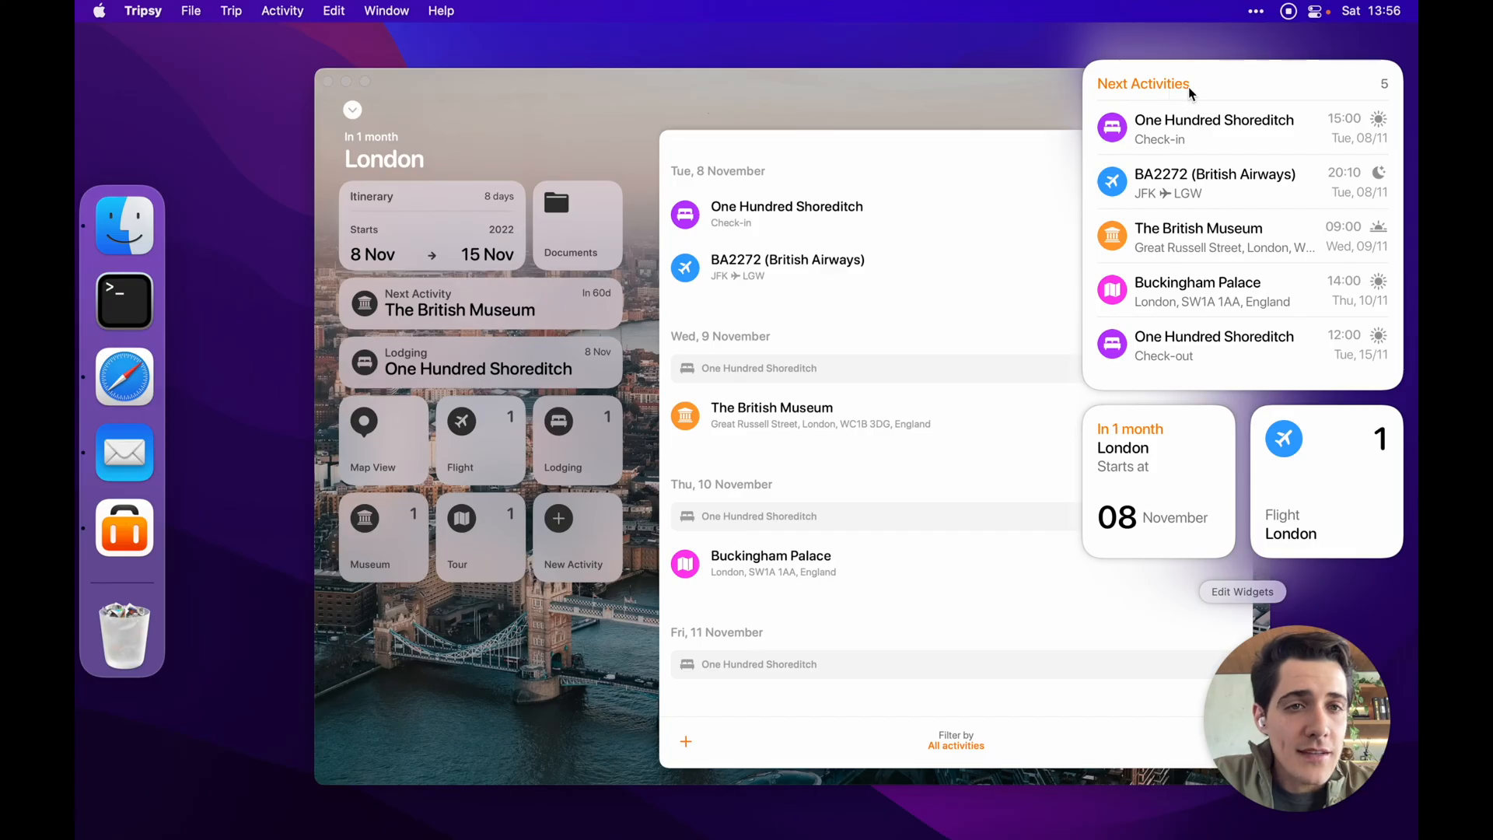
mouse_move(1190, 195)
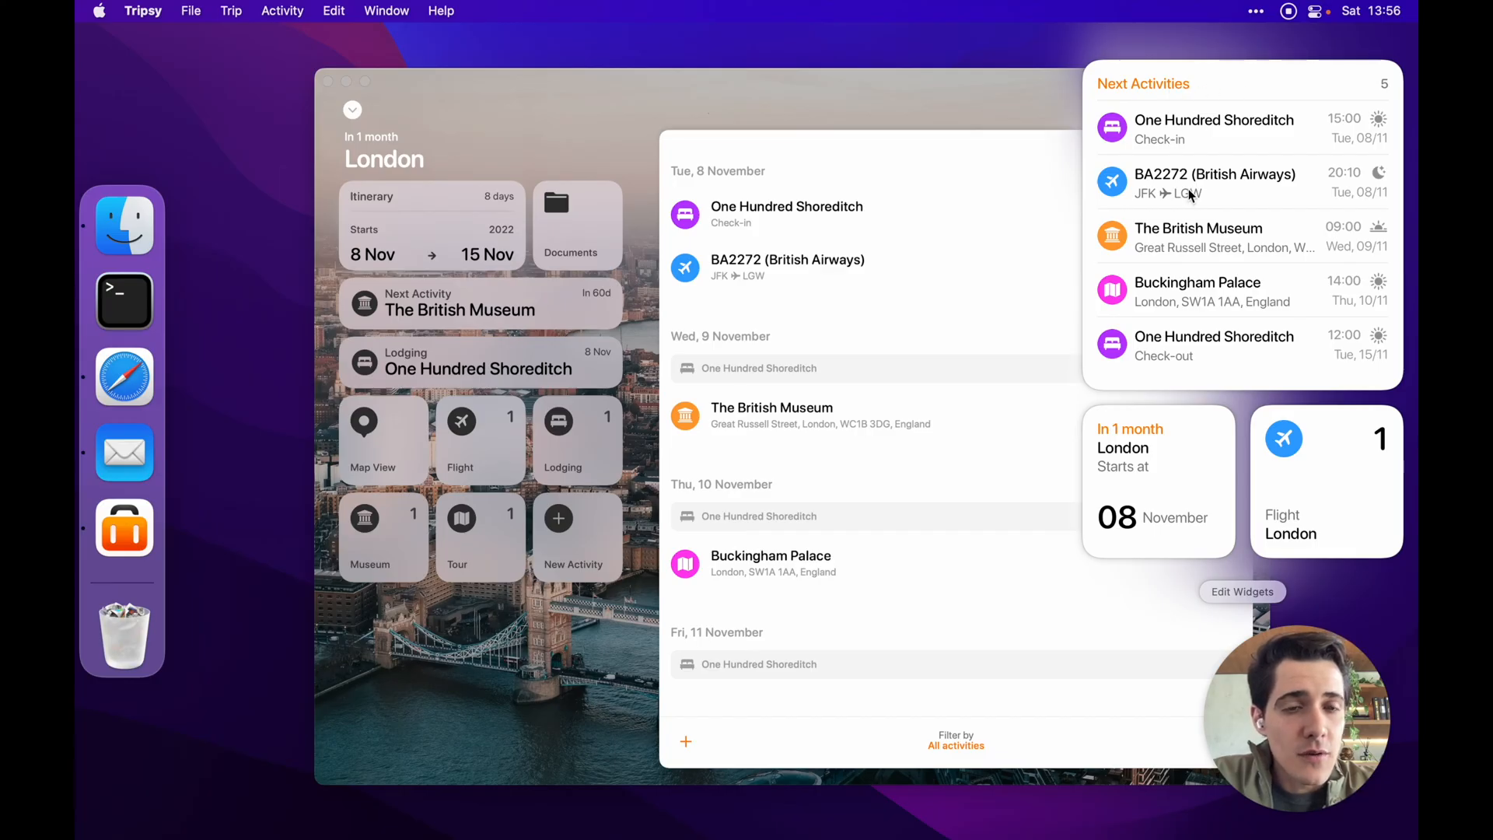
mouse_move(1207, 246)
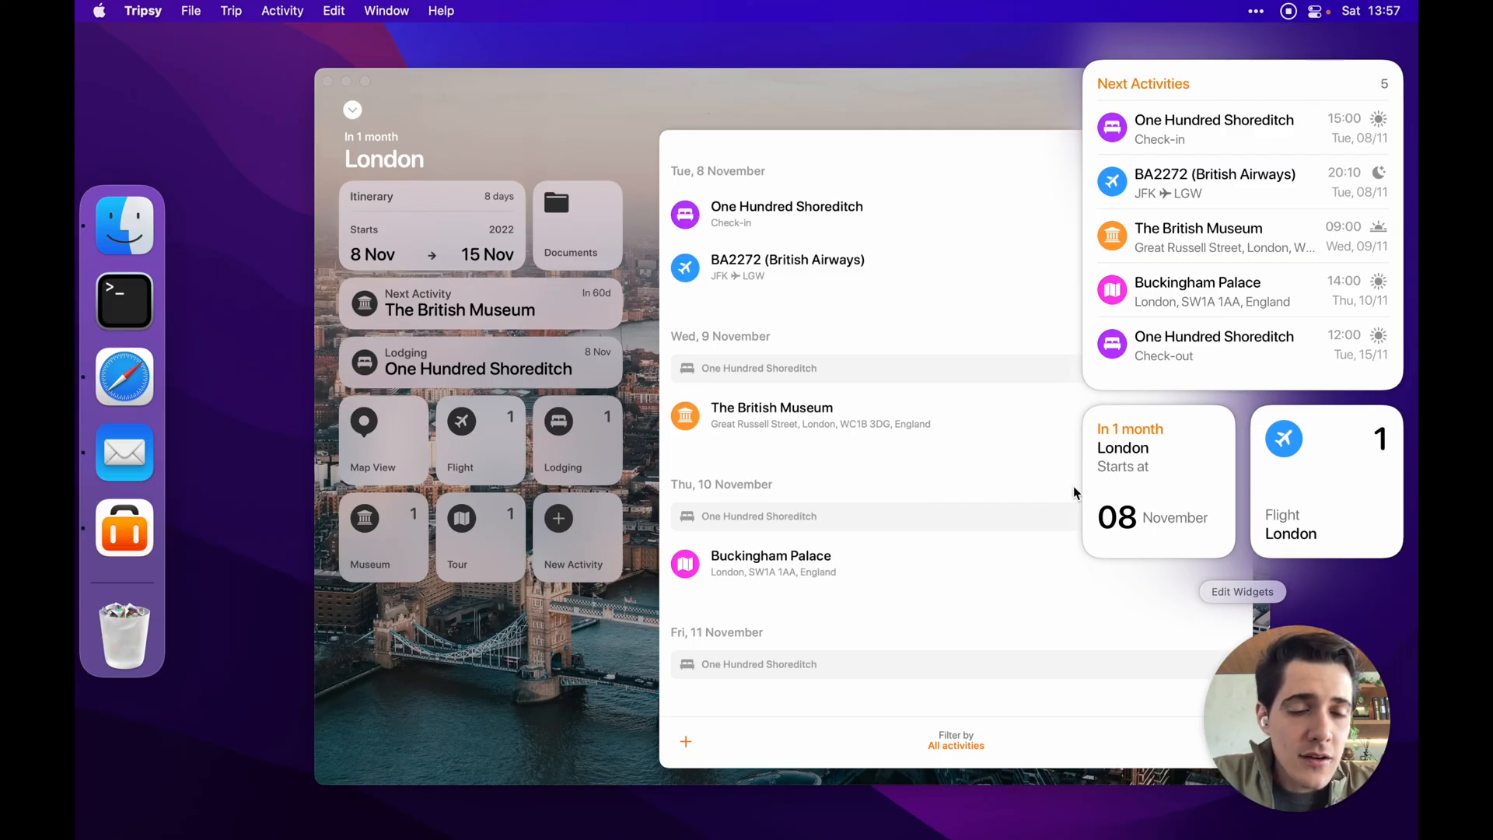
mouse_move(1134, 480)
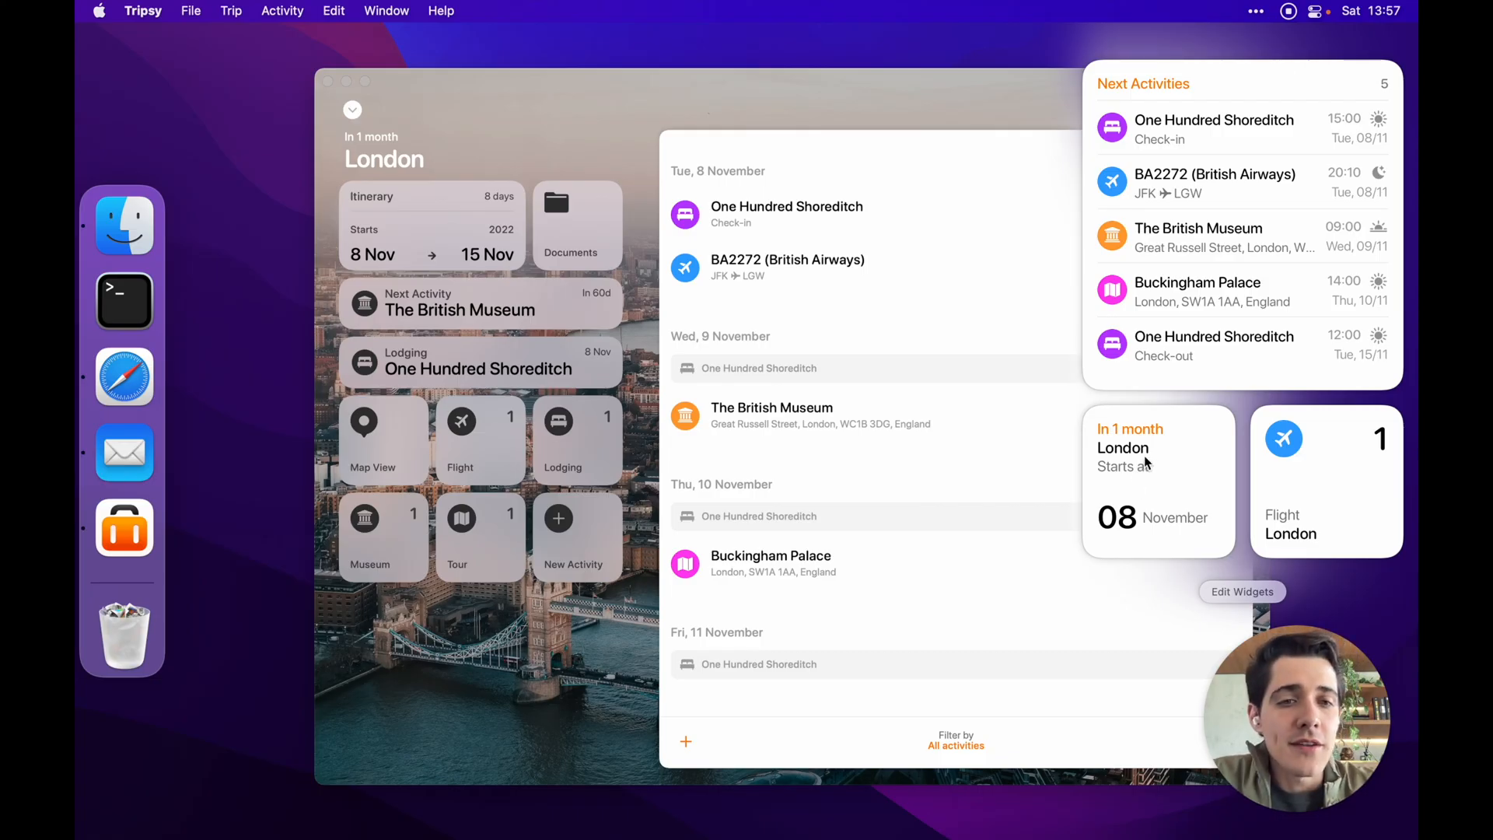
mouse_move(1302, 451)
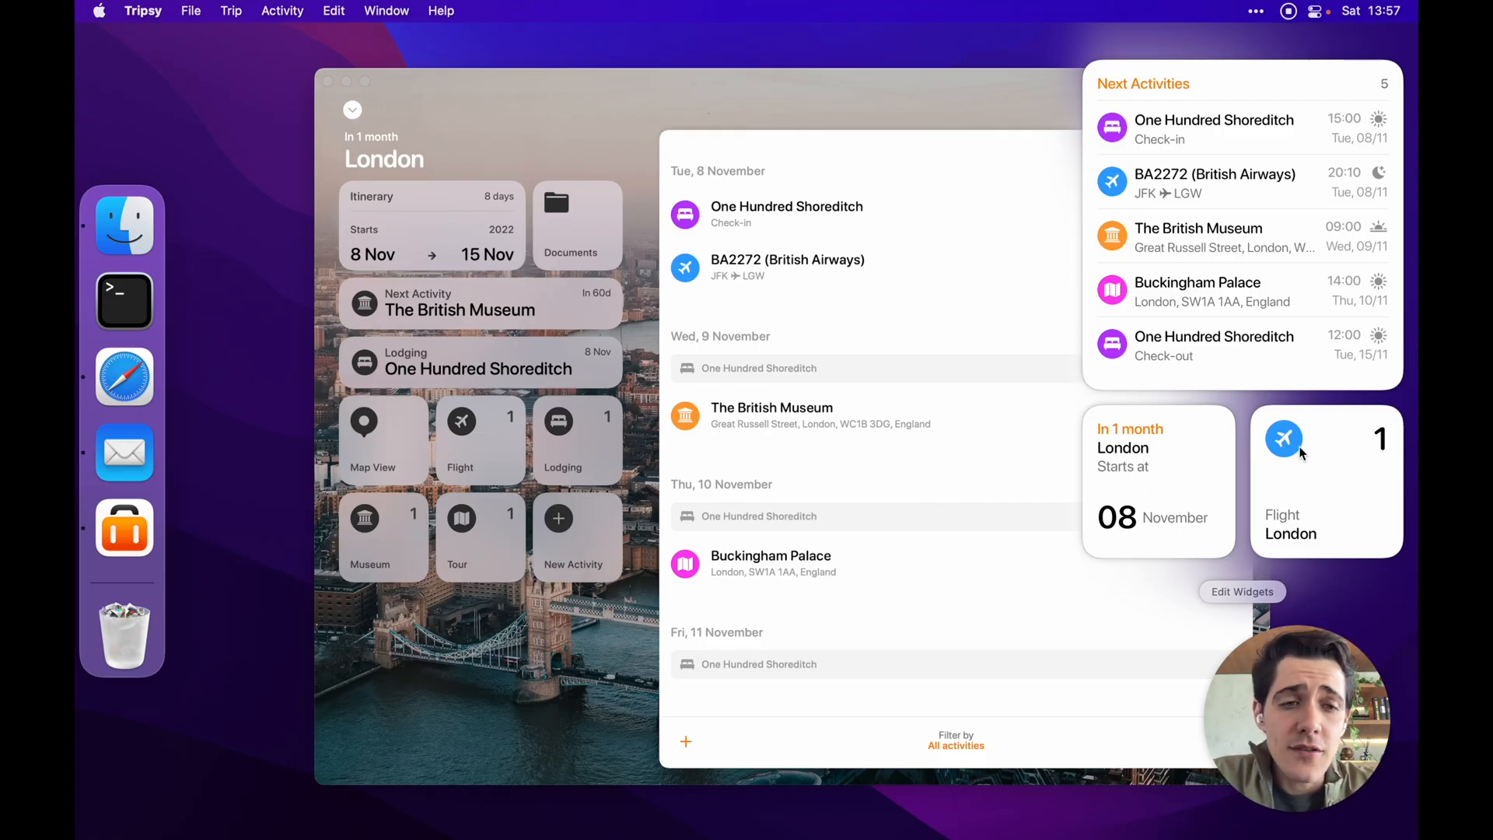
mouse_move(1322, 468)
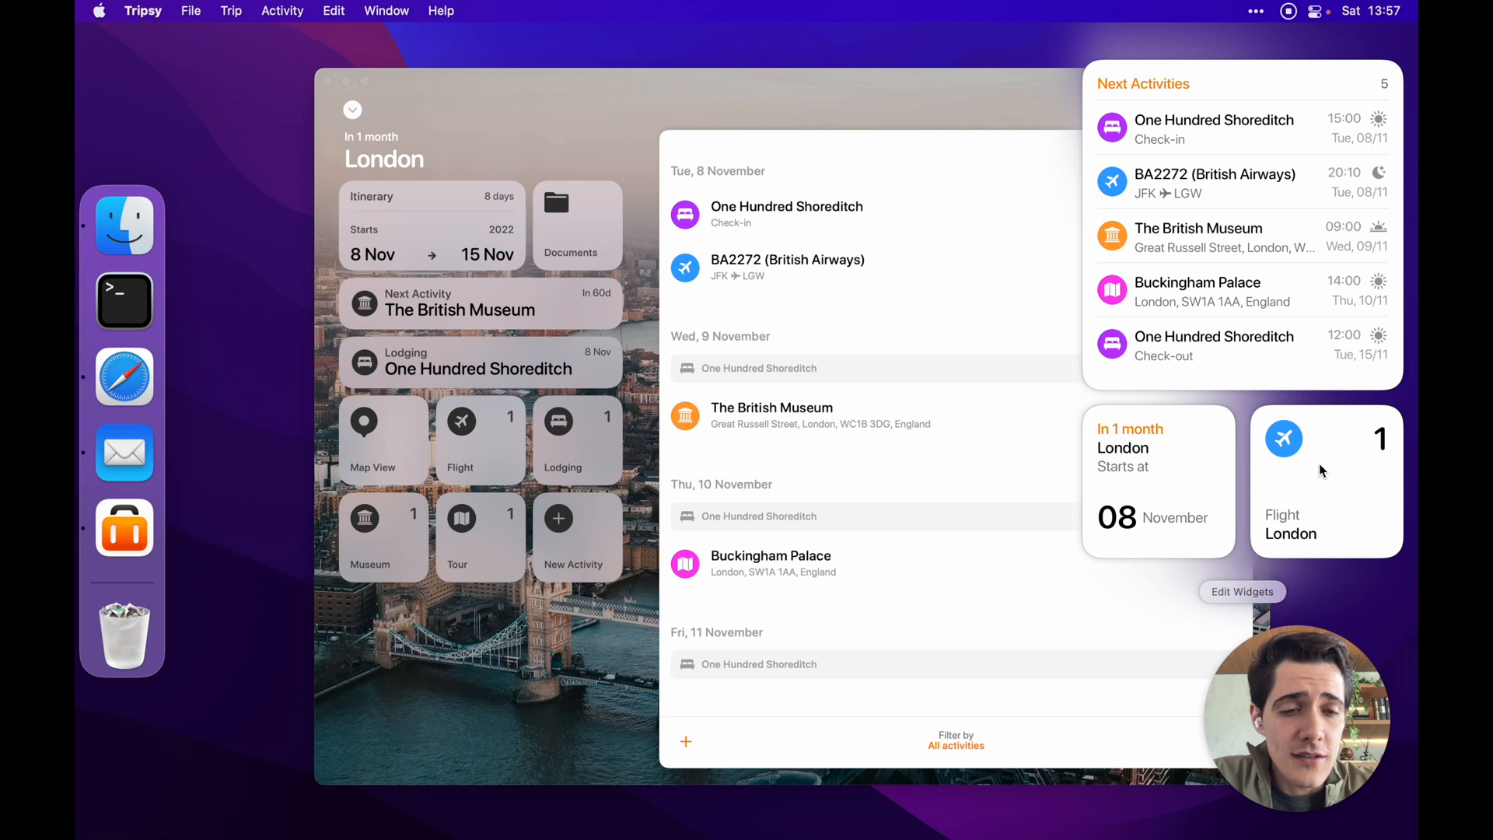
mouse_move(1321, 490)
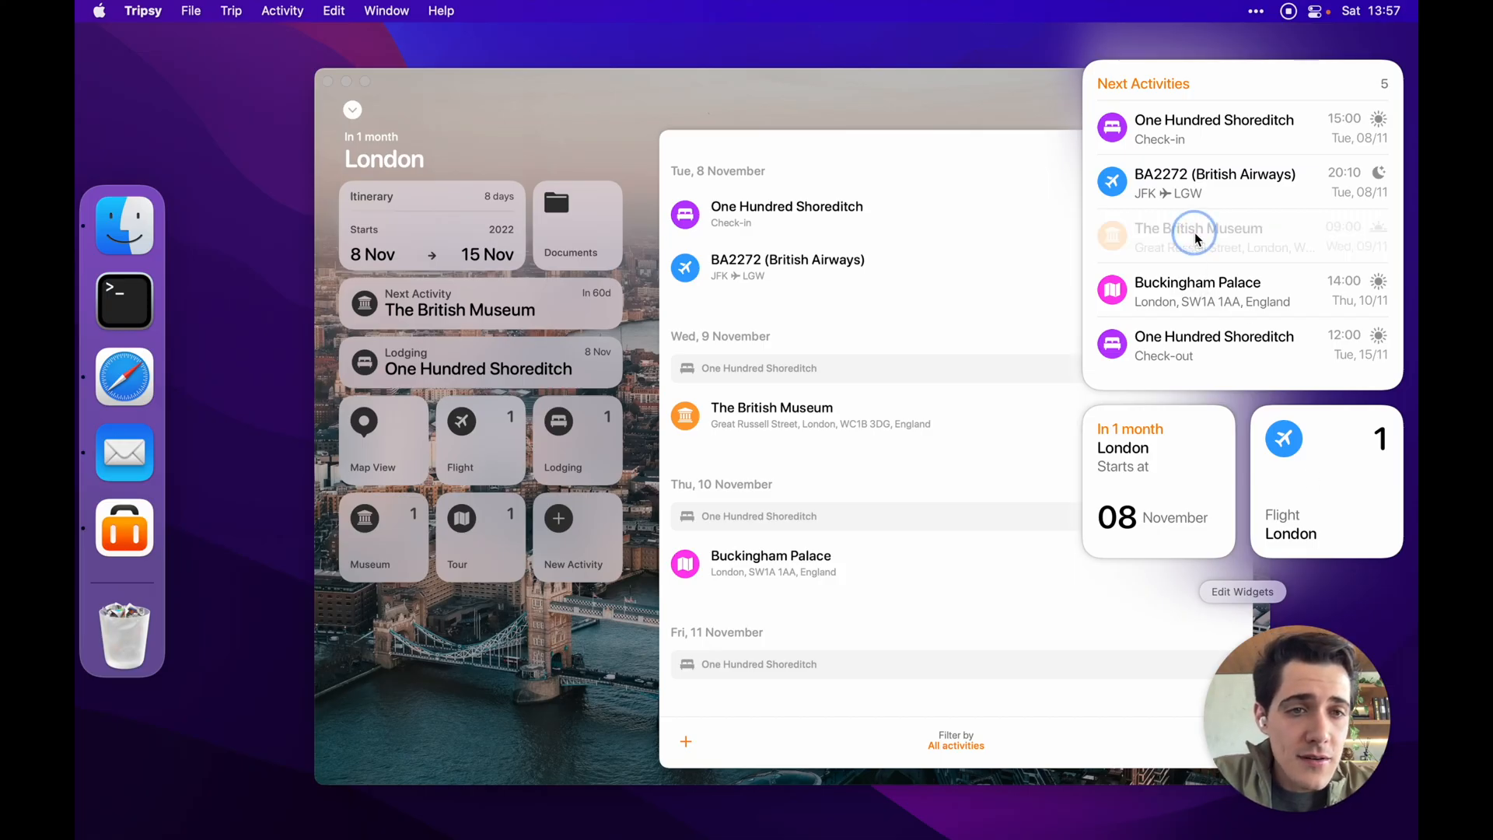
Step: View The British Museum from the Next Activities widget, then bring up Preferences on Your Trips
left_click(1199, 236)
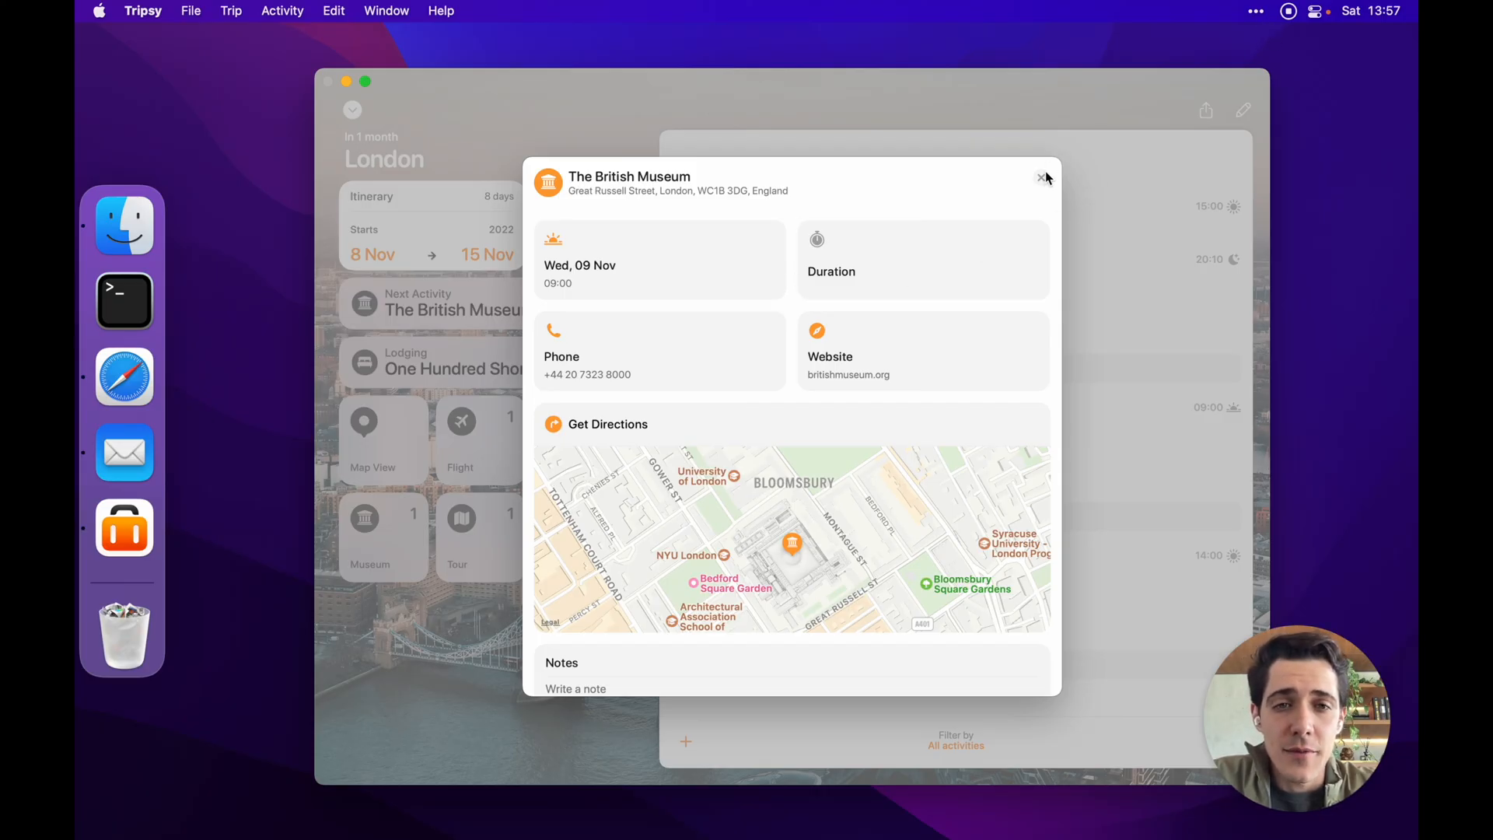
left_click(1040, 178)
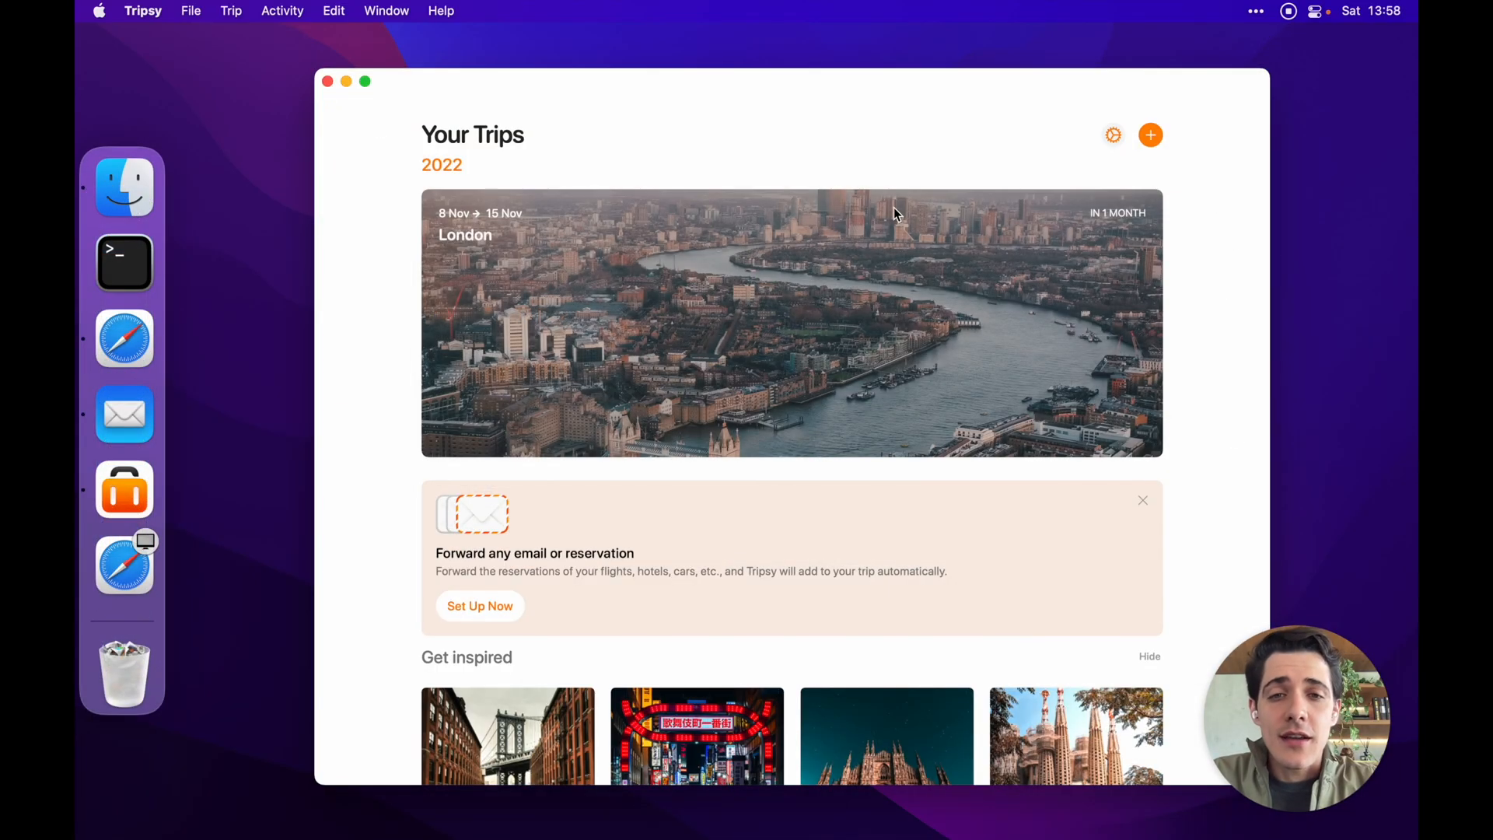
left_click(1112, 134)
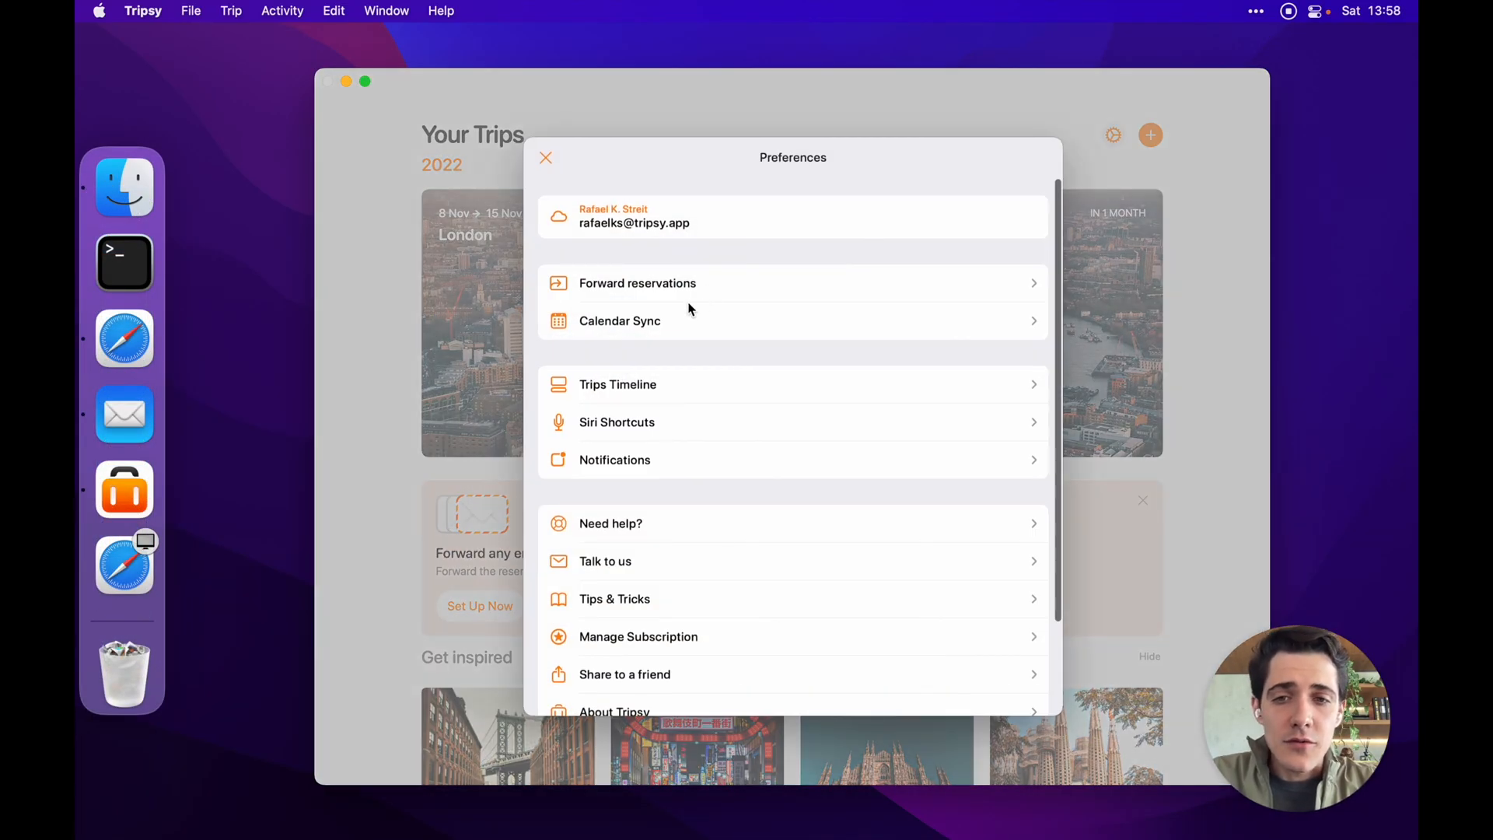
Step: Confirm Calendar Sync shows Subscribed, then return to the Your Trips overview
left_click(619, 320)
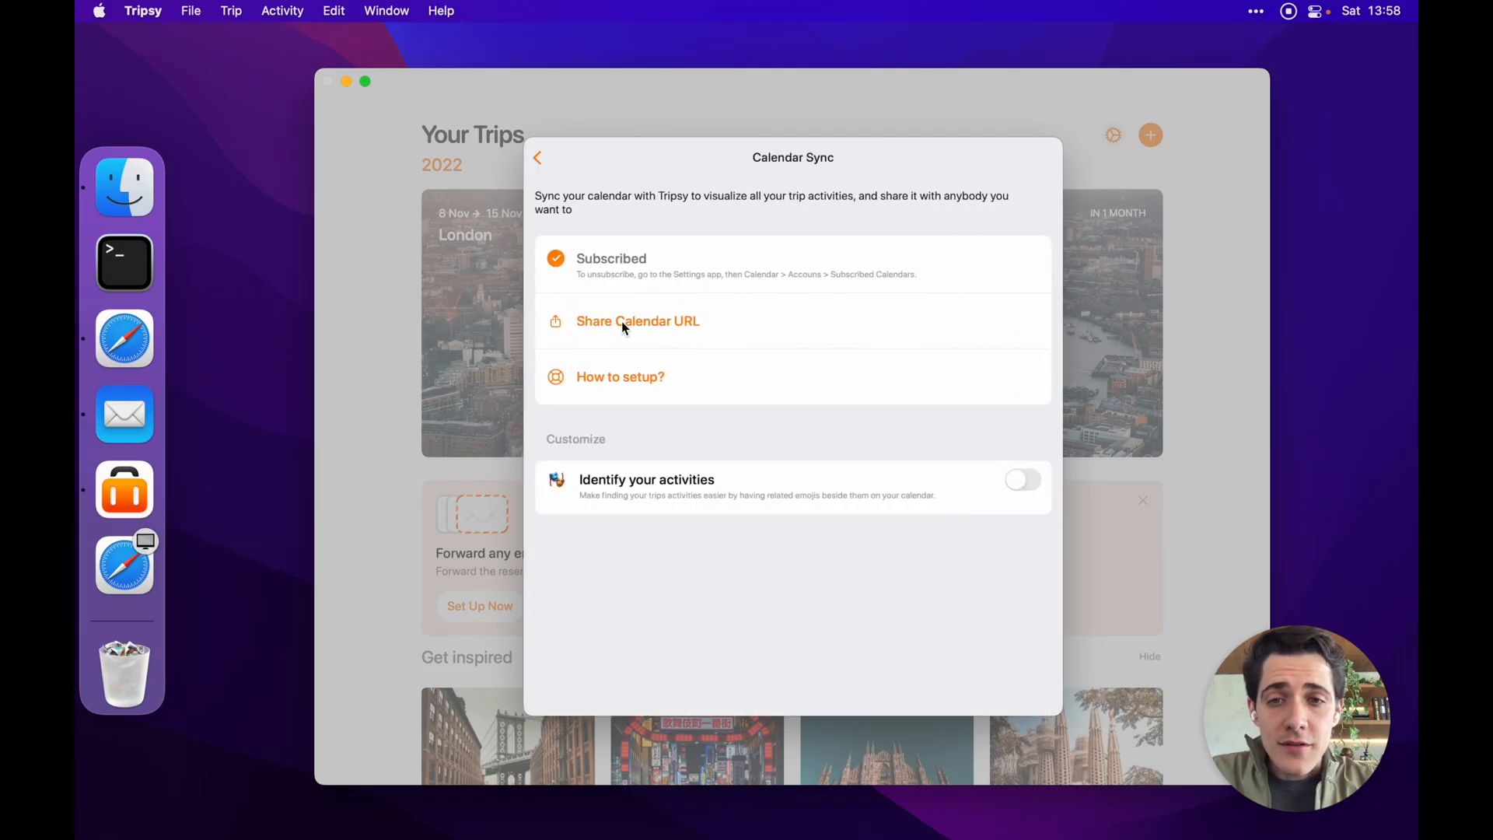
mouse_move(879, 305)
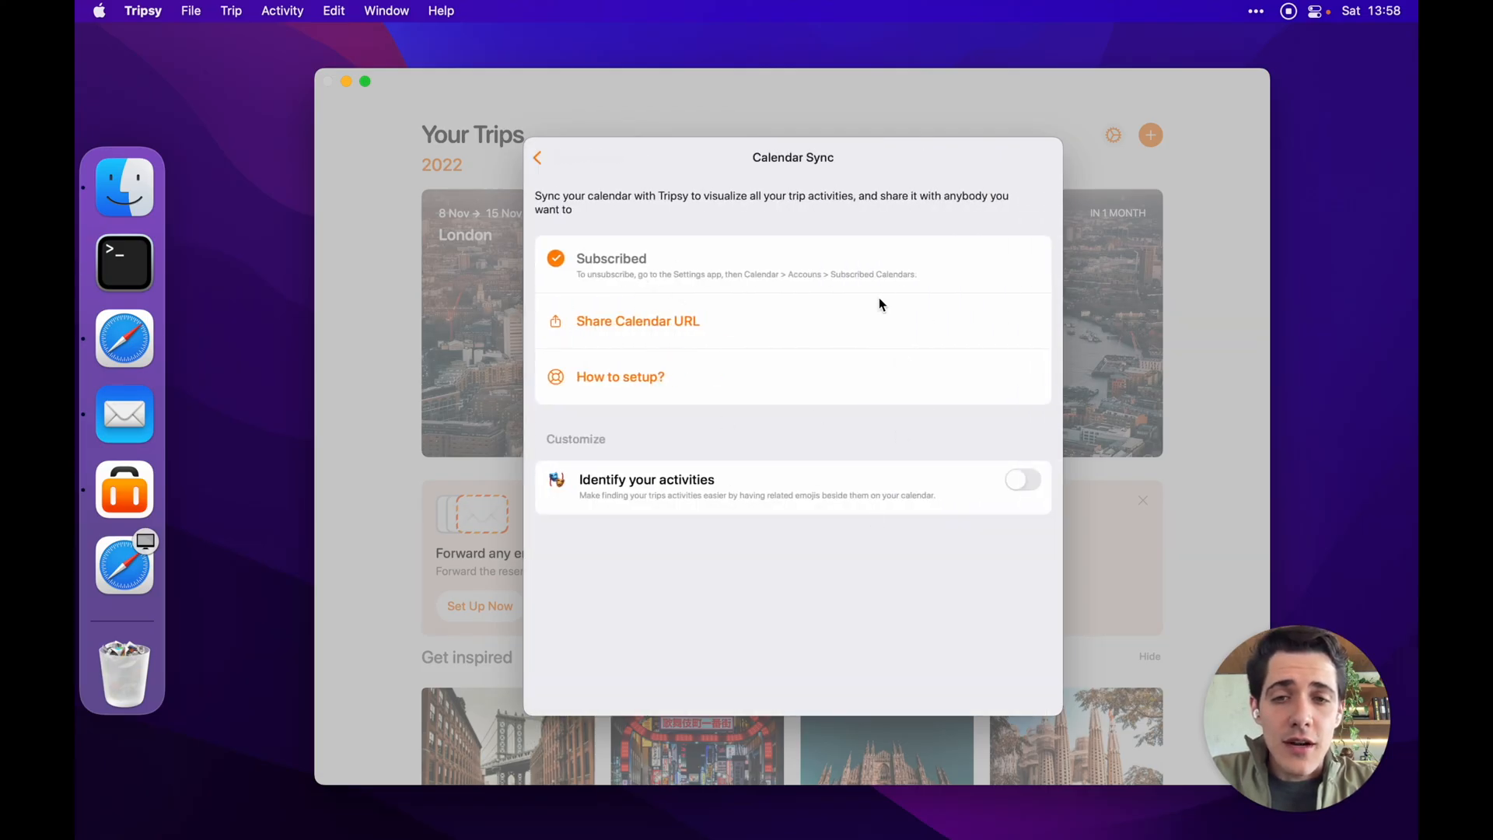
mouse_move(717, 355)
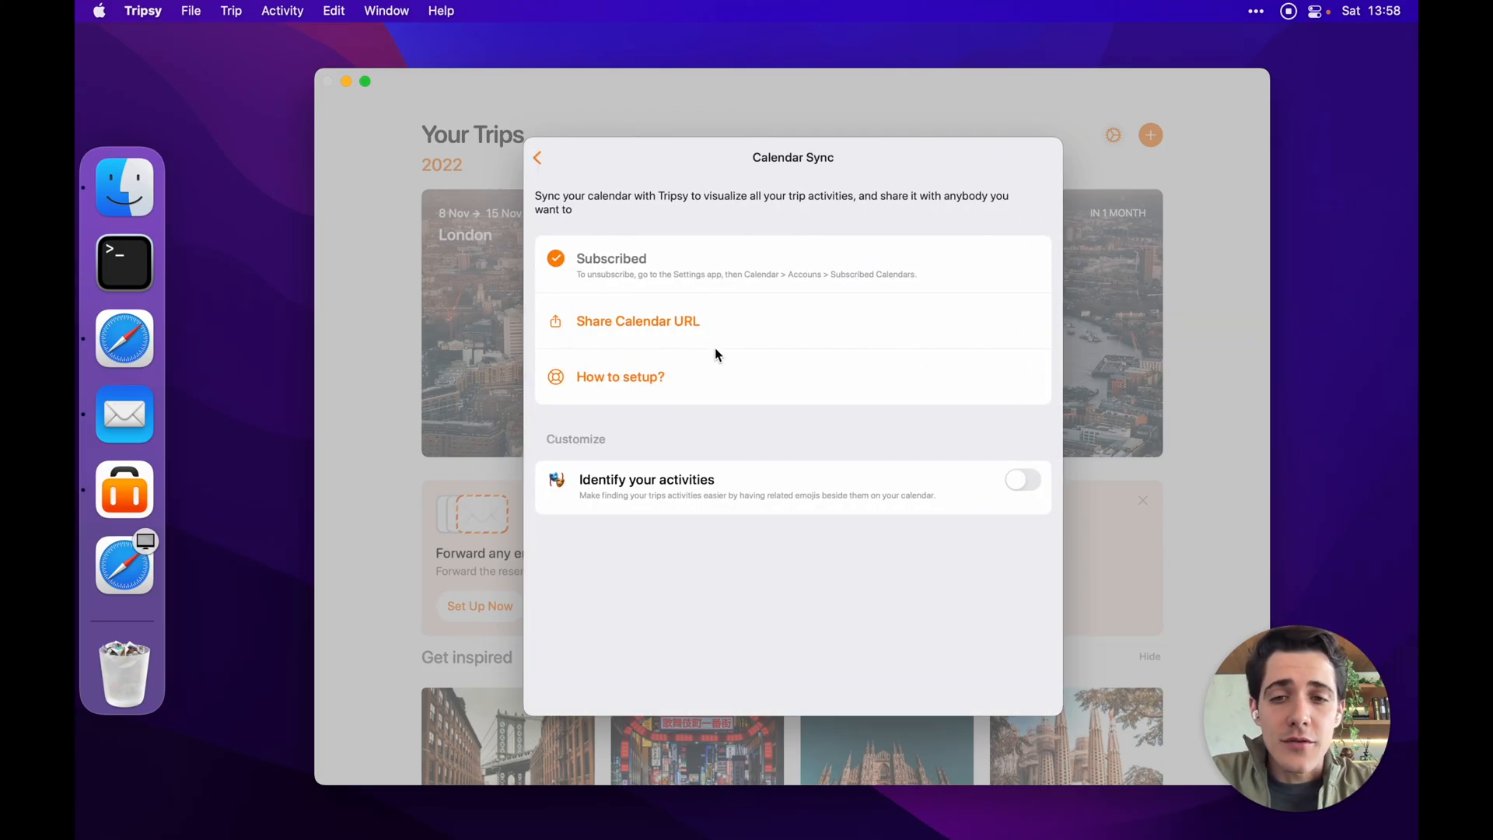
mouse_move(686, 299)
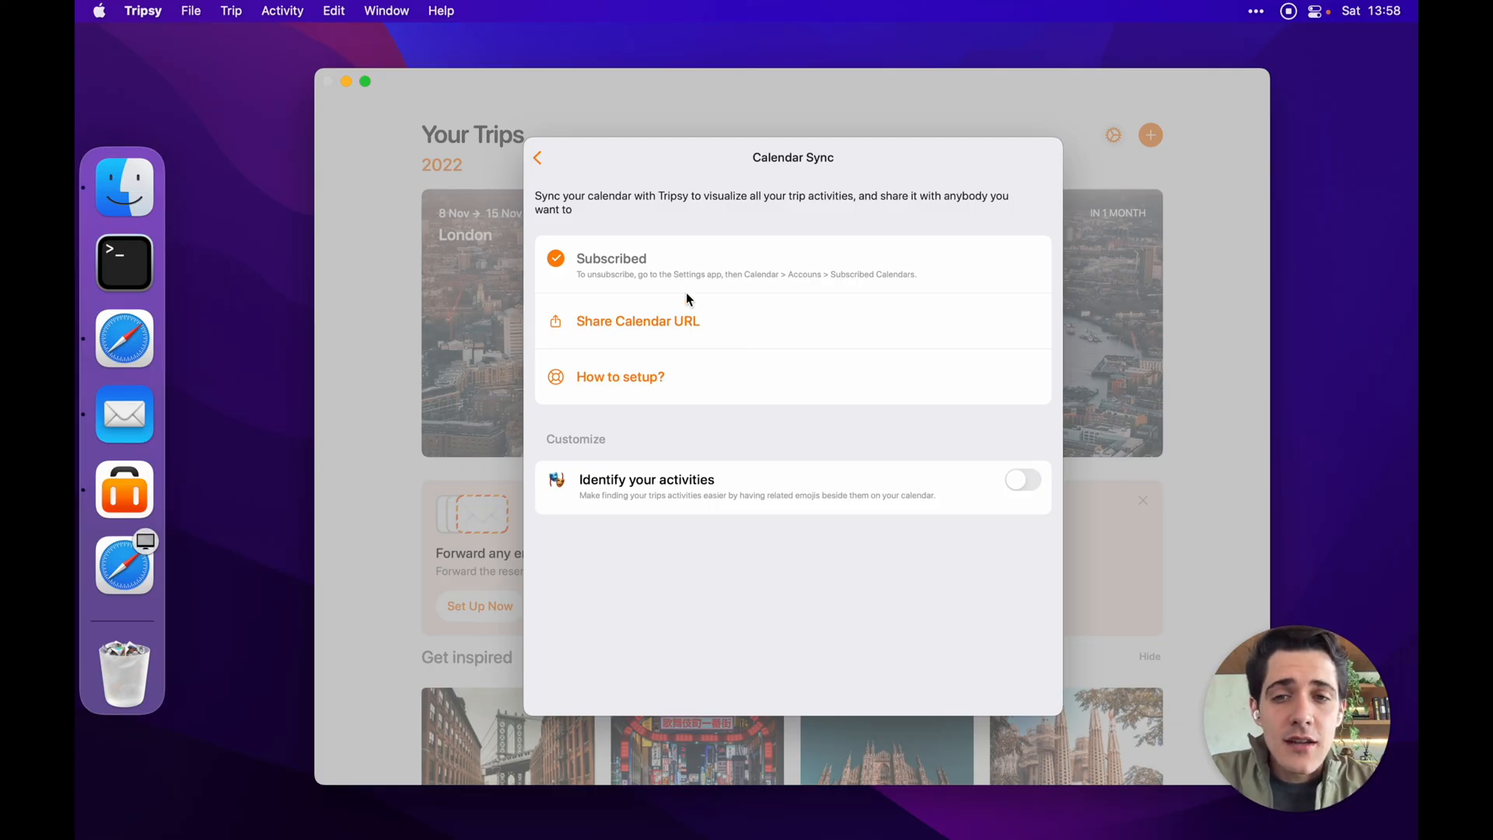
mouse_move(701, 430)
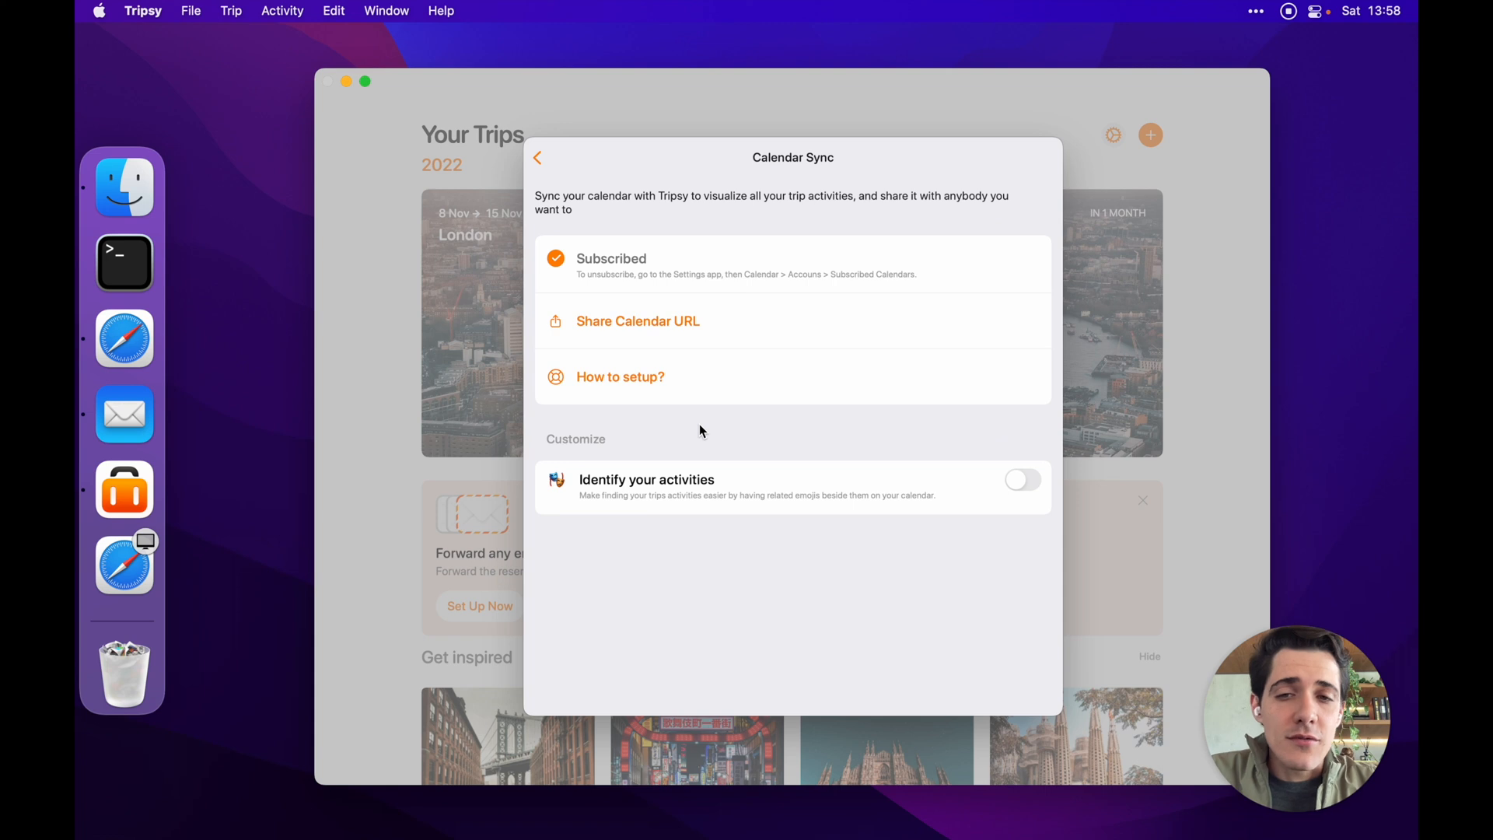
mouse_move(787, 451)
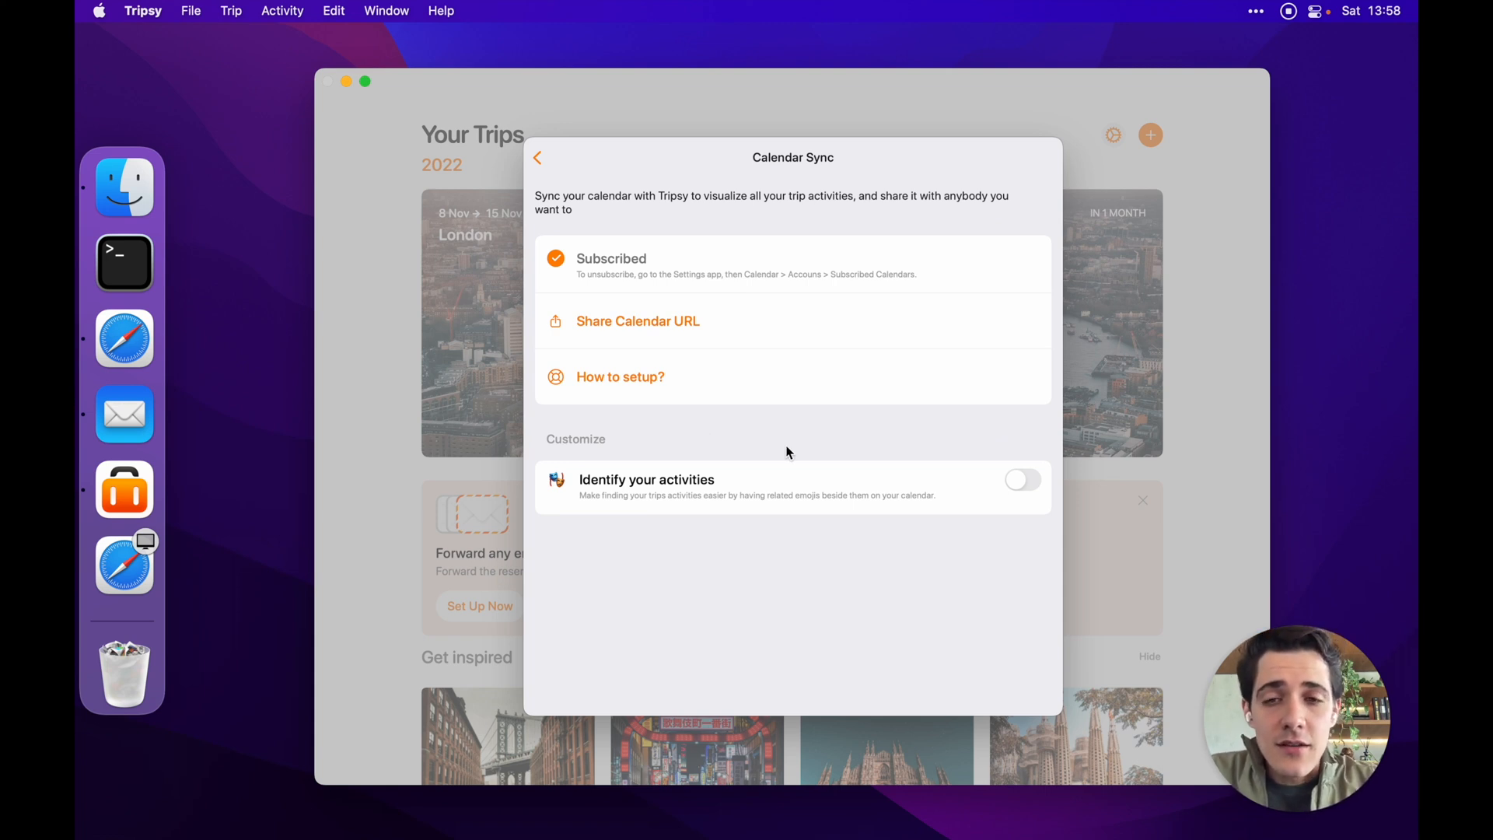
mouse_move(621, 193)
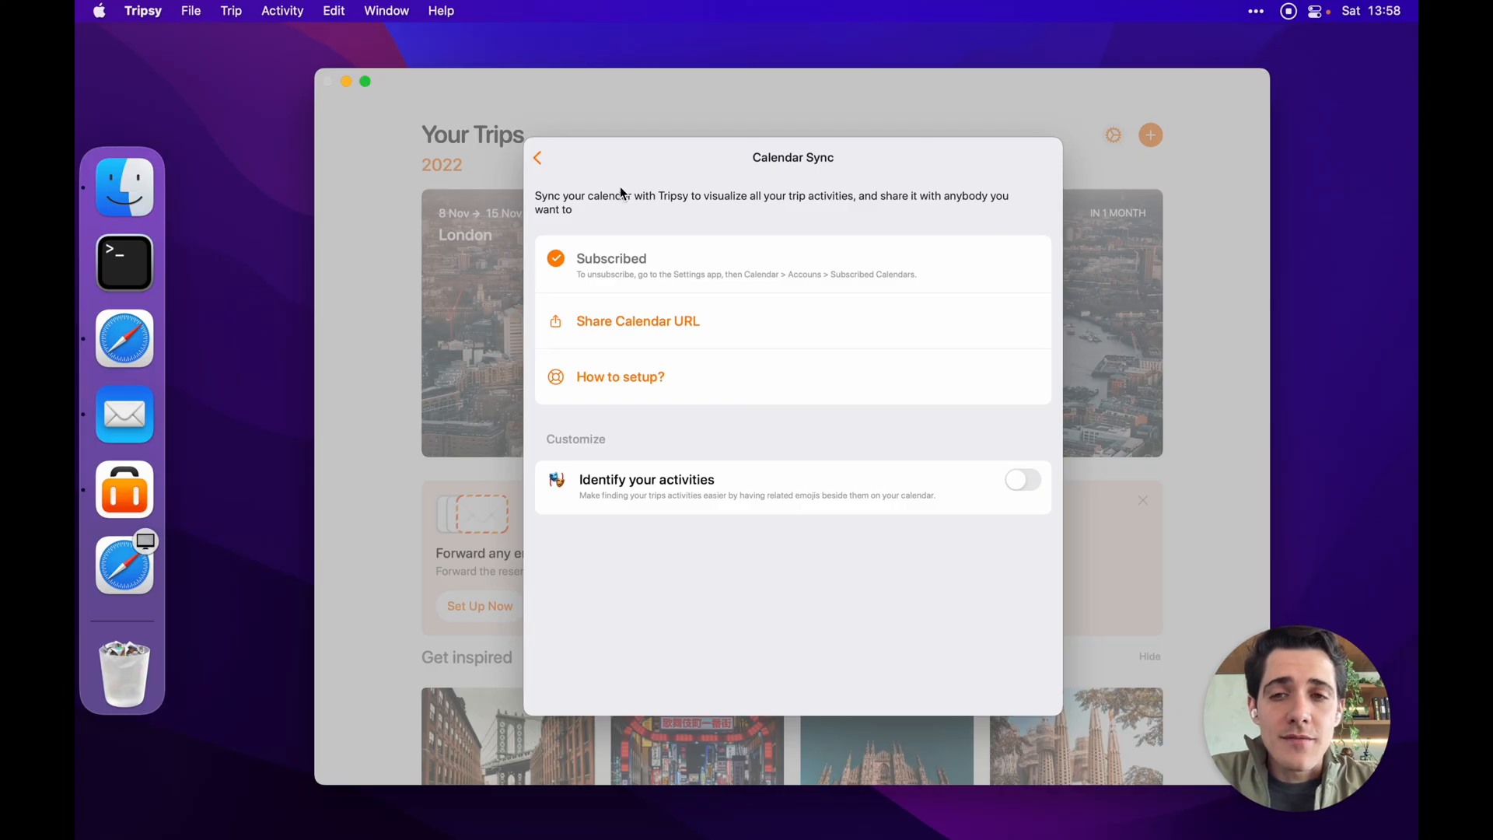
left_click(536, 158)
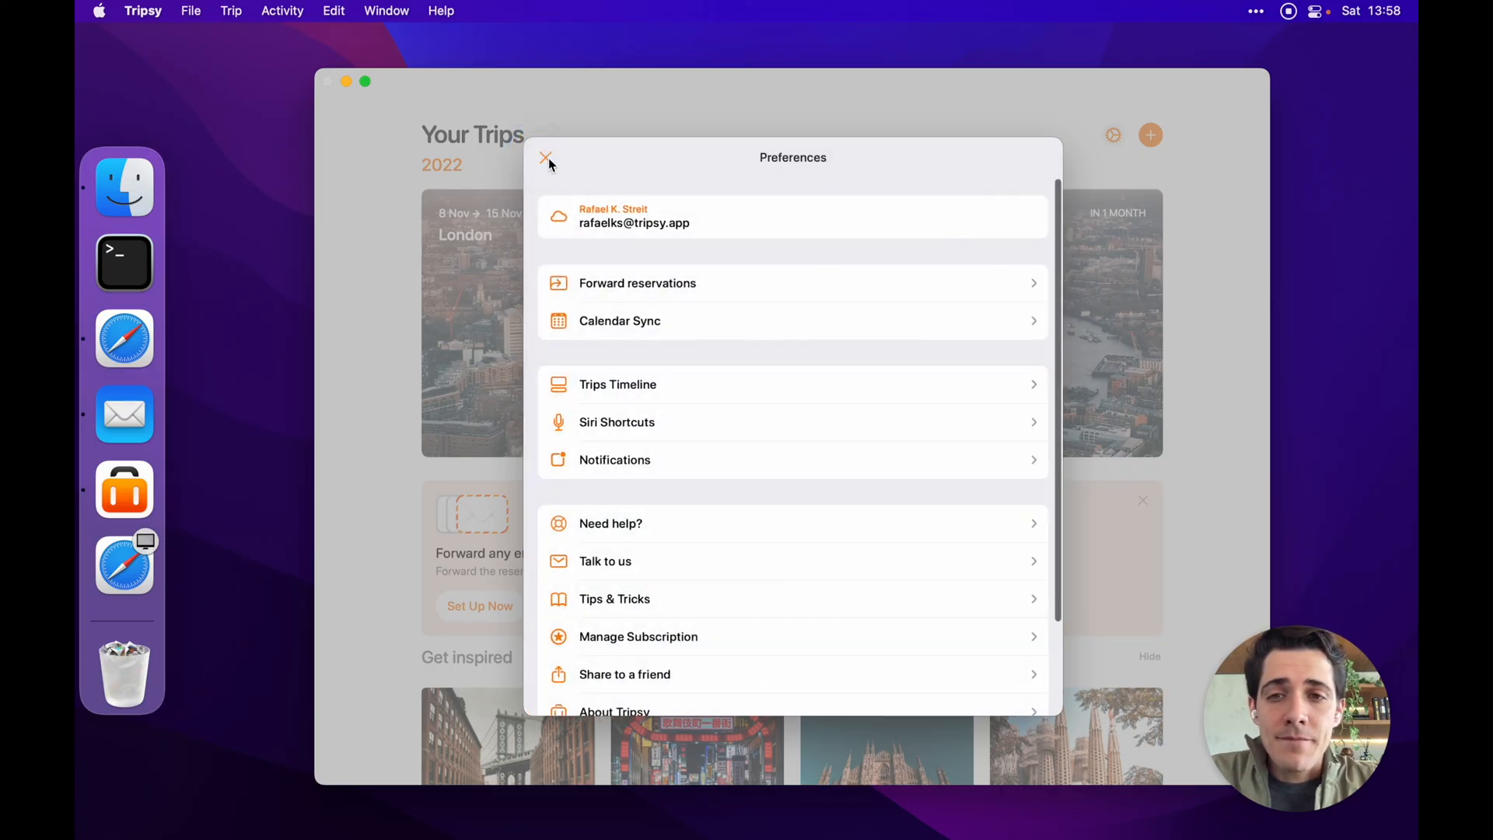
left_click(546, 157)
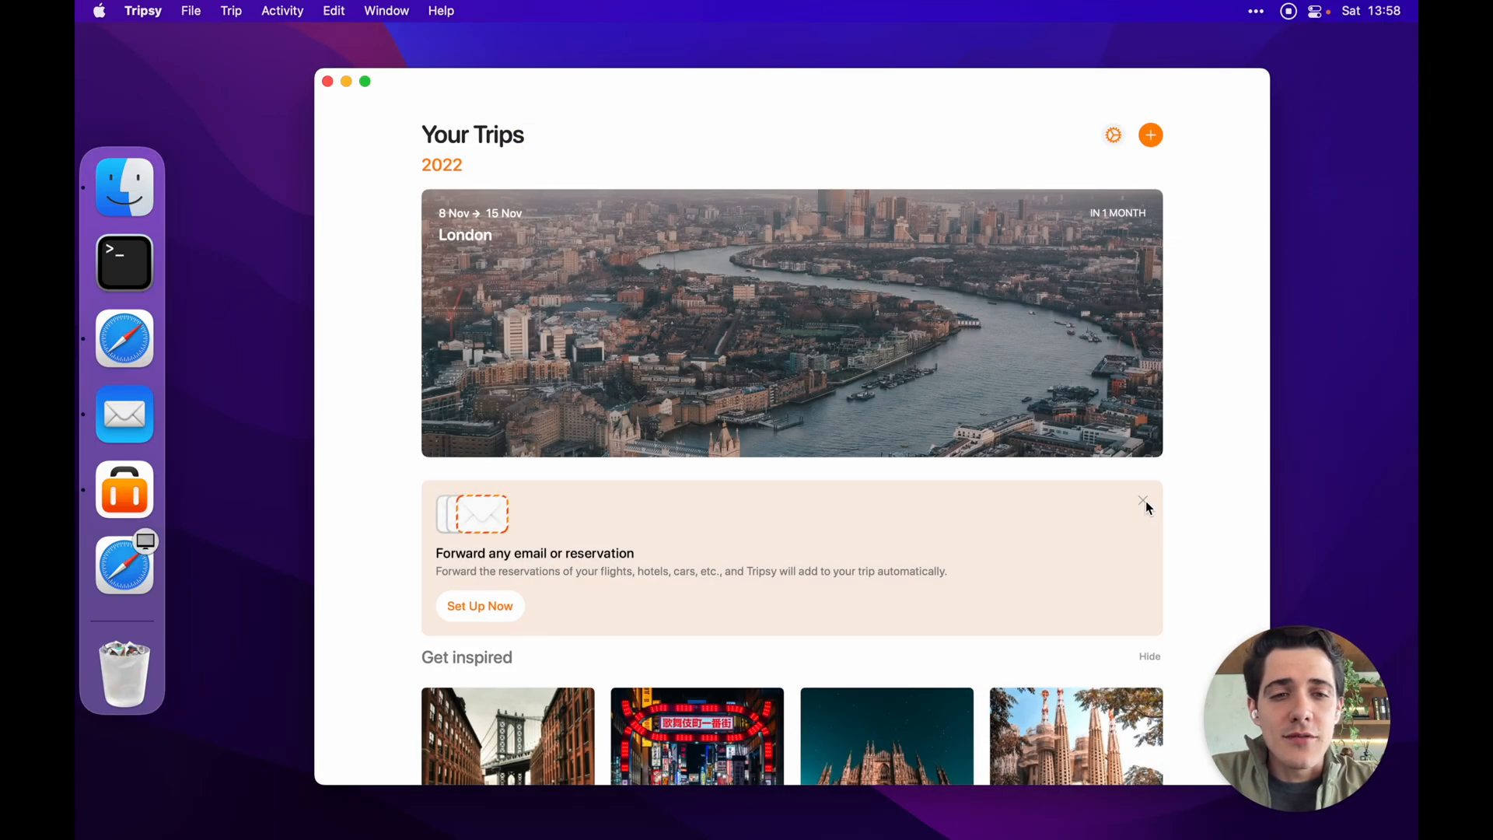